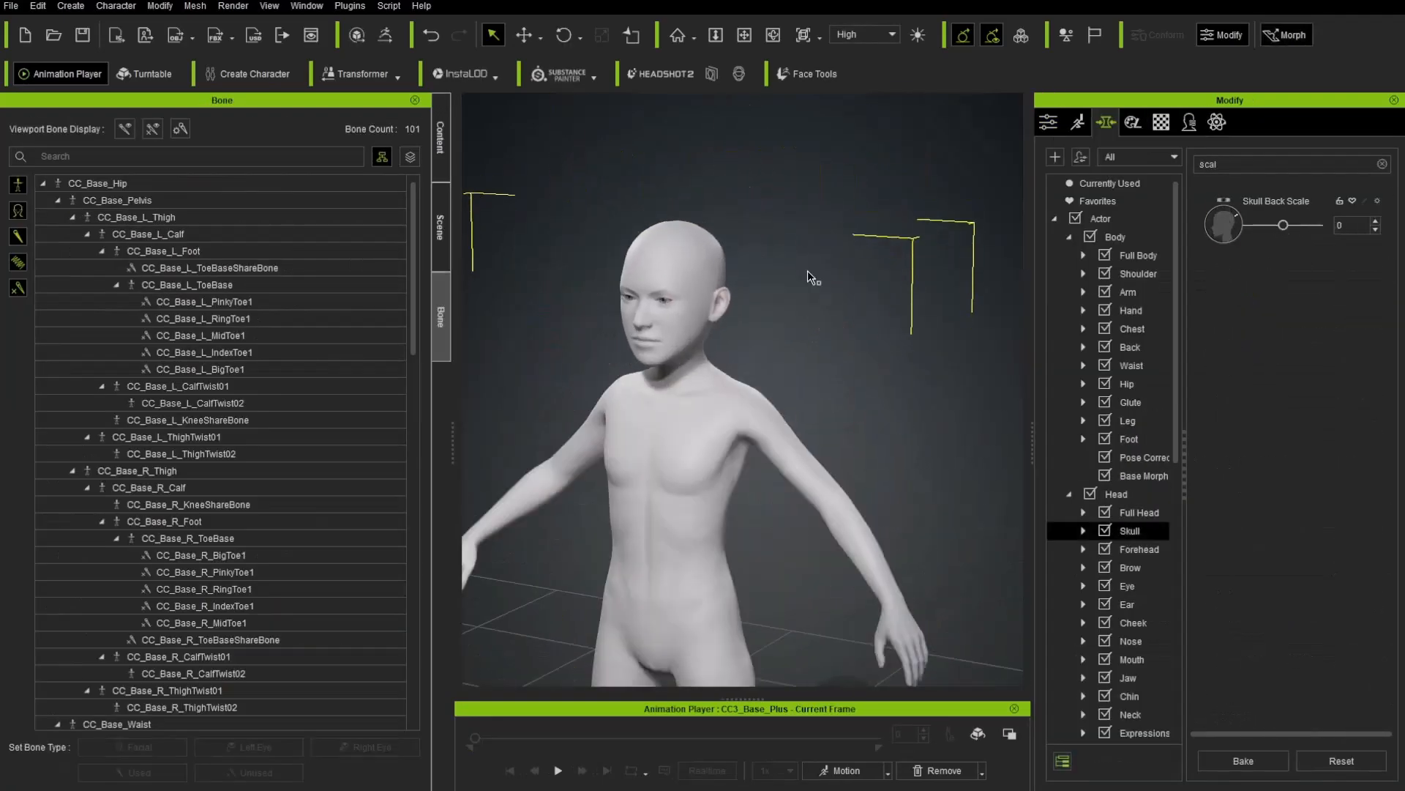
Show the full body morph sliders and scroll to the ear controls
click(1127, 291)
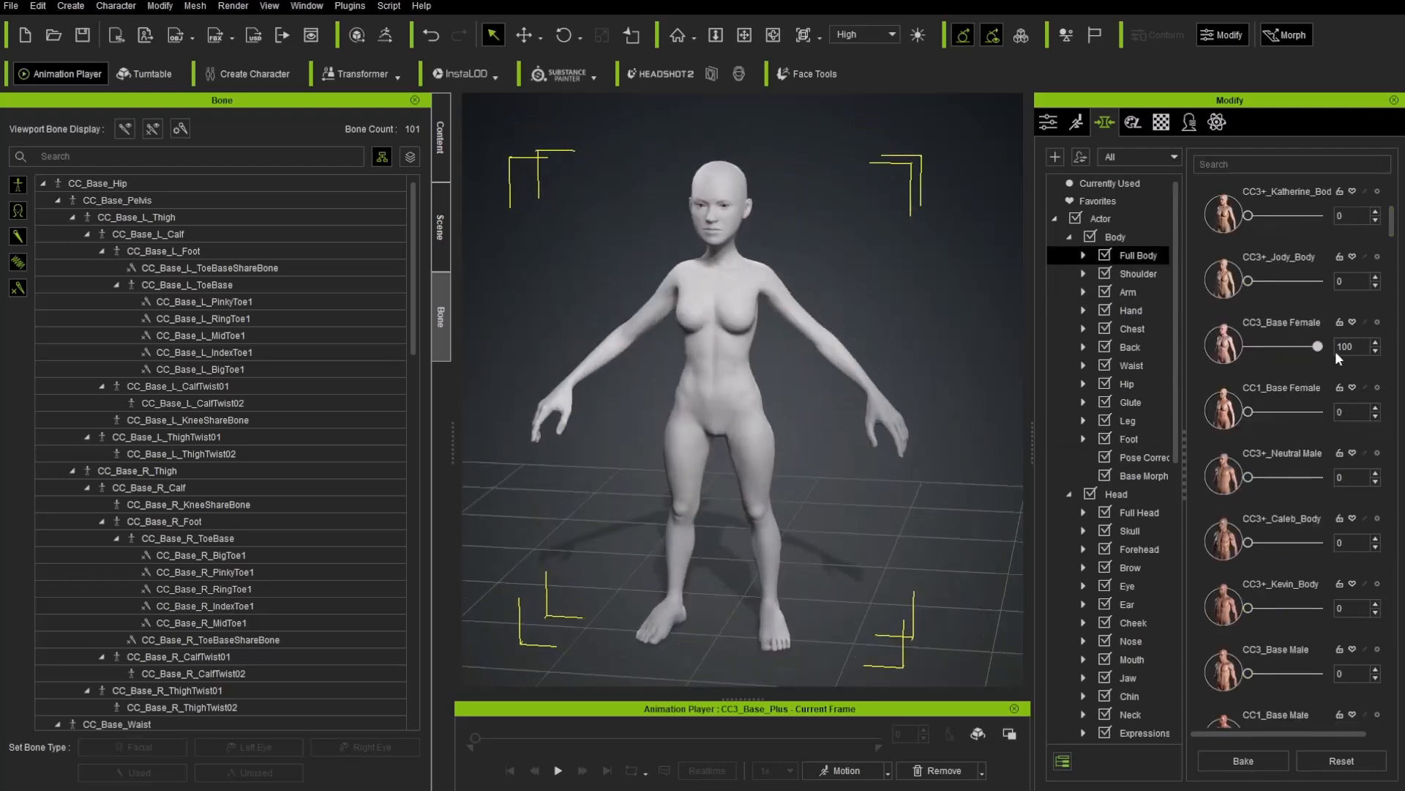
scroll(down, 3)
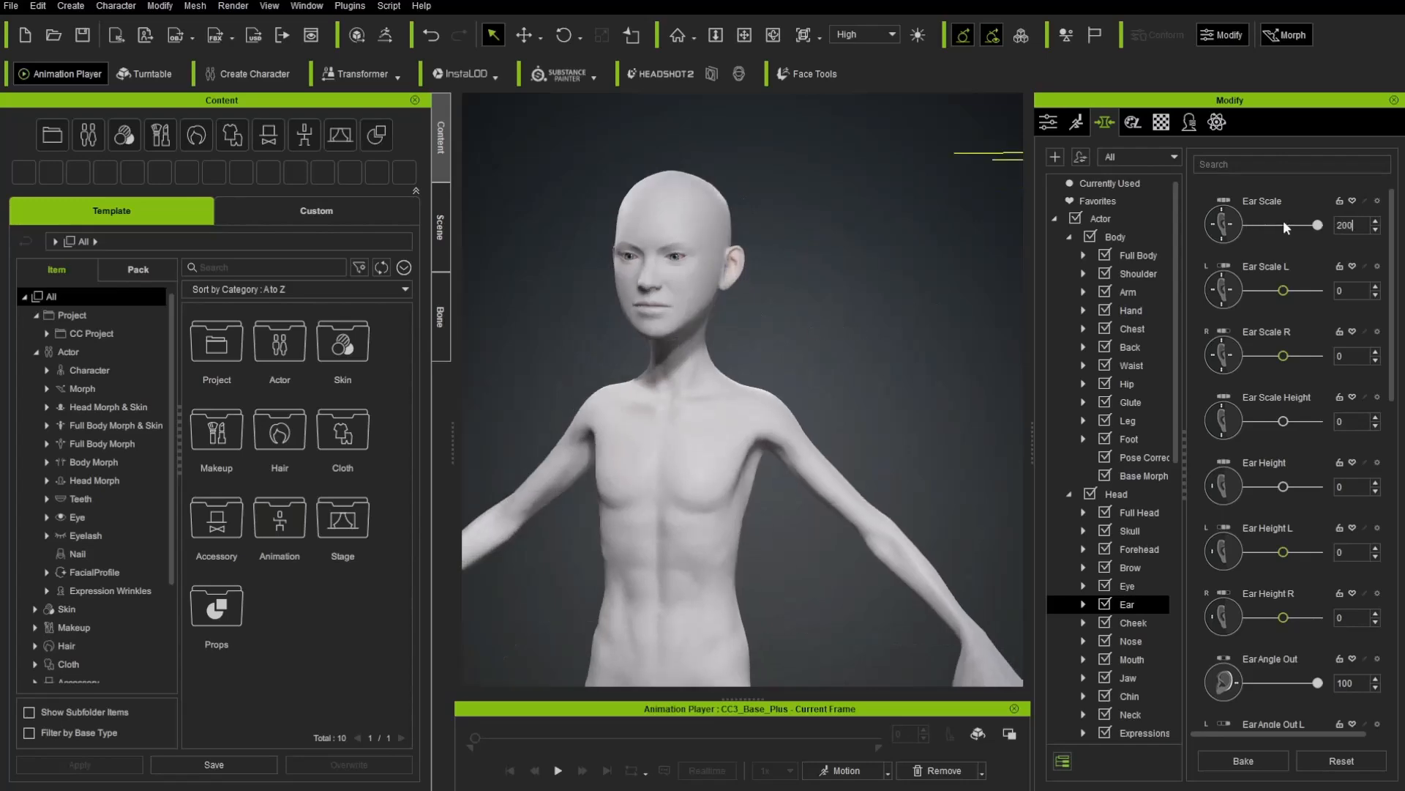
click(558, 771)
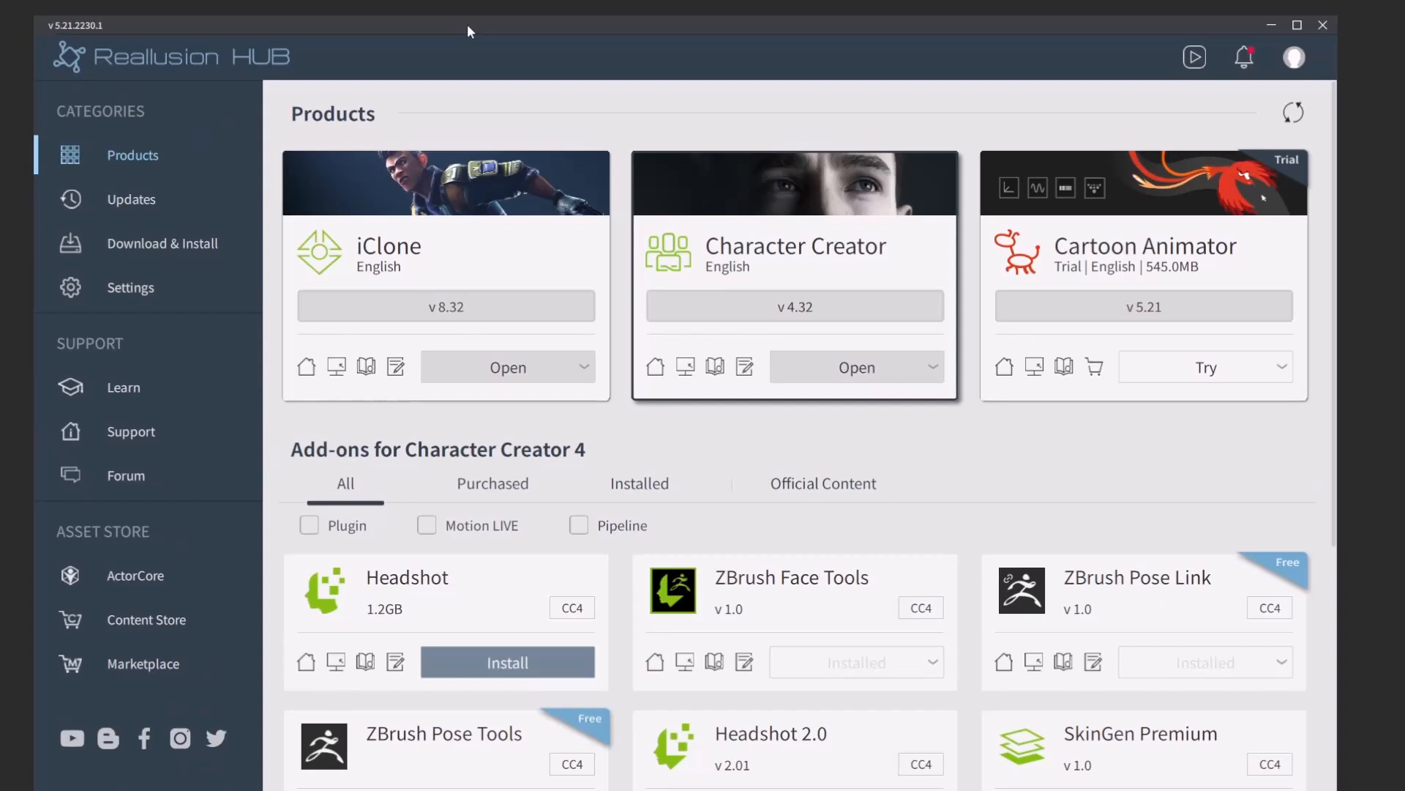
mouse_move(824, 441)
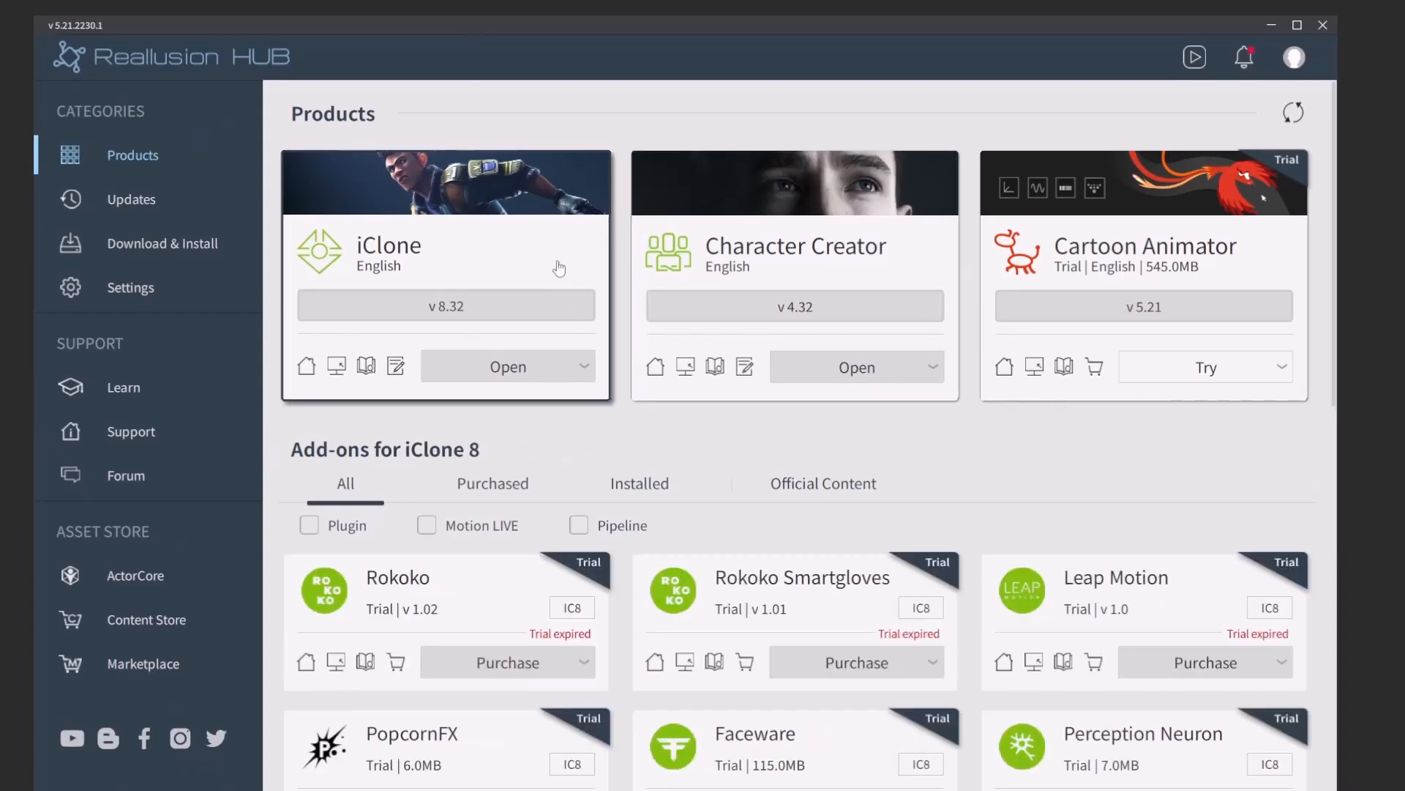
Browse the add-ons for Cartoon Animator 5, iClone 8 and Character Creator 4 in Reallusion Hub
click(1143, 278)
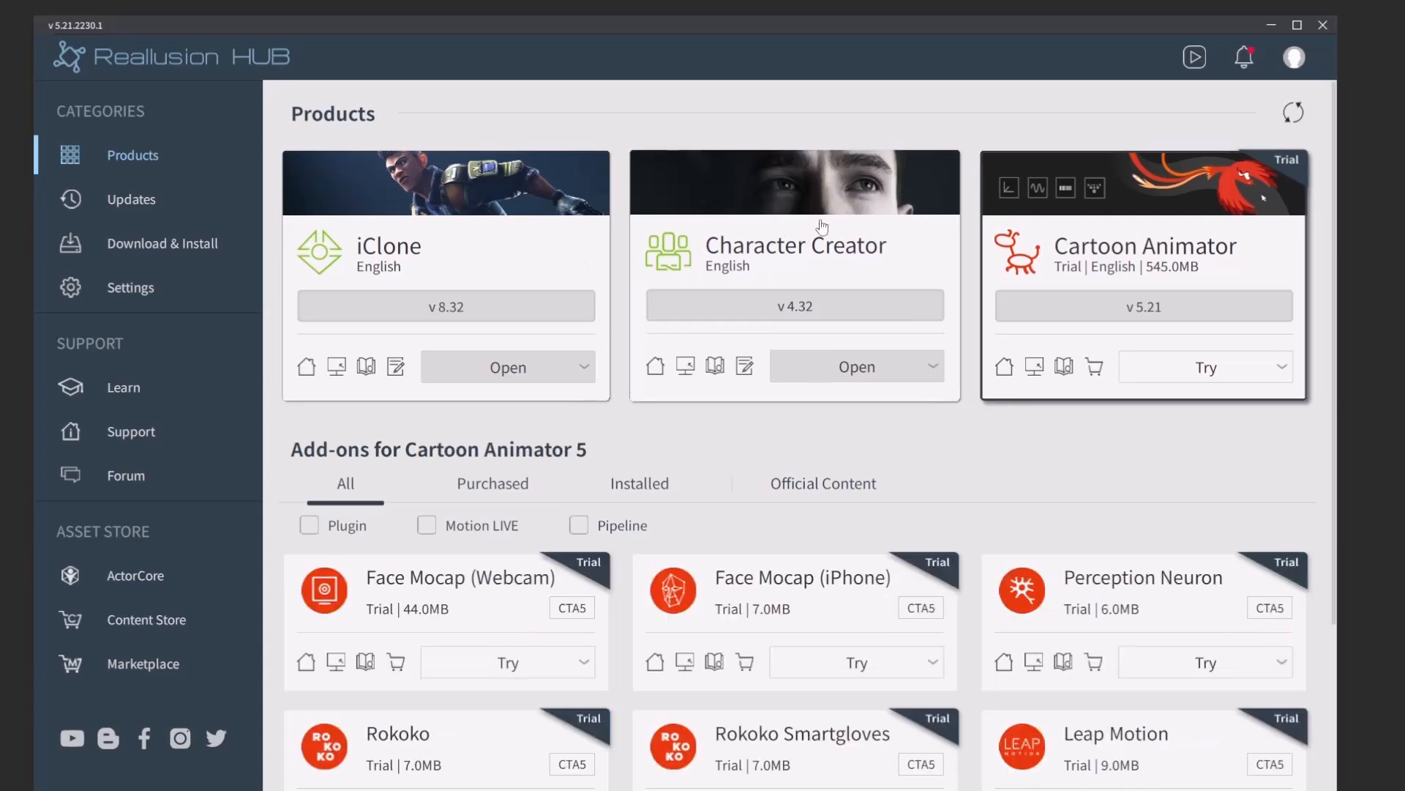
click(793, 270)
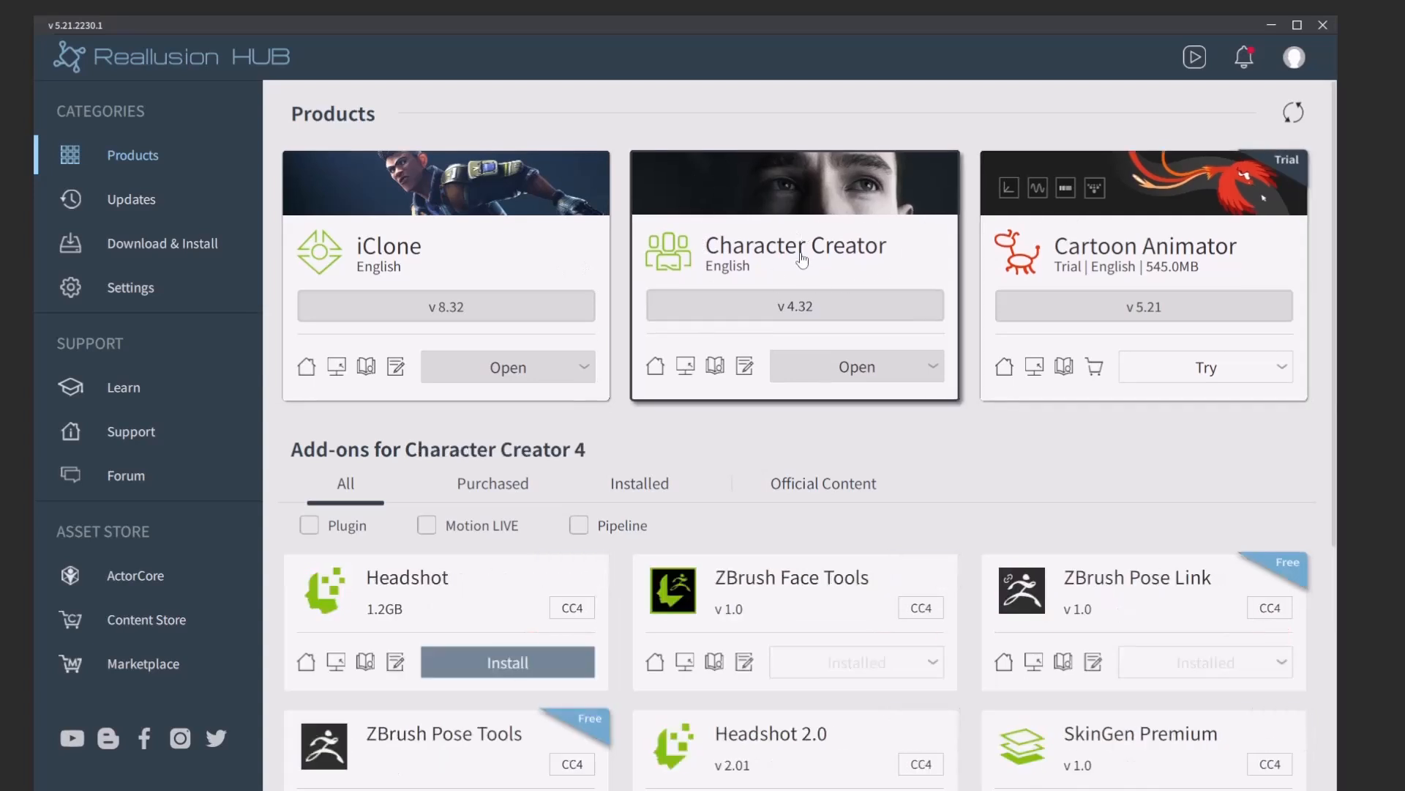
click(444, 179)
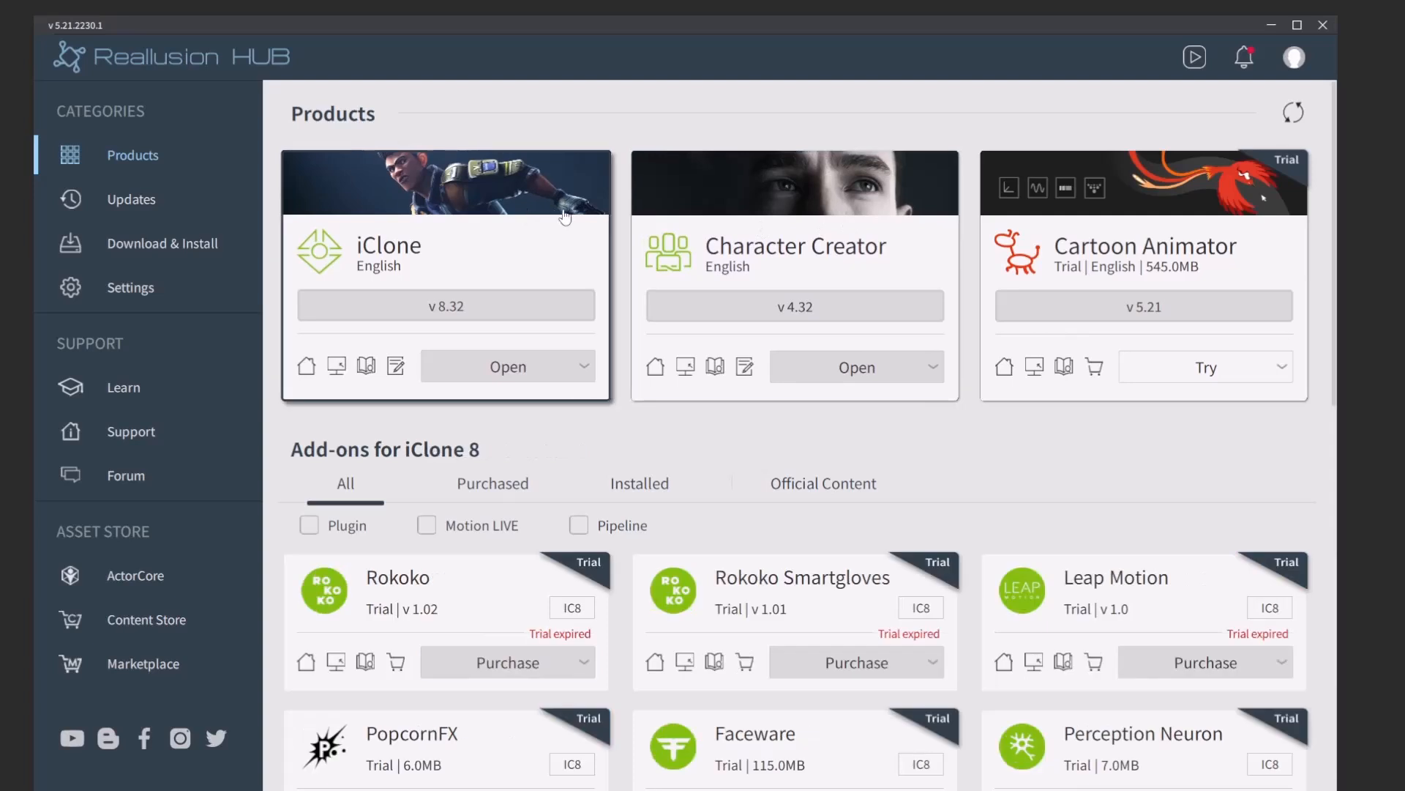
click(792, 273)
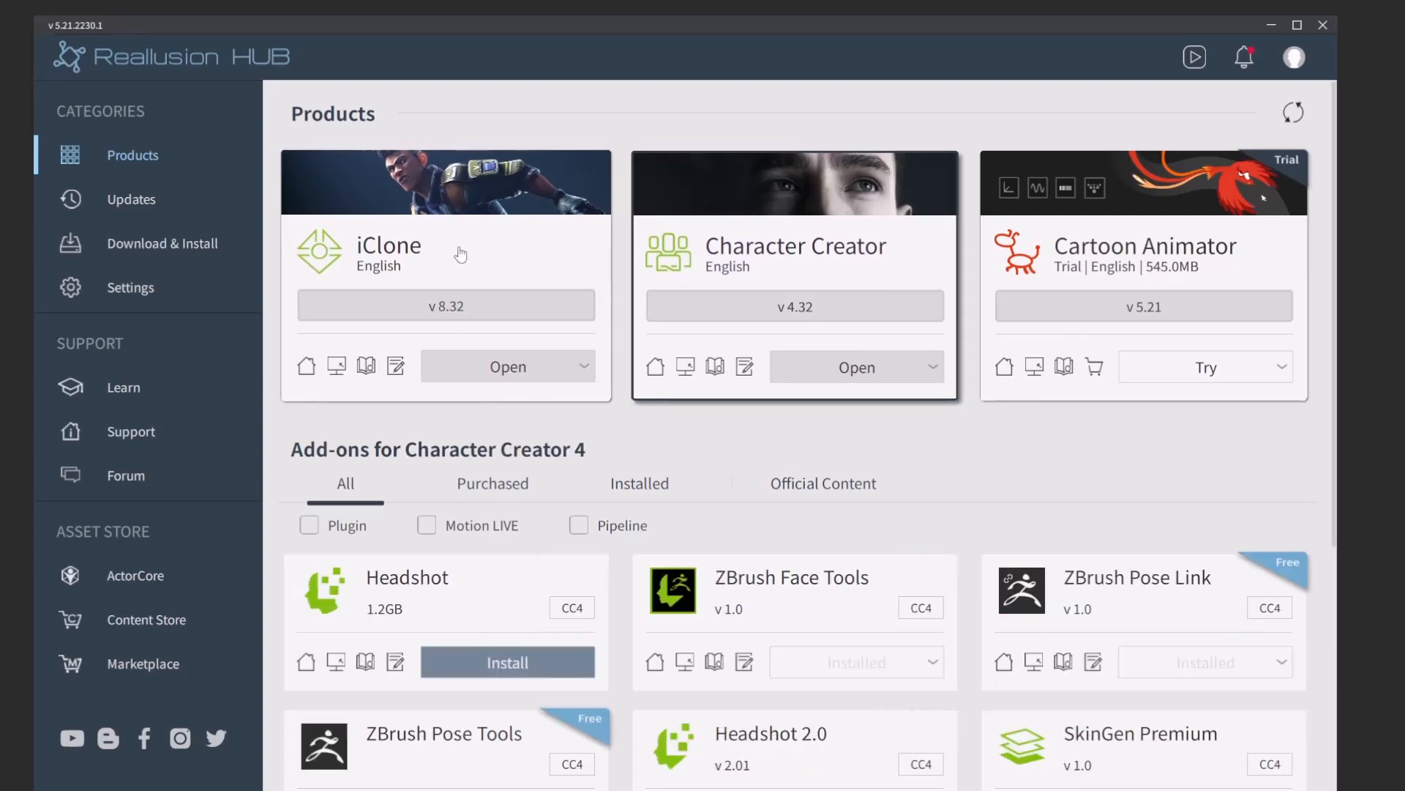
scroll(down, 3)
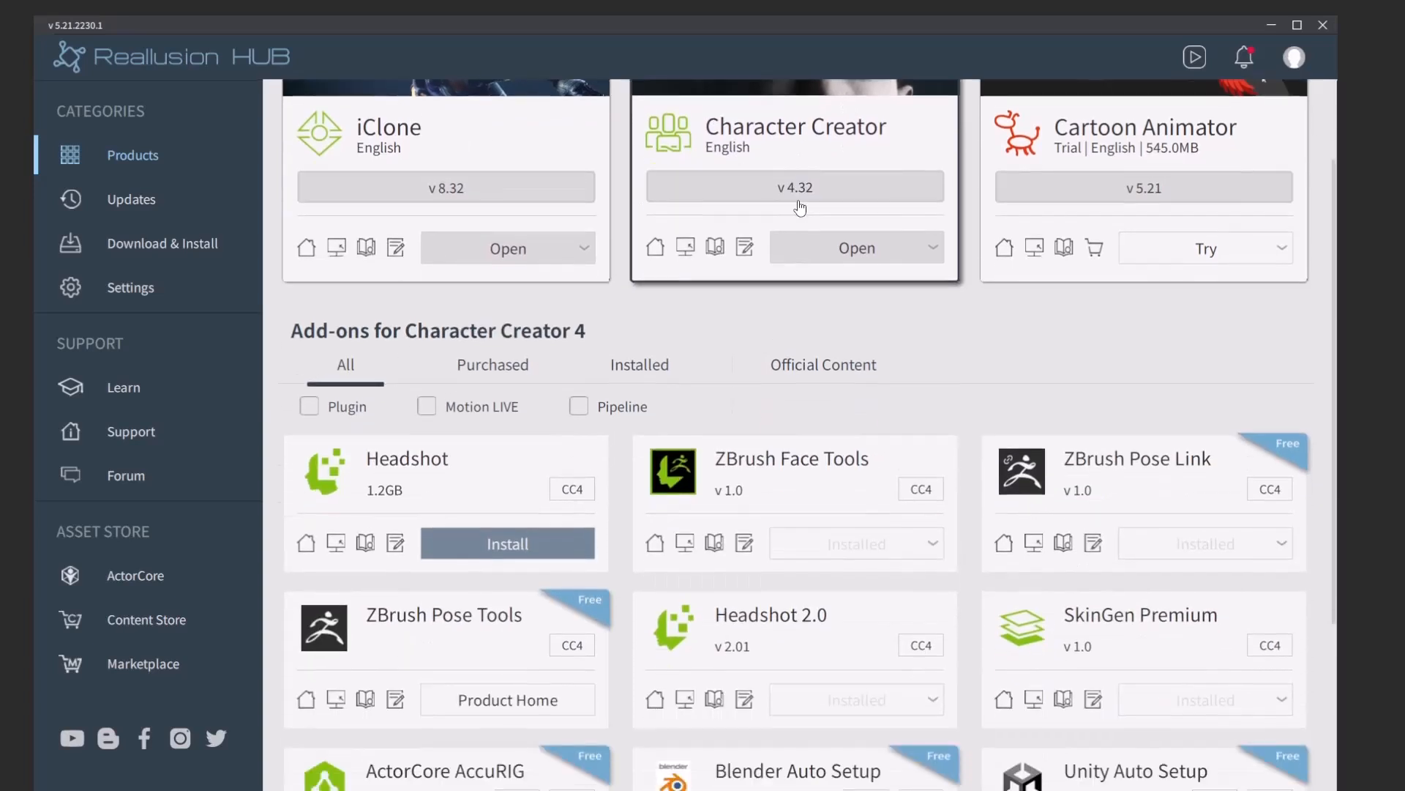
scroll(down, 3)
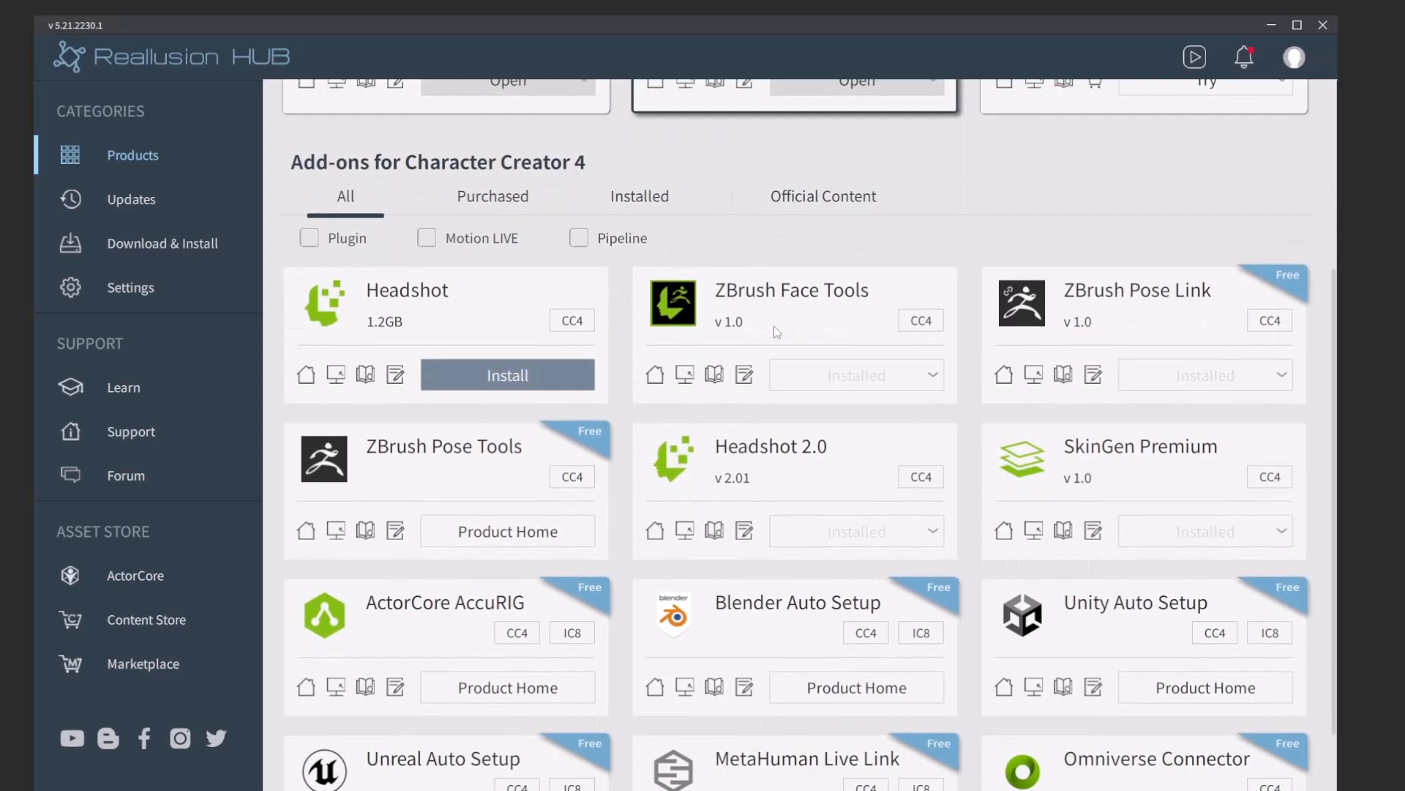
scroll(up, 3)
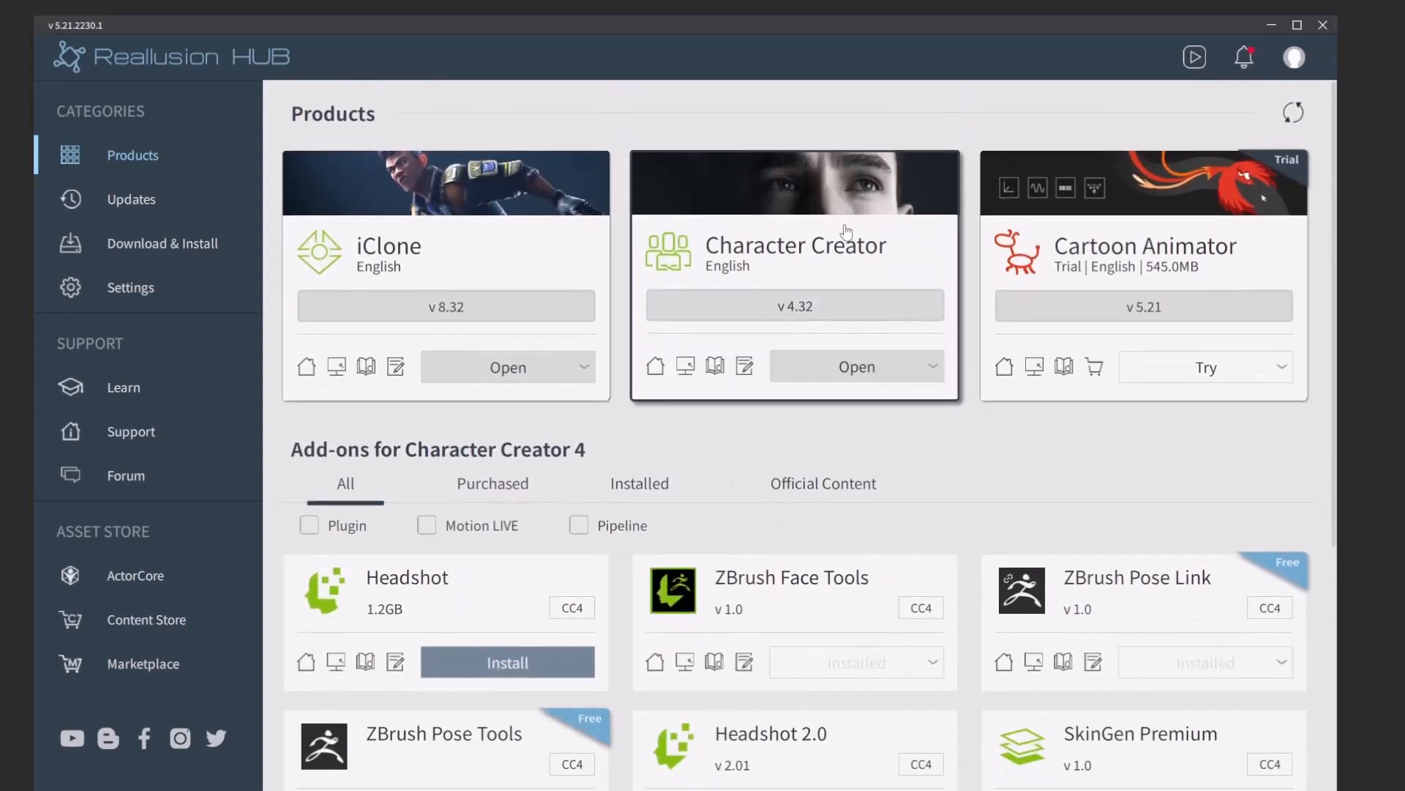
Launch Character Creator 4.32 from Reallusion Hub
click(1292, 111)
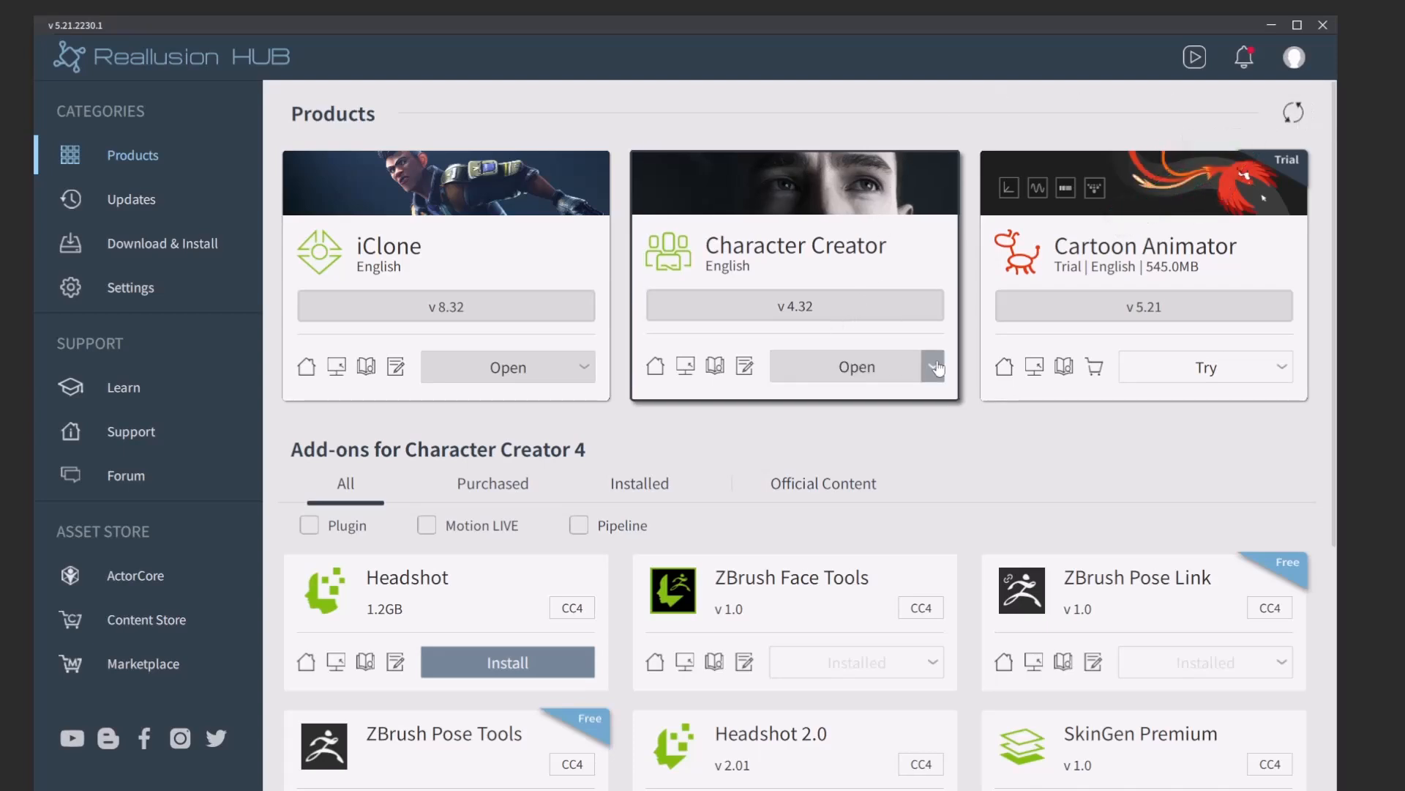
mouse_move(855, 366)
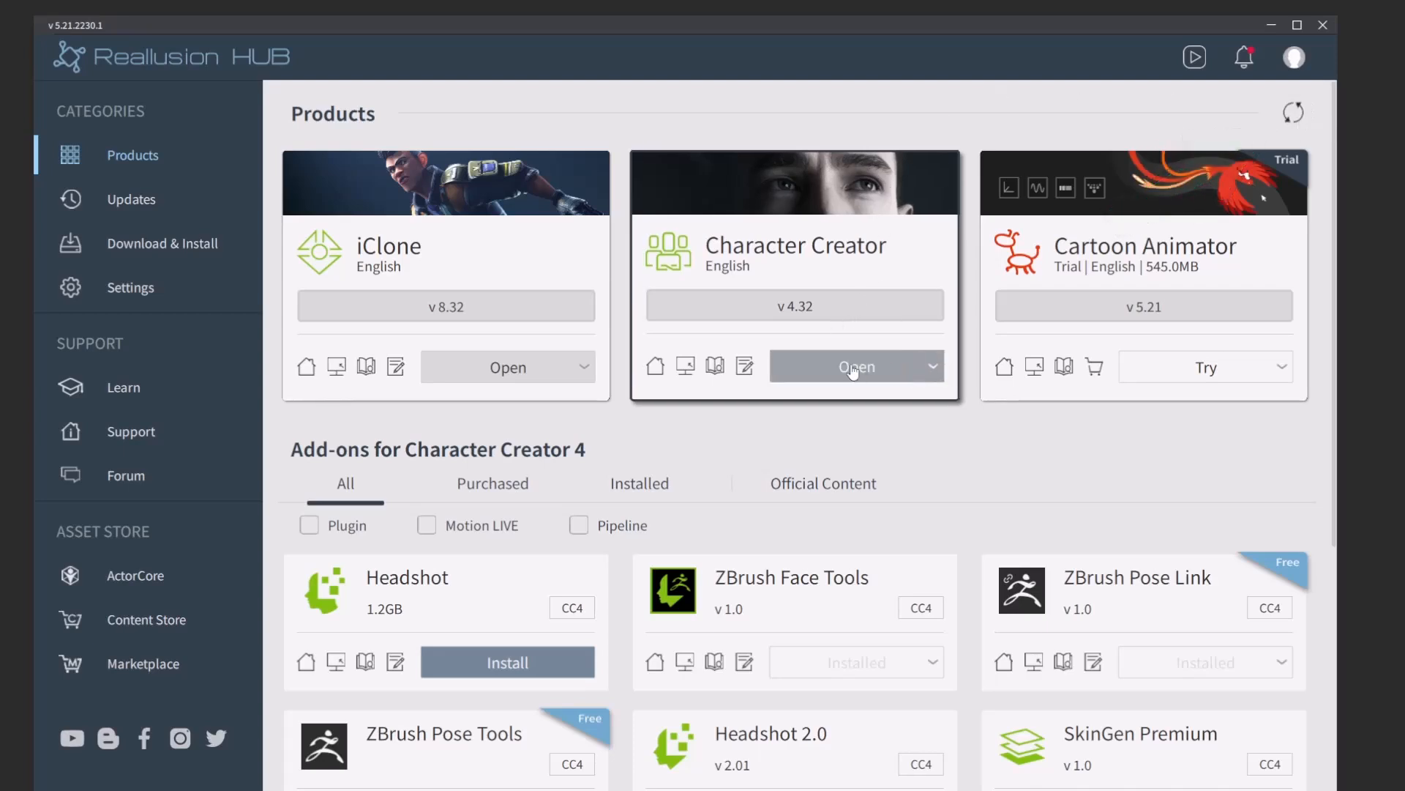
click(855, 366)
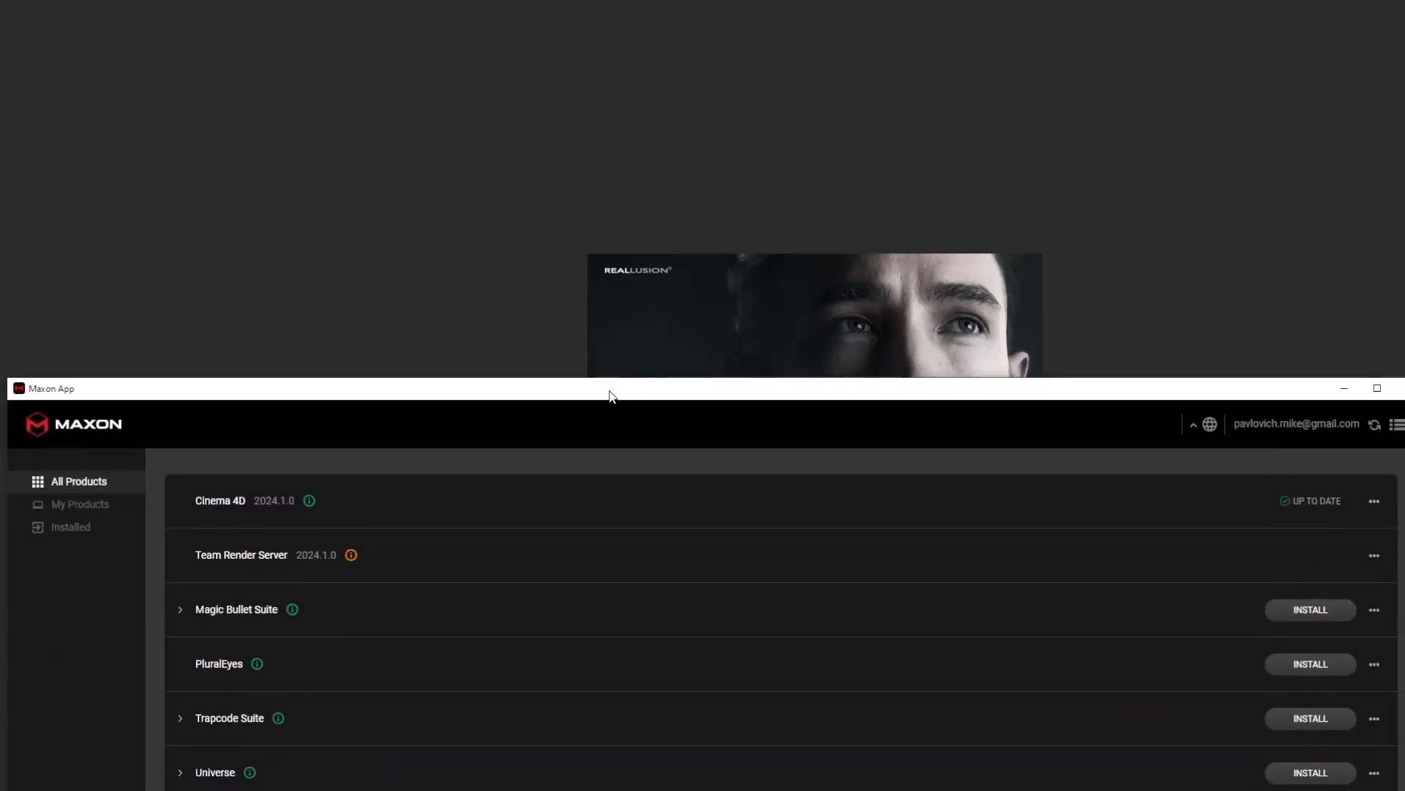
mouse_move(157, 436)
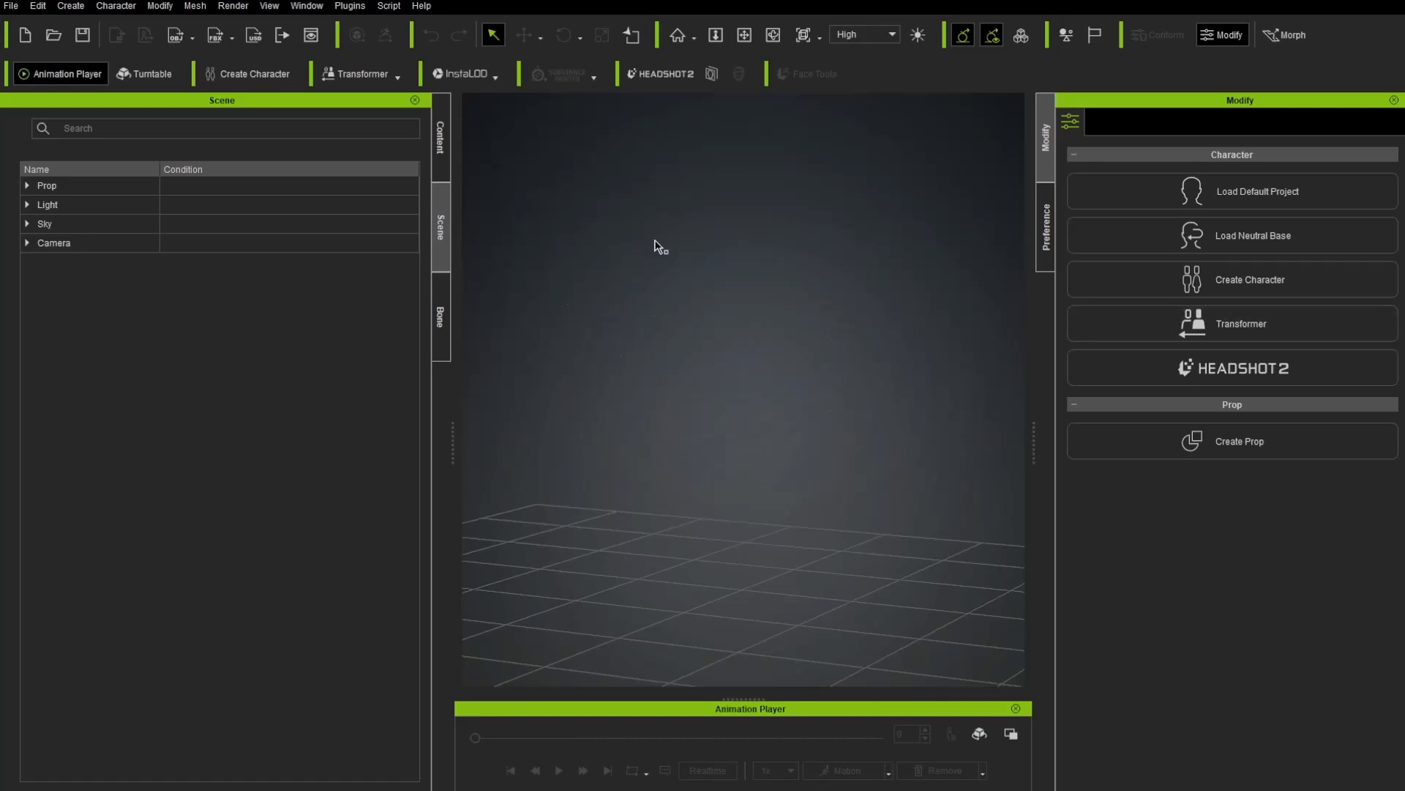
Switch the workspace layout to All Panels
click(306, 5)
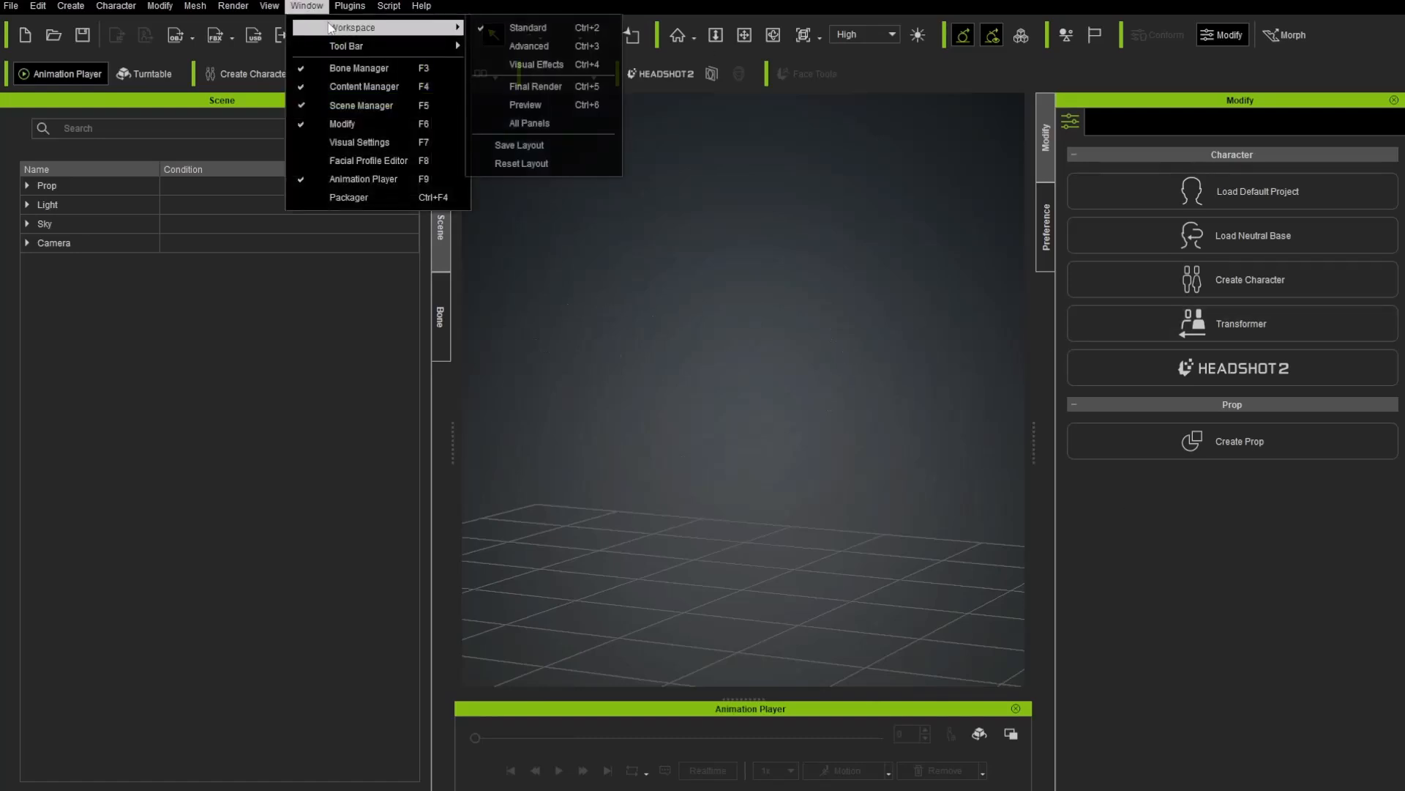
mouse_move(529, 123)
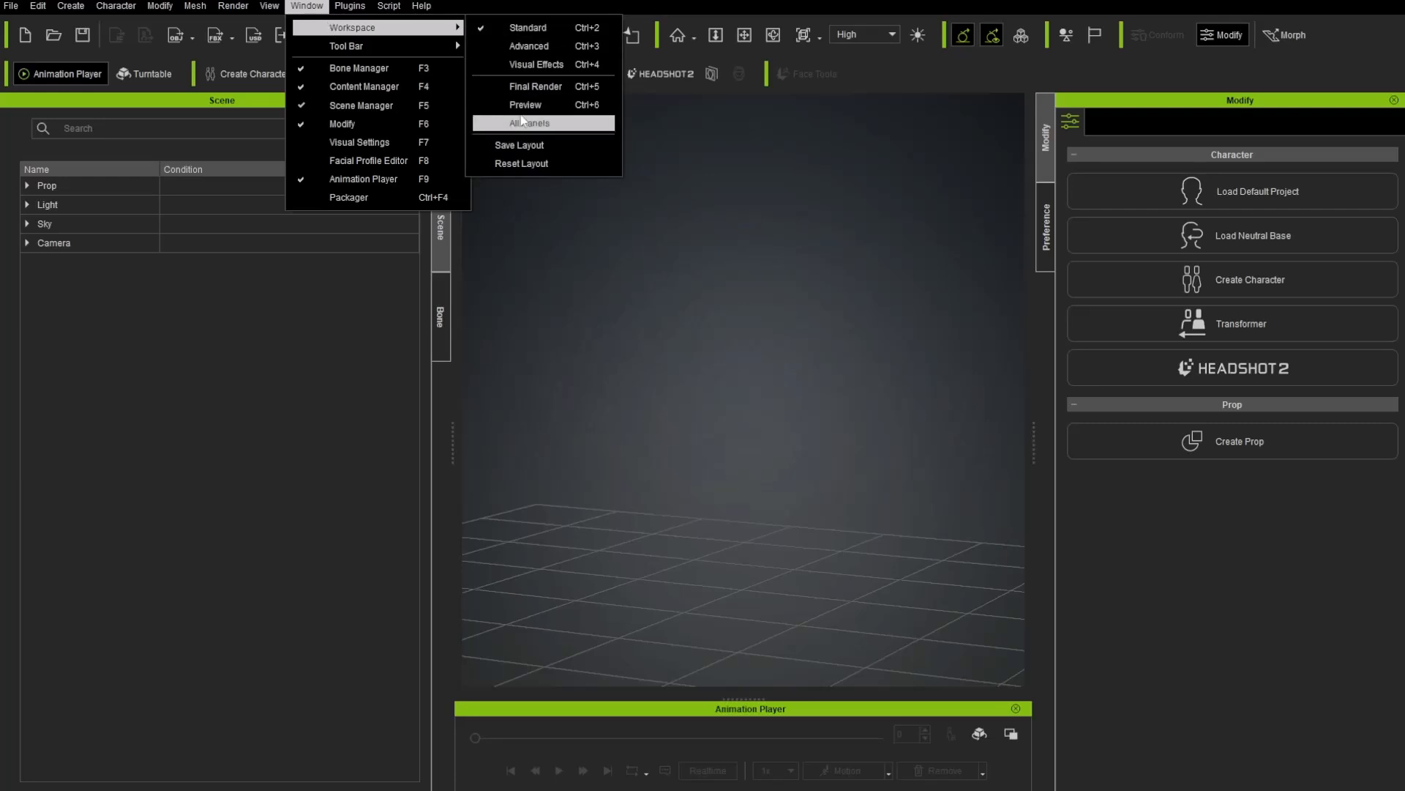
click(365, 86)
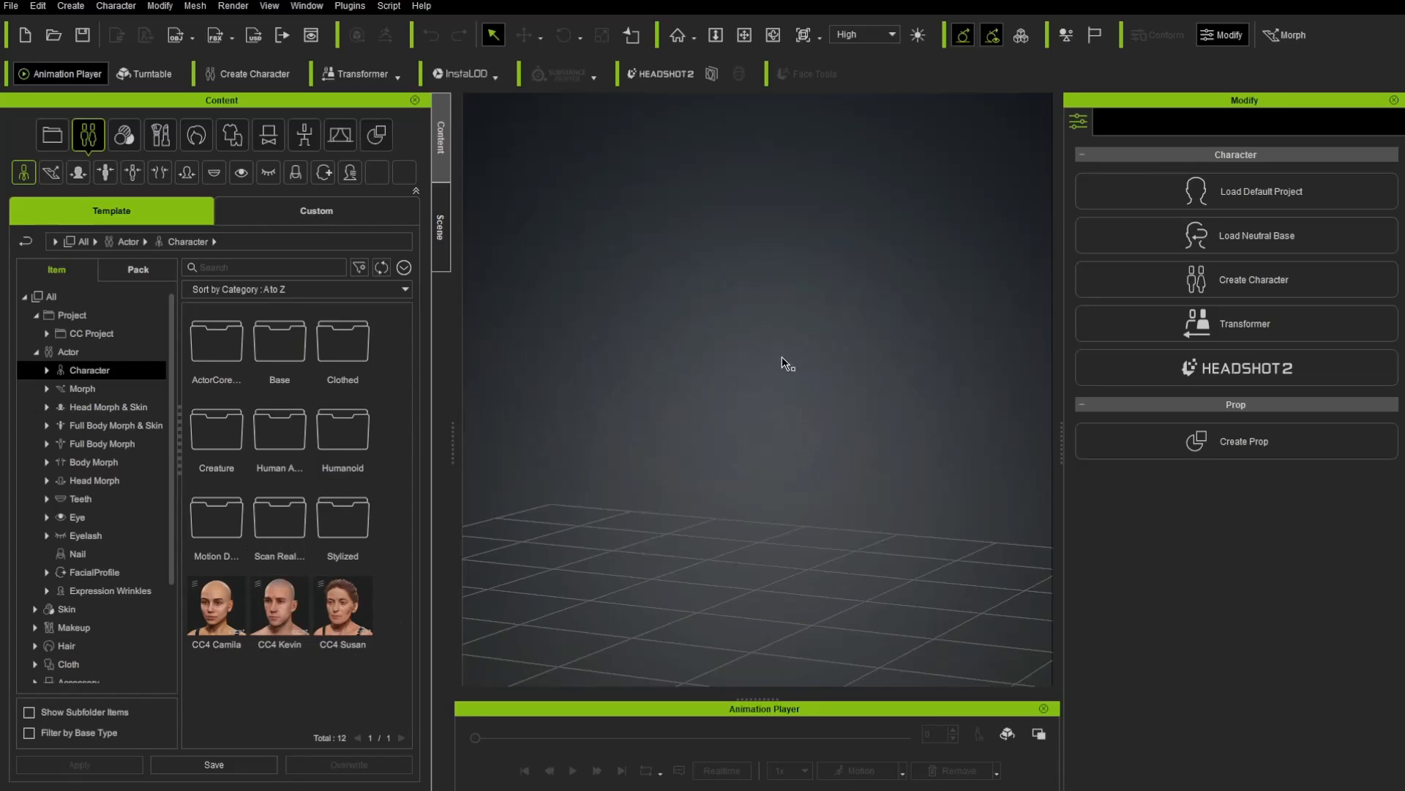
mouse_move(781, 357)
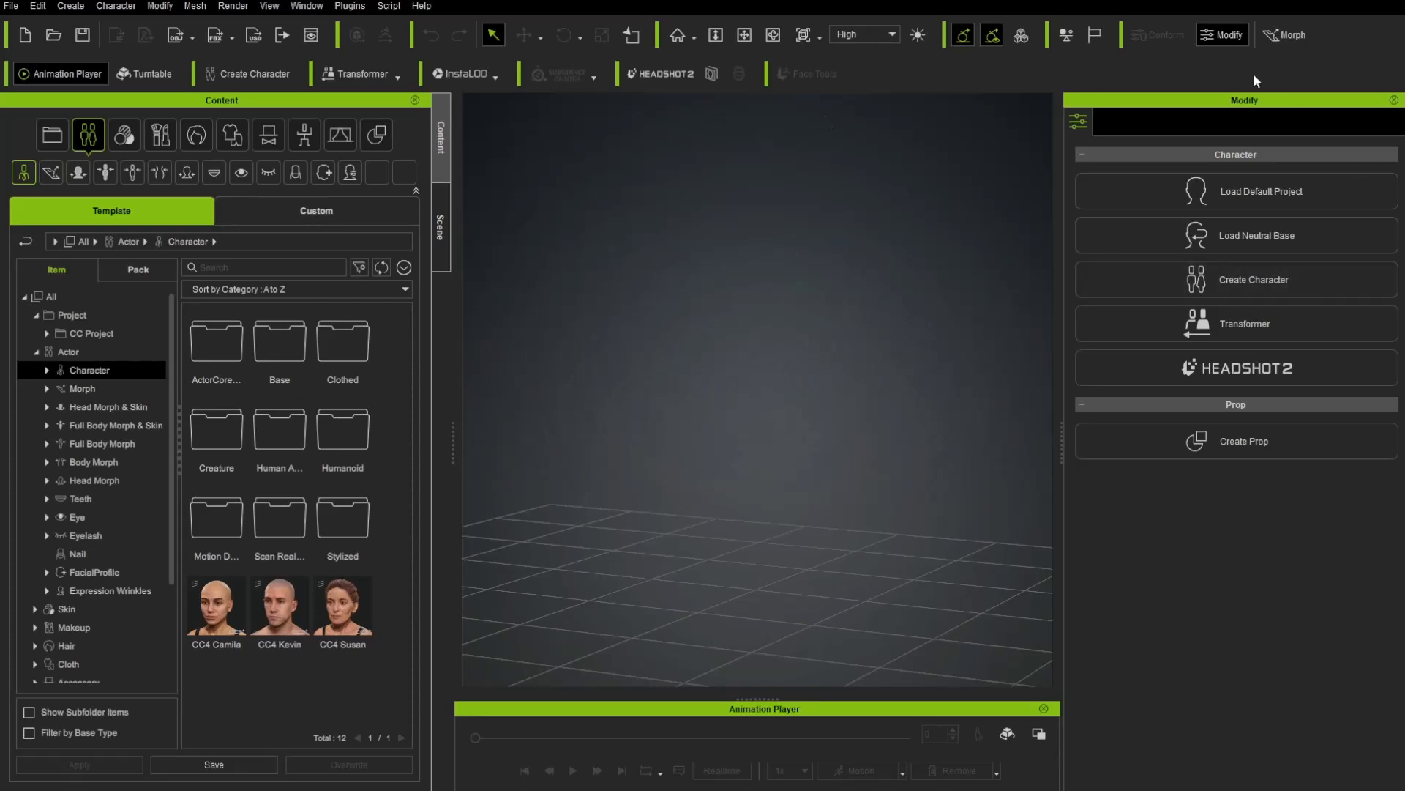
mouse_move(638, 195)
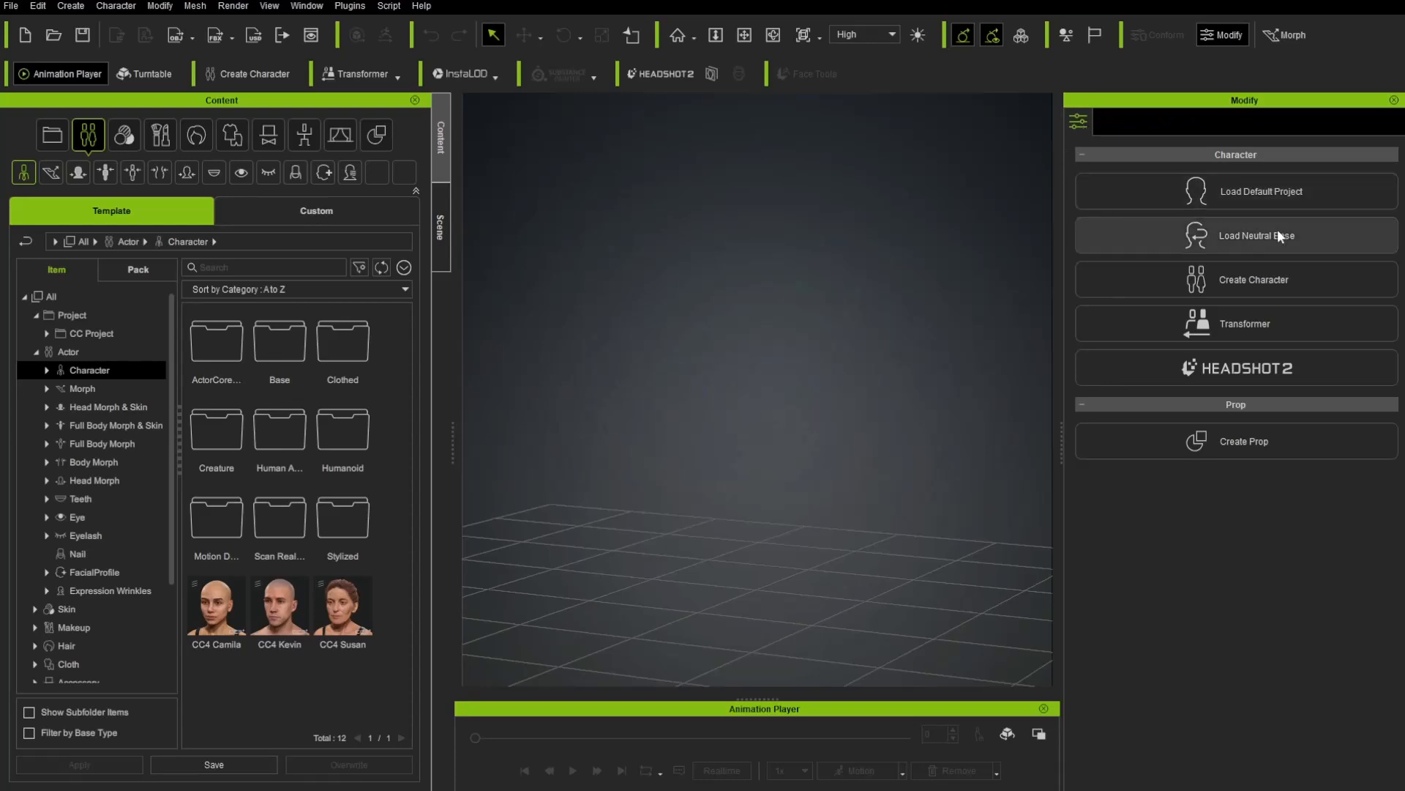
Load the neutral CC3_Base_Plus base character into the scene
click(1254, 234)
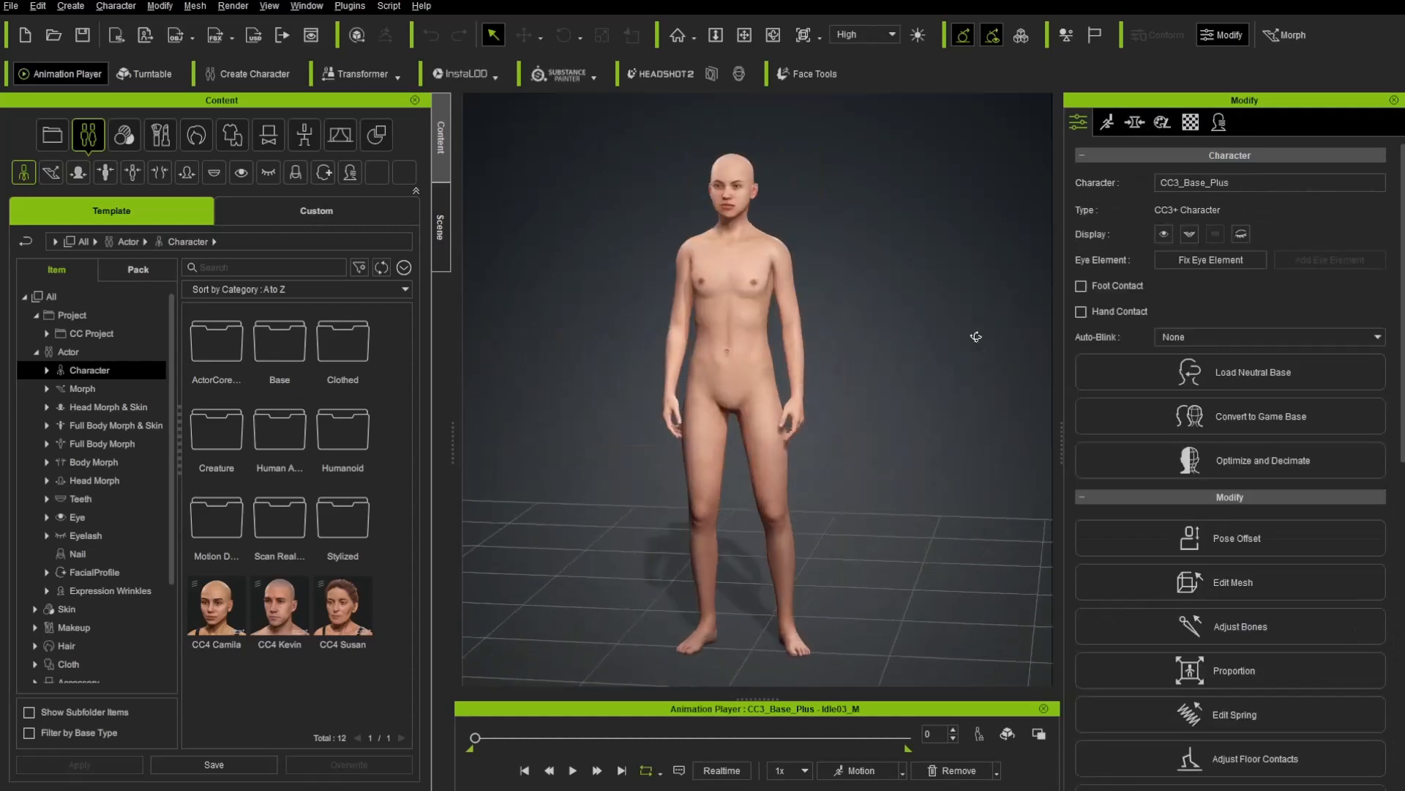
mouse_move(1039, 143)
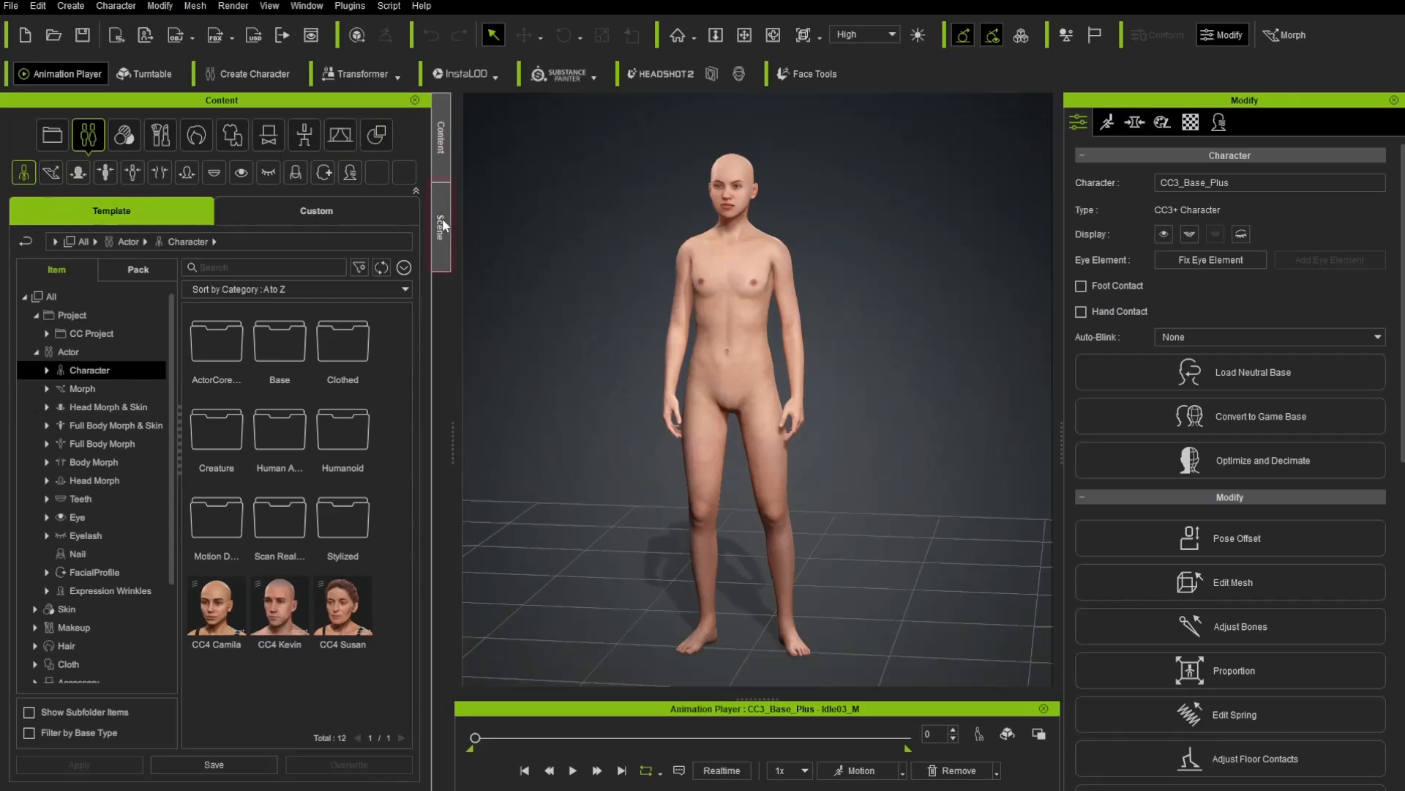
Expand Character > CC3_Base_Plus in the Scene Manager to list its body, eye, teeth and tongue parts
click(441, 224)
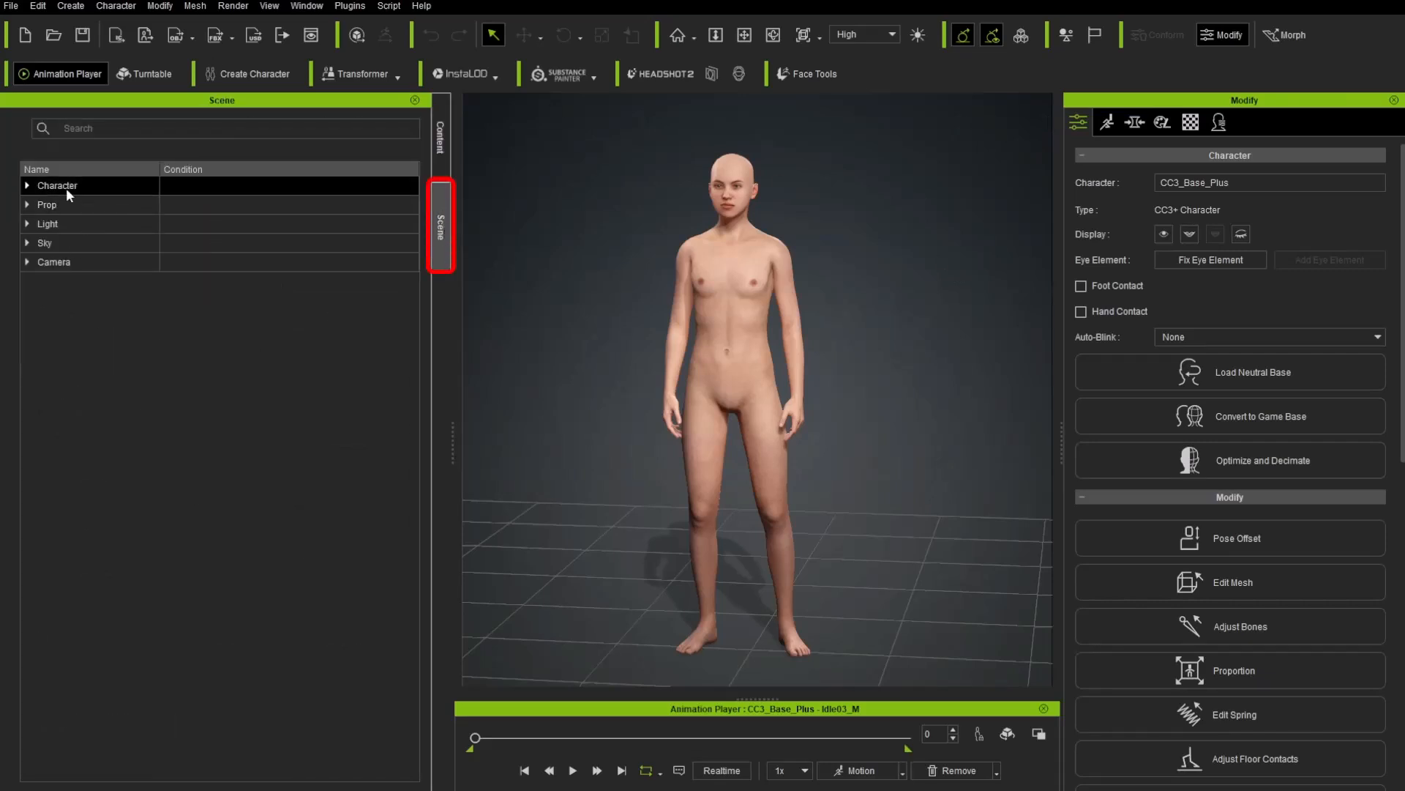
click(26, 186)
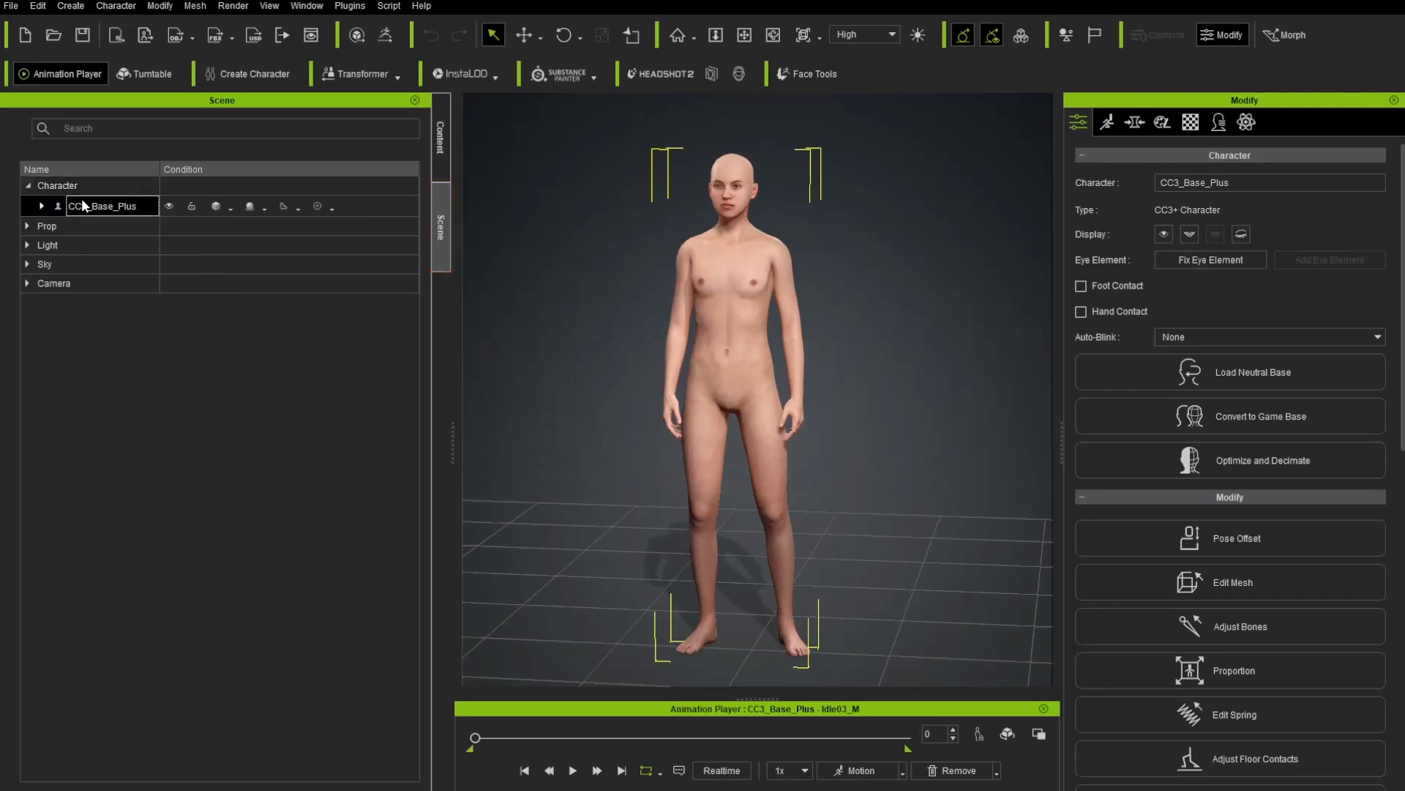
mouse_move(56, 212)
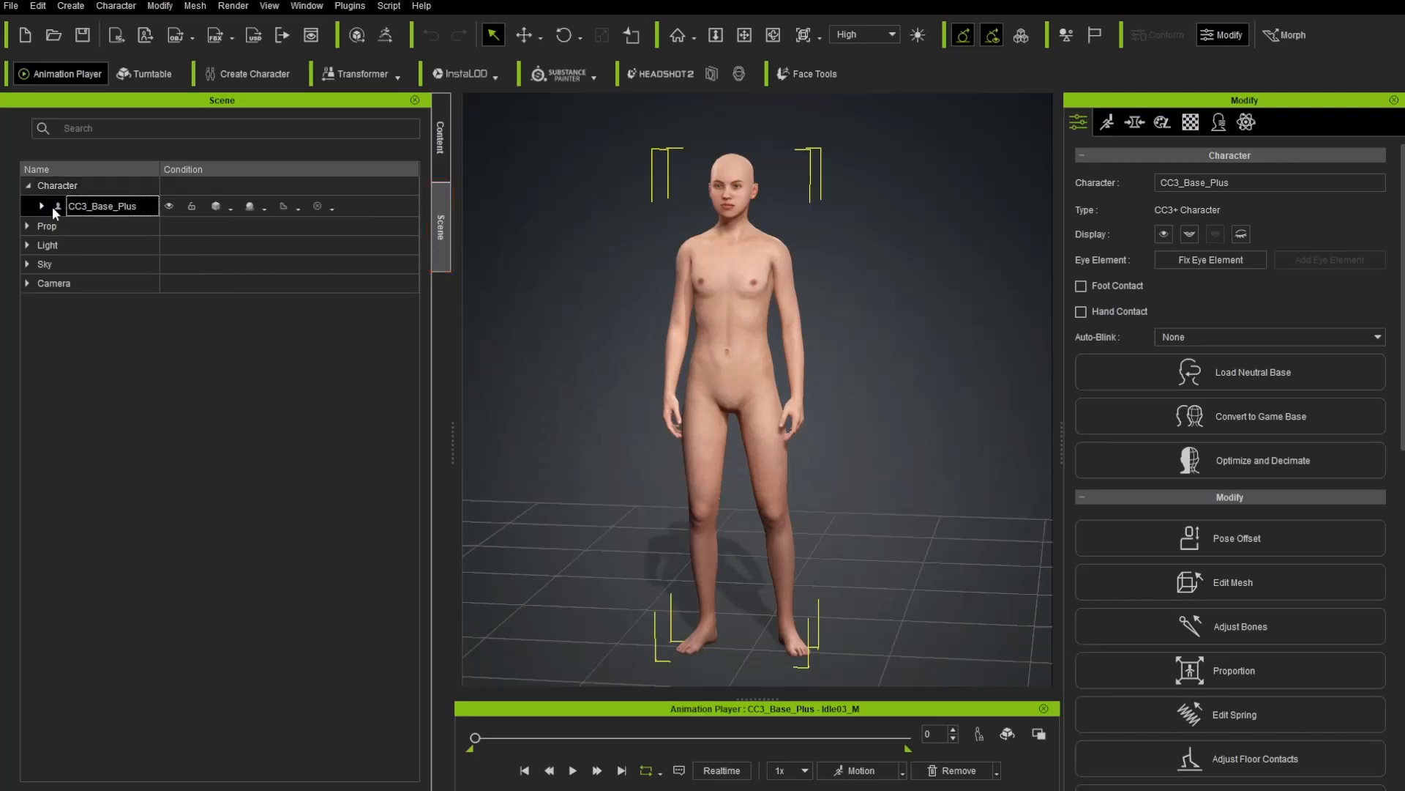
click(41, 205)
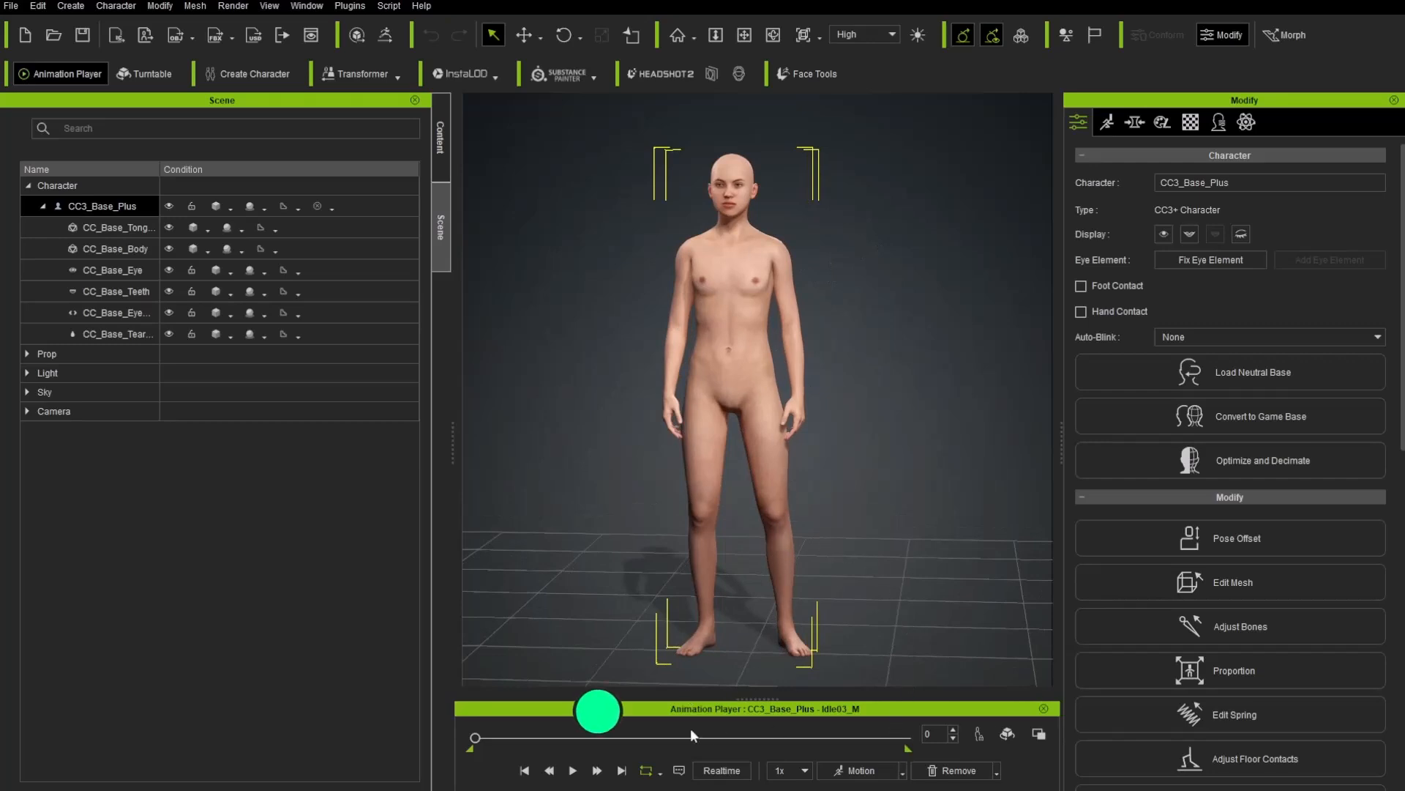
Show the preset motion list with its acting and calibration categories
click(859, 770)
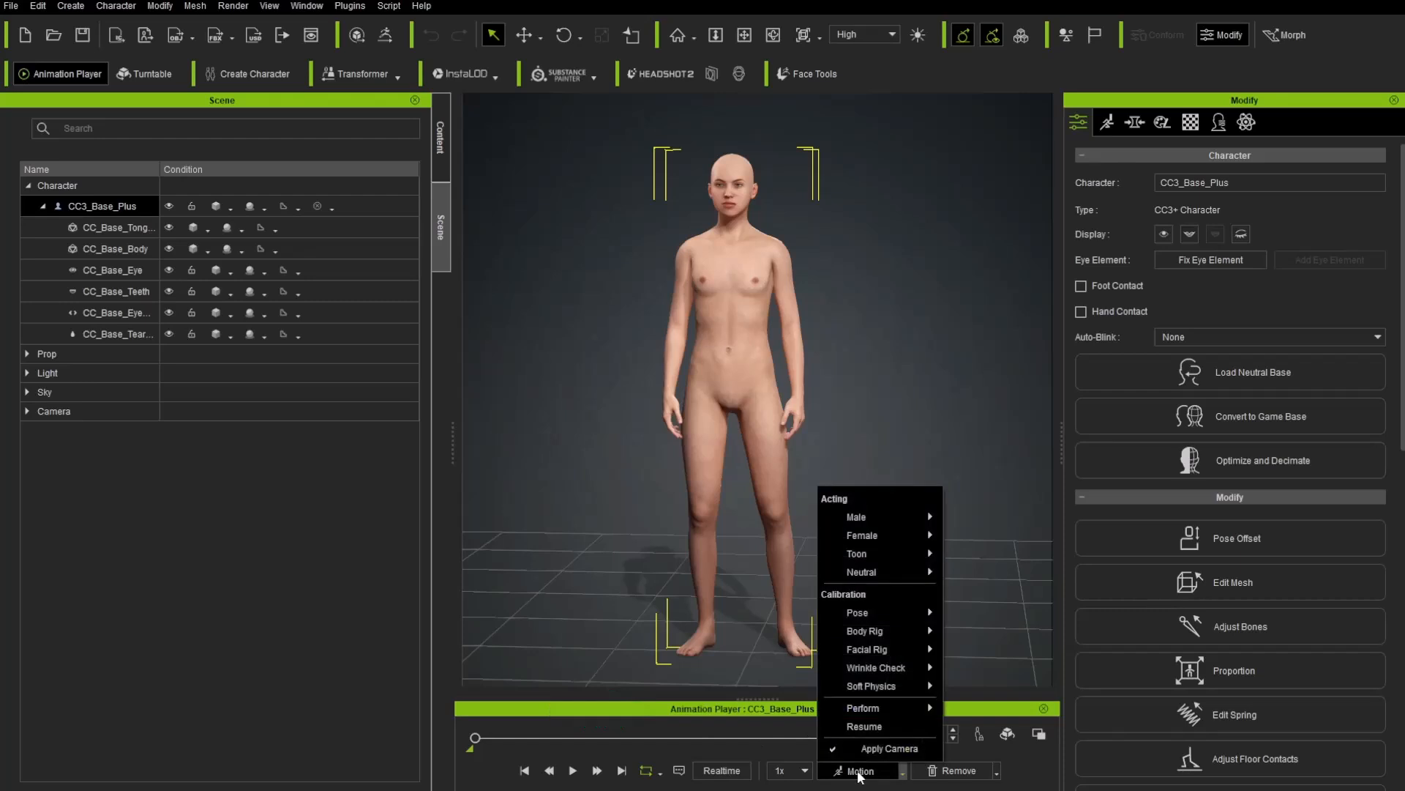
mouse_move(856, 612)
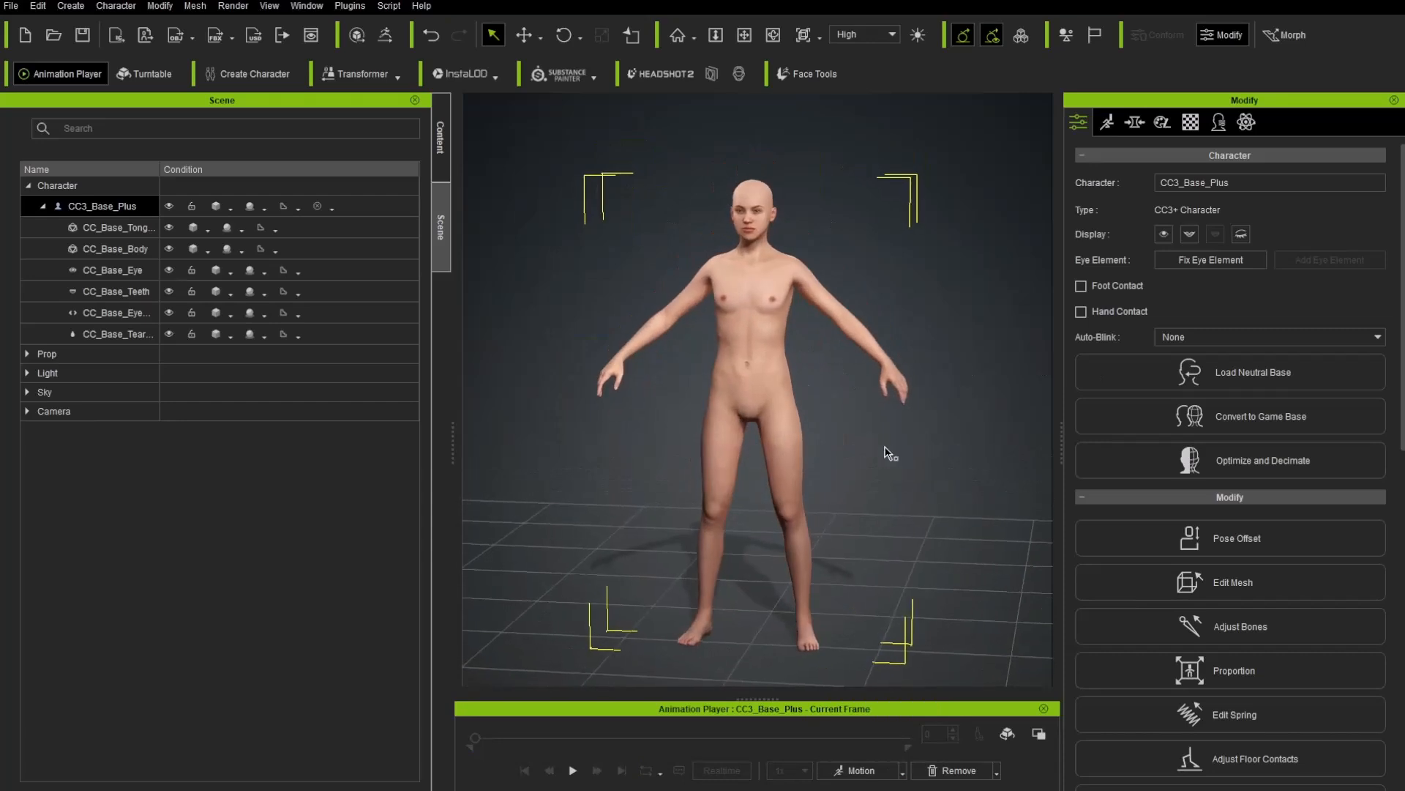
mouse_move(842, 369)
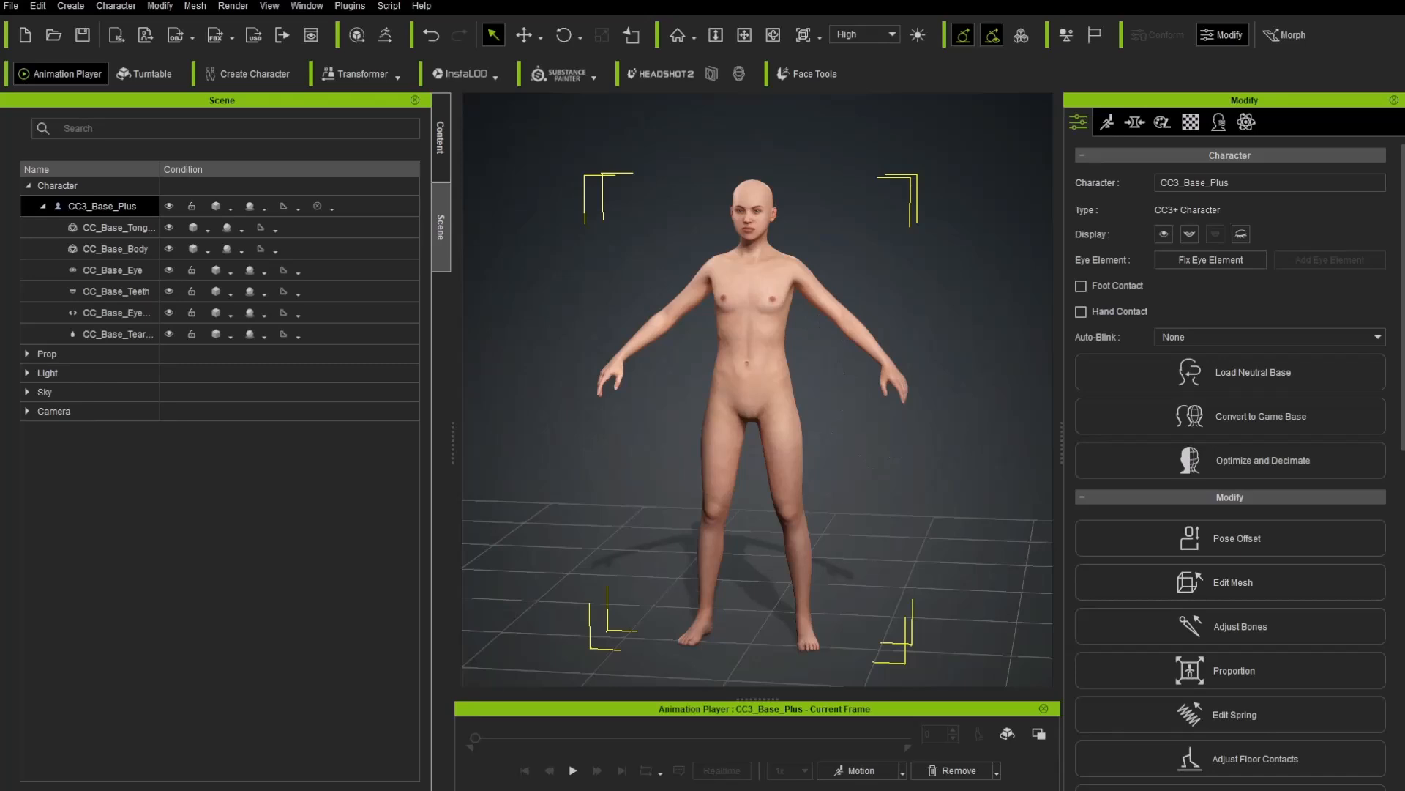
Display the CC_Base_Body mesh as a wireframe
click(117, 249)
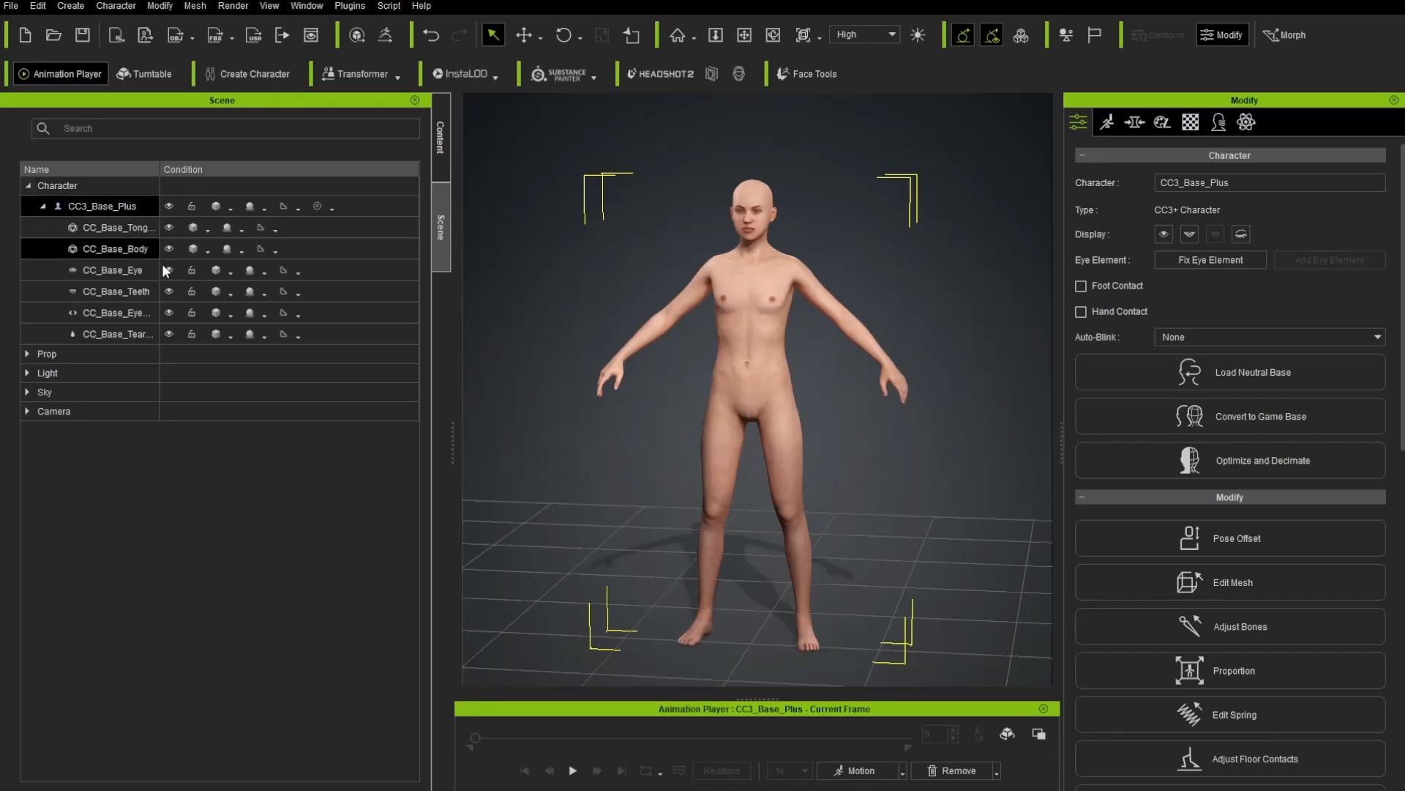
click(117, 249)
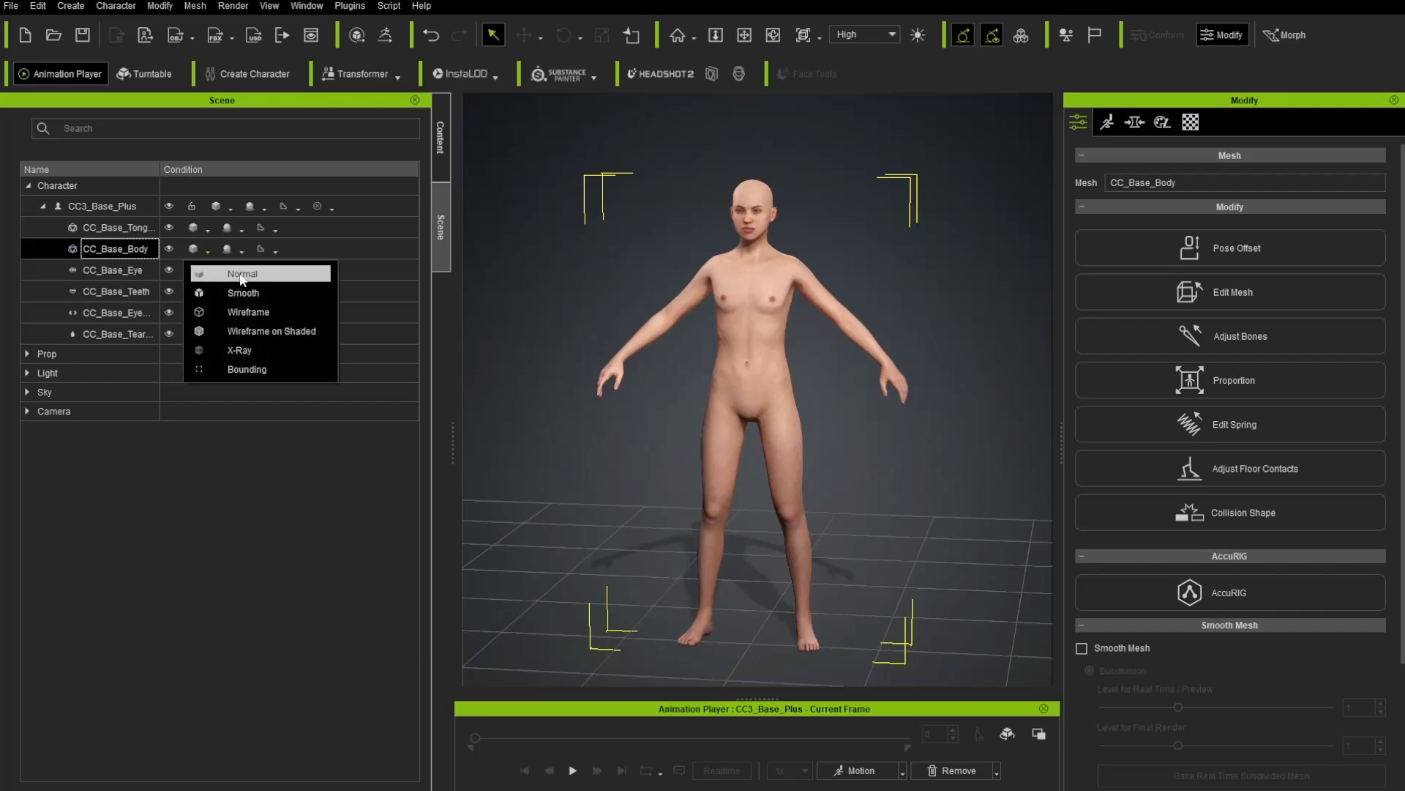
click(247, 311)
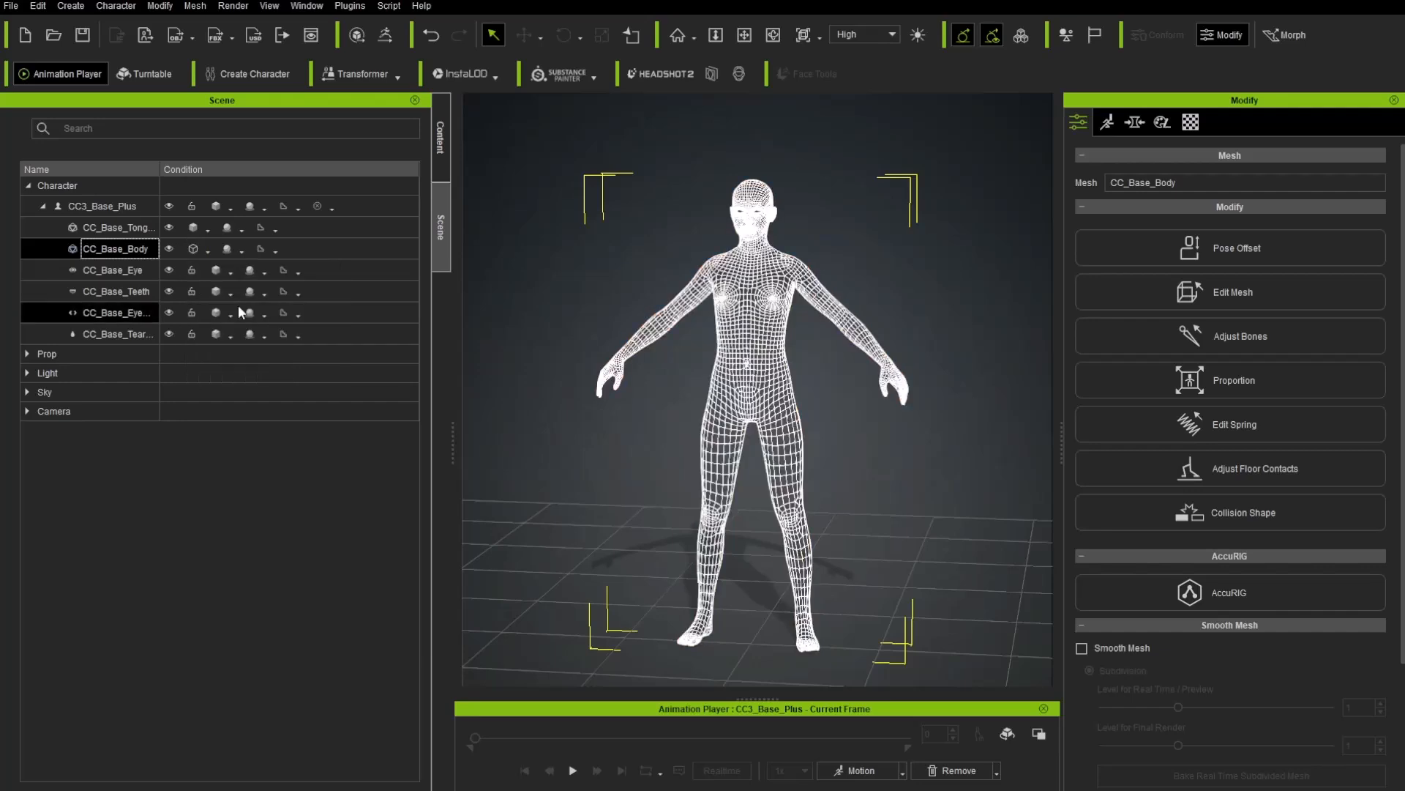
mouse_move(858, 433)
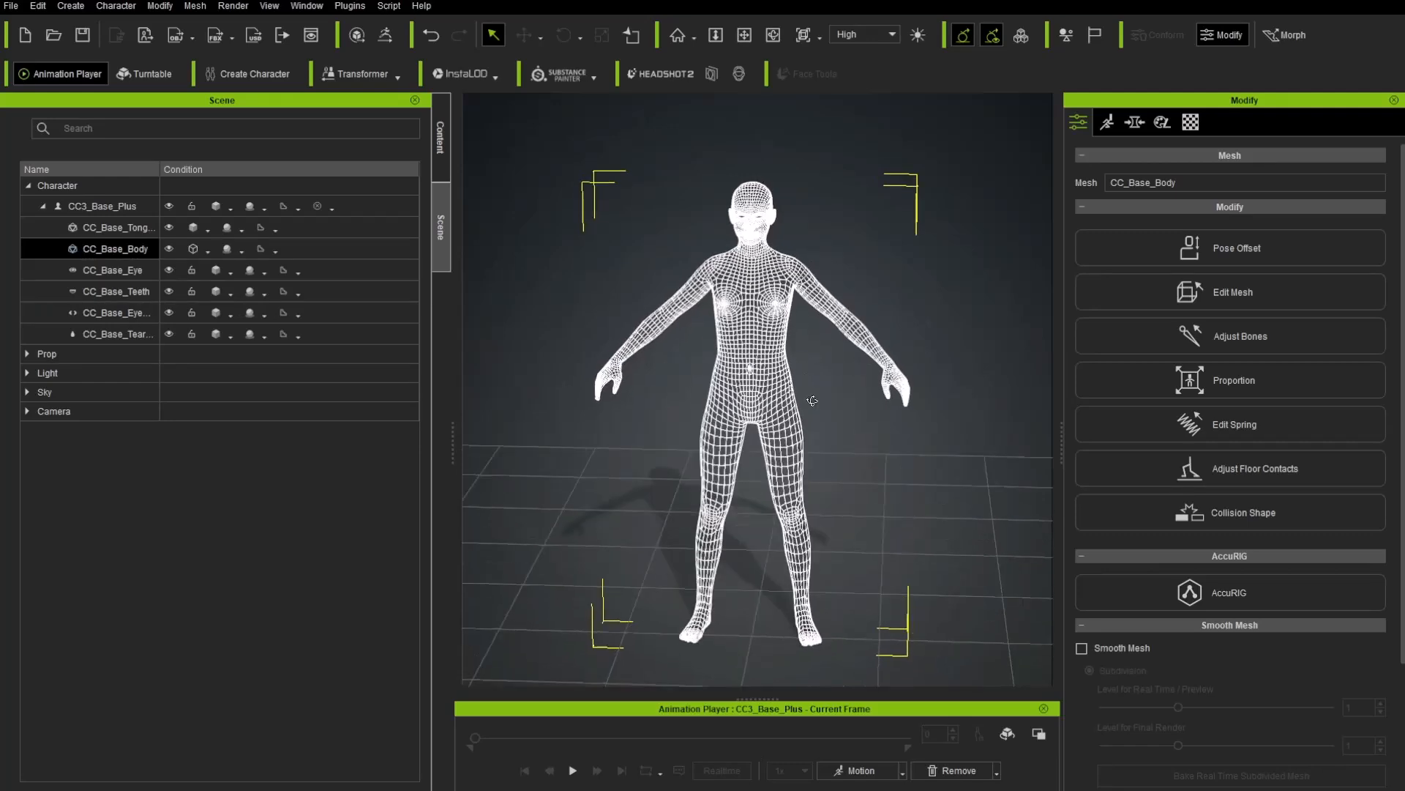
click(193, 248)
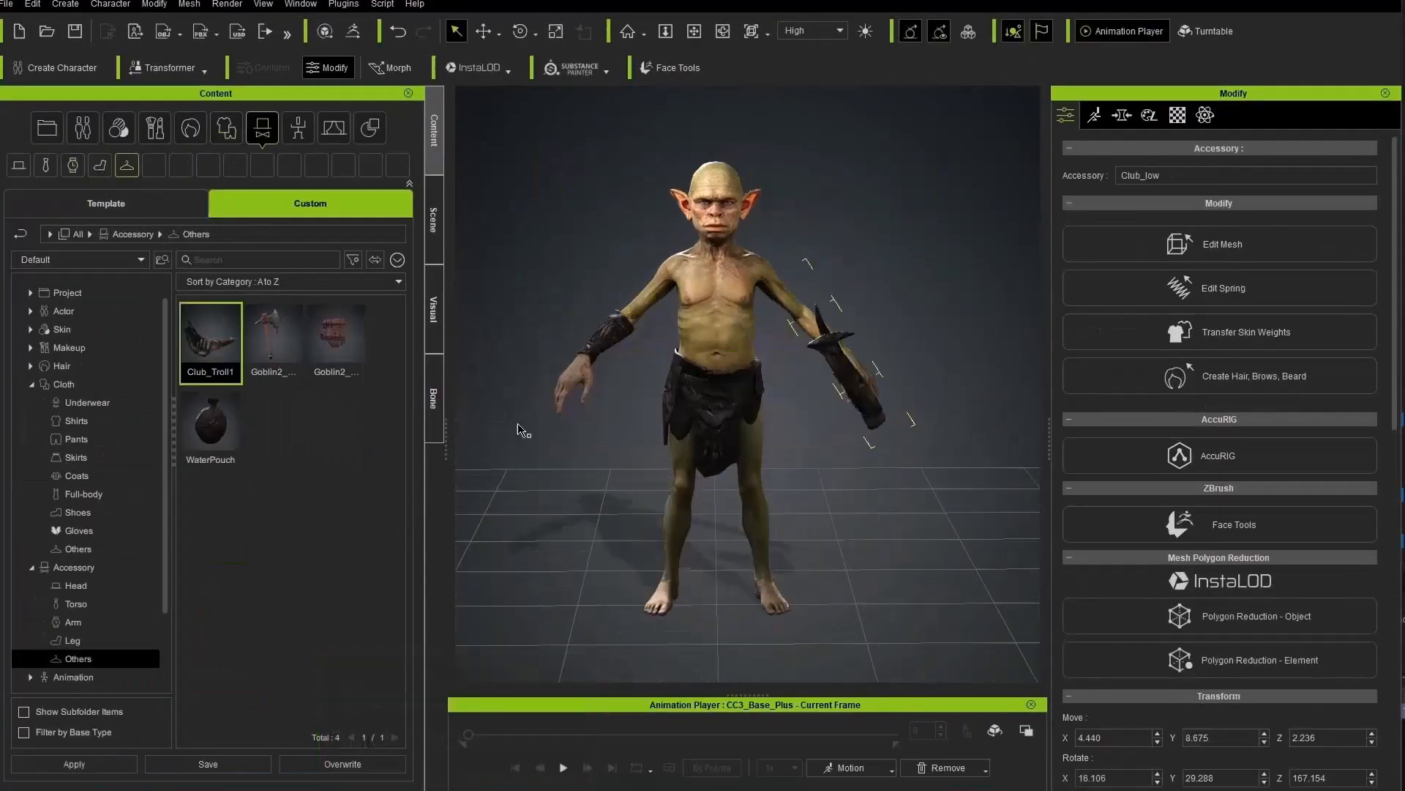
Play a motion, then apply the C2_Happy expression preset to the stylized head
click(563, 768)
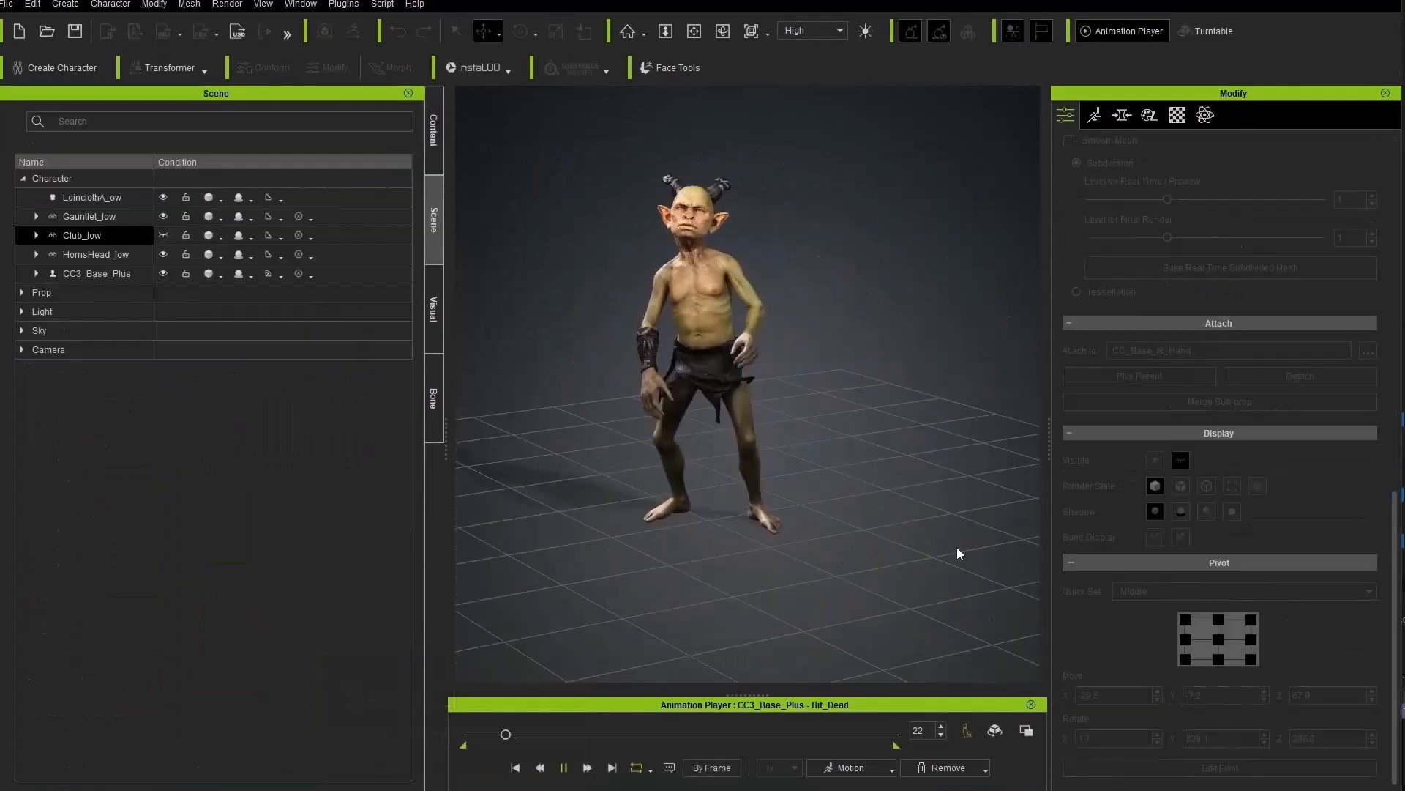
click(562, 767)
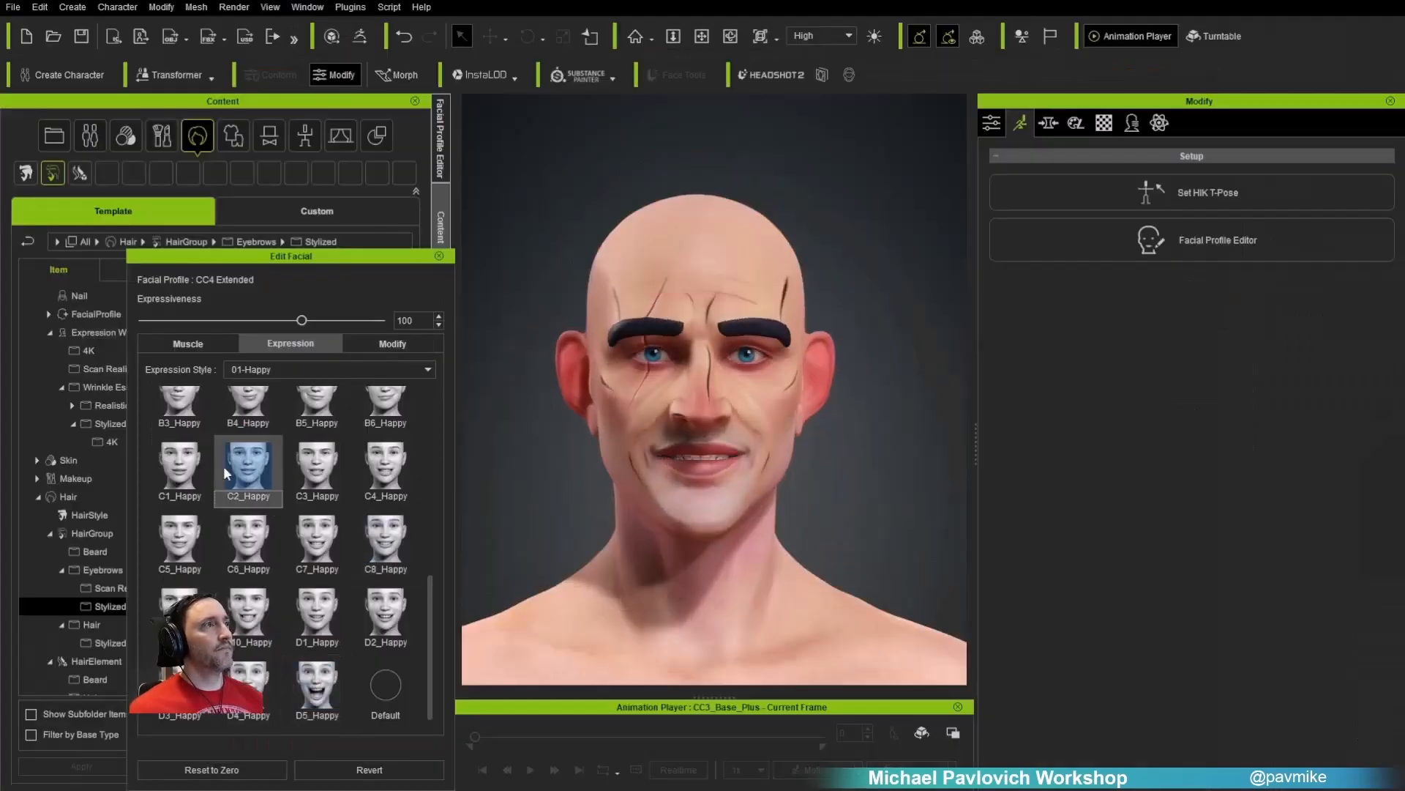
click(187, 343)
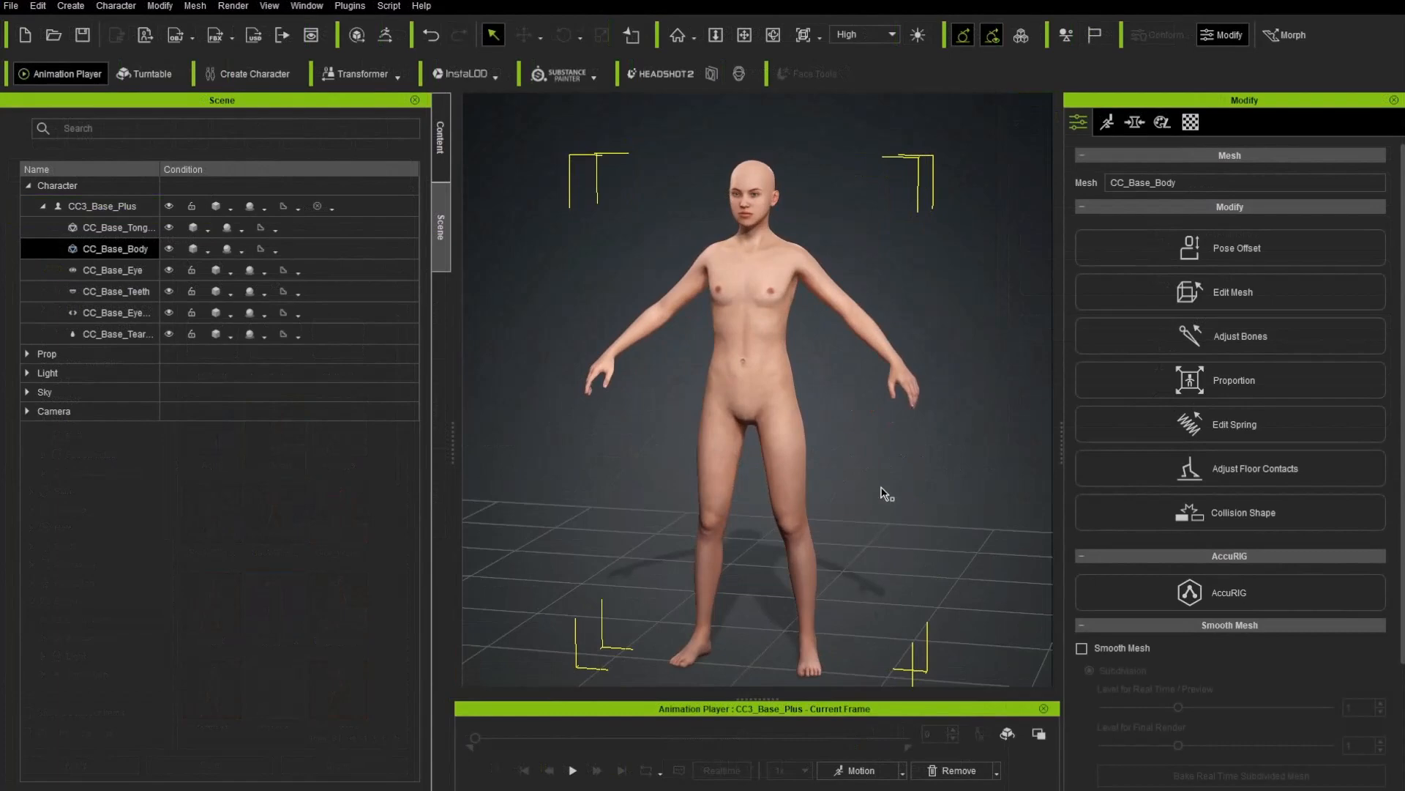
mouse_move(798, 470)
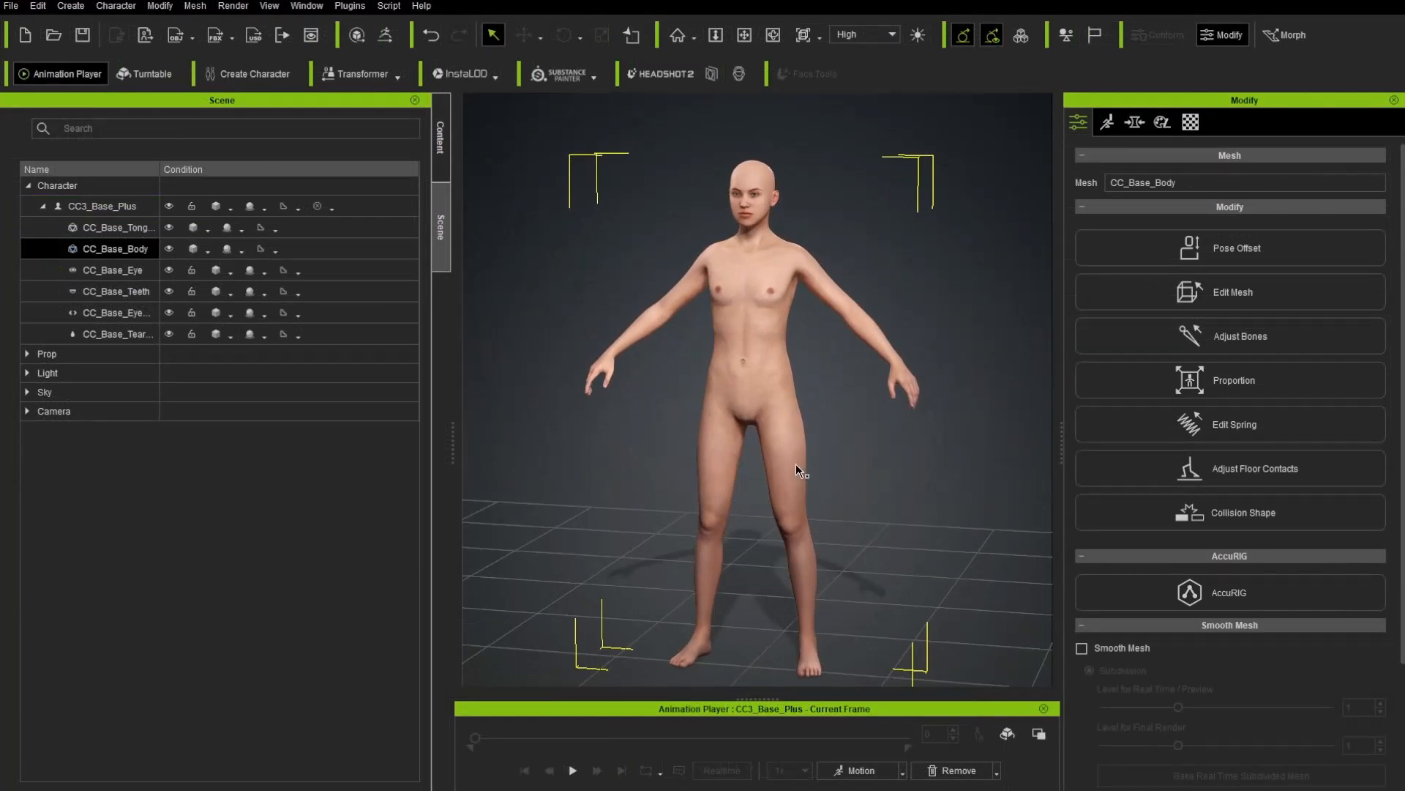
mouse_move(874, 412)
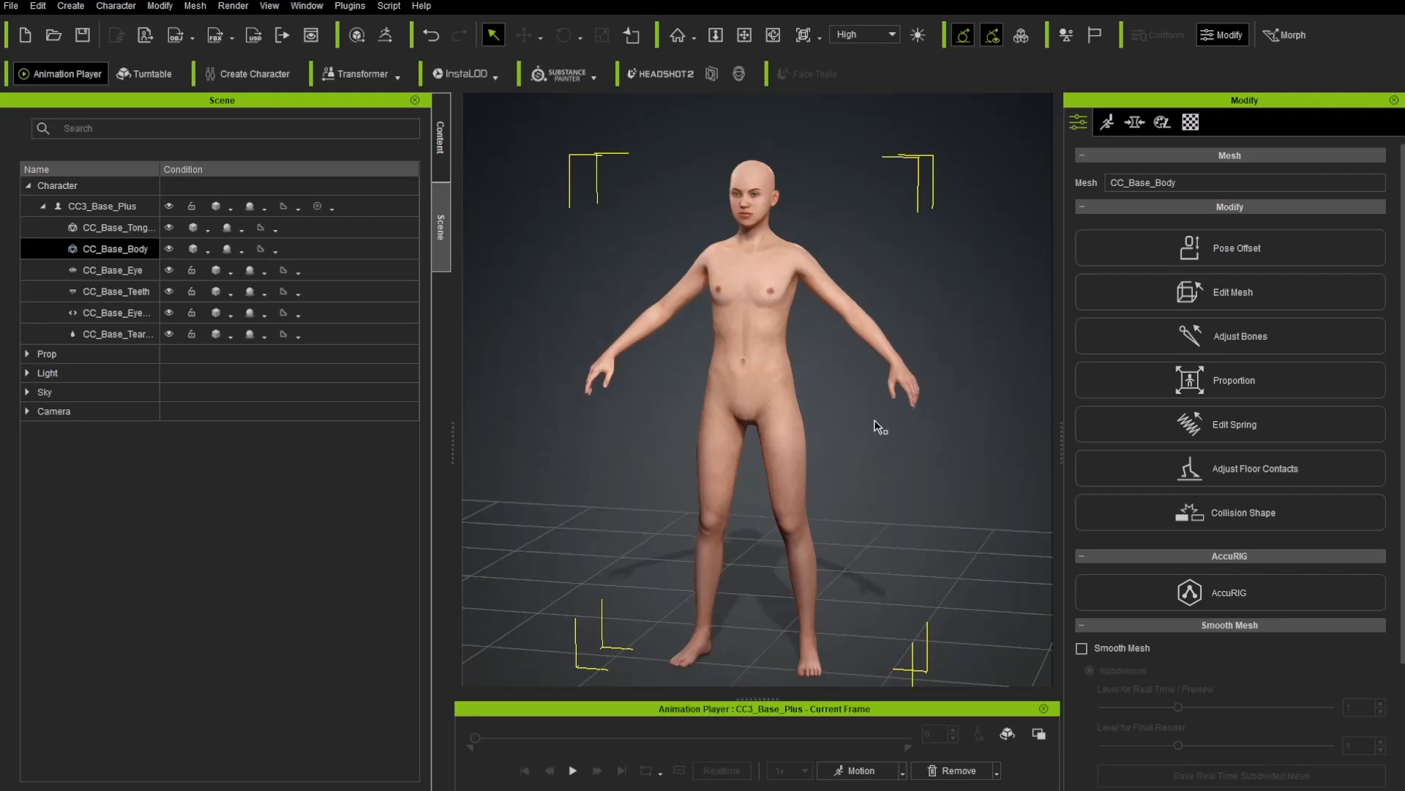
mouse_move(816, 229)
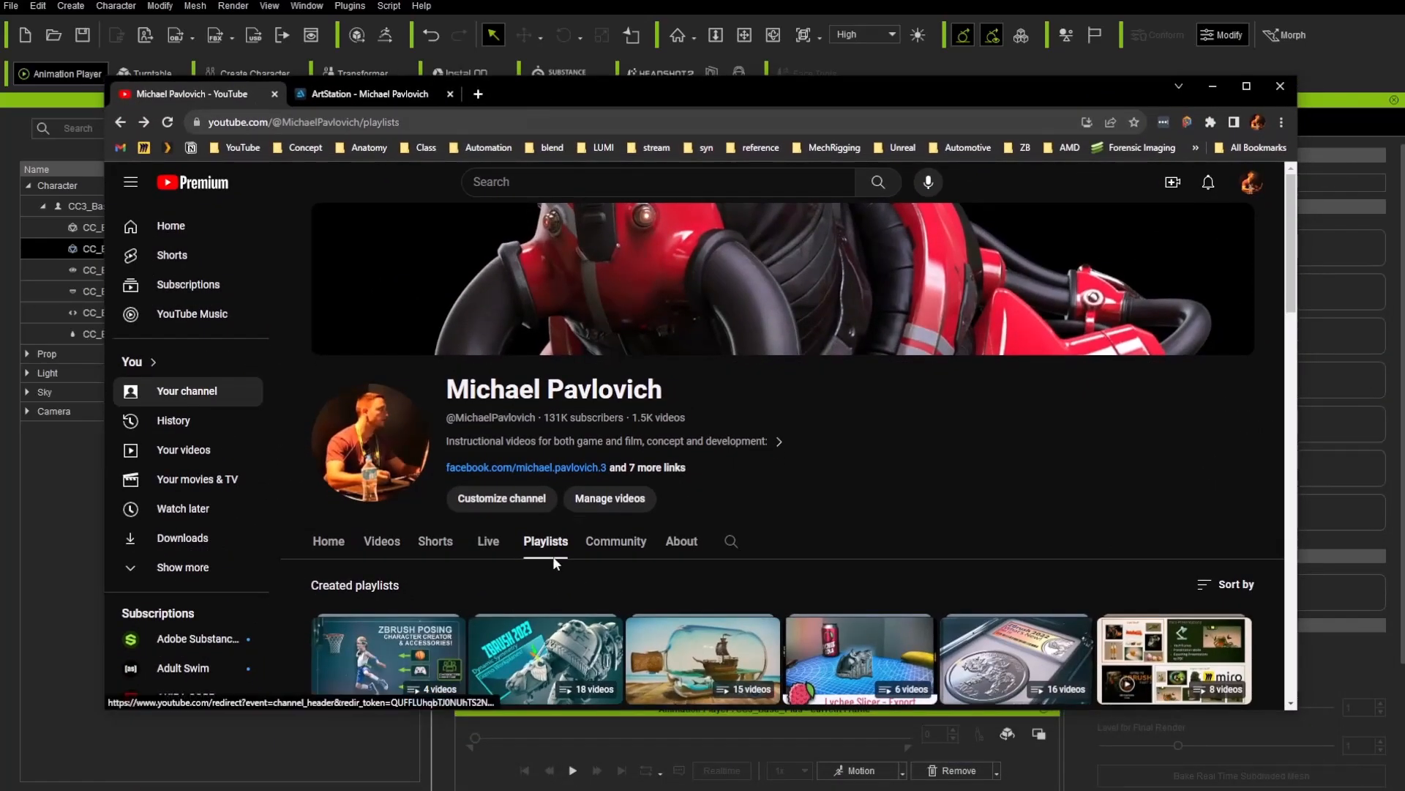
Scroll through the Reallusion Character Creator & ZBrush playlist on YouTube
scroll(down, 3)
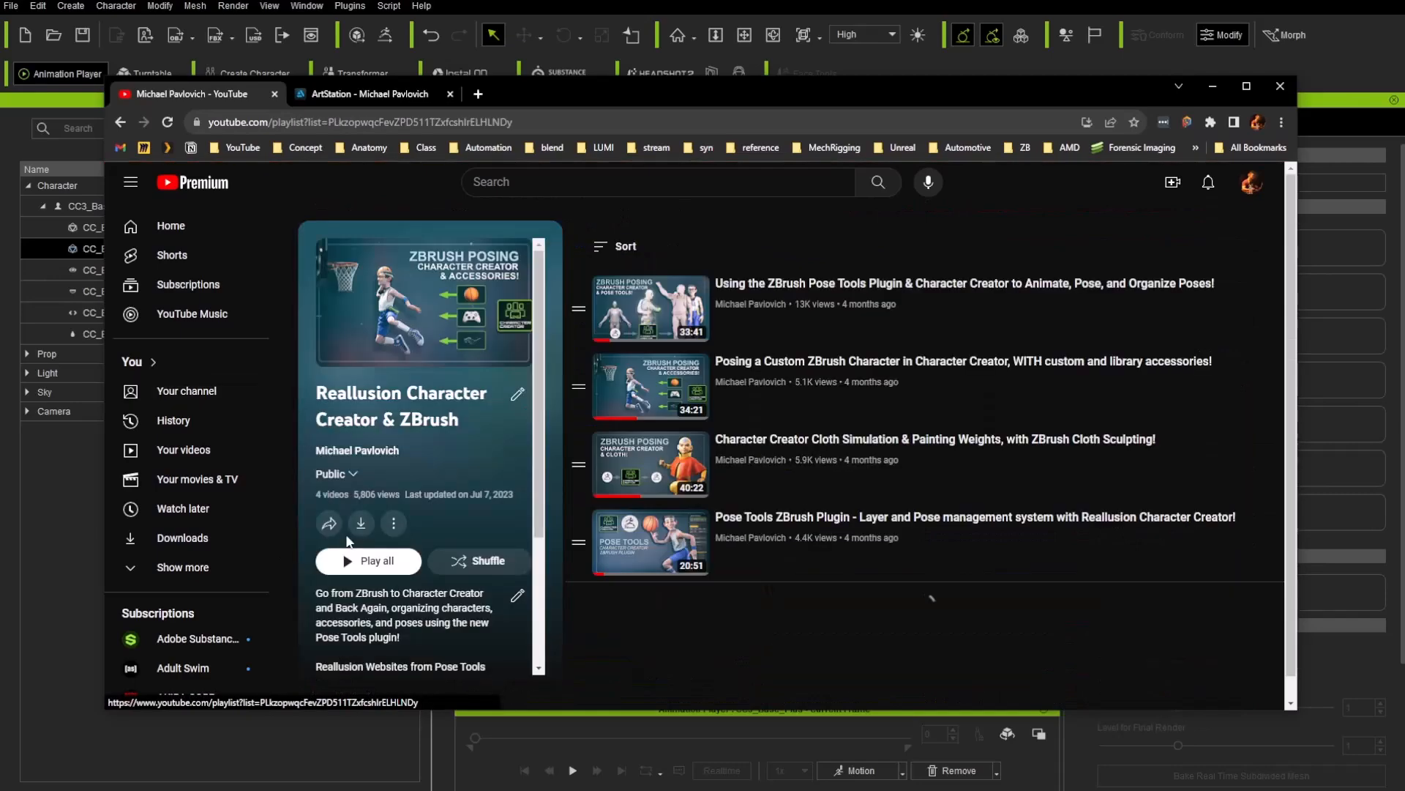
mouse_move(865, 325)
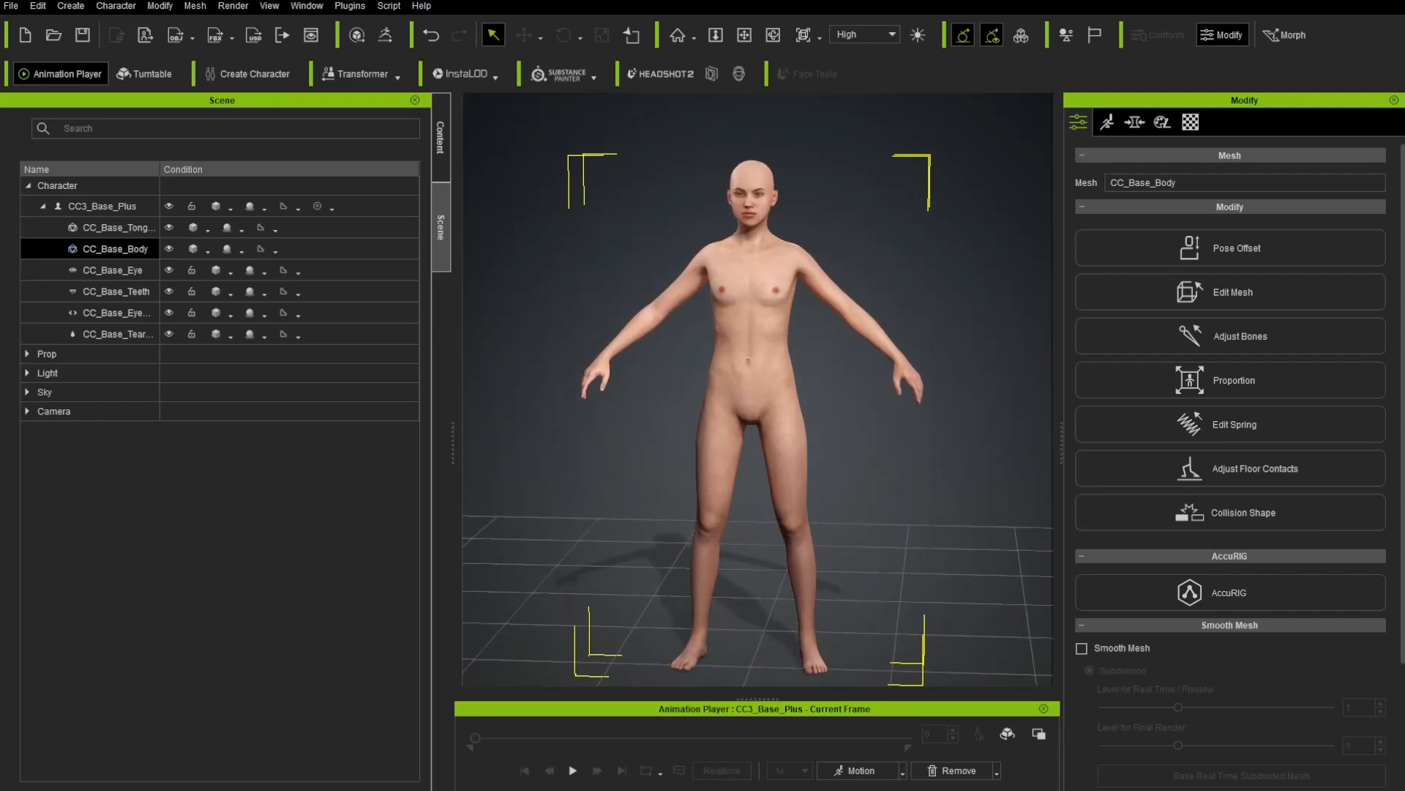
Select the whole CC3_Base_Plus character after checking its eye and body meshes
click(101, 269)
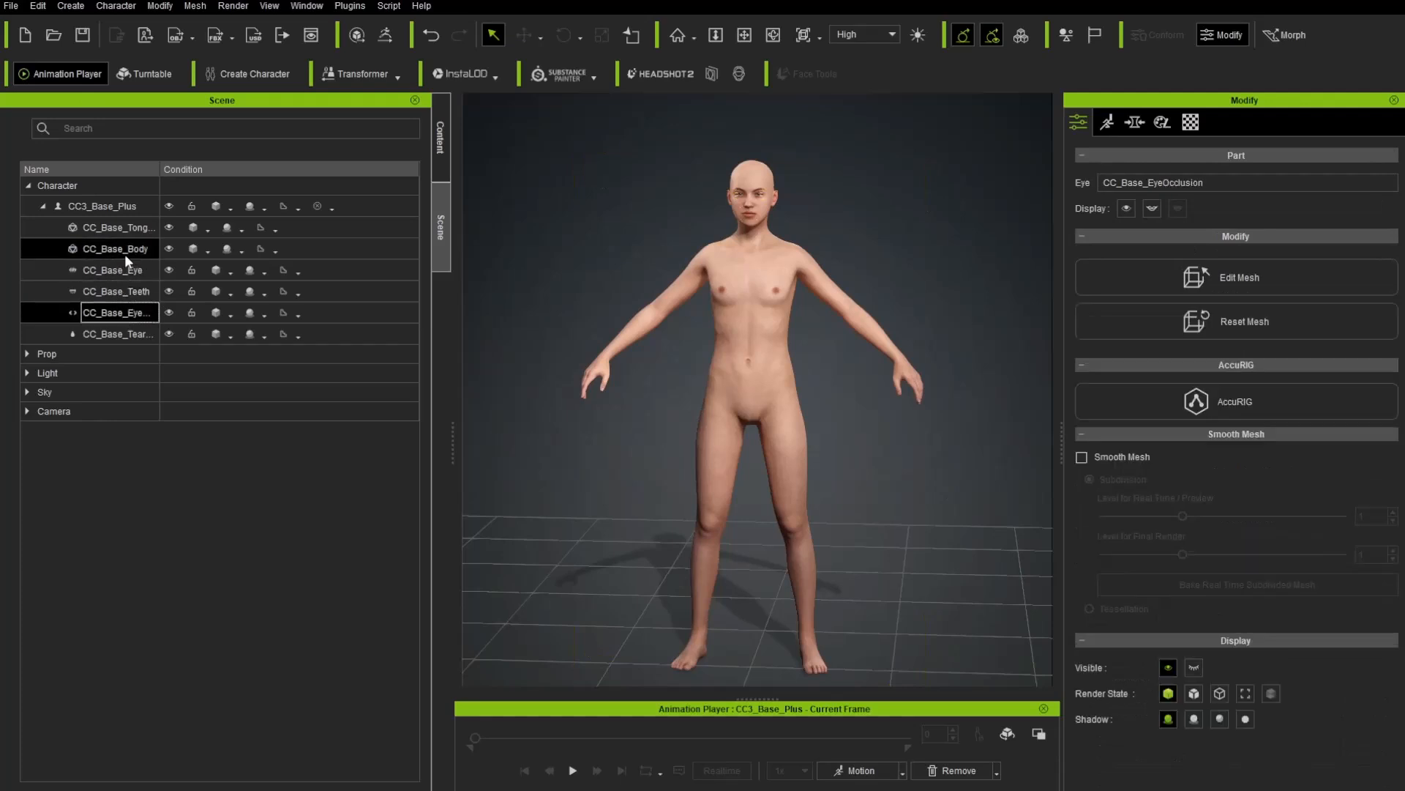
click(117, 249)
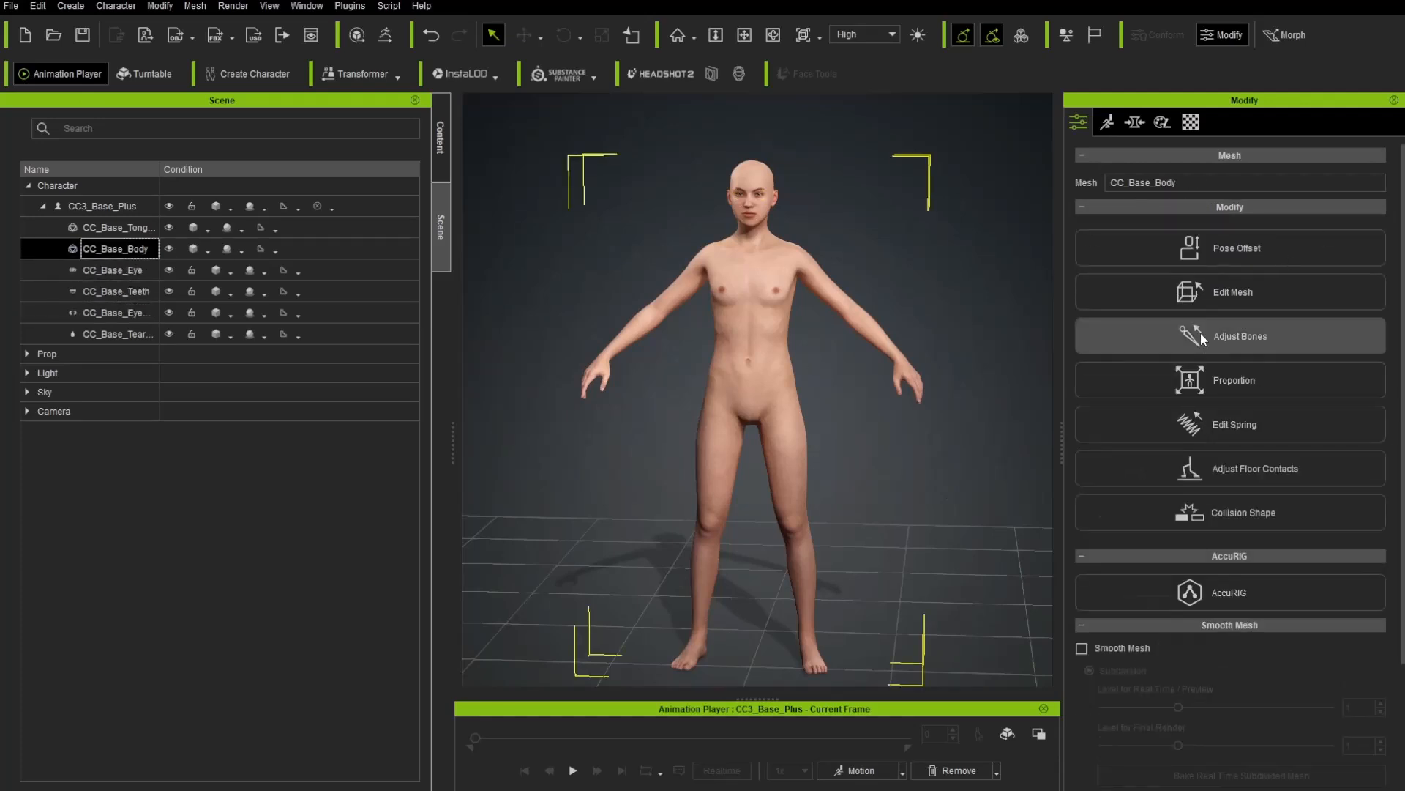
mouse_move(1268, 377)
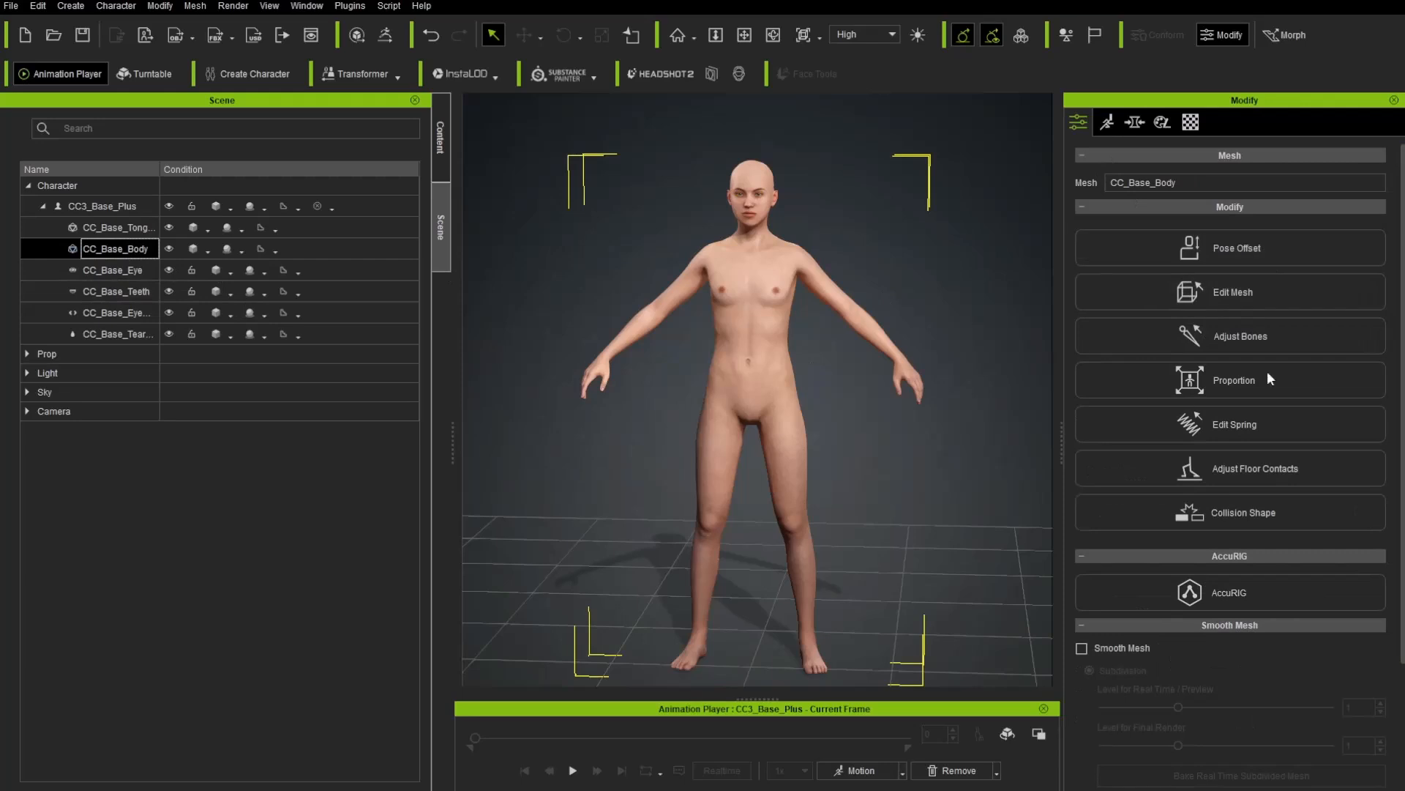
click(106, 270)
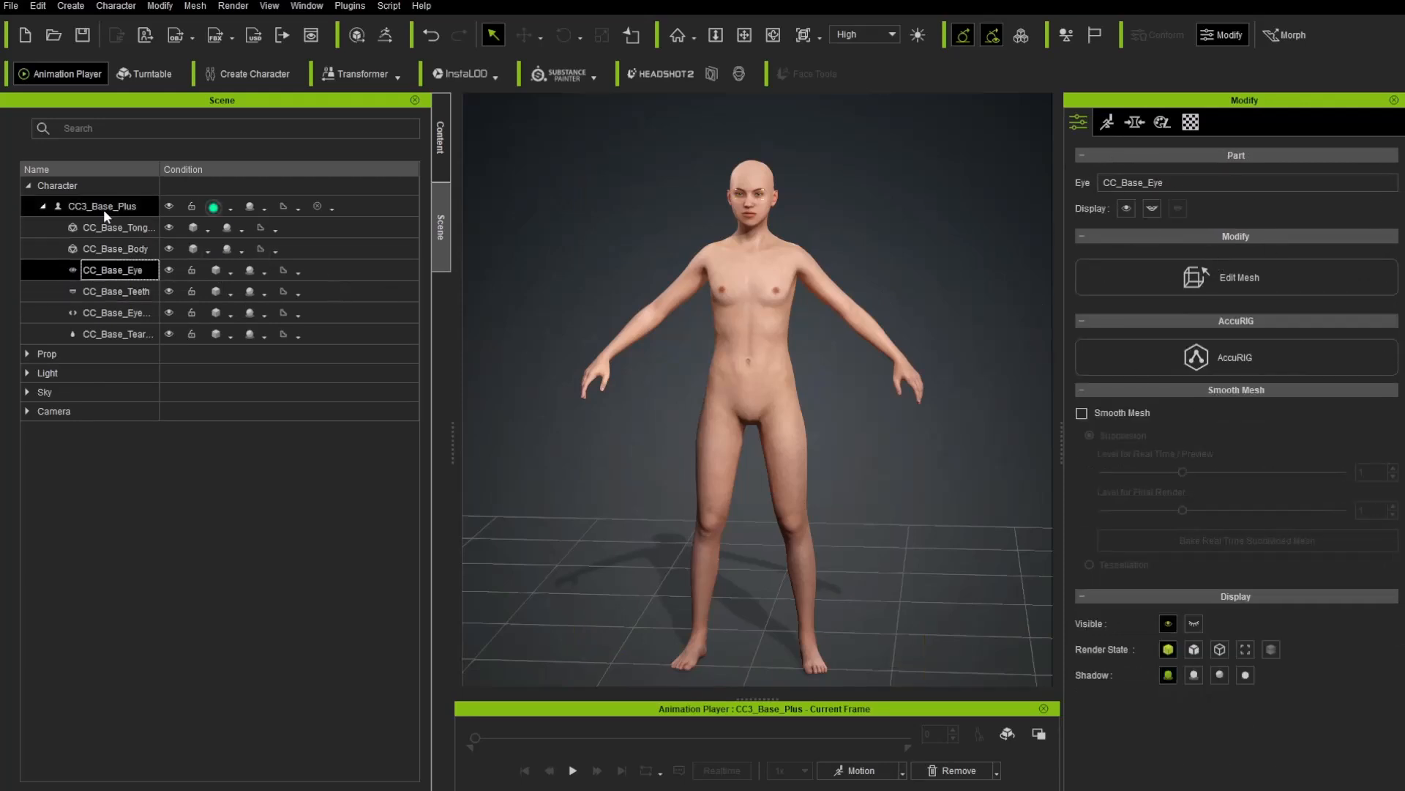
click(102, 206)
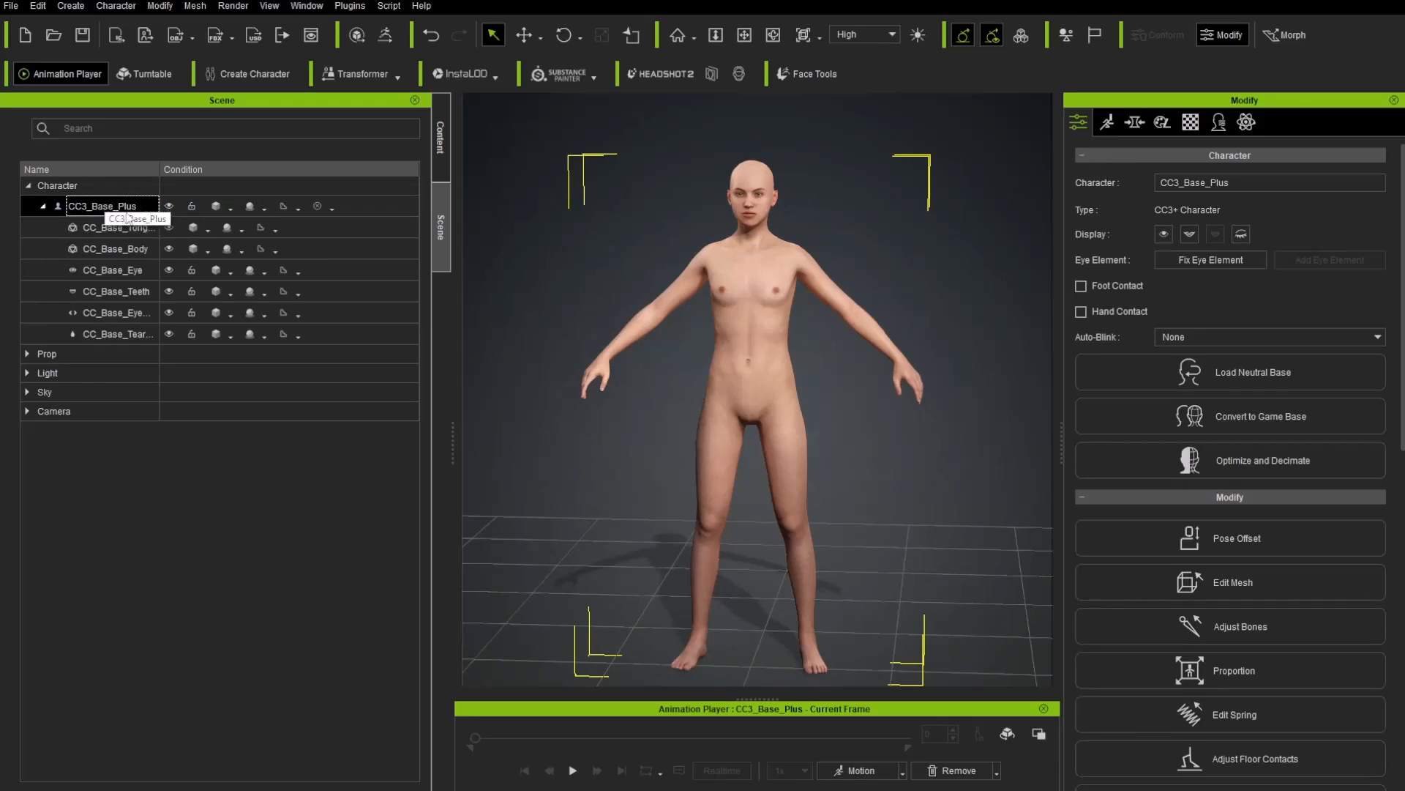
mouse_move(1192, 122)
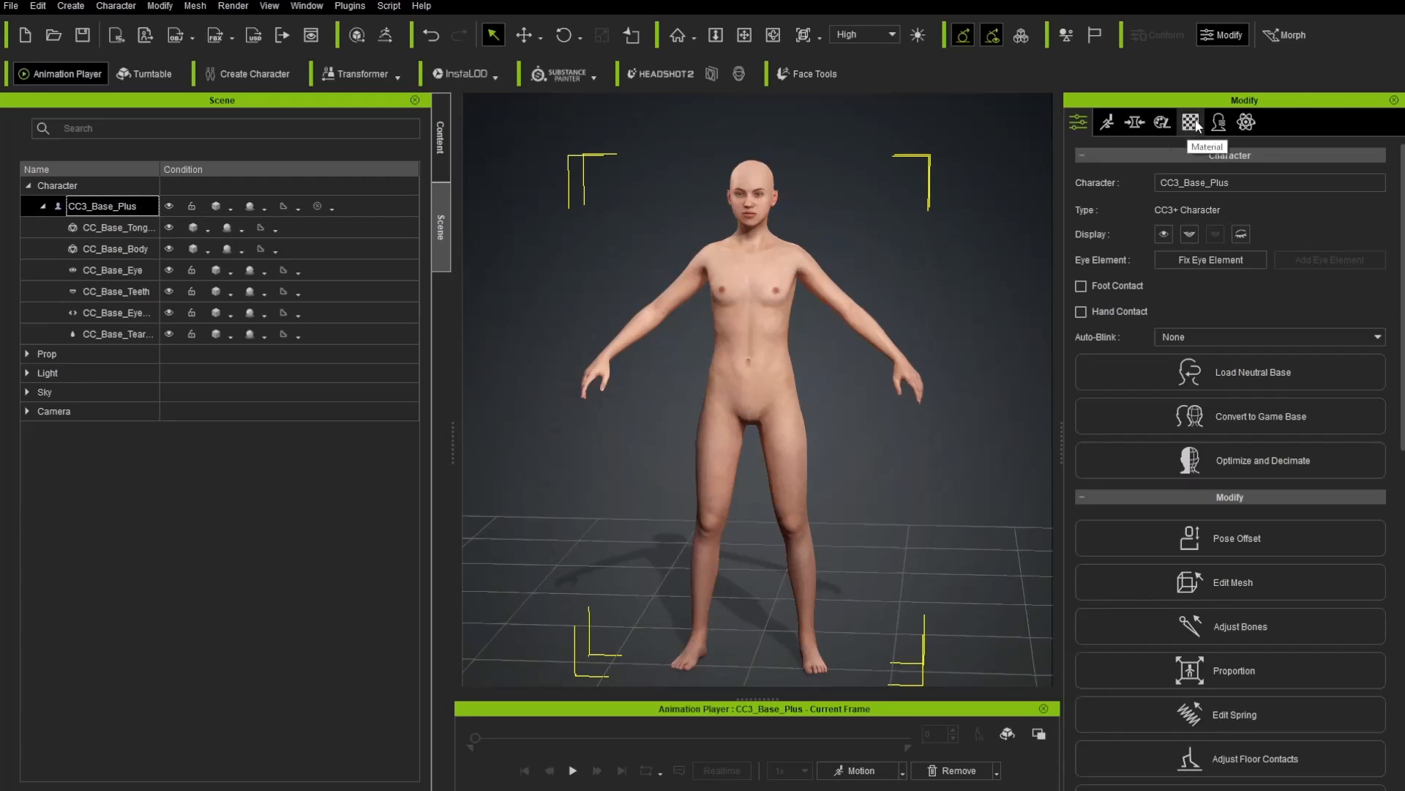
Multi-select the skin materials in the Material tab and scroll down to the Base Color strength setting
click(1192, 122)
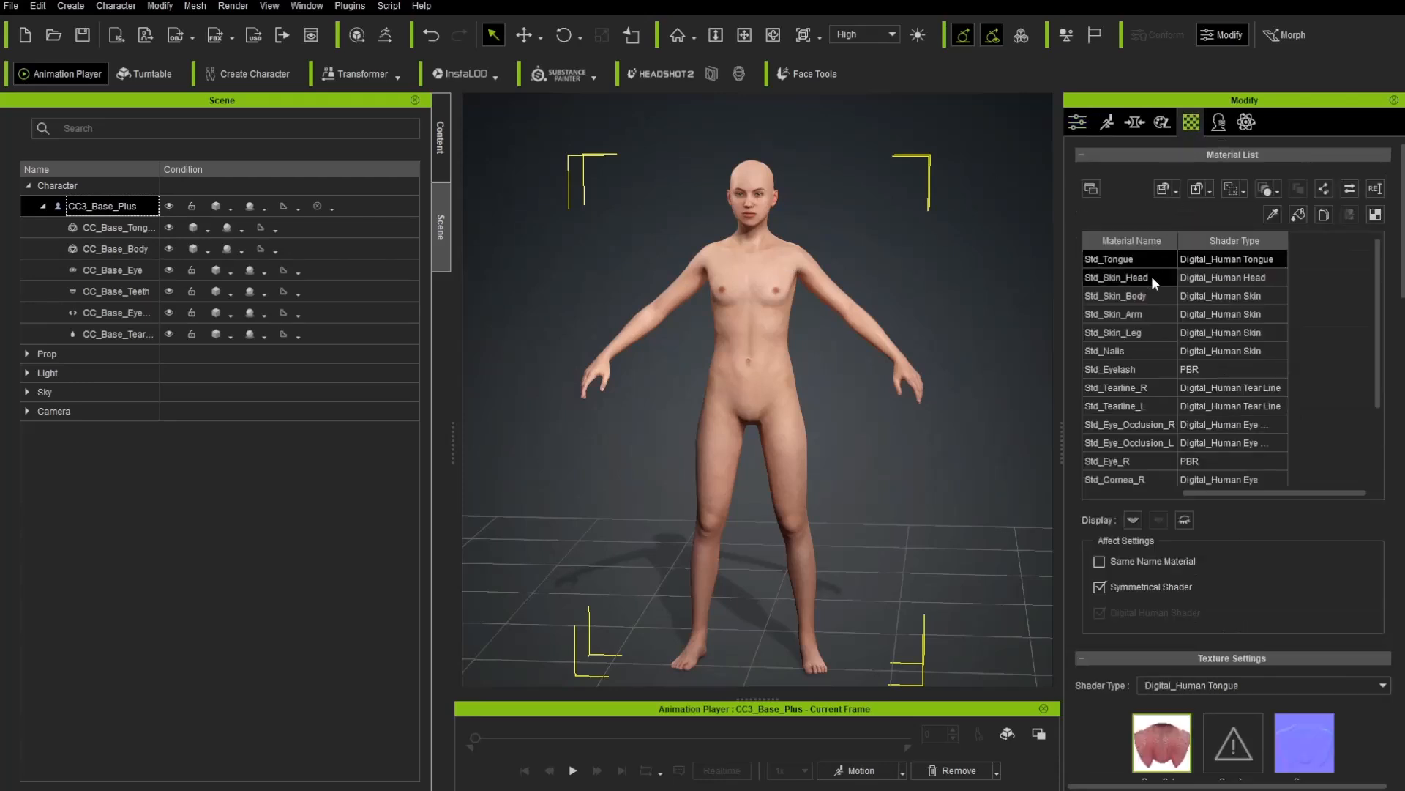
click(1114, 332)
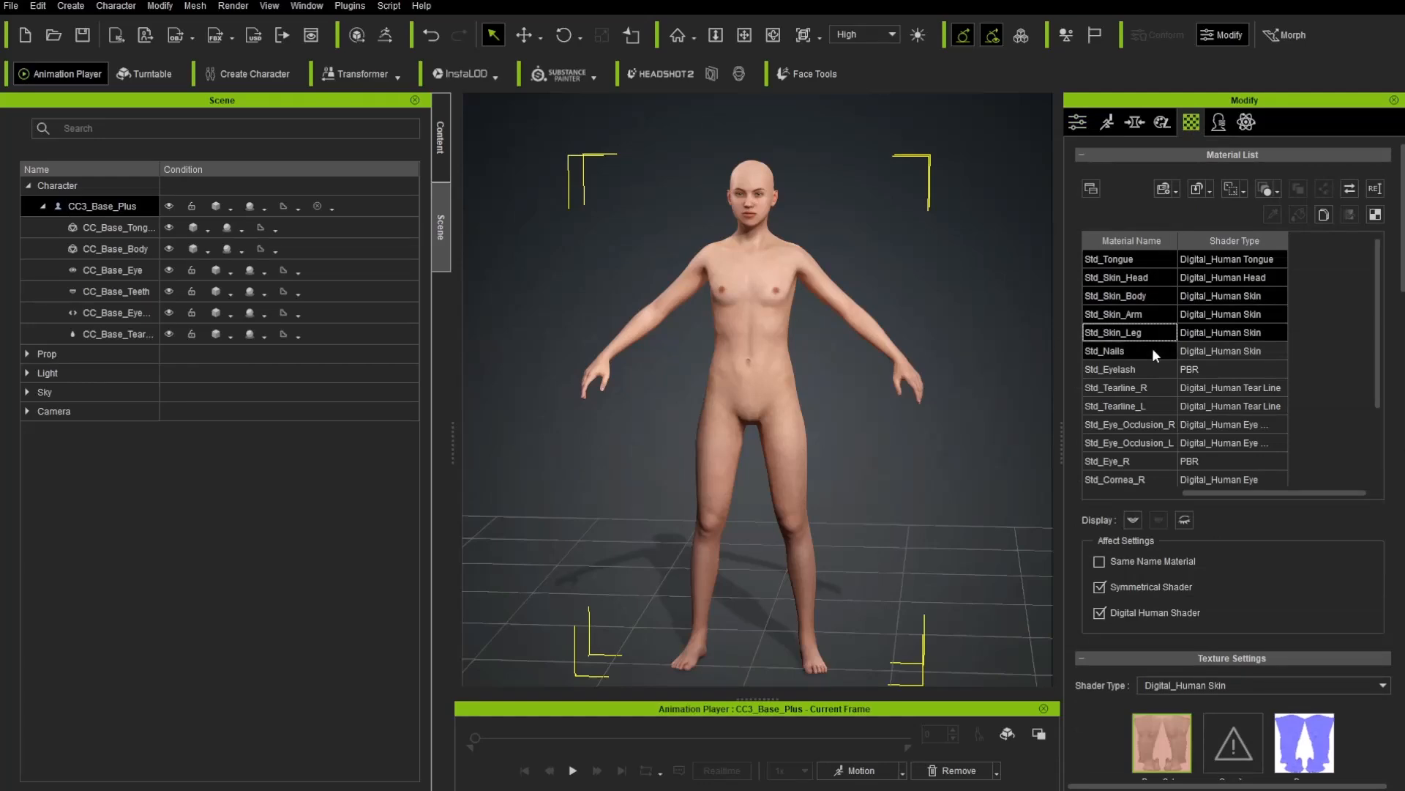
scroll(down, 3)
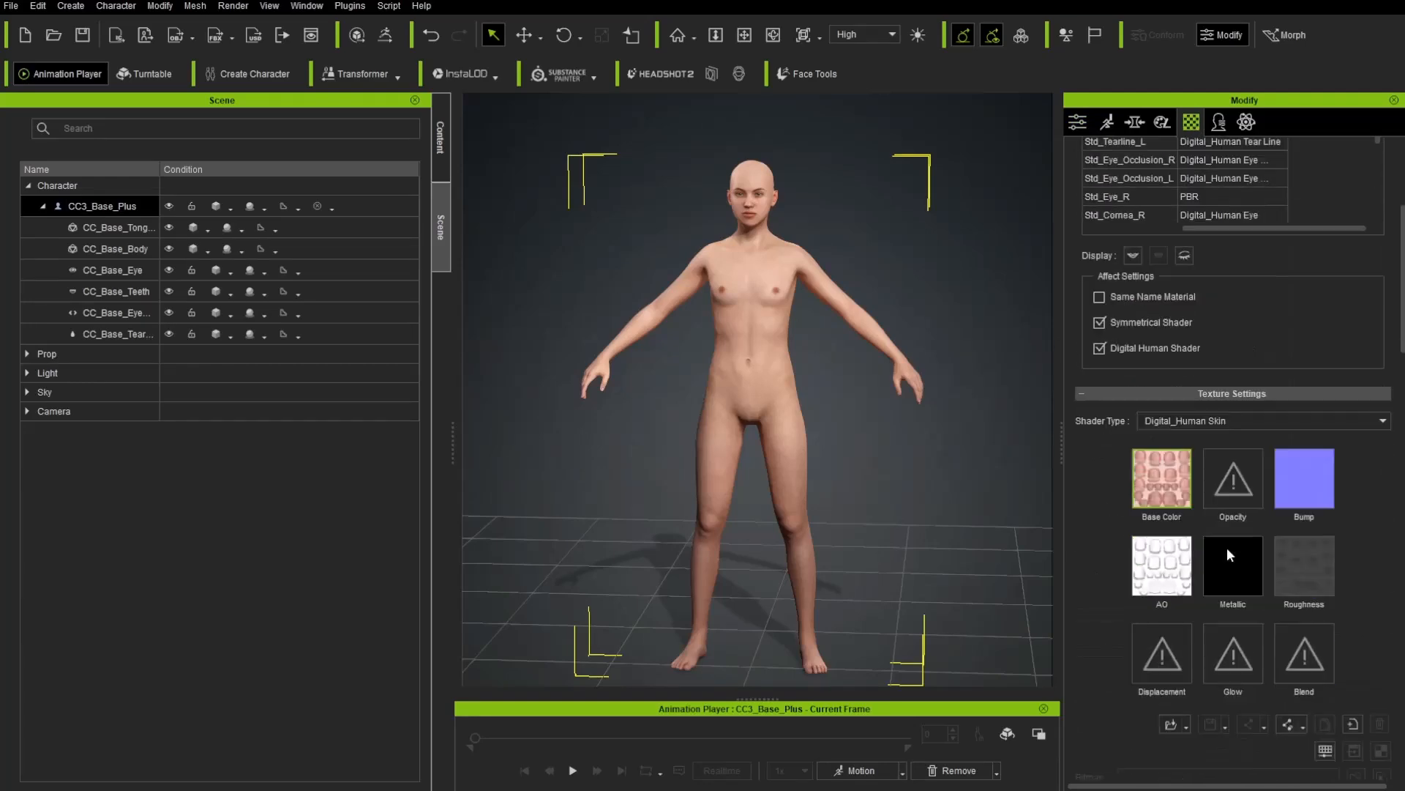
scroll(down, 3)
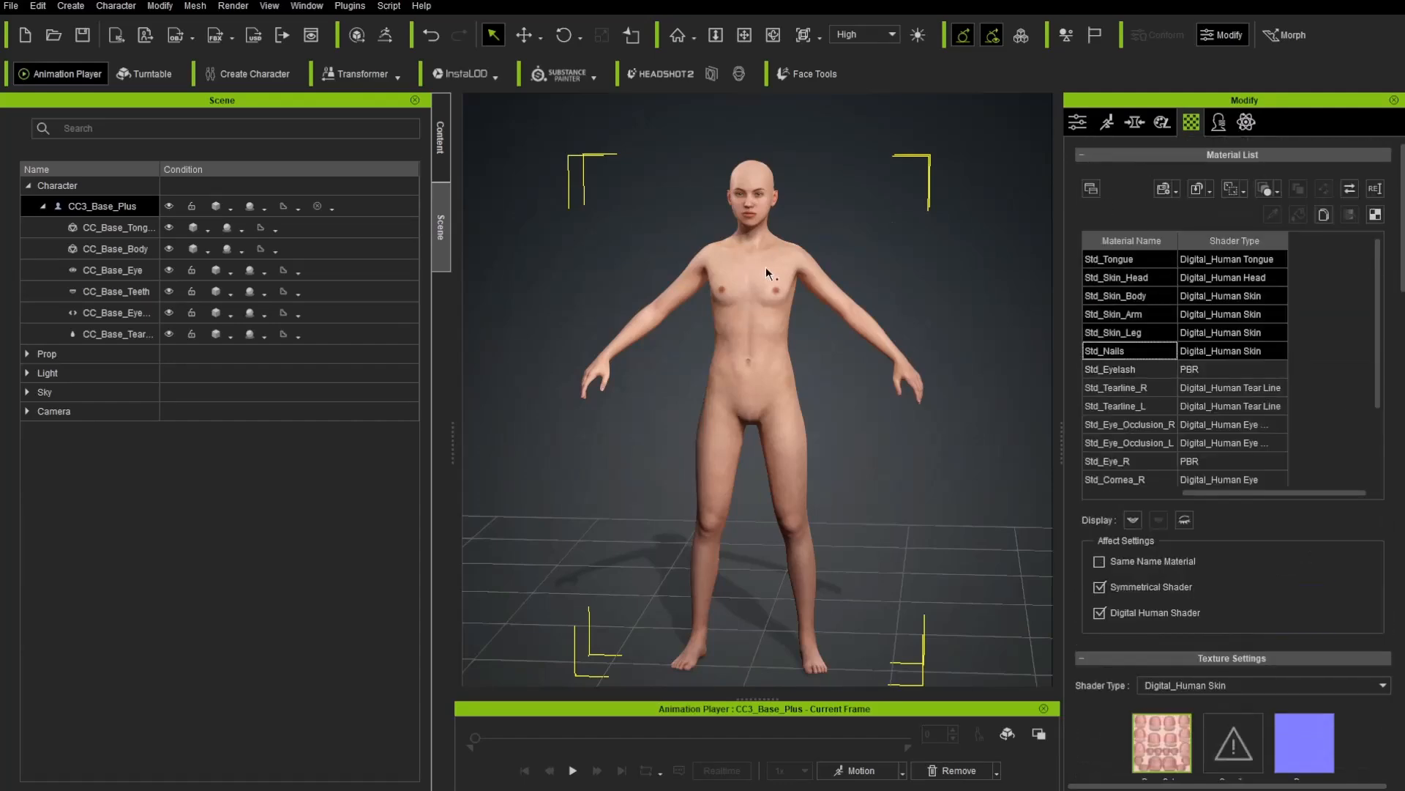
scroll(down, 3)
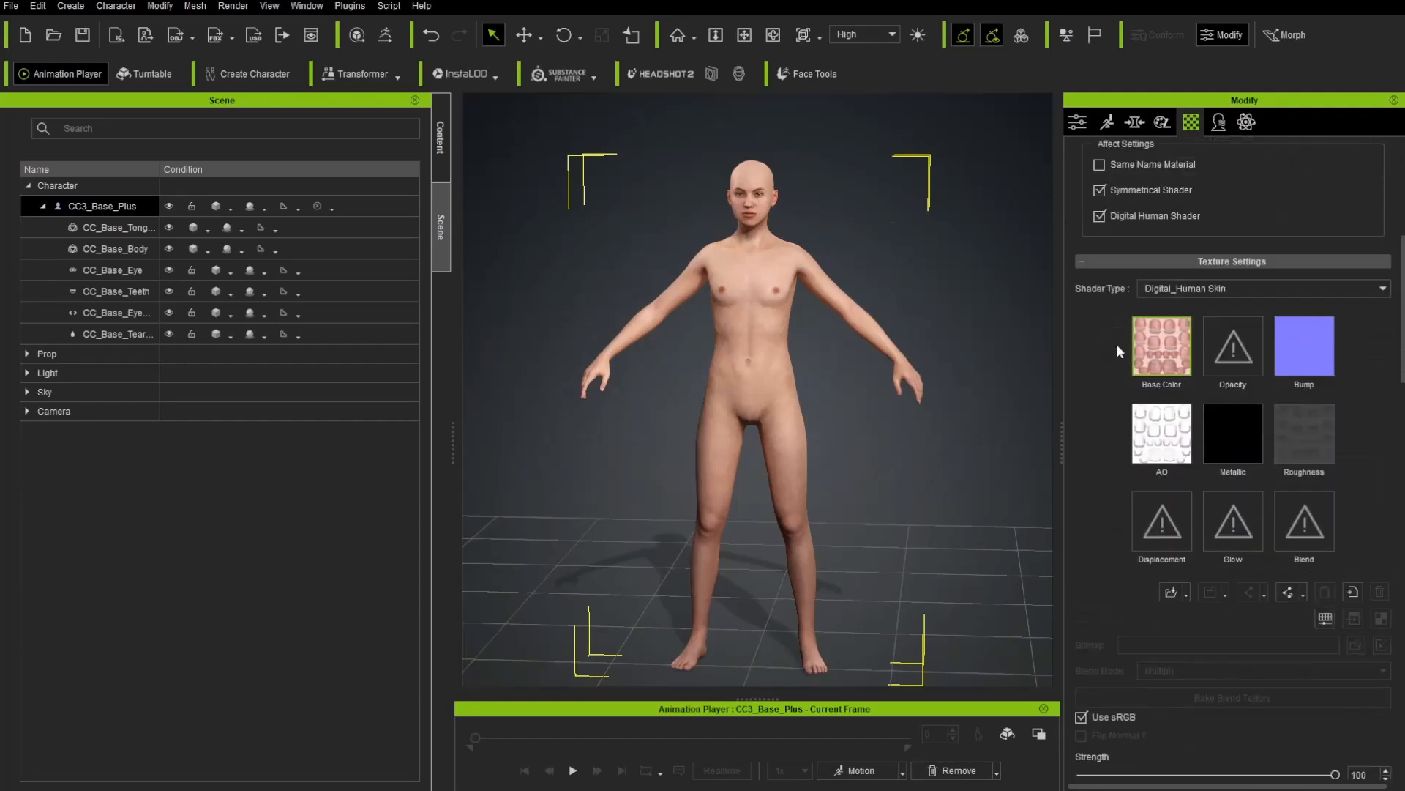
scroll(down, 3)
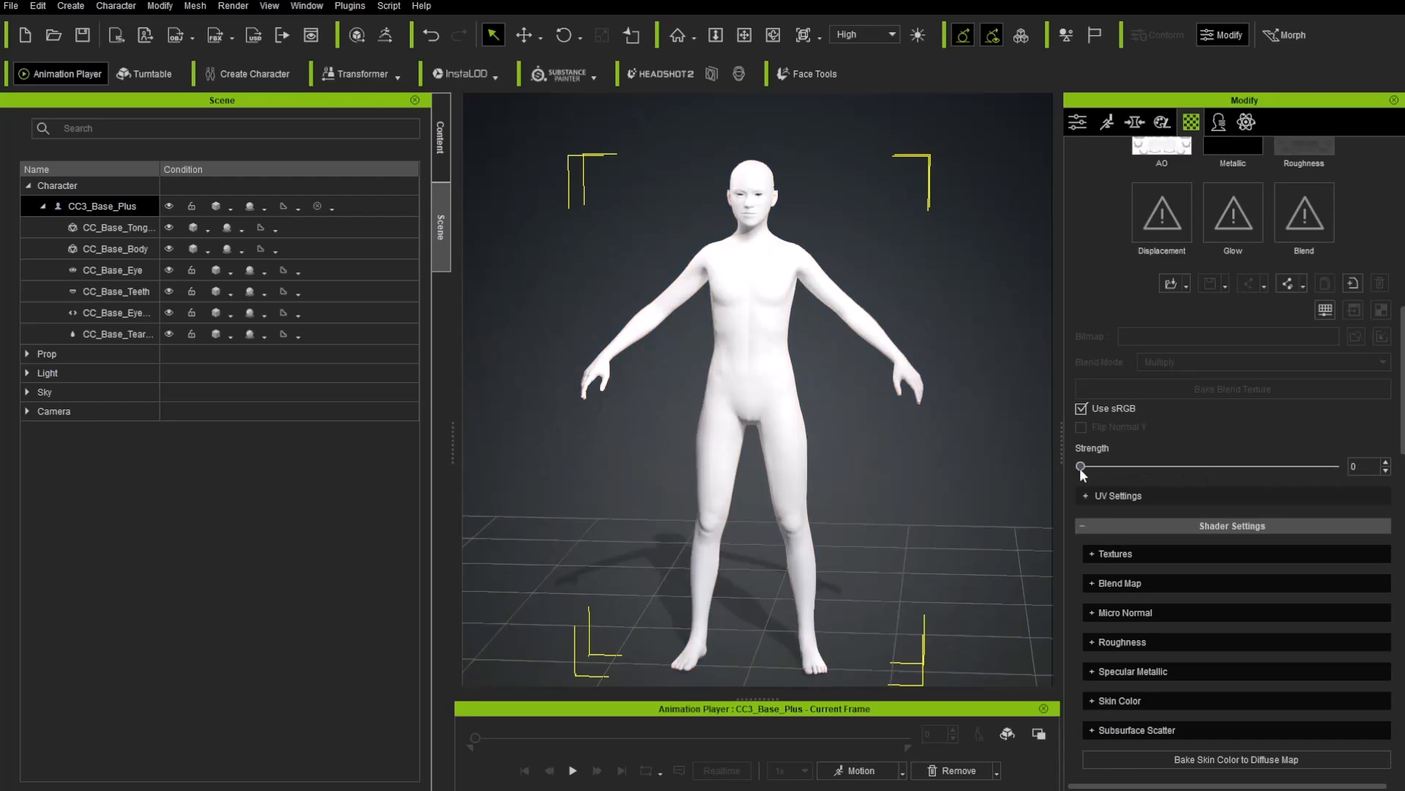
scroll(down, 3)
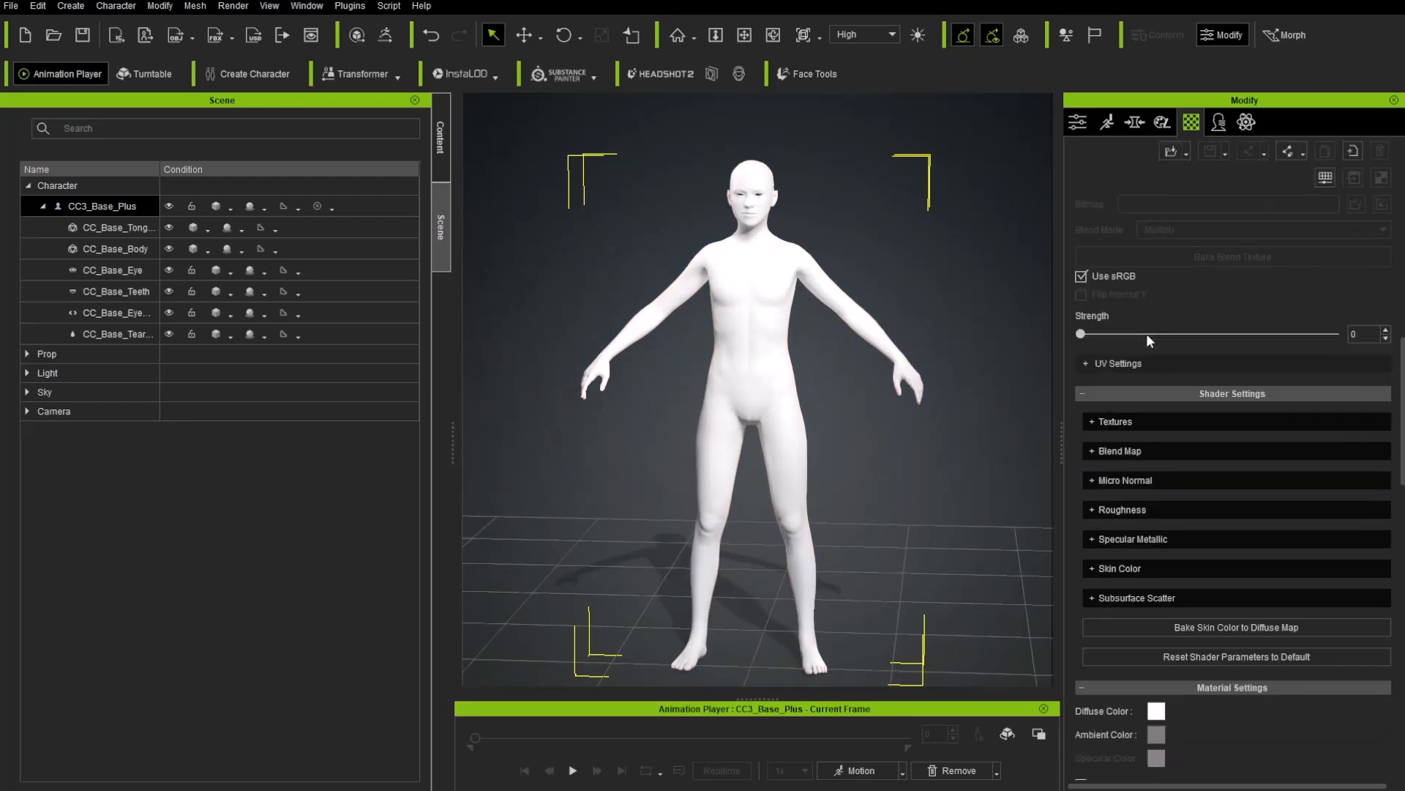
scroll(down, 3)
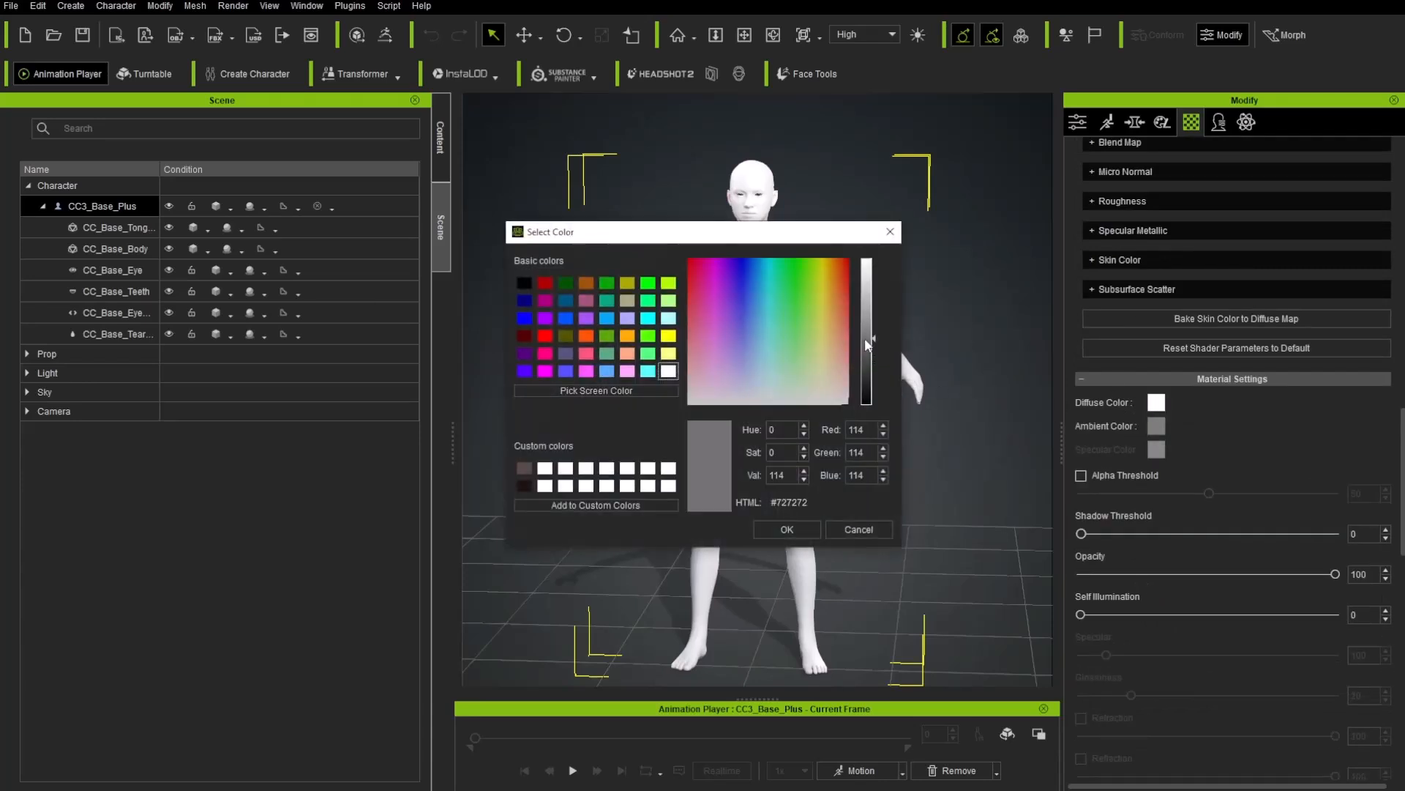
Confirm the mid-grey (114,114,114) diffuse colour for the skin materials
click(856, 528)
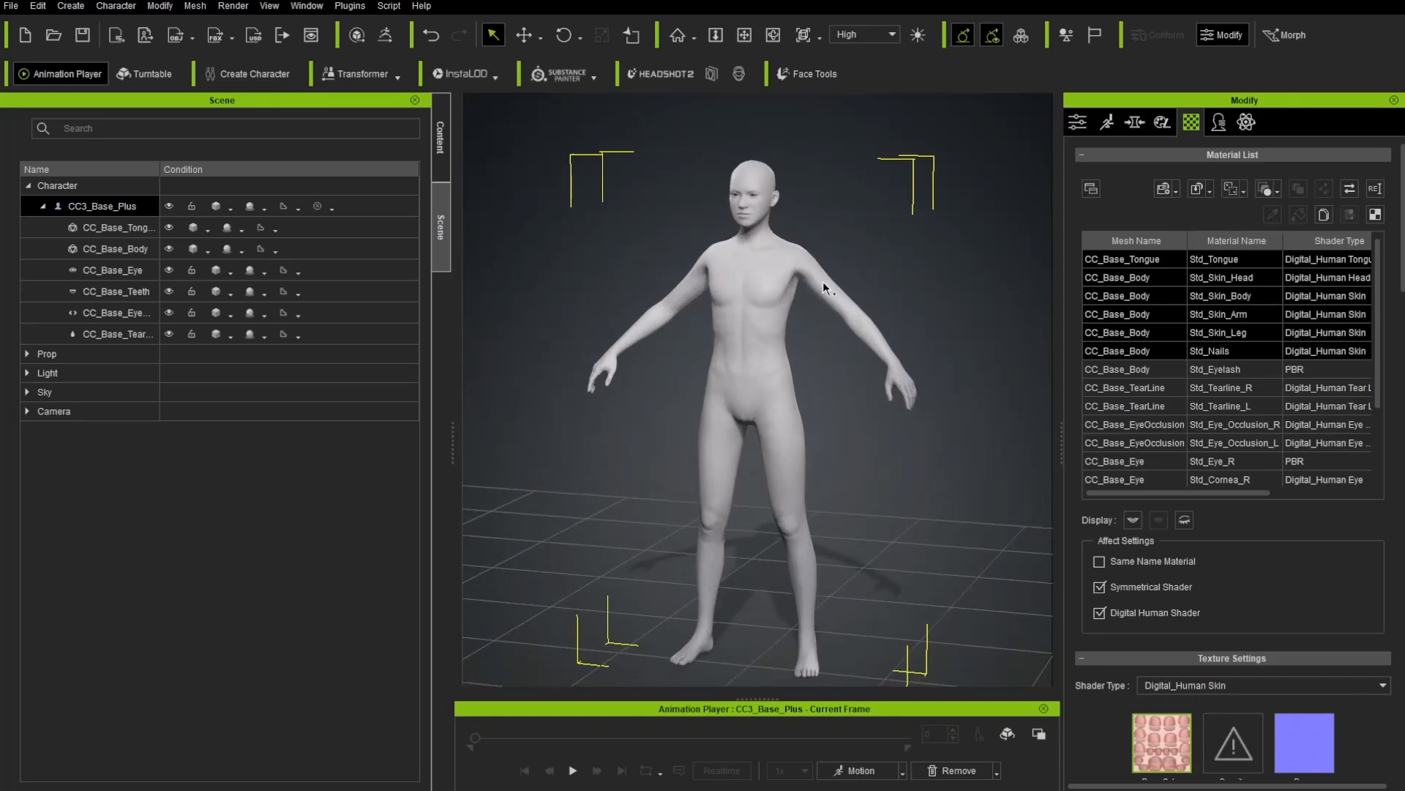
Show the Motion section with Edit Pose, Import Animation and Edit Facial
click(1078, 122)
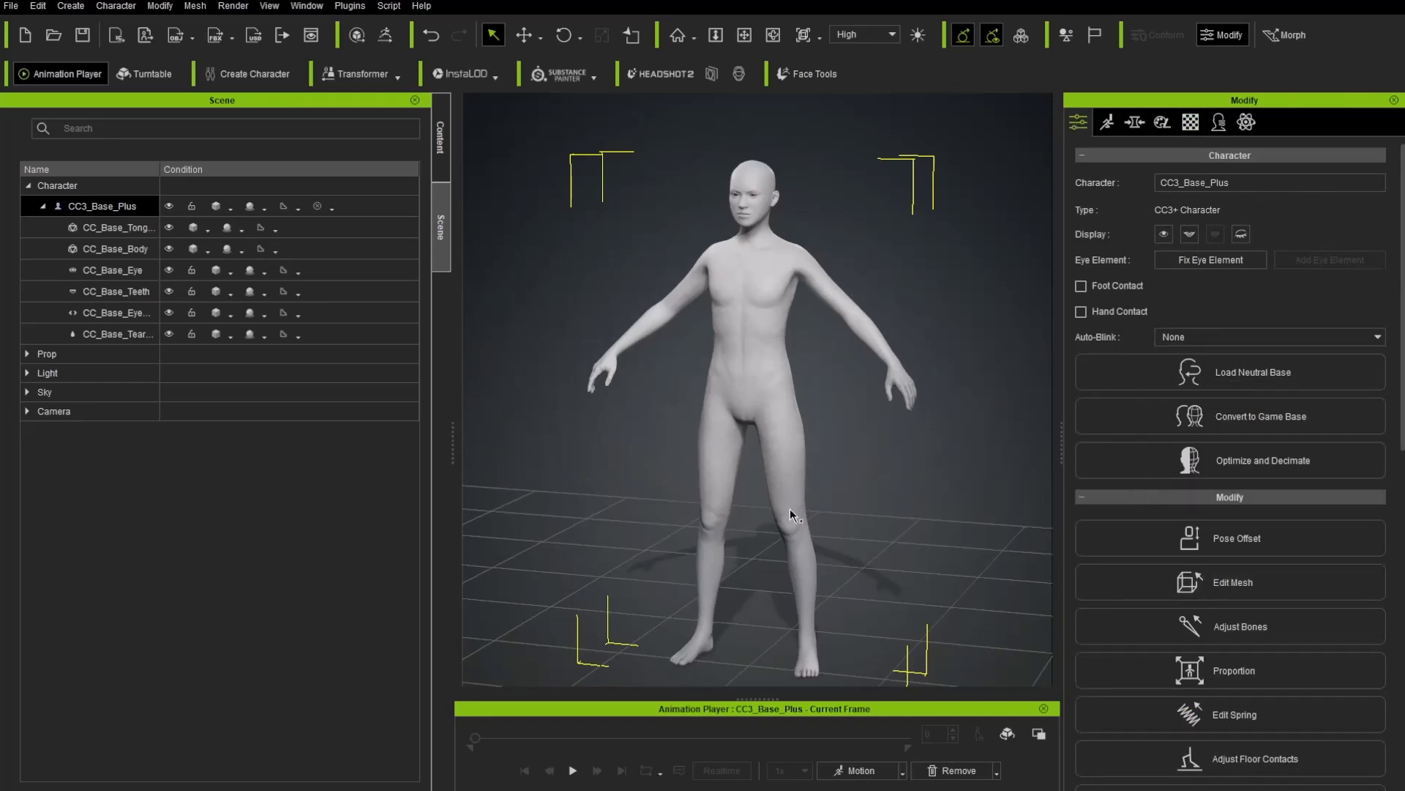
mouse_move(792, 375)
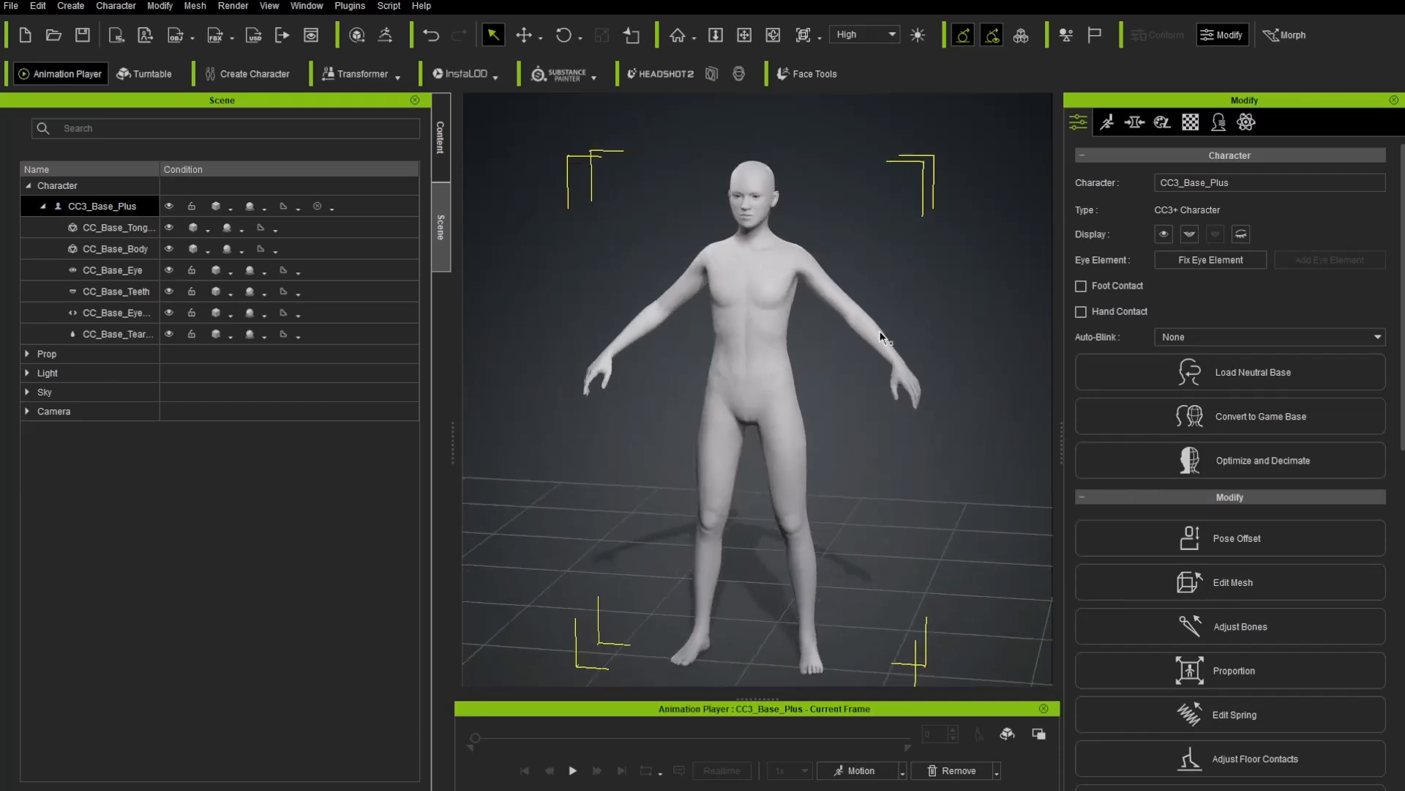
click(1107, 122)
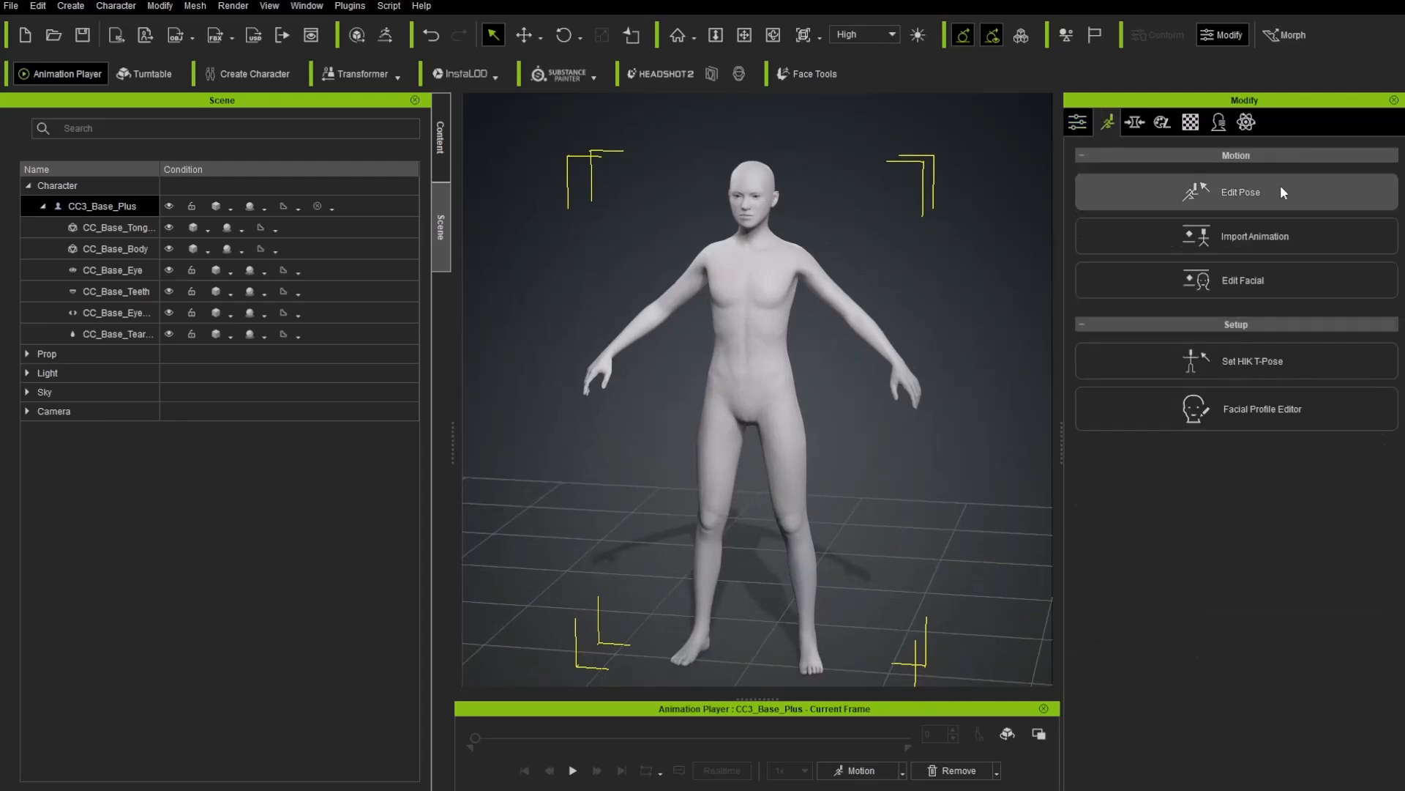
mouse_move(1268, 290)
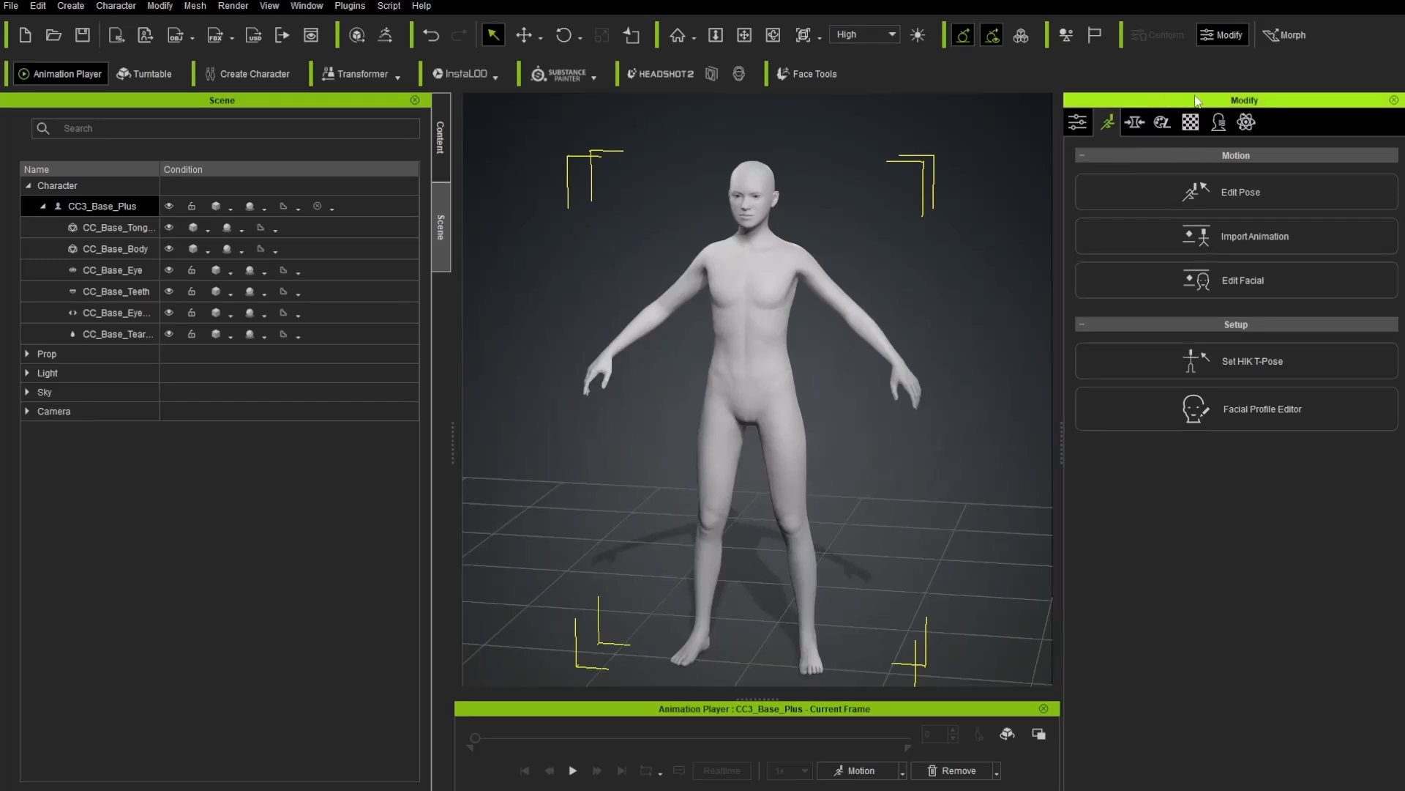
Show the actor's morph slider categories with head scale and width sliders
click(1133, 122)
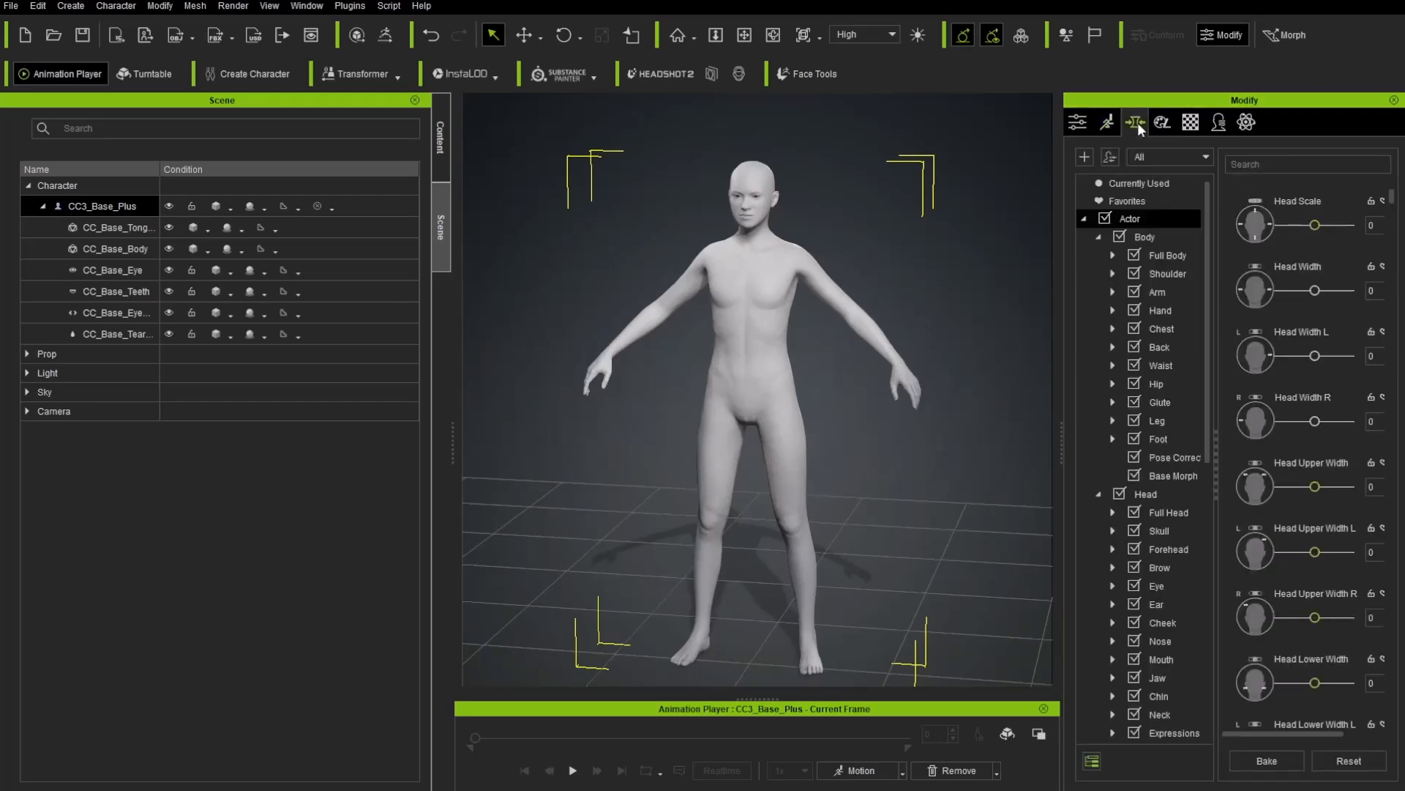
mouse_move(1164, 292)
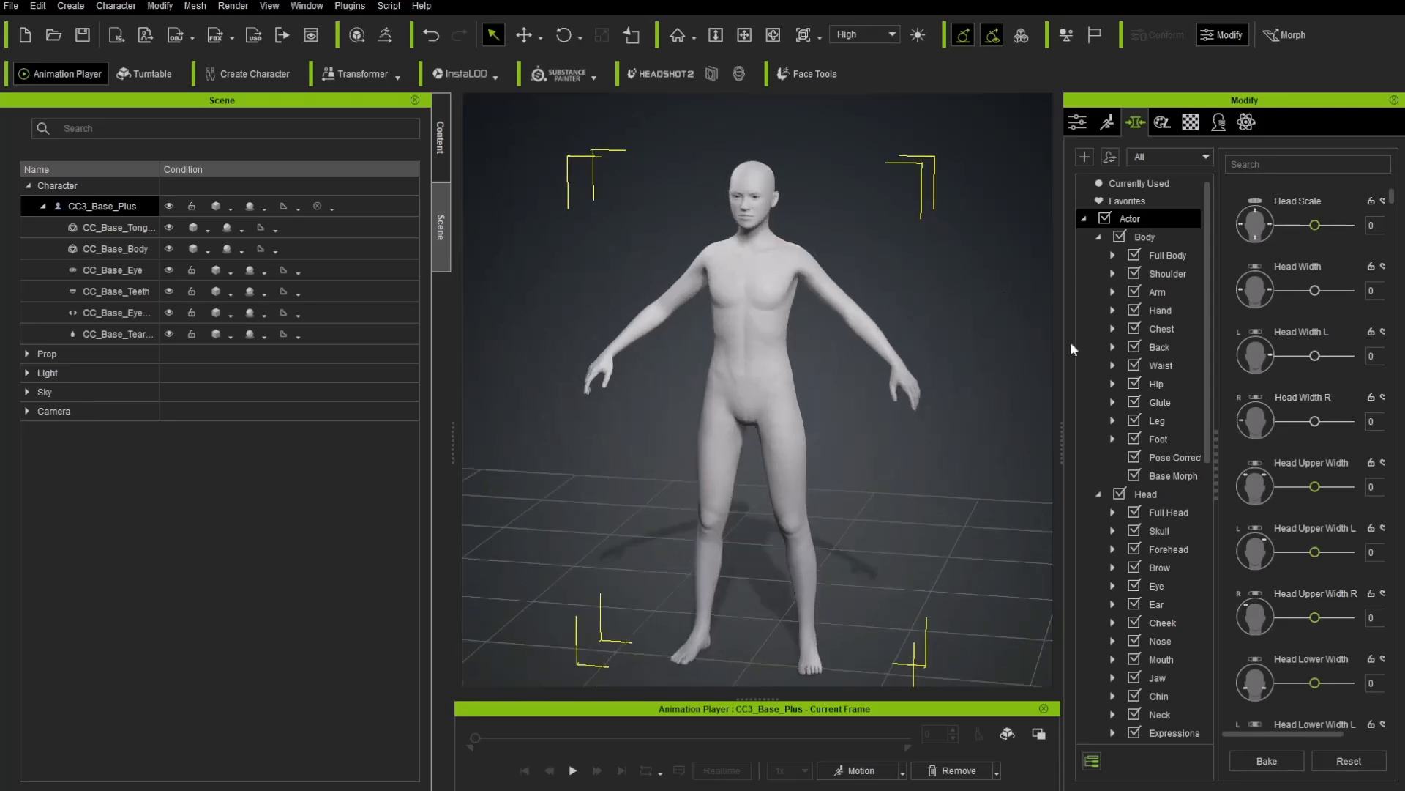
mouse_move(665, 154)
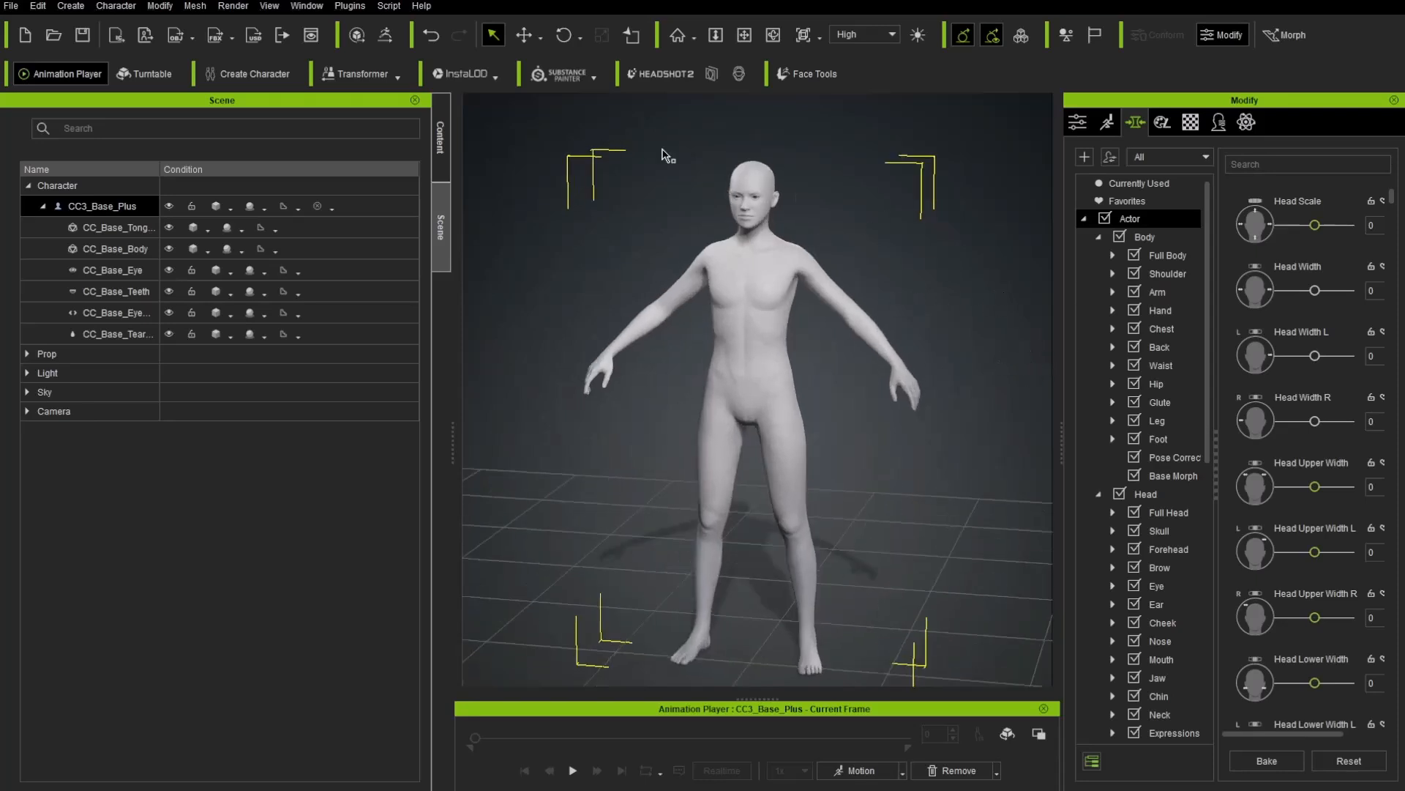
Show the Bone Manager, draw the skeleton in the viewport and list the Body morph presets
click(306, 6)
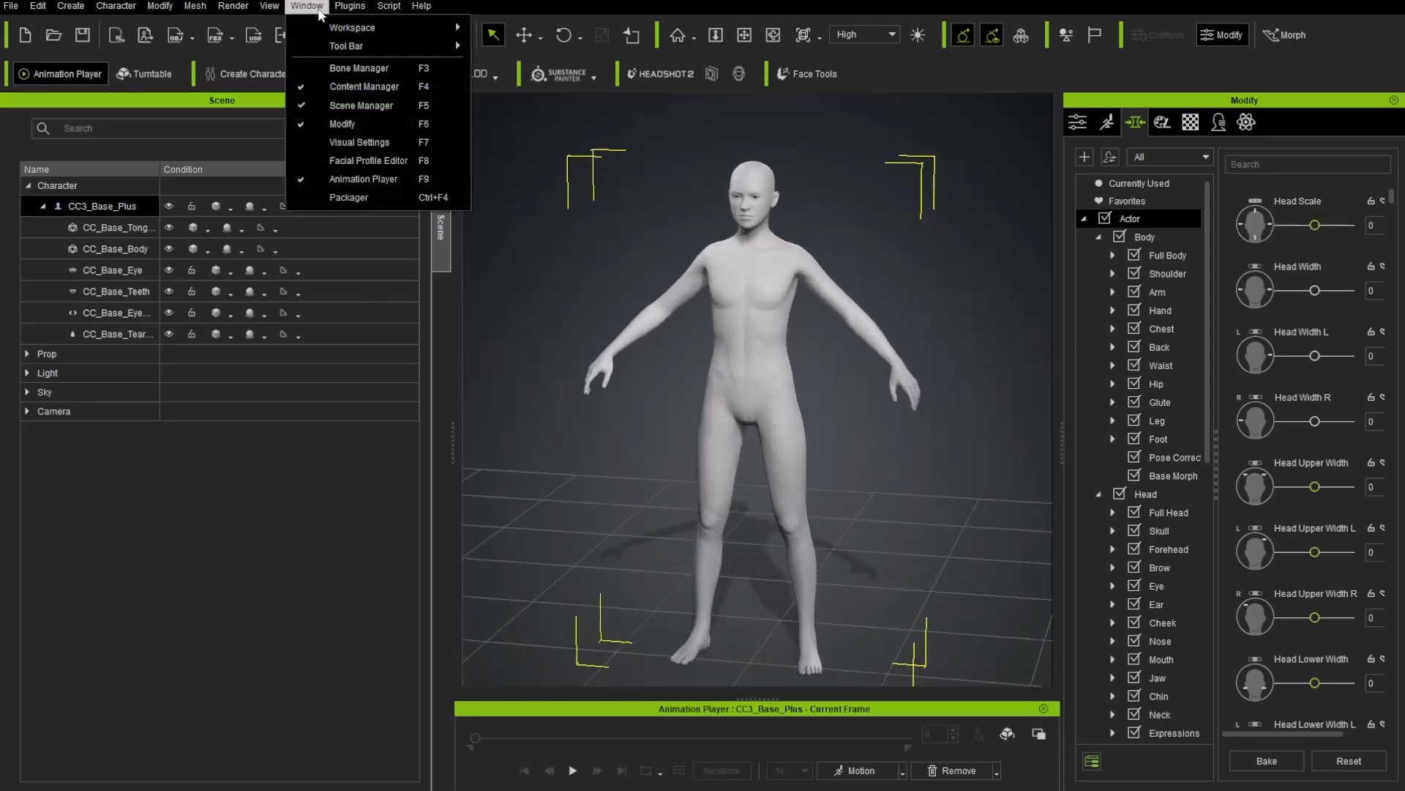
click(359, 67)
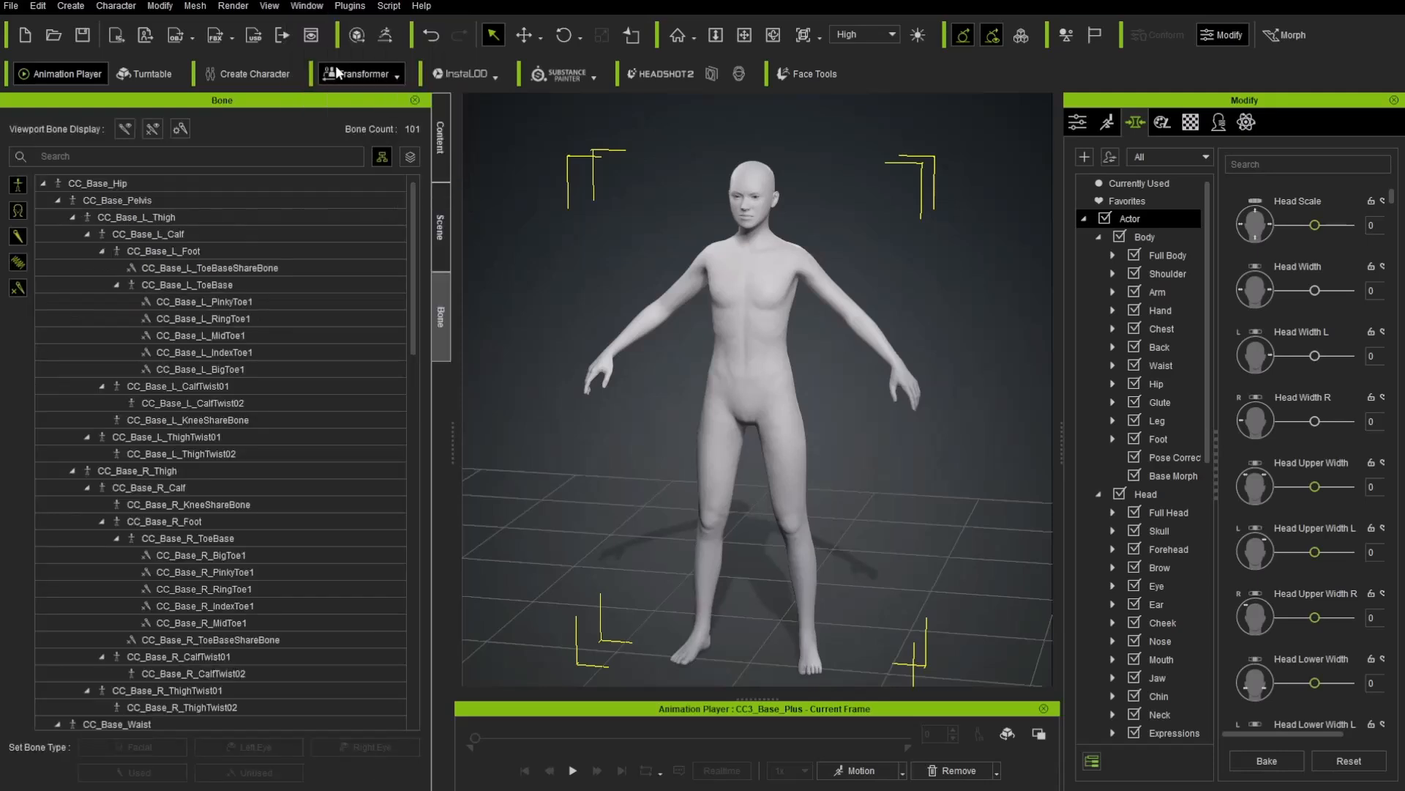
mouse_move(77, 133)
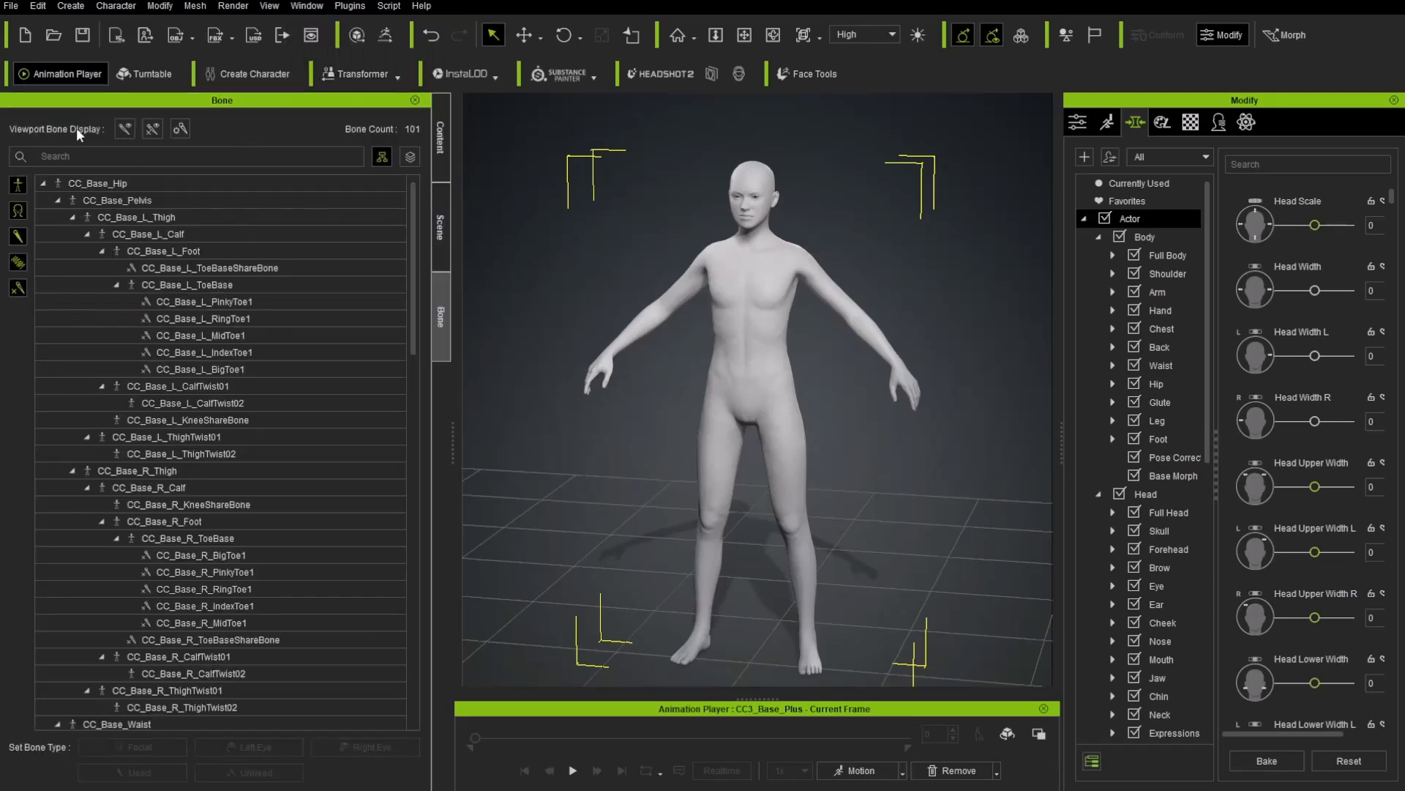
click(124, 128)
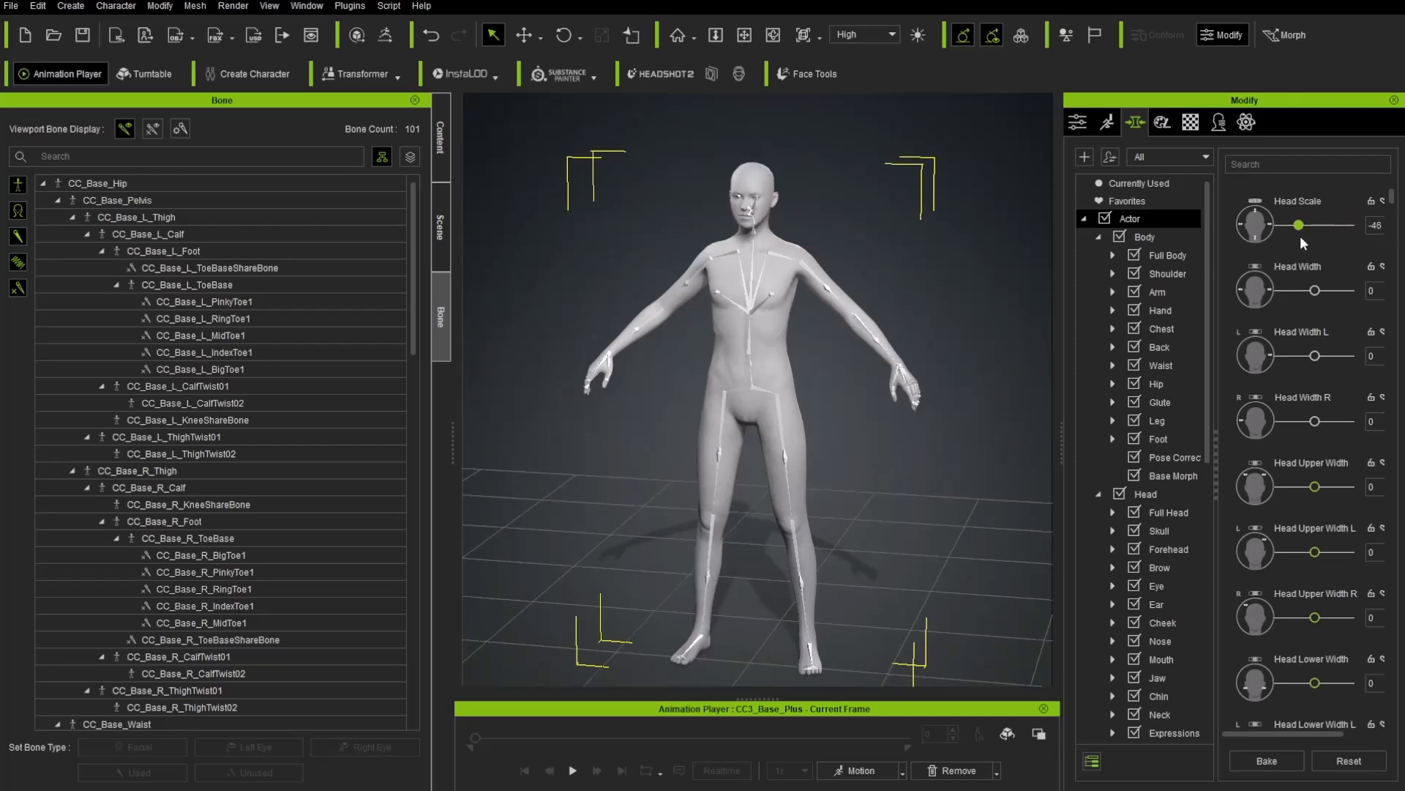
click(1144, 237)
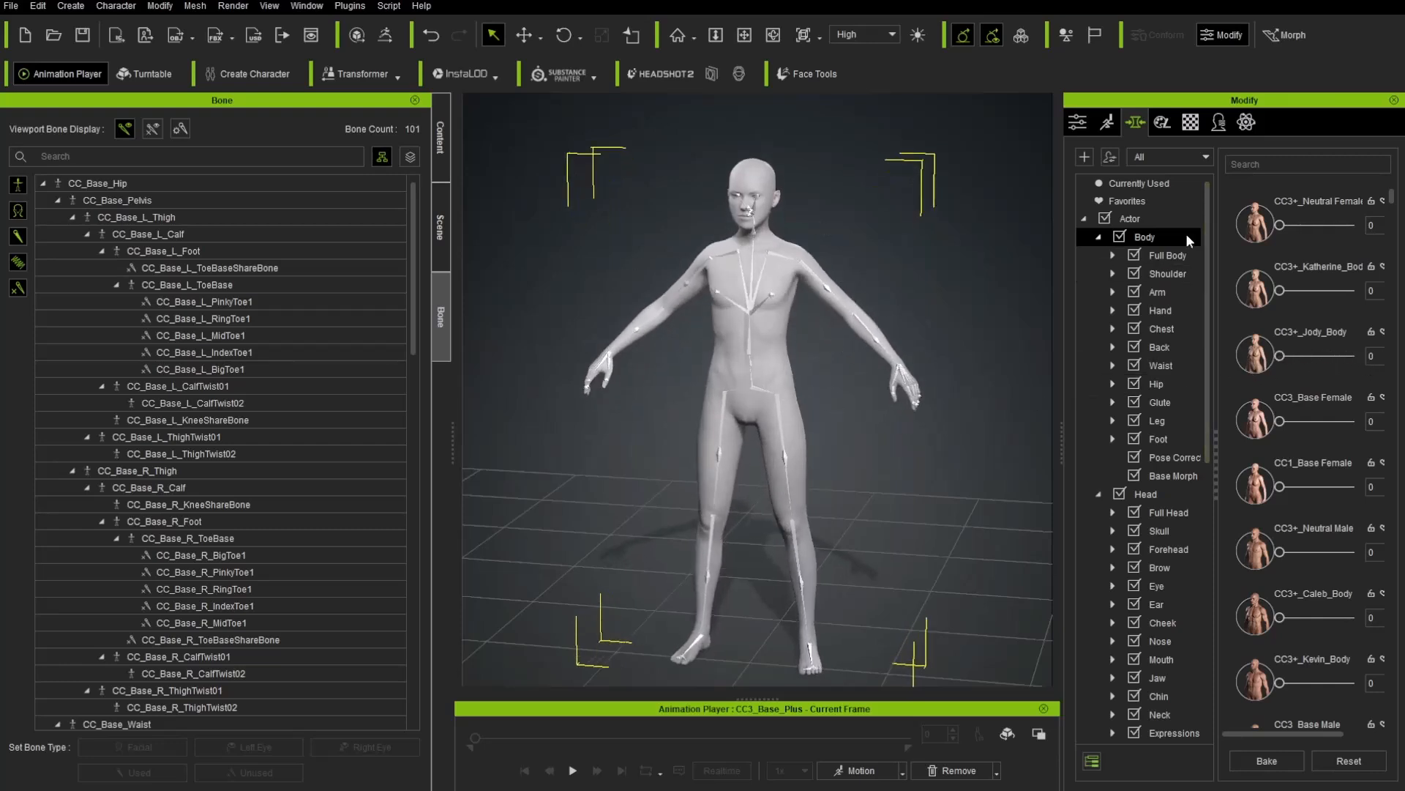
mouse_move(959, 274)
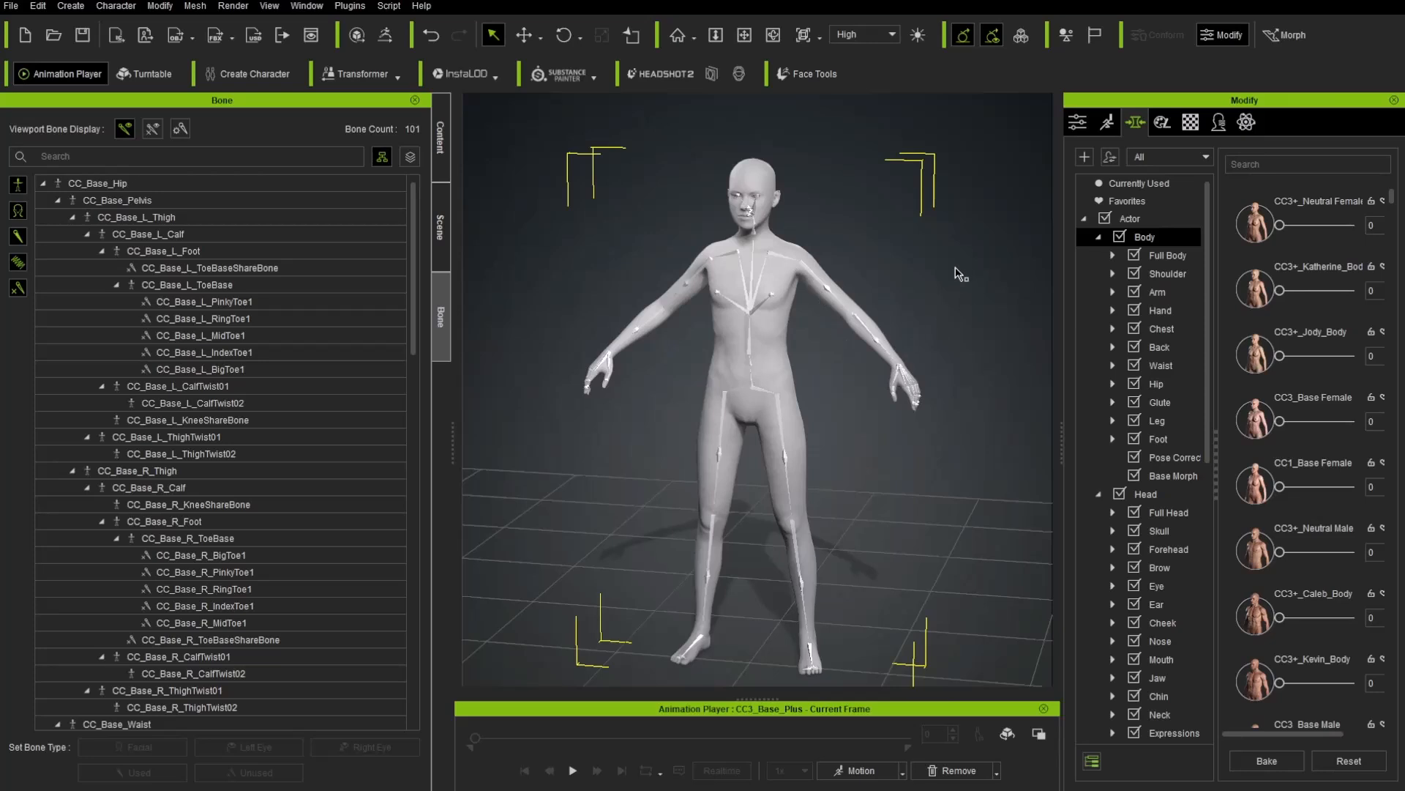
mouse_move(637, 271)
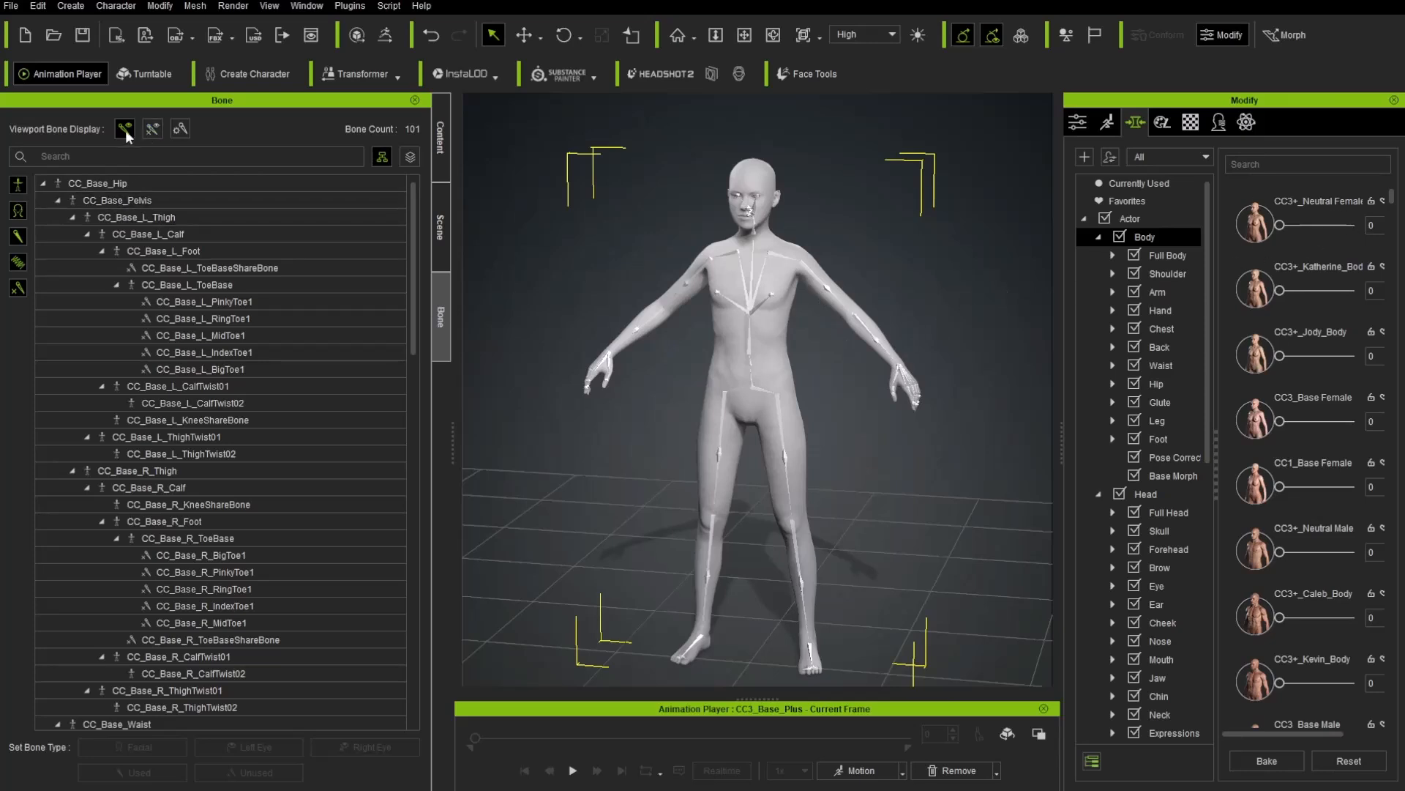
Hide the viewport bone display before testing Head Scale values
click(123, 129)
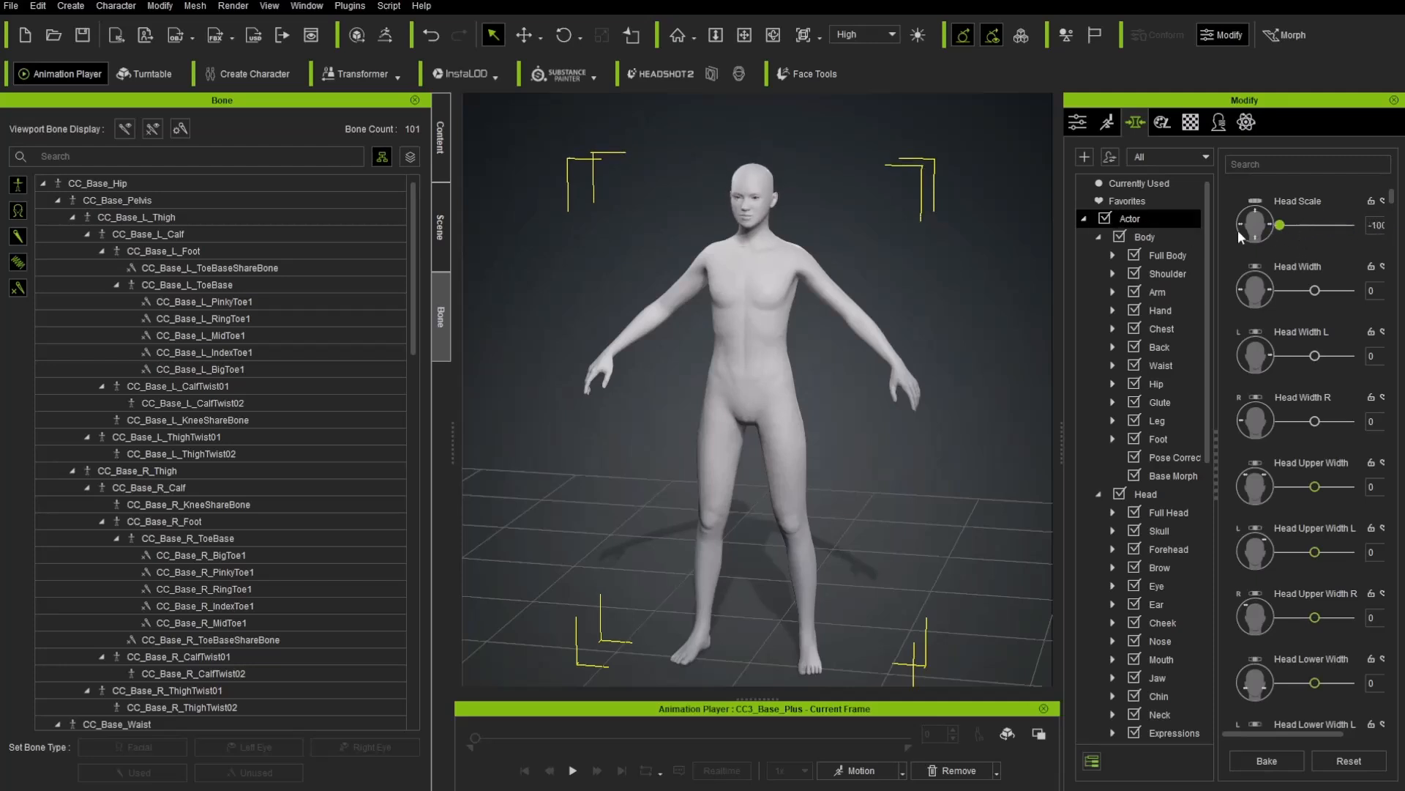
mouse_move(1296, 213)
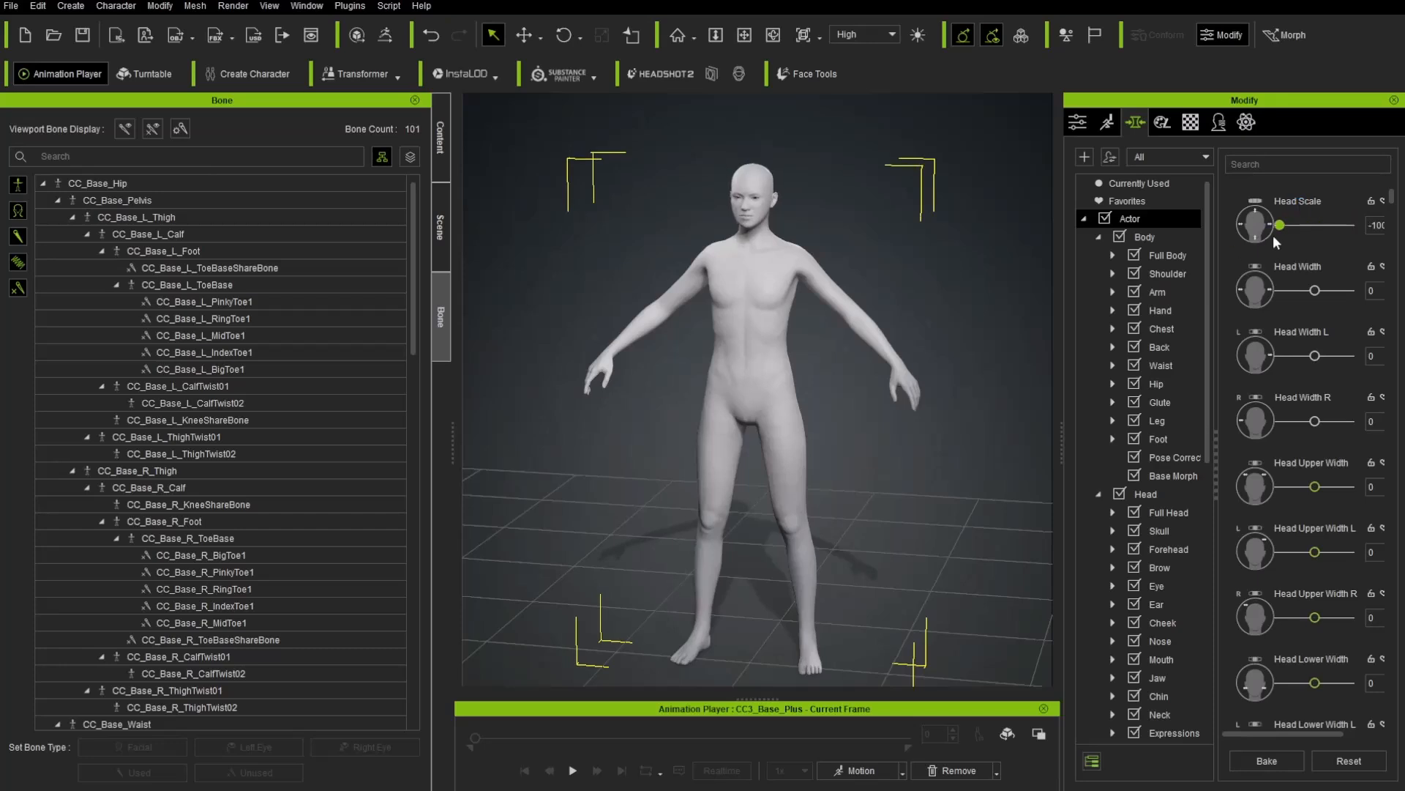
mouse_move(1320, 233)
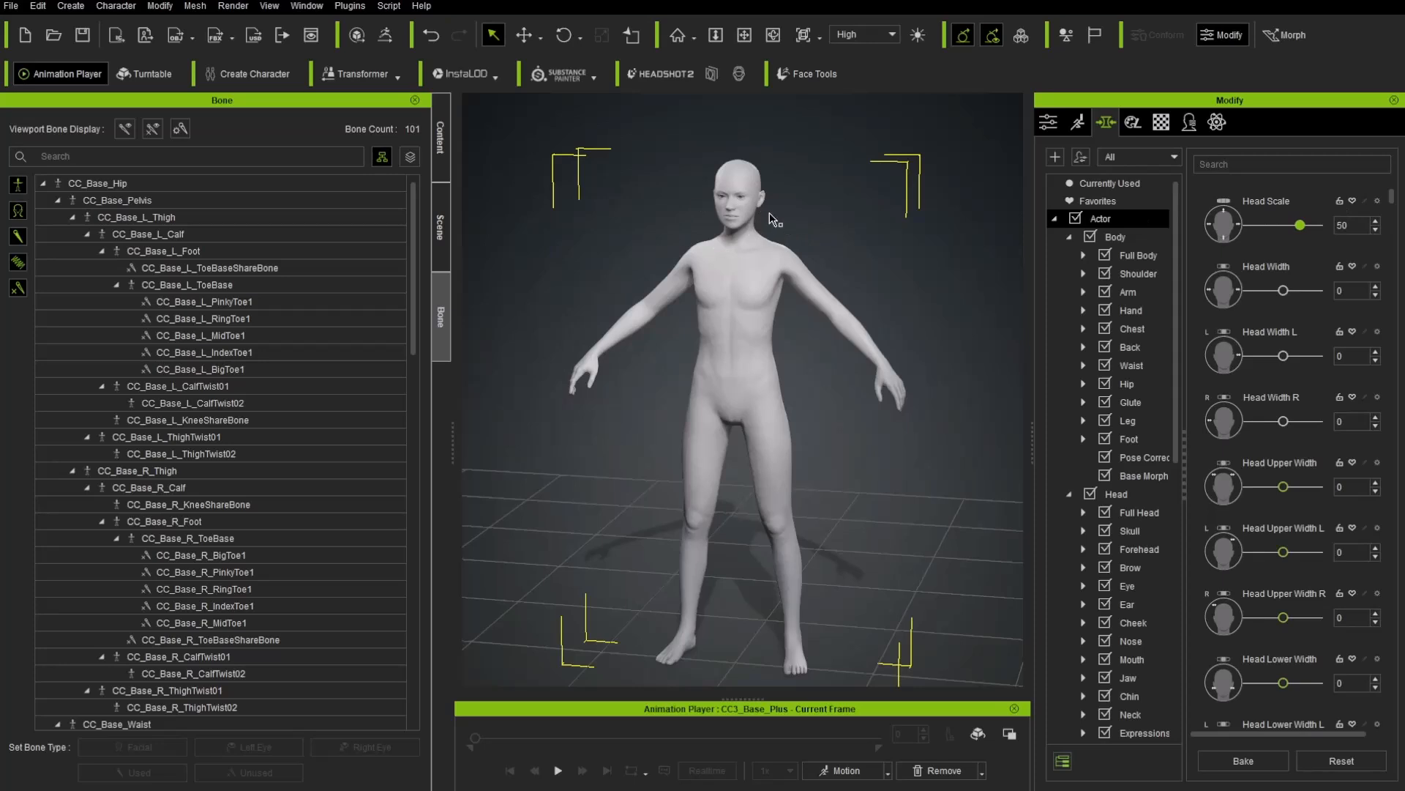
mouse_move(1356, 206)
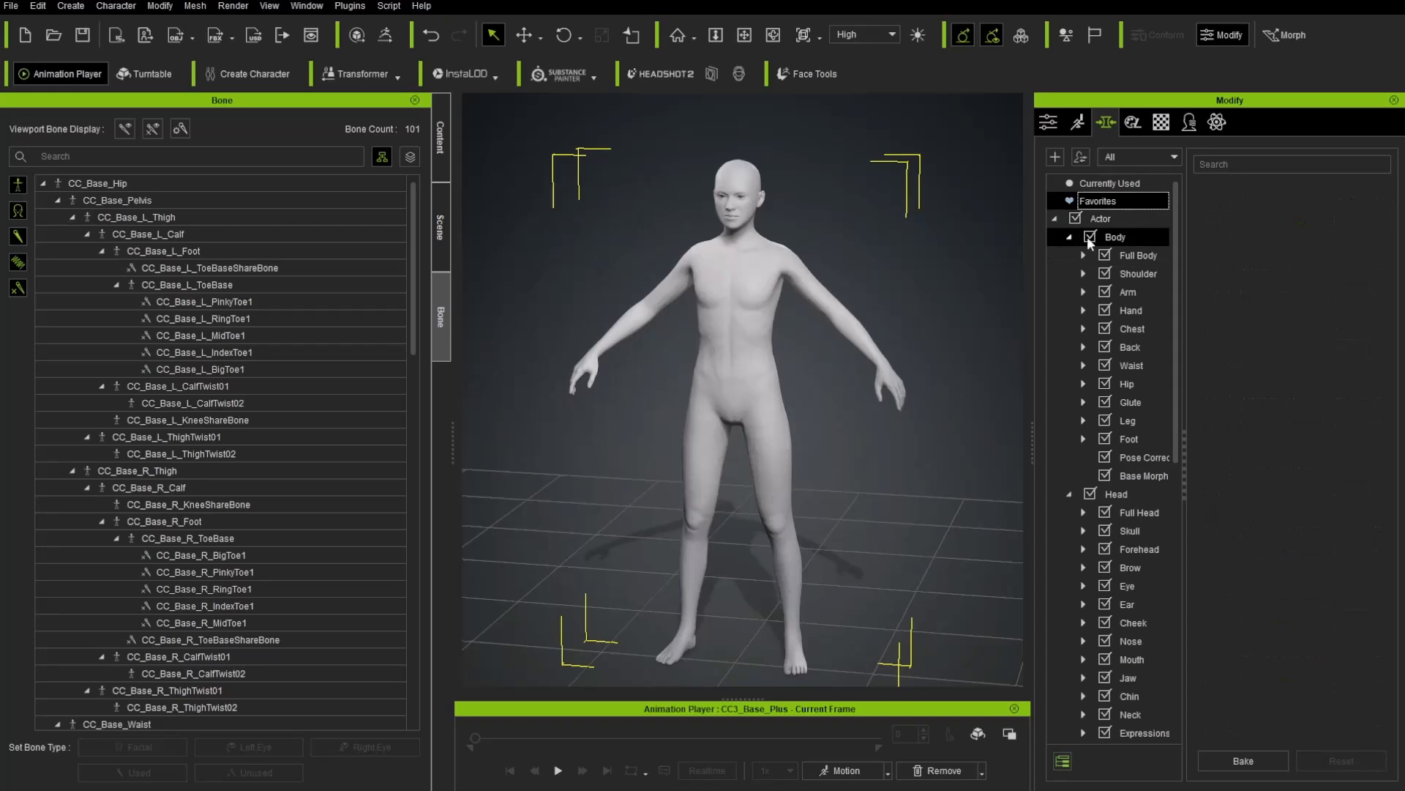
Browse the Body morph sliders and list the Arm sliders on the way to Leg Length -18
click(1116, 237)
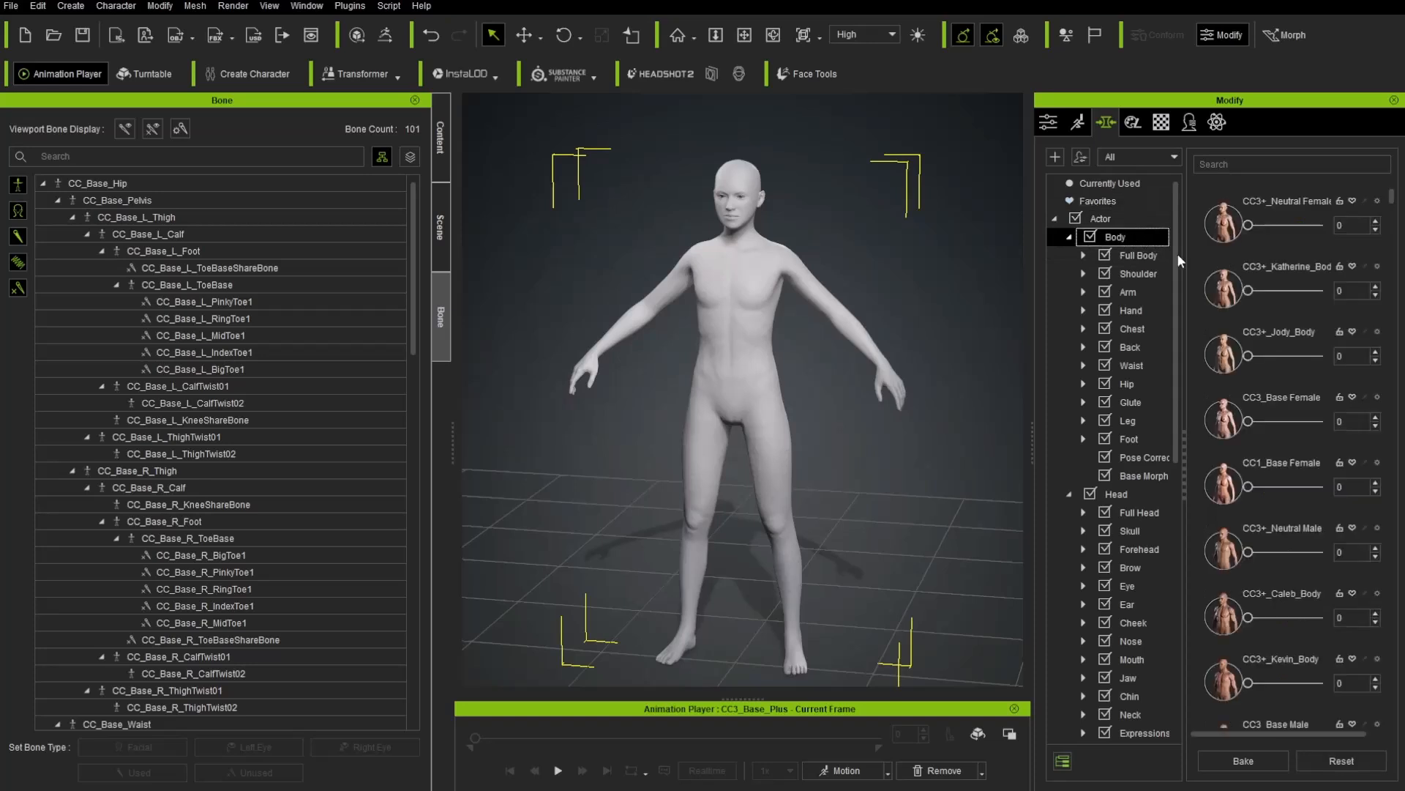
scroll(down, 3)
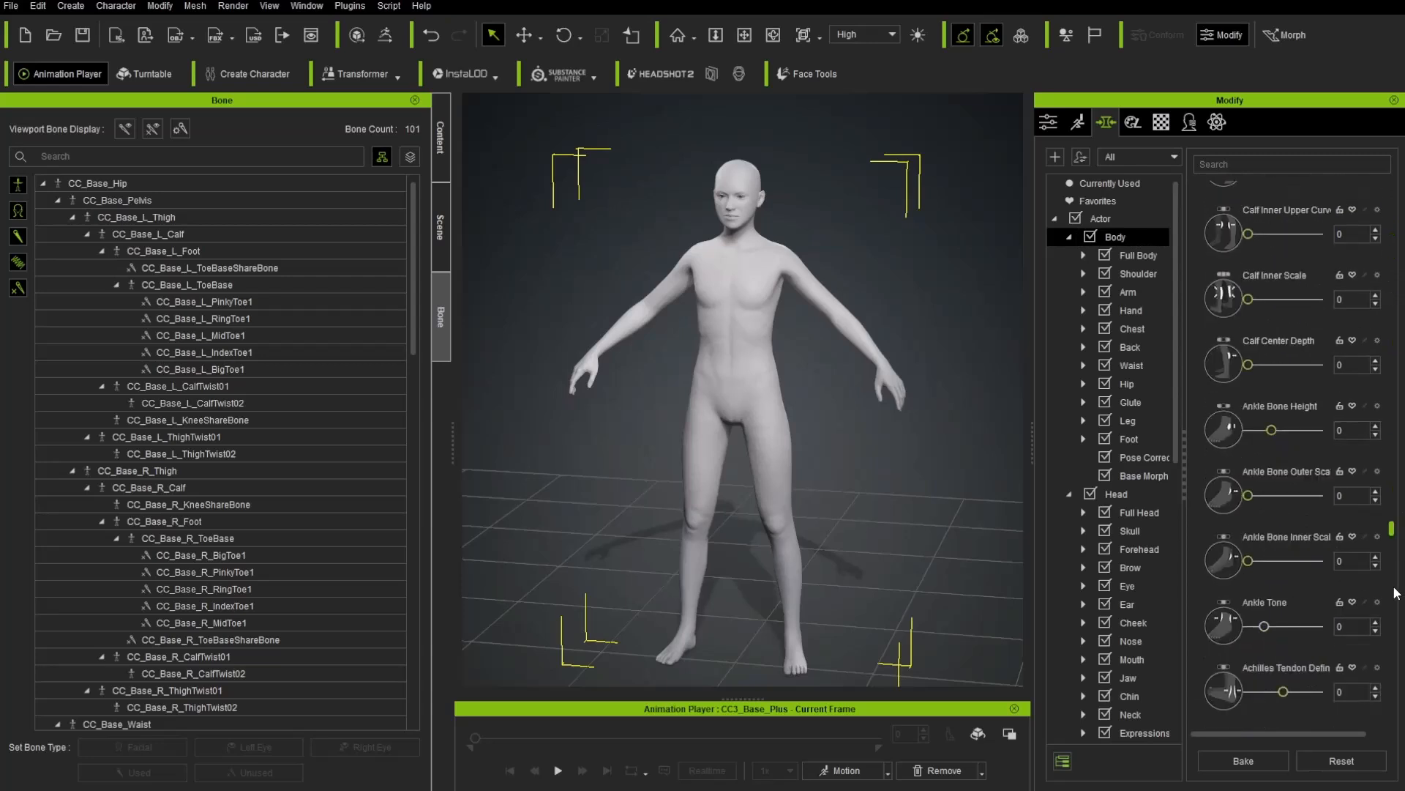
scroll(up, 3)
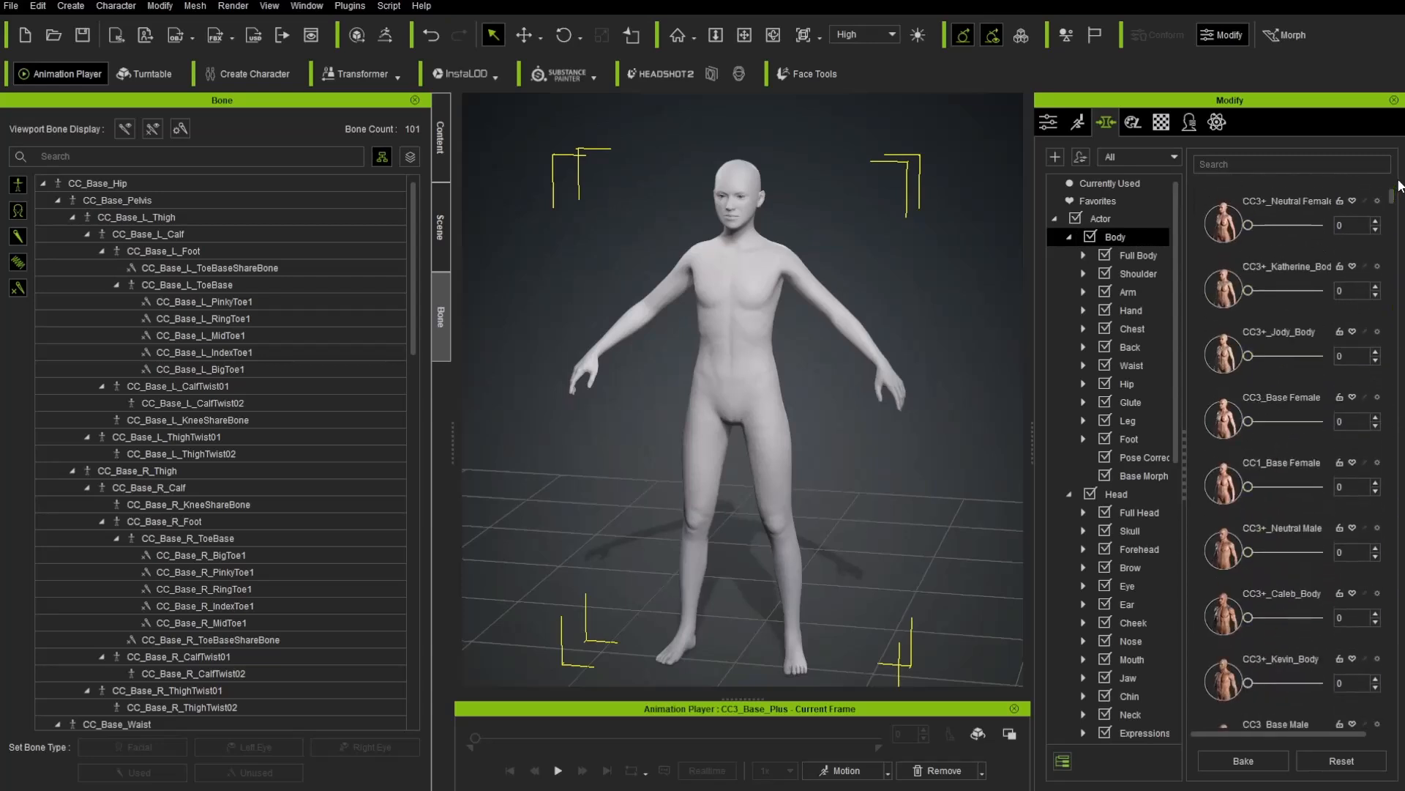
mouse_move(1157, 274)
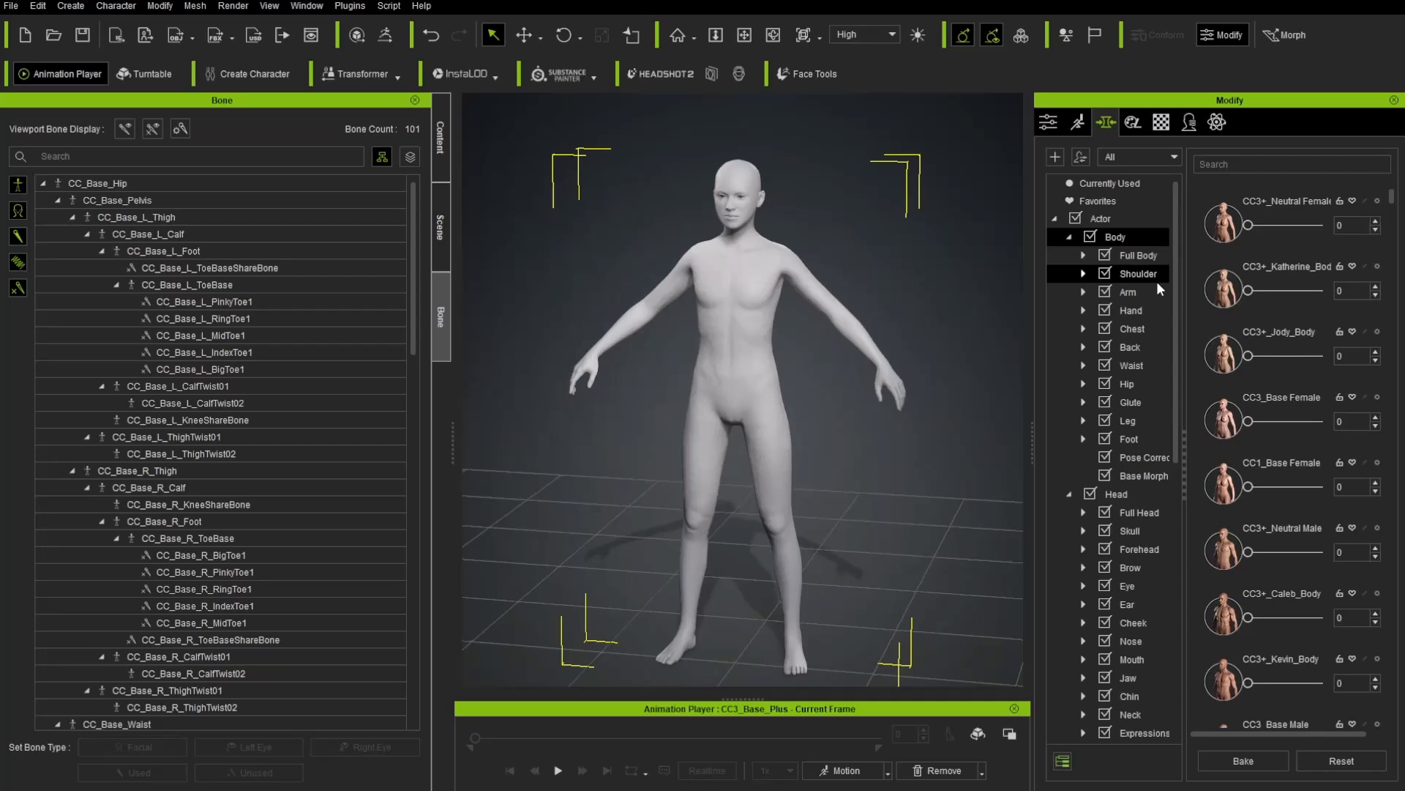
mouse_move(1139, 309)
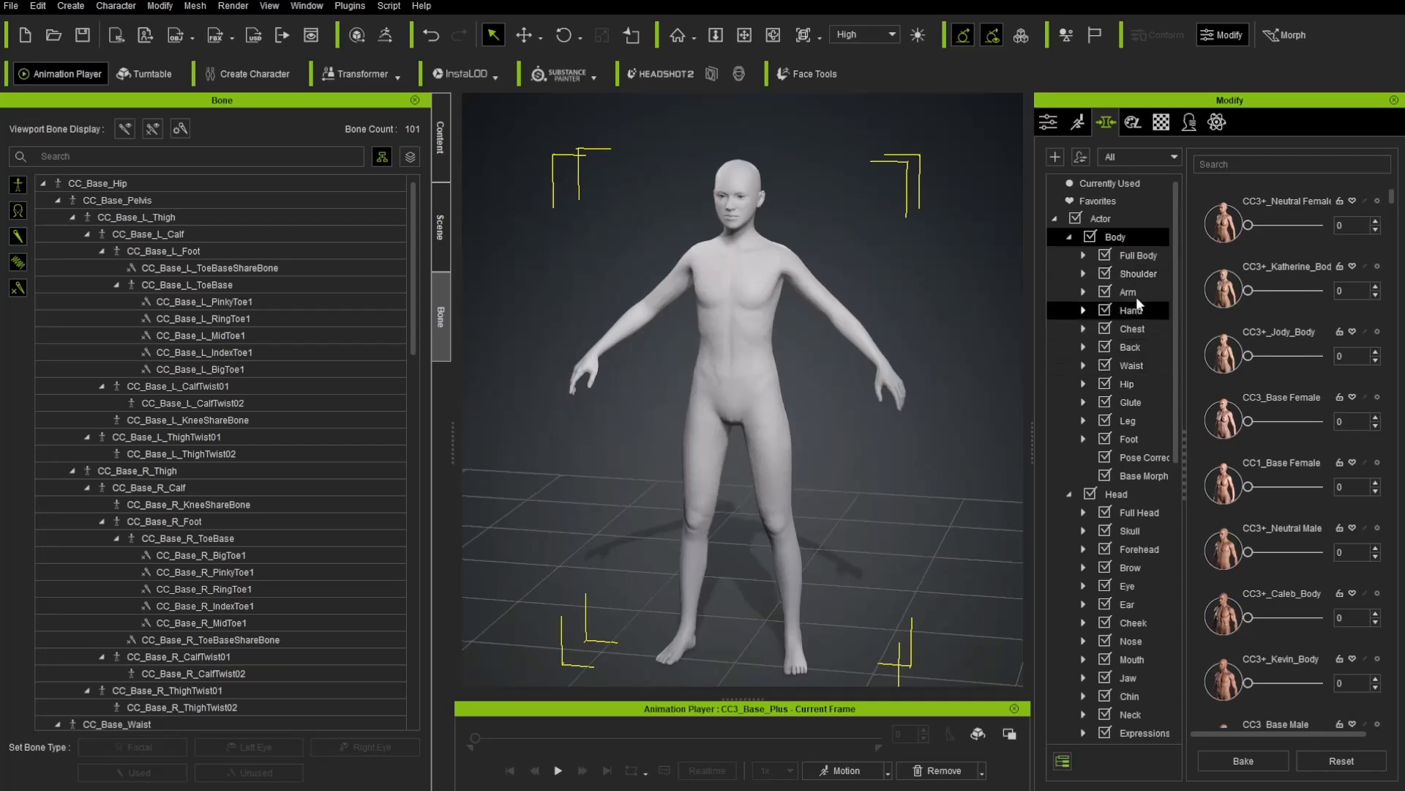
mouse_move(1143, 307)
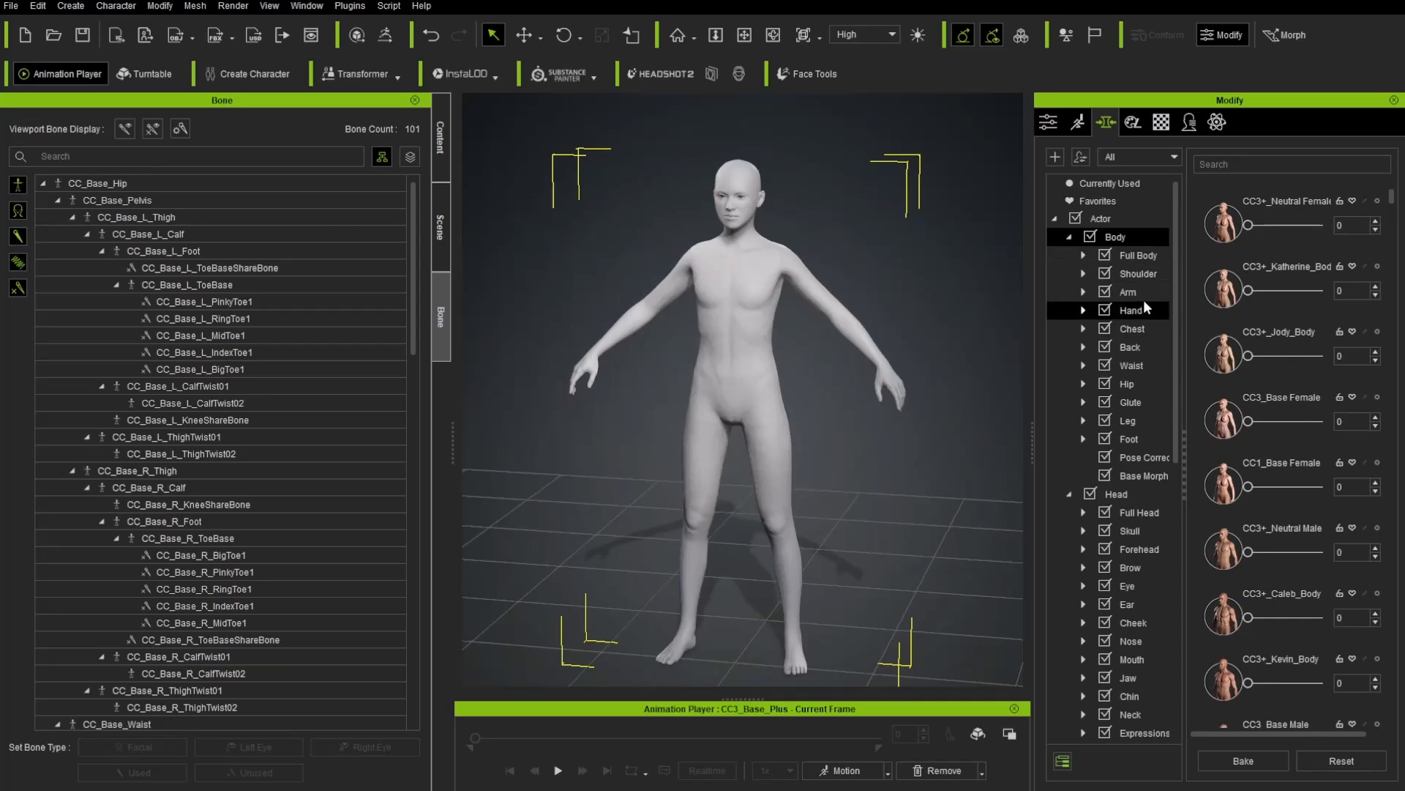
click(1129, 292)
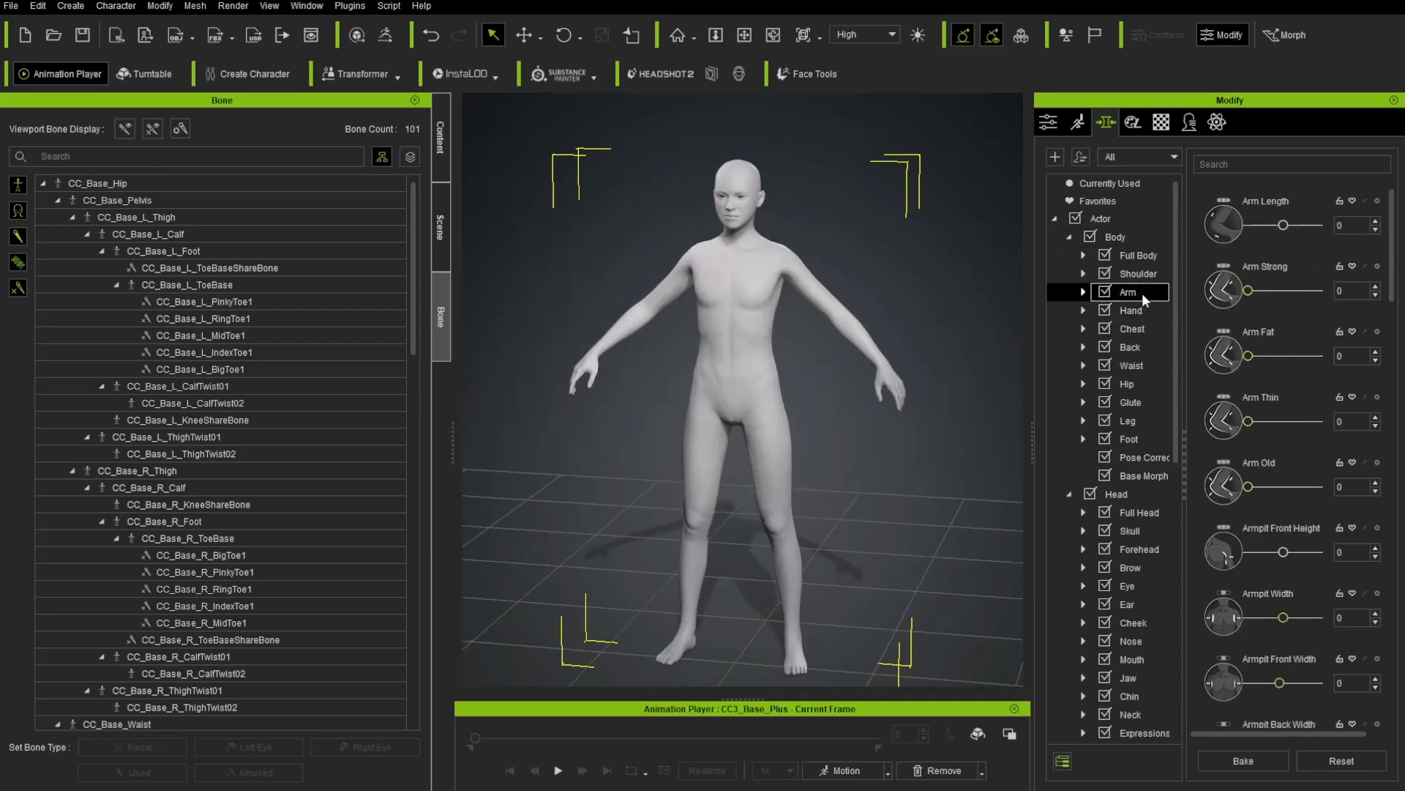
mouse_move(1318, 505)
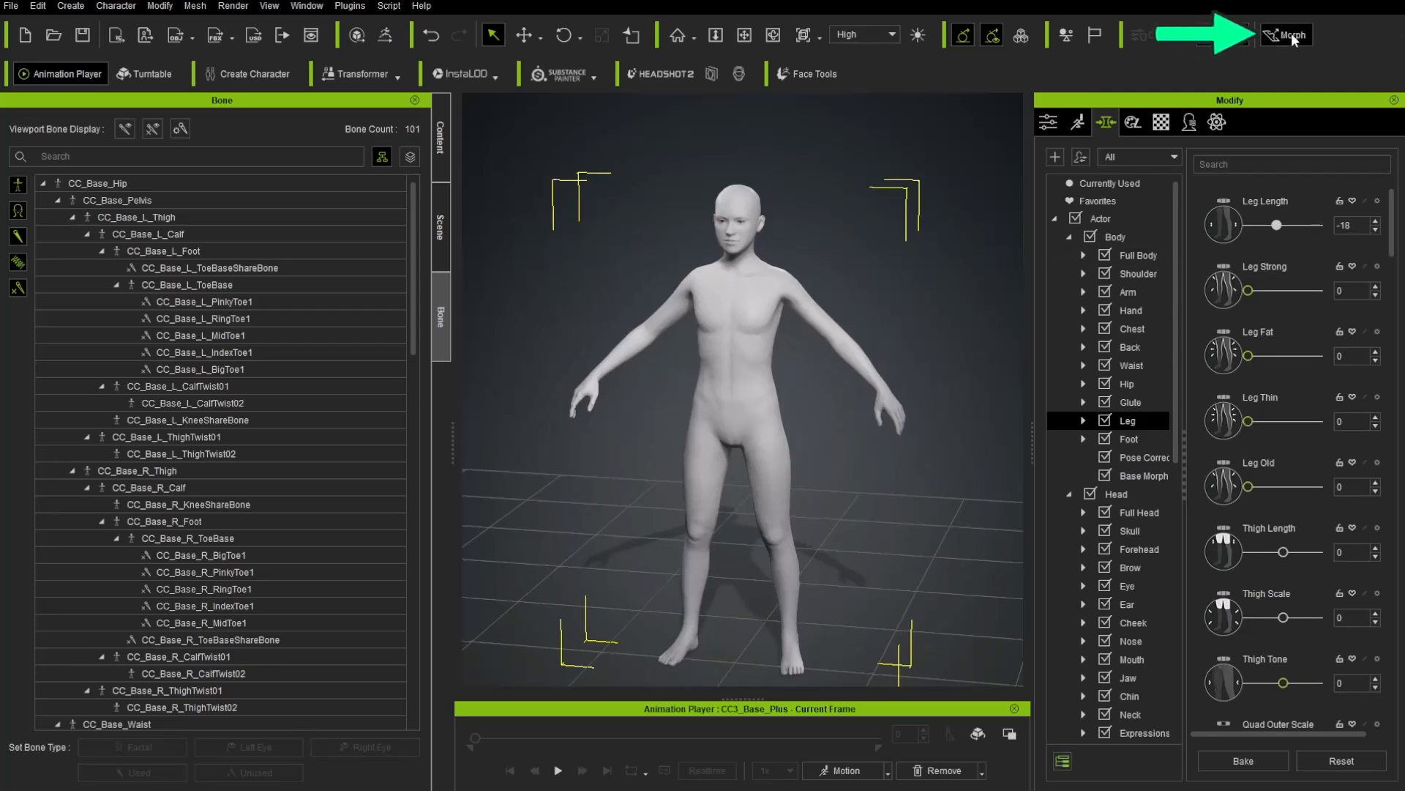
mouse_move(679, 54)
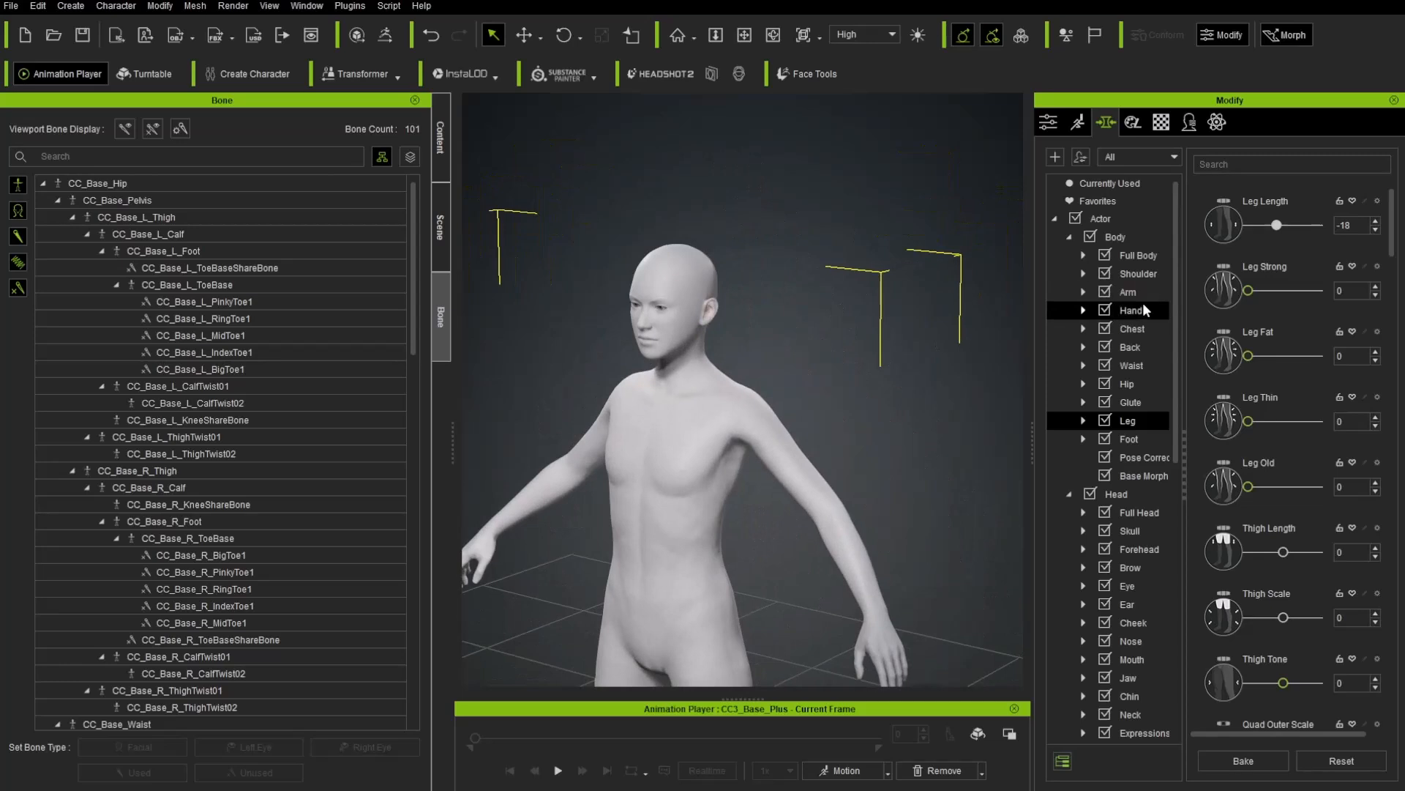
List the Head morph presets and focus the slider search box
click(1117, 494)
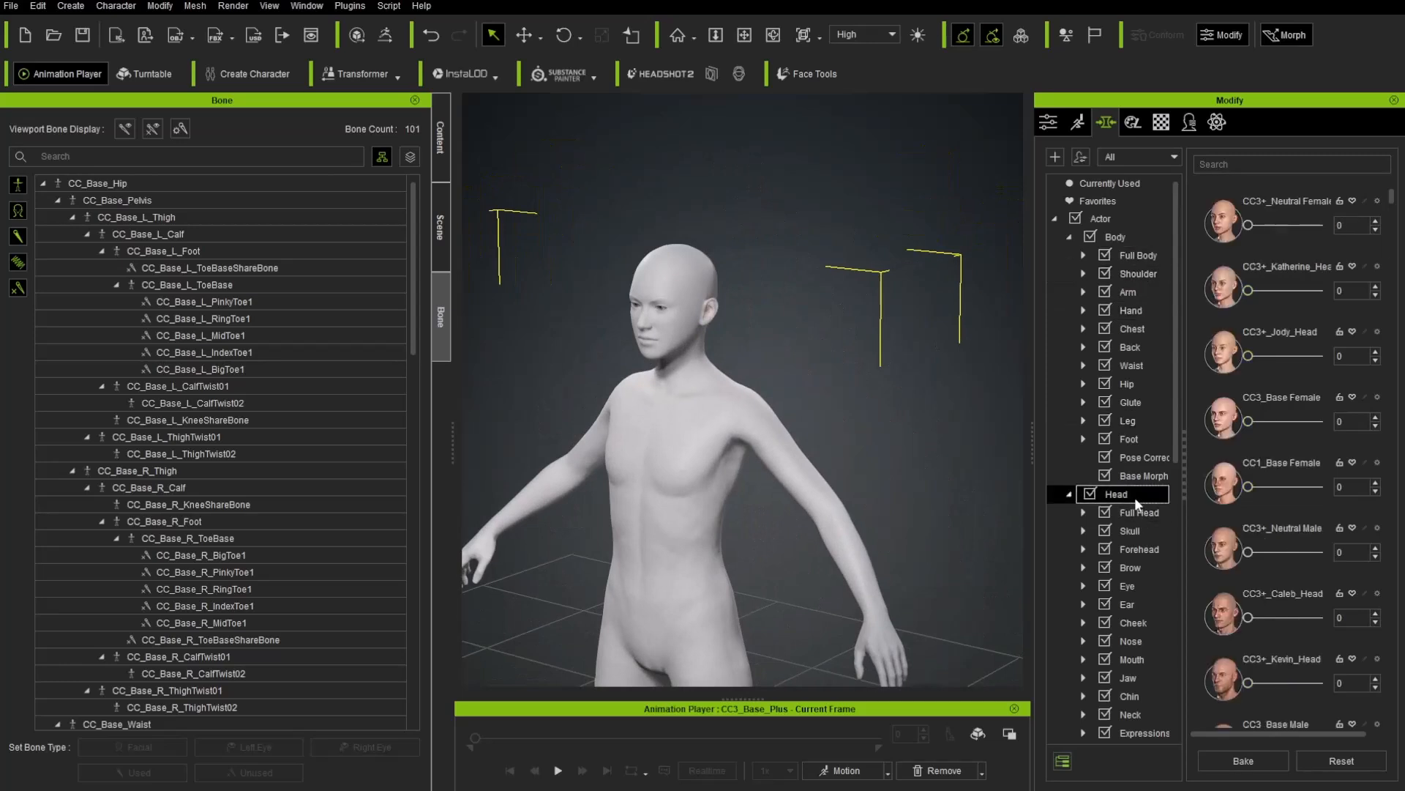
mouse_move(1302, 444)
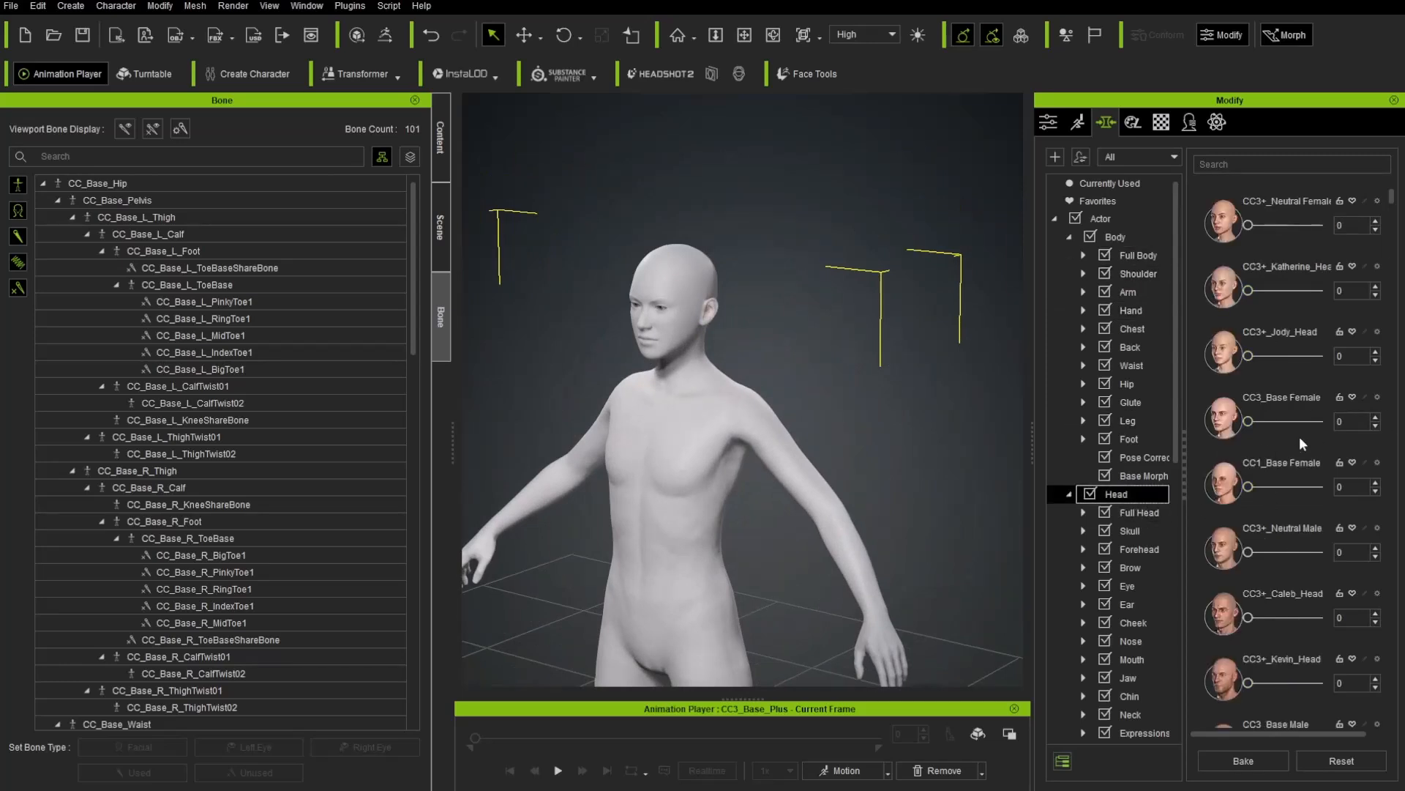
click(1292, 164)
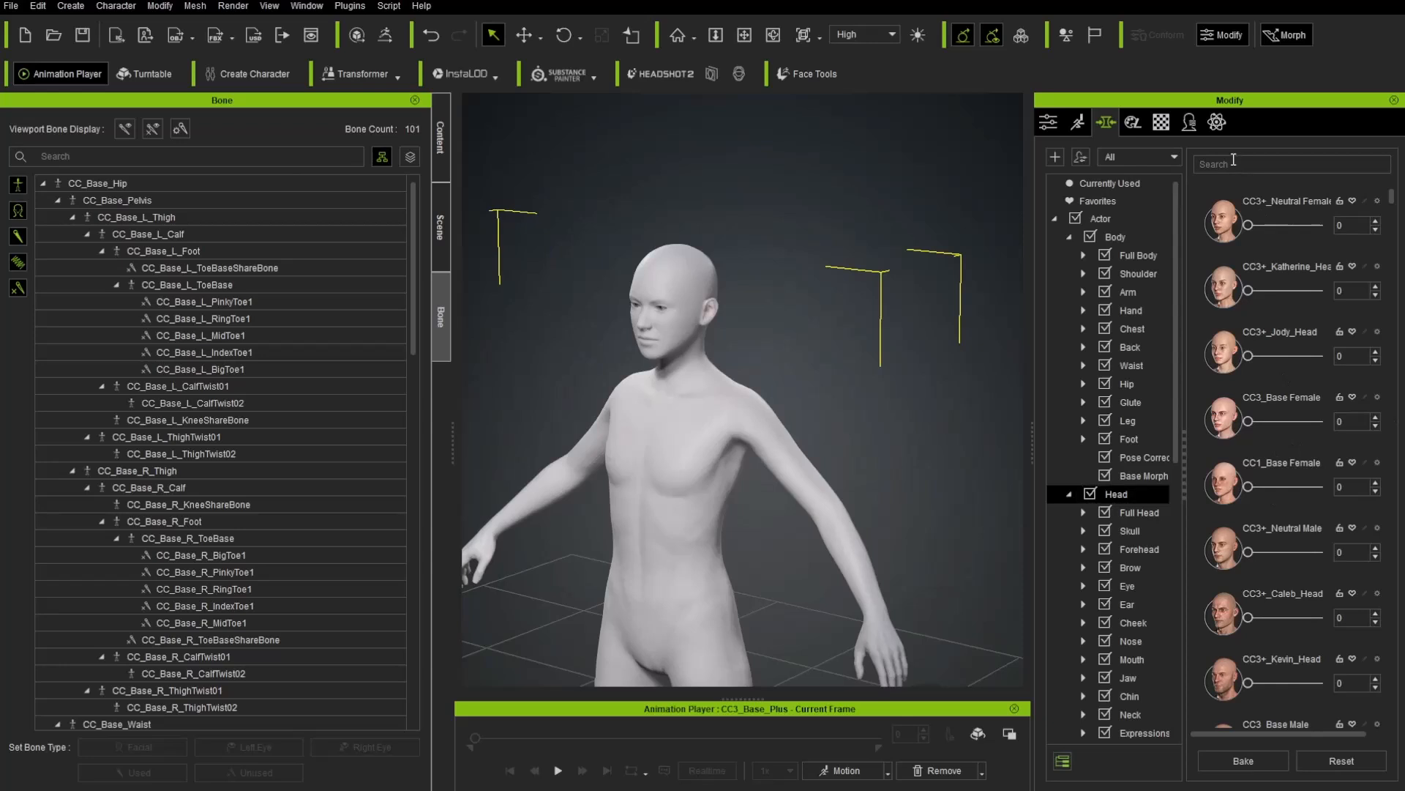
Filter sliders by 'scal' and browse head, upper arm and leg scale sliders
text(scal)
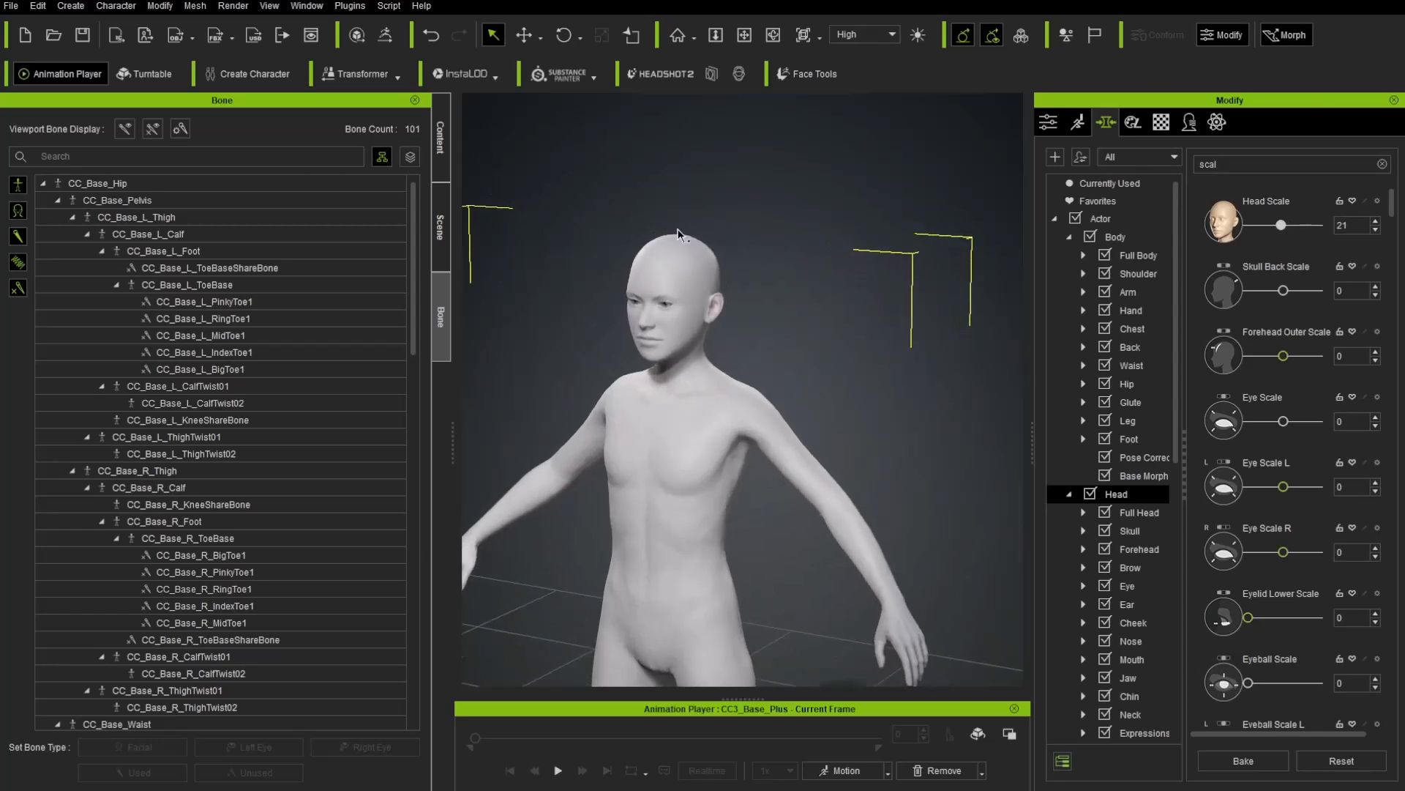
click(1128, 530)
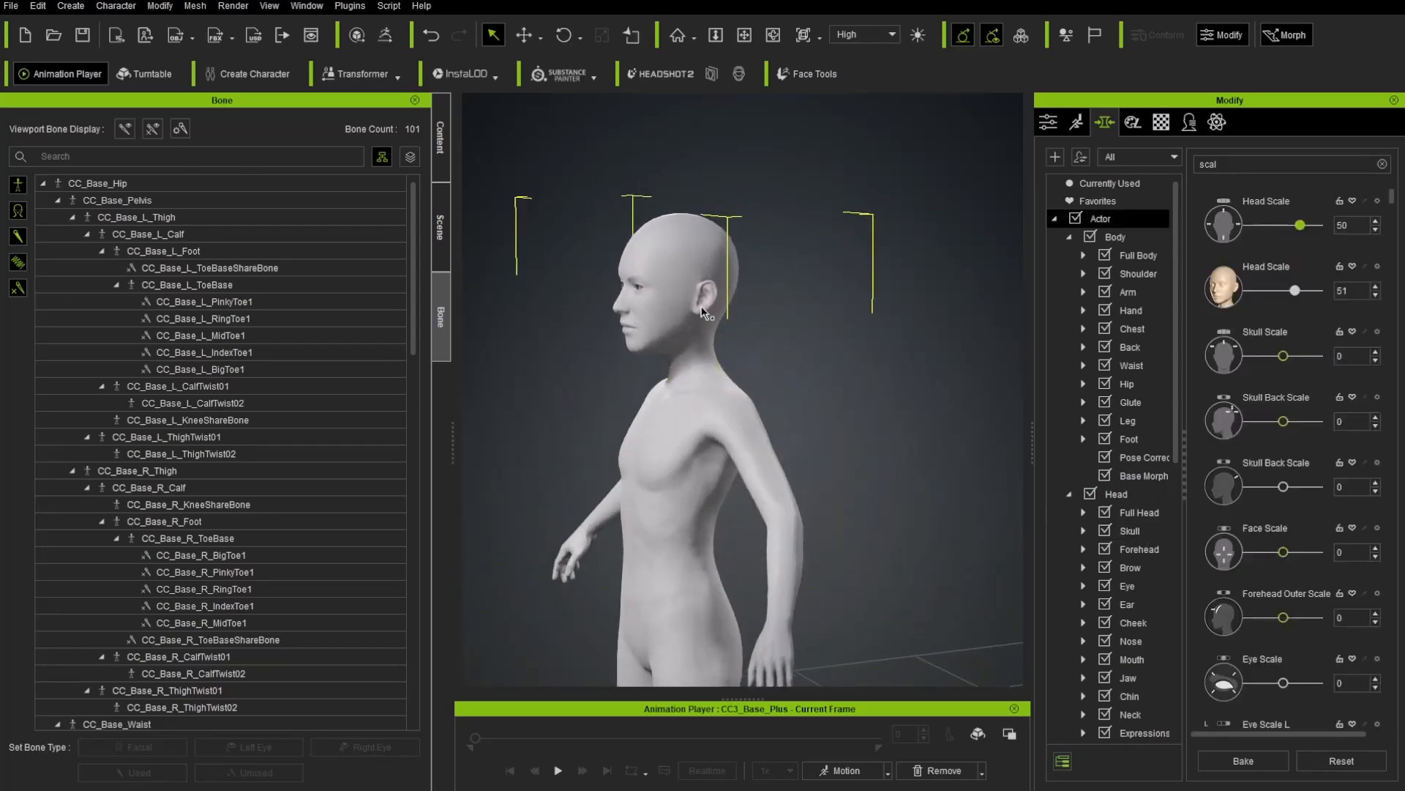
click(1127, 292)
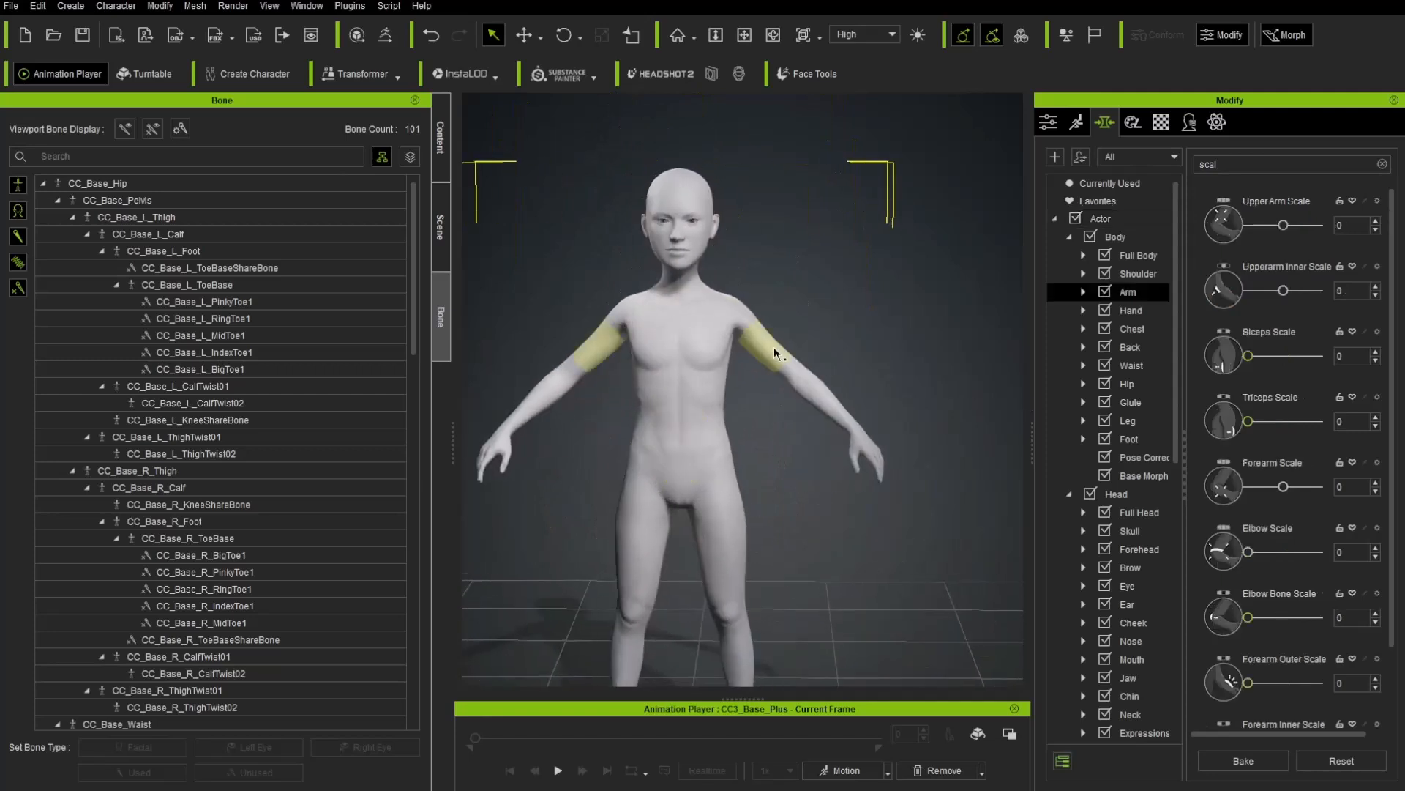
click(1366, 221)
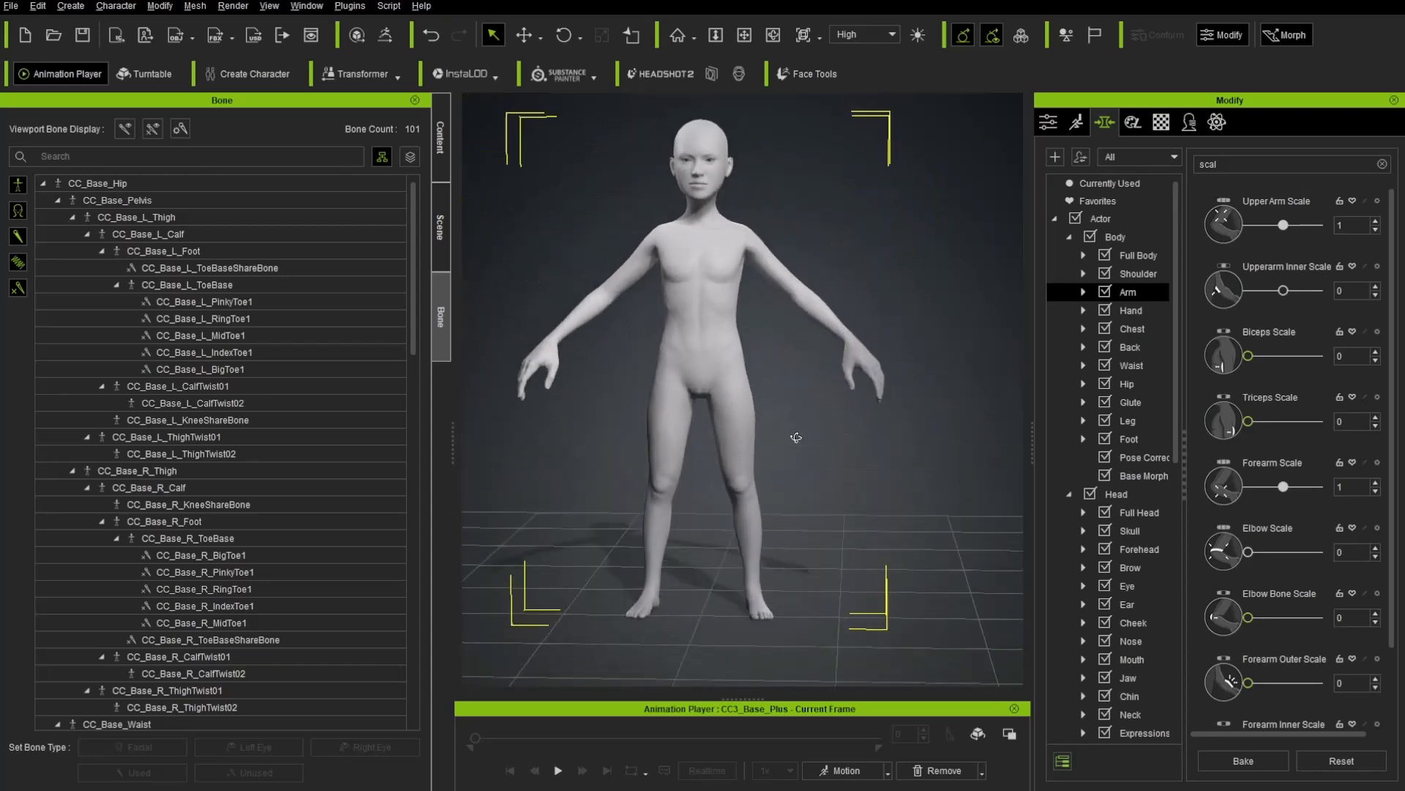
click(1128, 420)
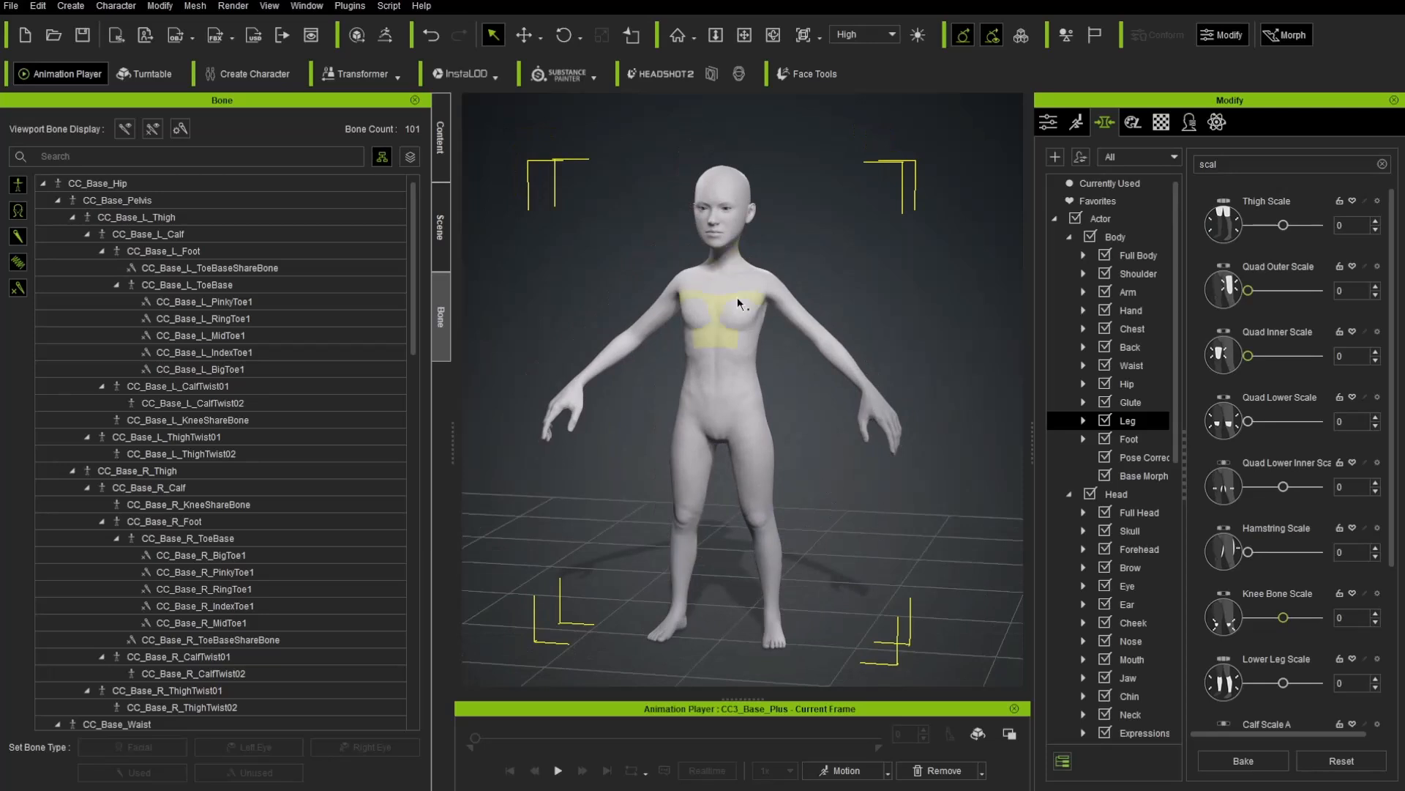
Browse chest and arm scales, then enlarge the feet with Foot Scale 63 and Foot Upper Scale 99
click(1131, 328)
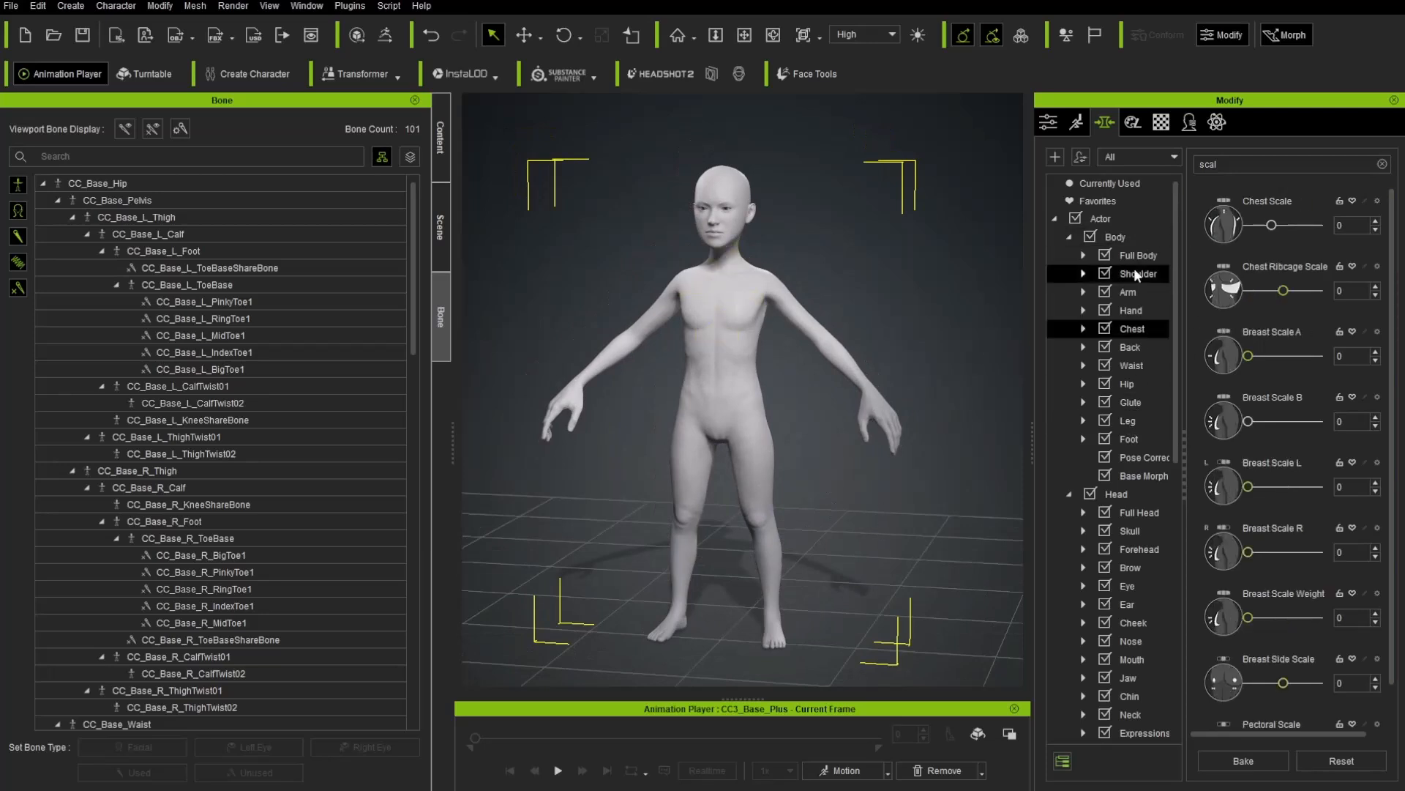
click(1128, 291)
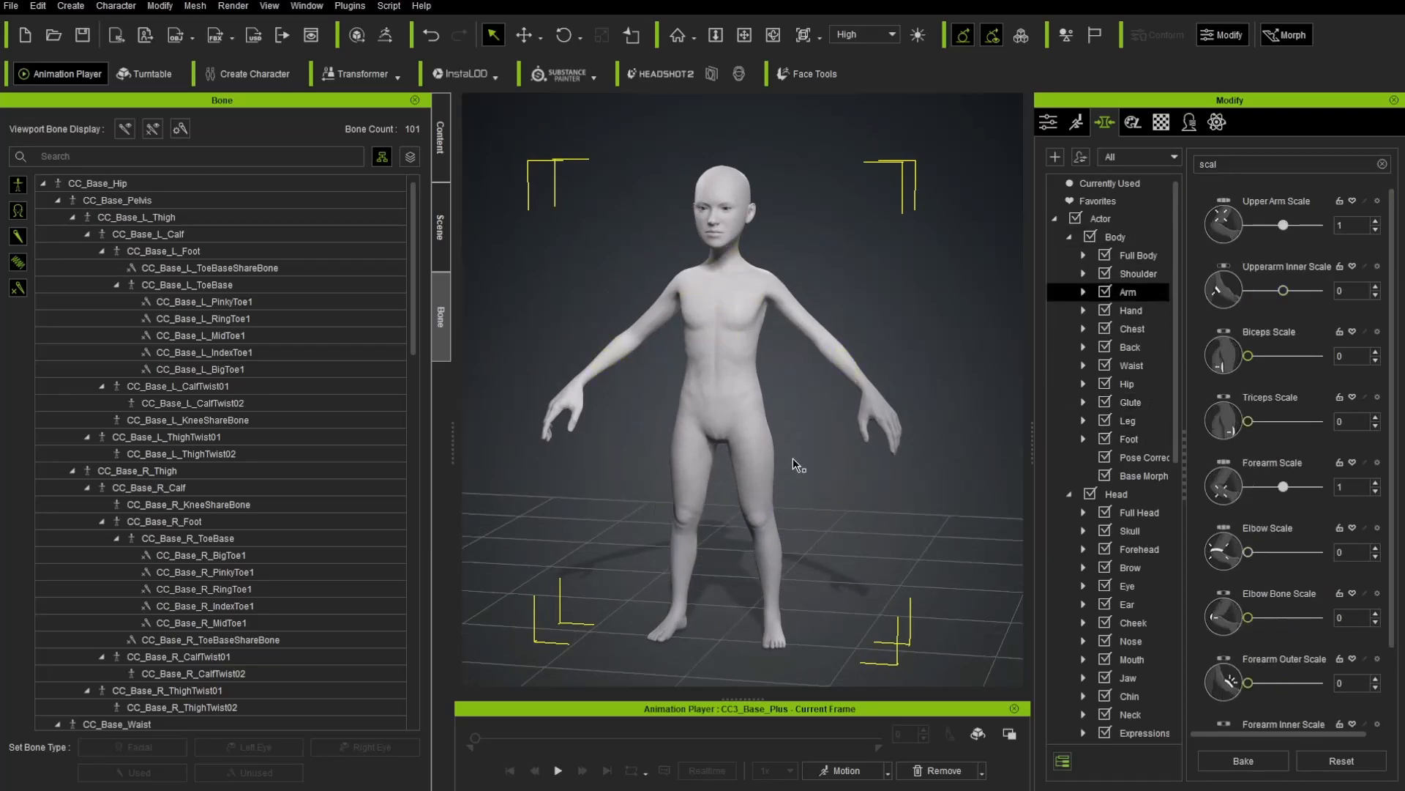
click(1129, 438)
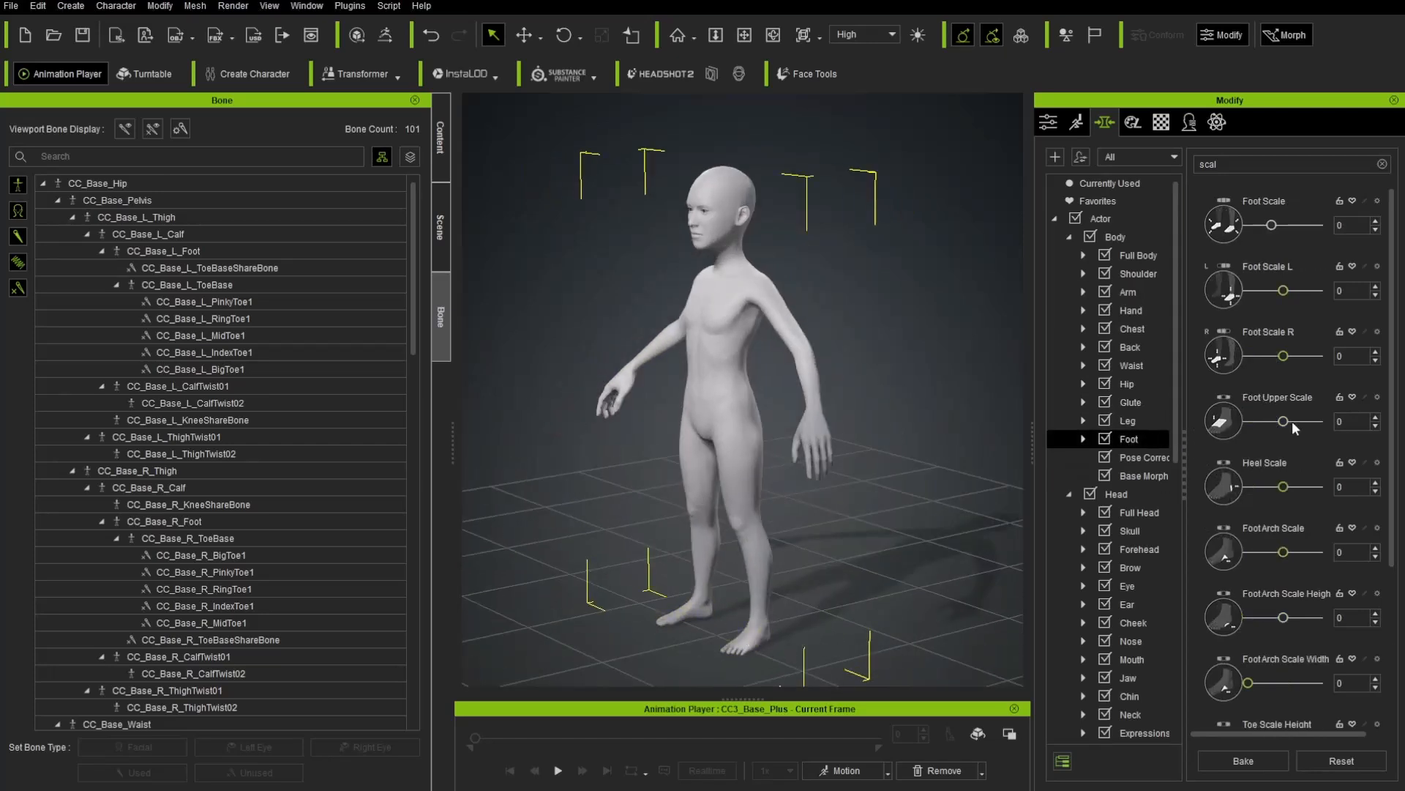
click(753, 633)
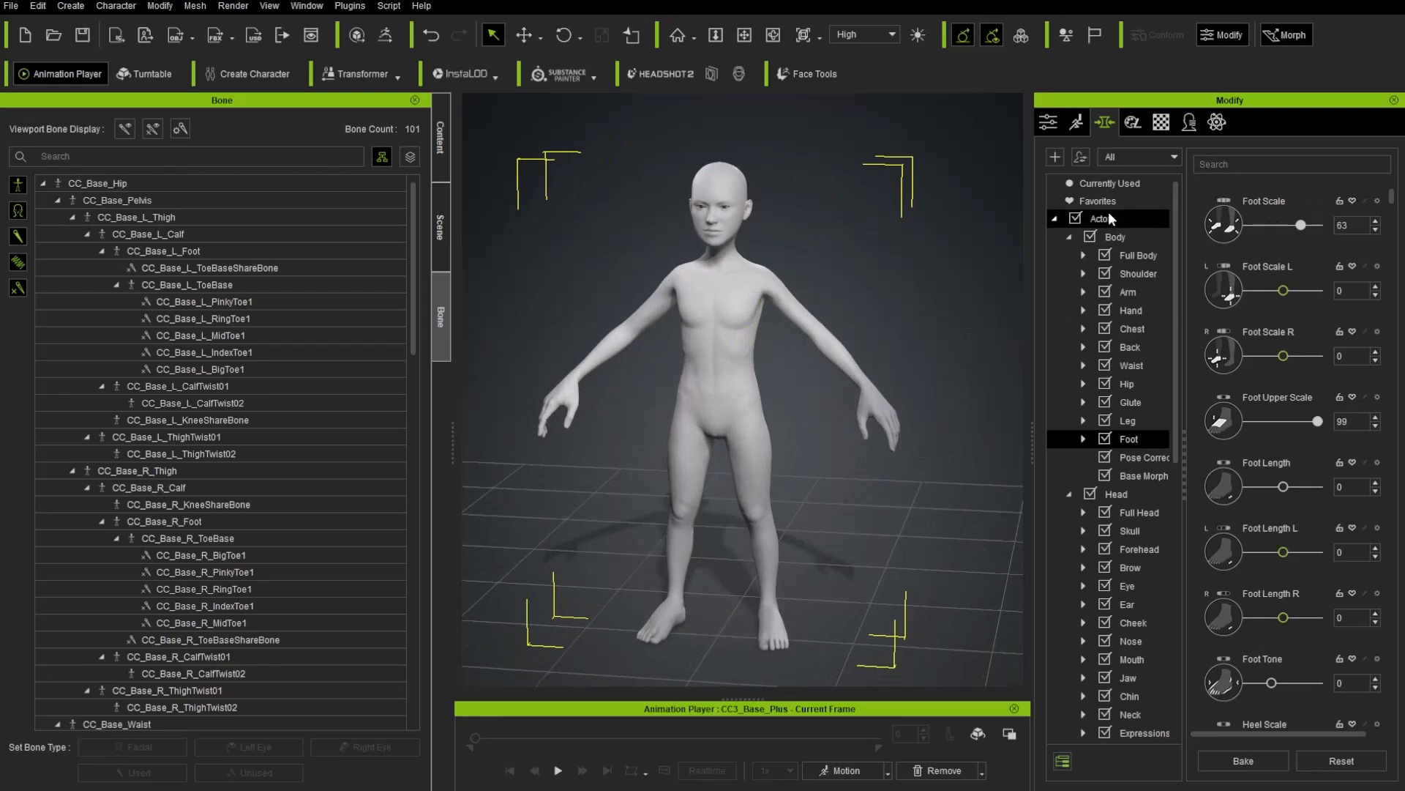
Browse the Full Body presets and set Body Old to 17 and Body Tone to 59
click(1139, 255)
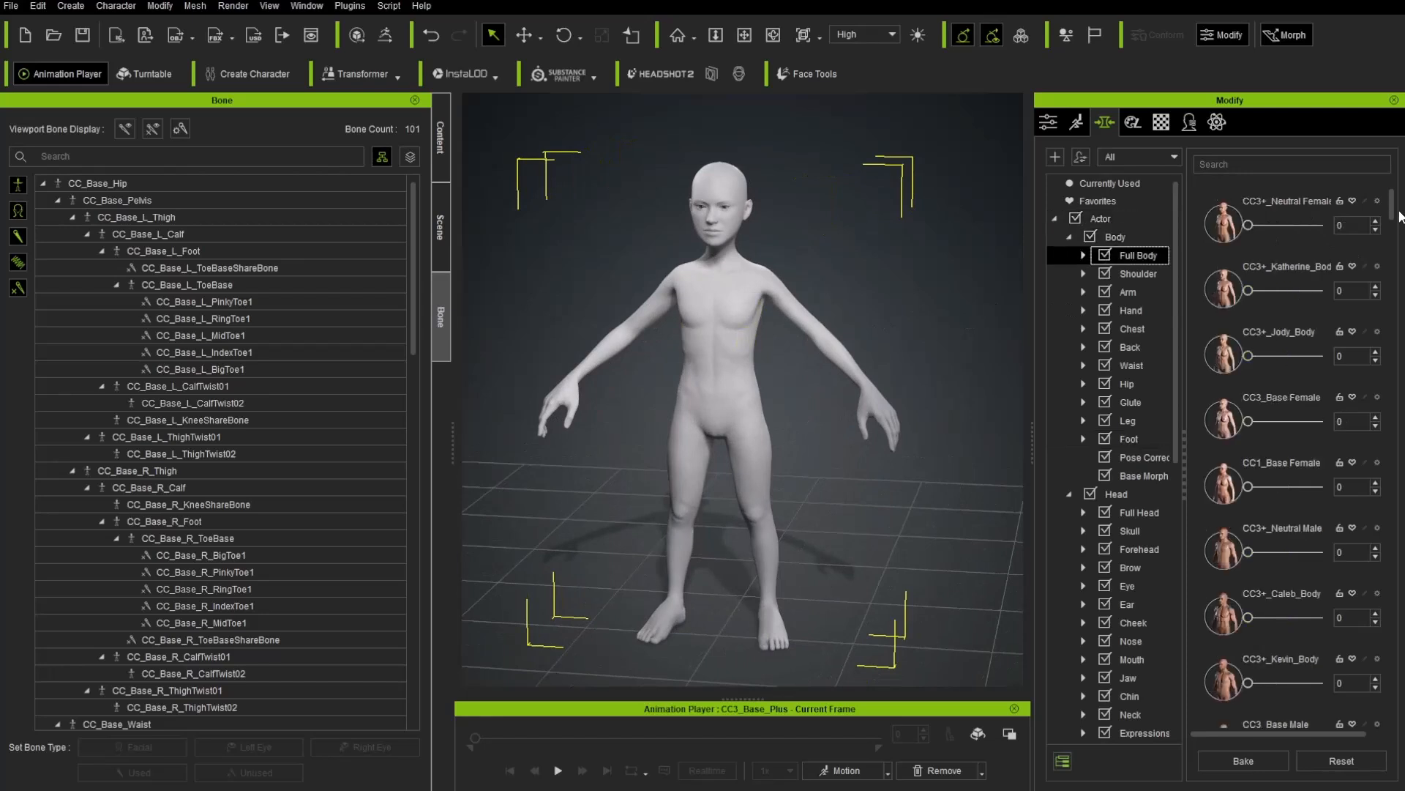
scroll(down, 3)
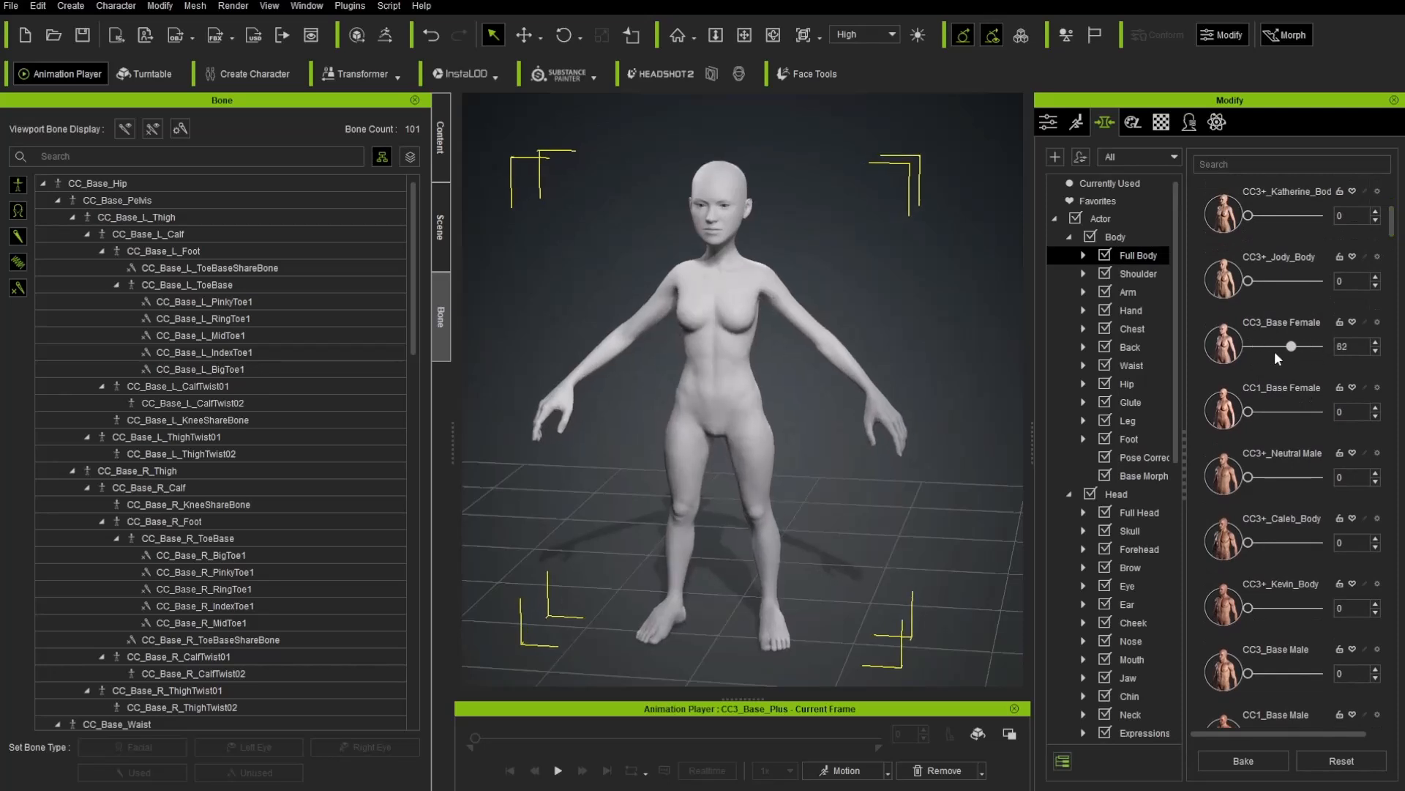
scroll(down, 3)
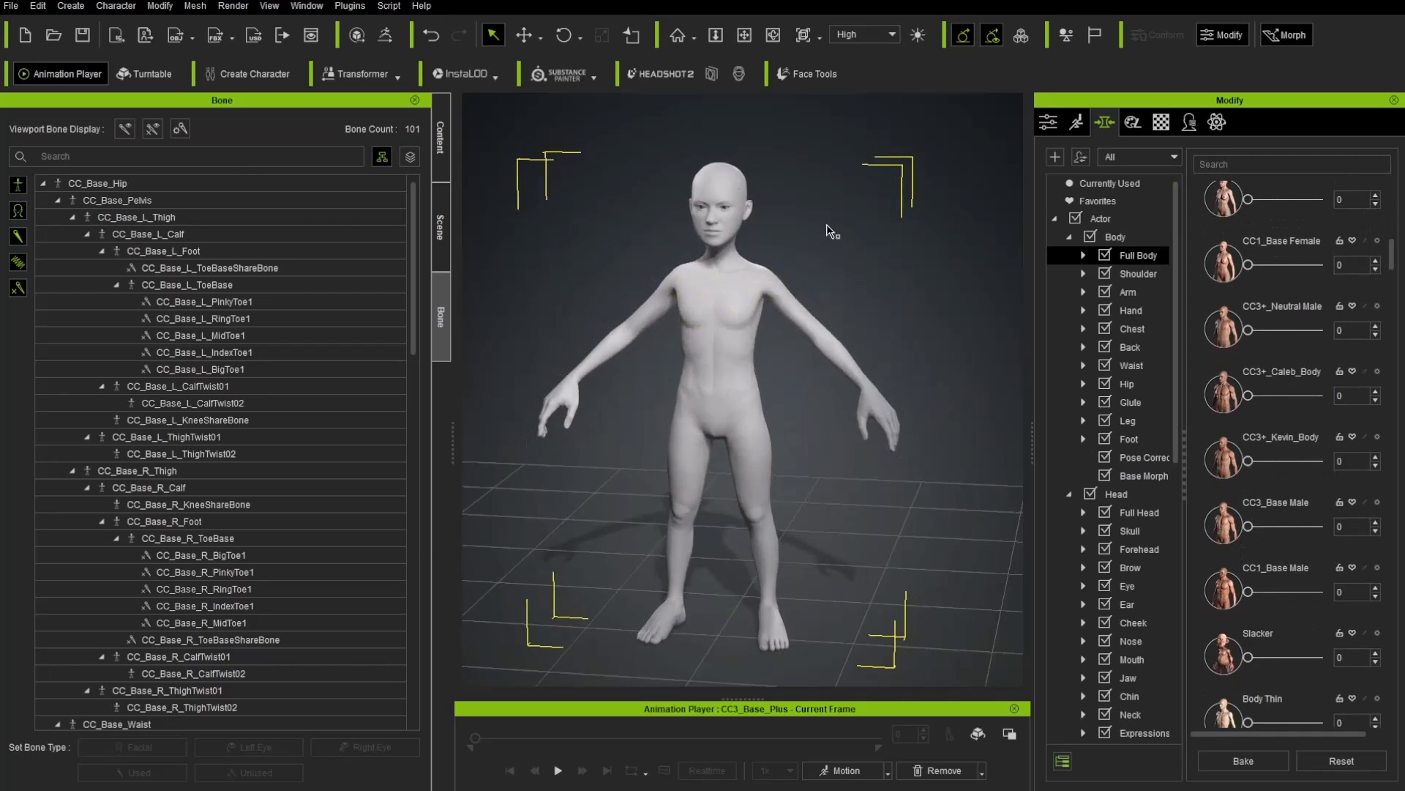
scroll(down, 3)
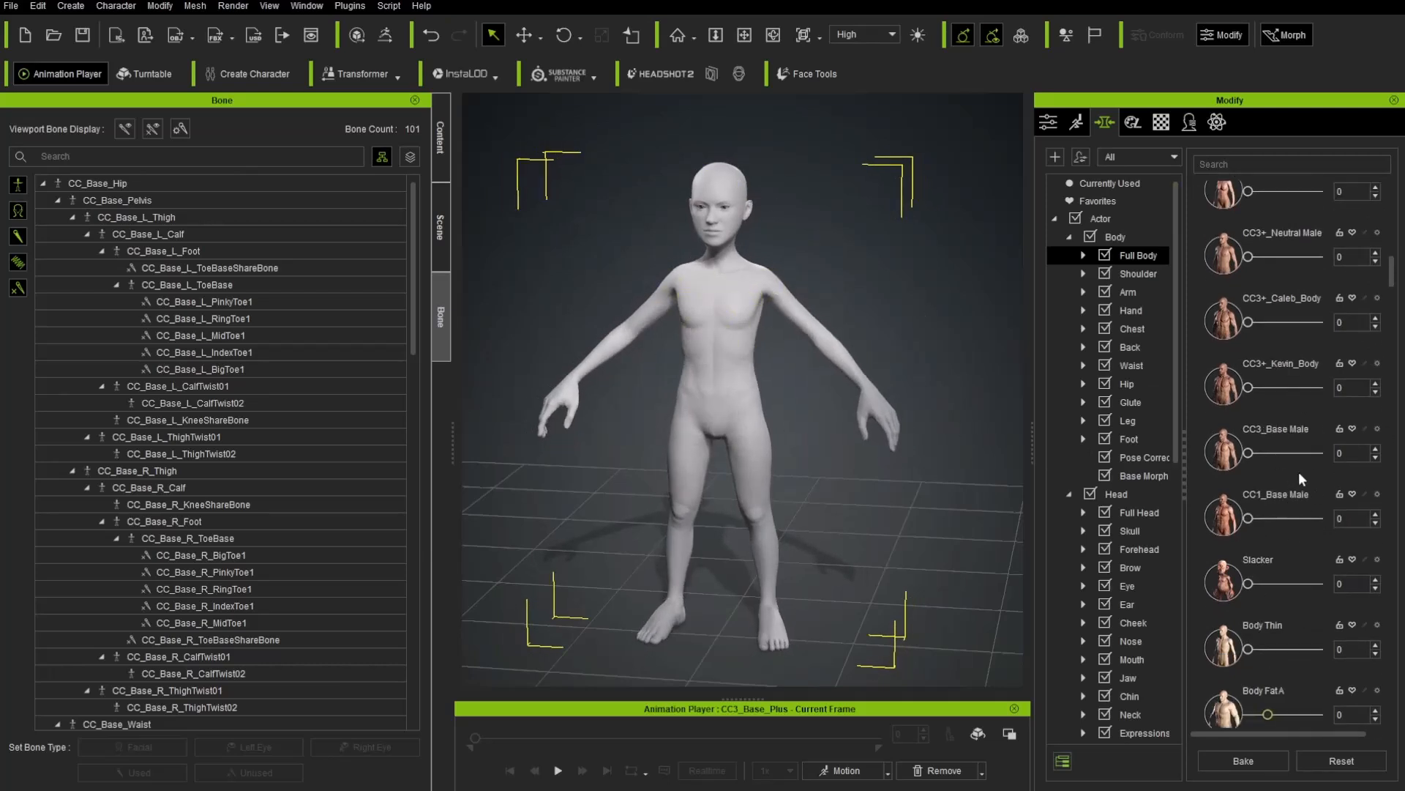
scroll(down, 3)
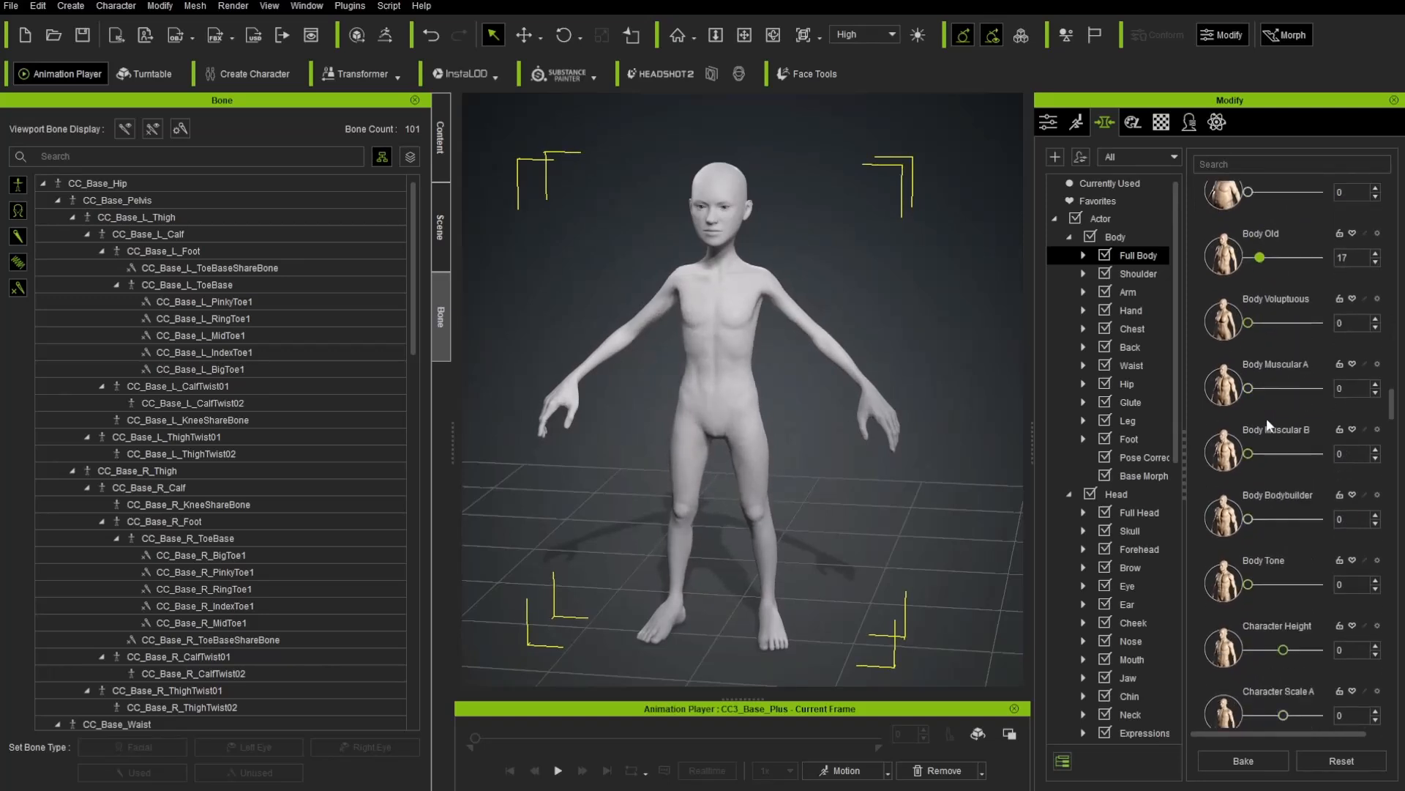
scroll(down, 3)
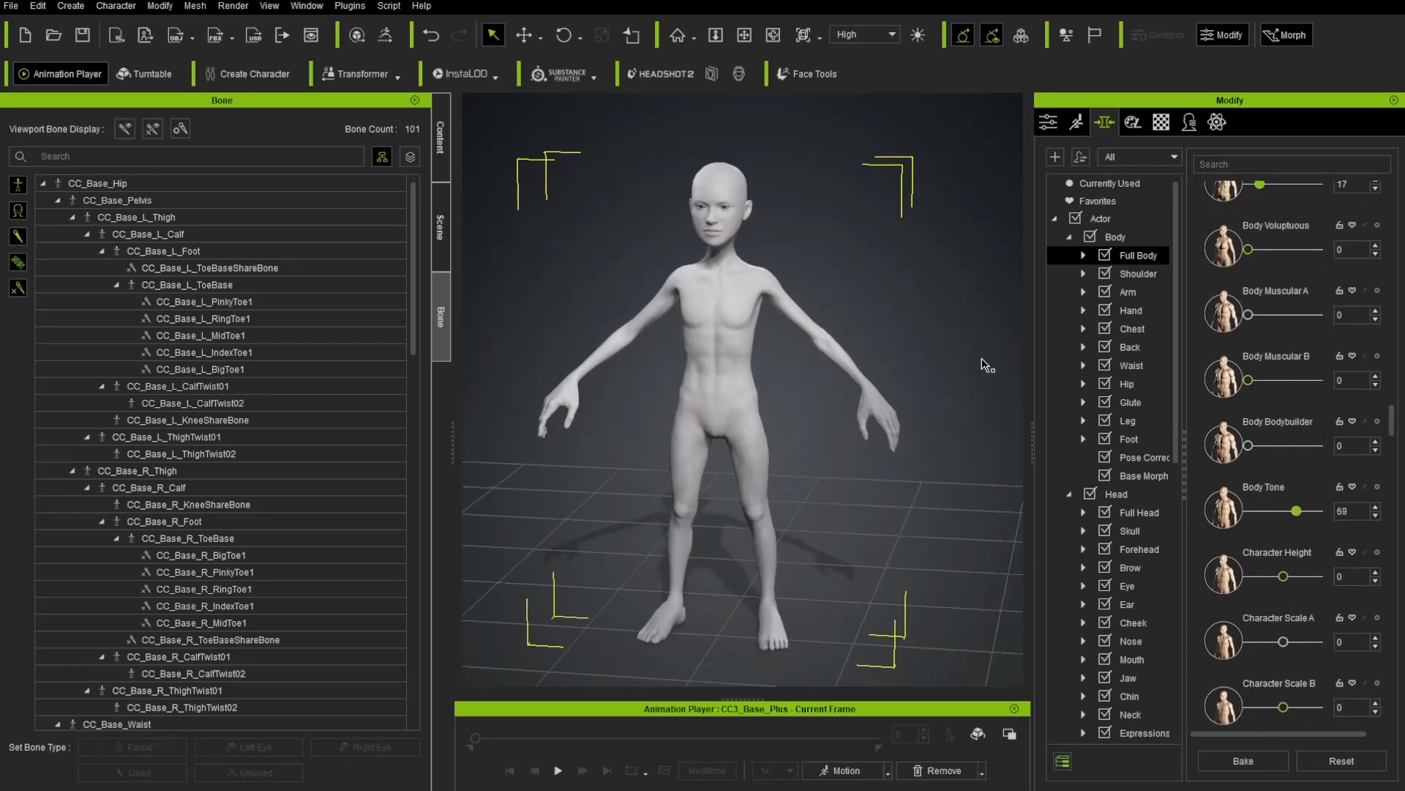
mouse_move(1299, 335)
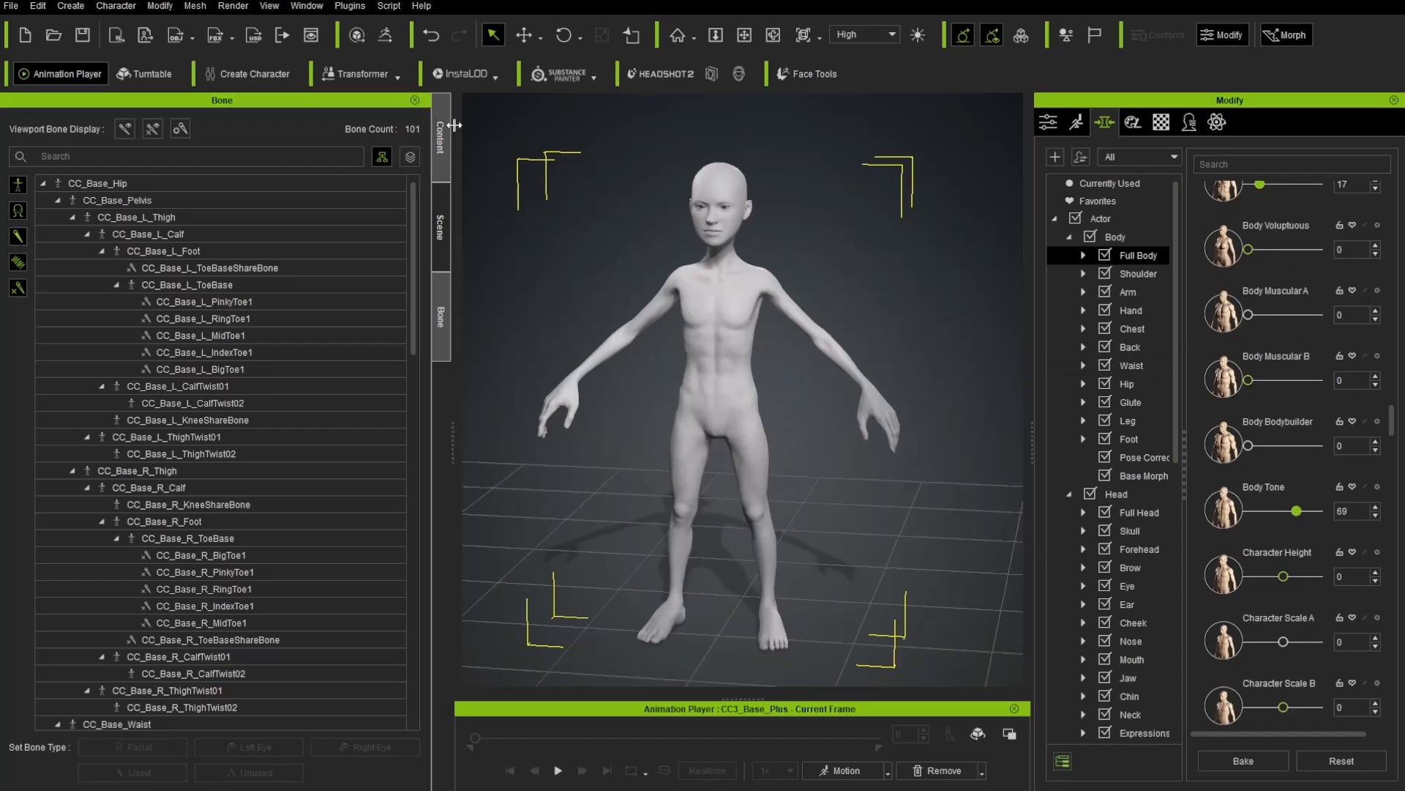
Show the Content library and switch from Template to the Custom asset folders
click(441, 139)
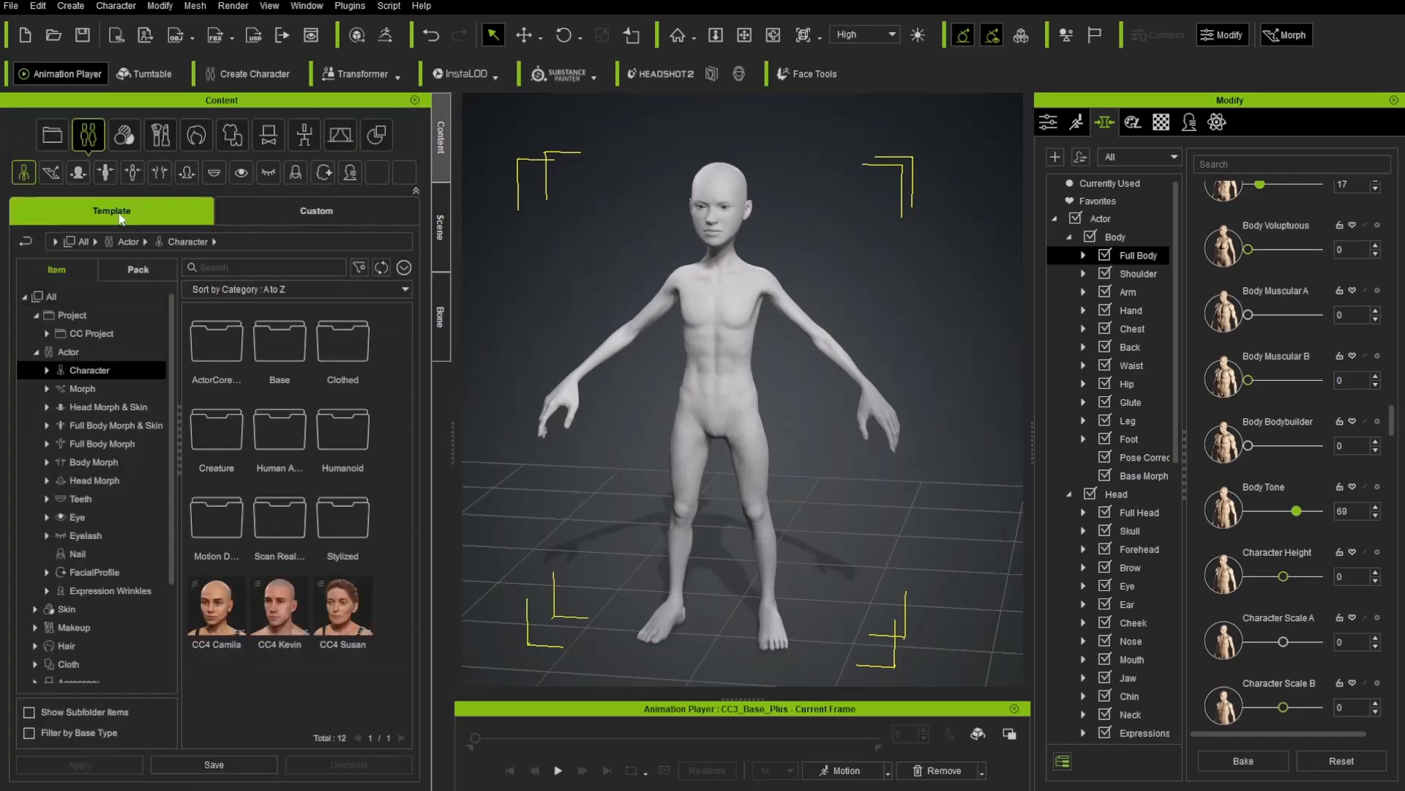
click(316, 210)
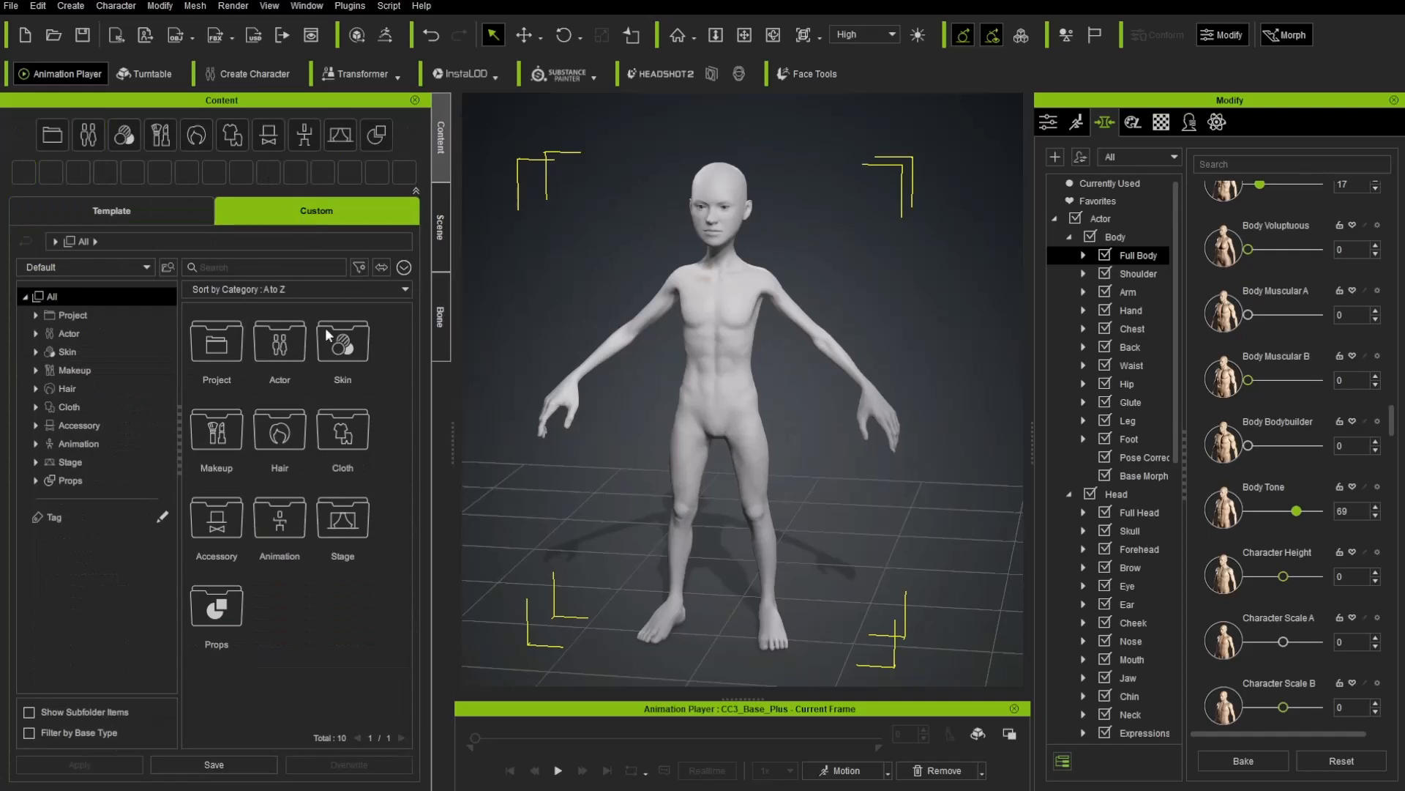
click(111, 211)
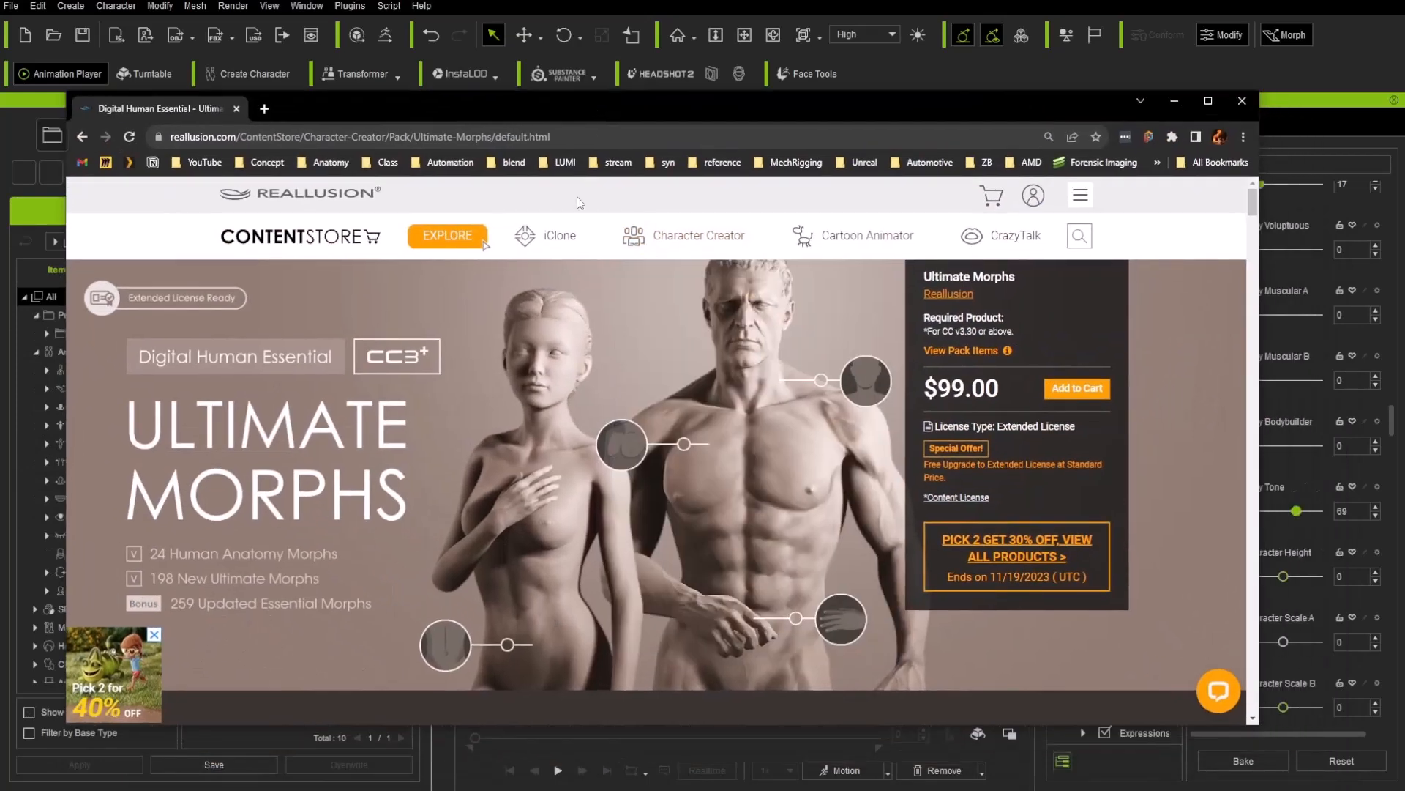
Scroll the Ultimate Morphs page to its slider counts and open the 457 Morph Slider banner
scroll(down, 3)
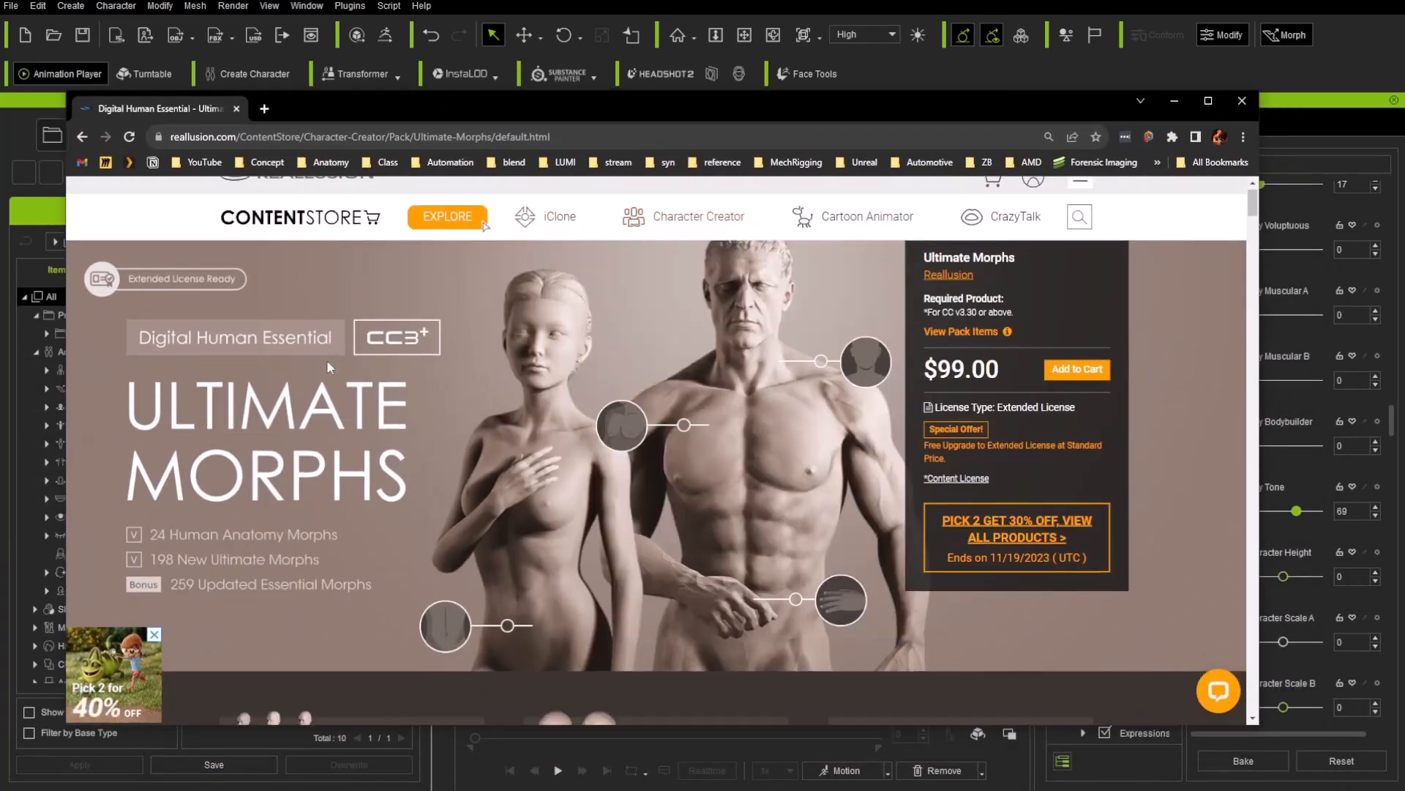
scroll(down, 3)
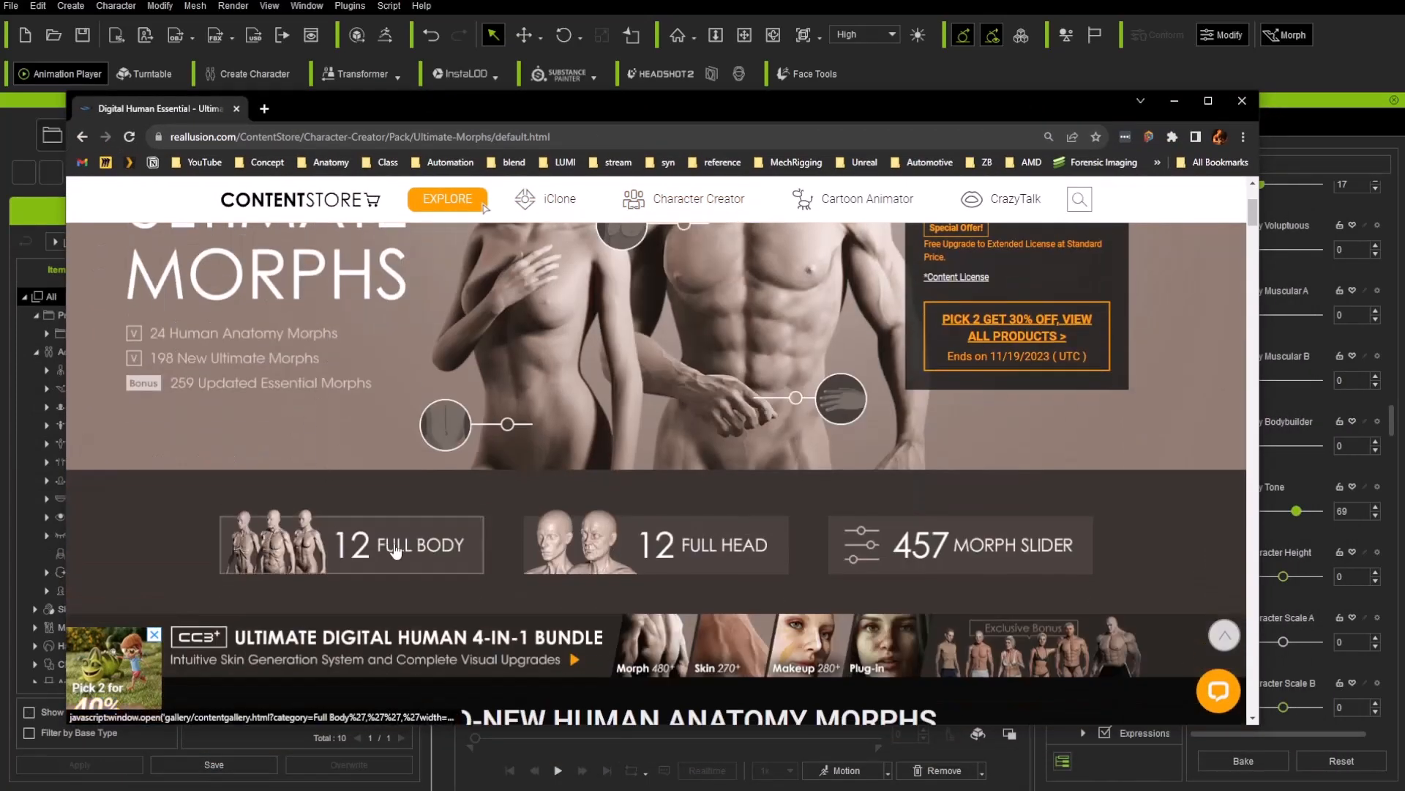
mouse_move(935, 552)
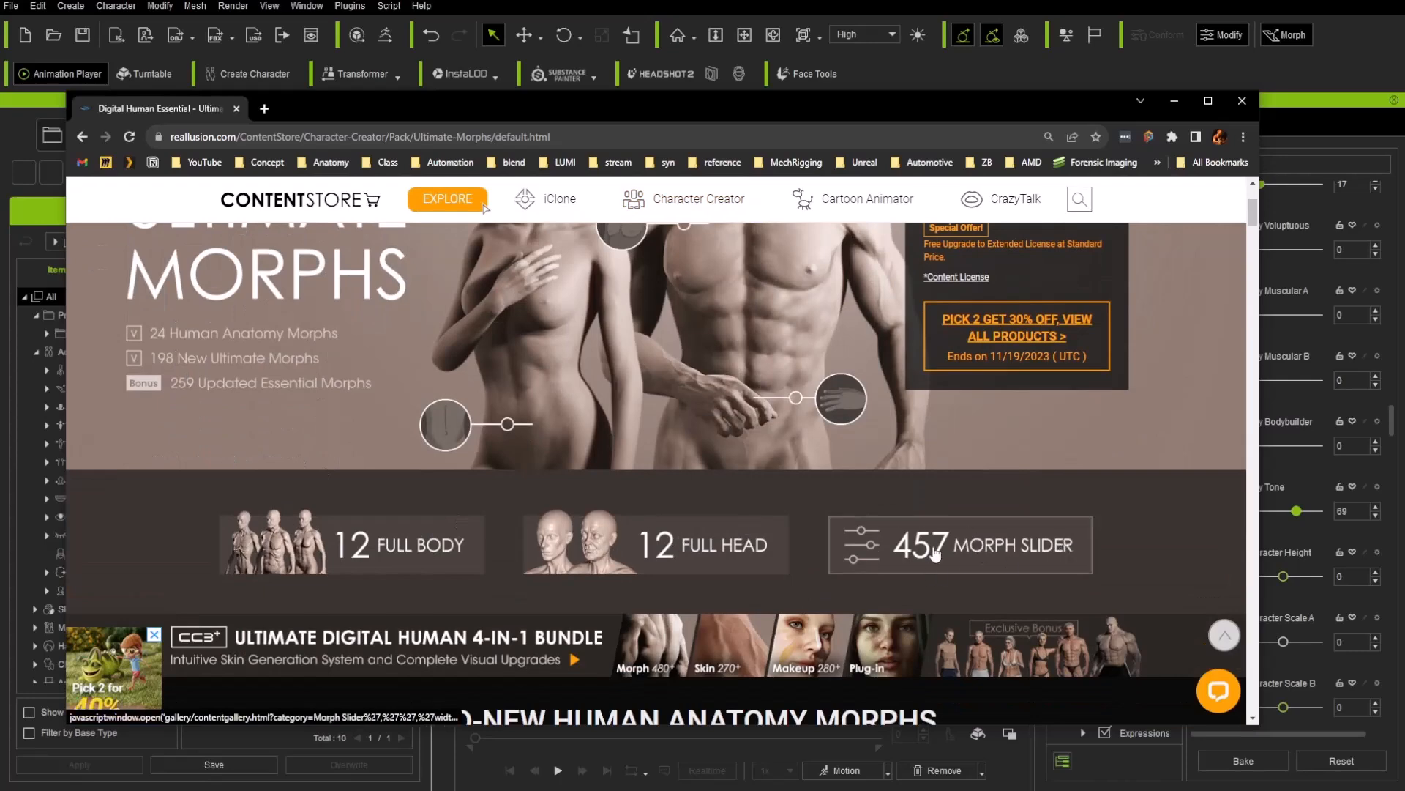
click(1243, 101)
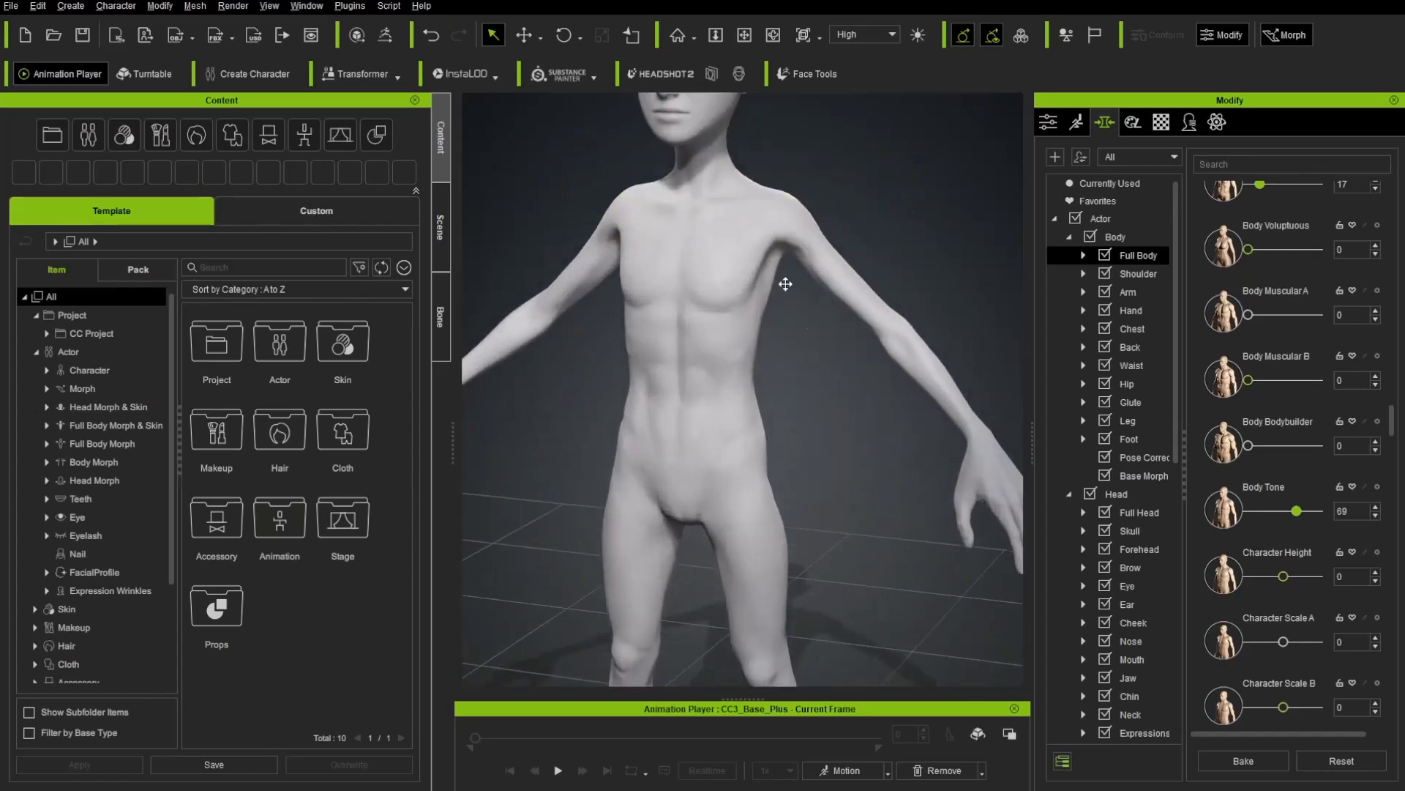
Select Ear under Head to set Ear Scale 200 and Ear Angle Out 100
click(1127, 603)
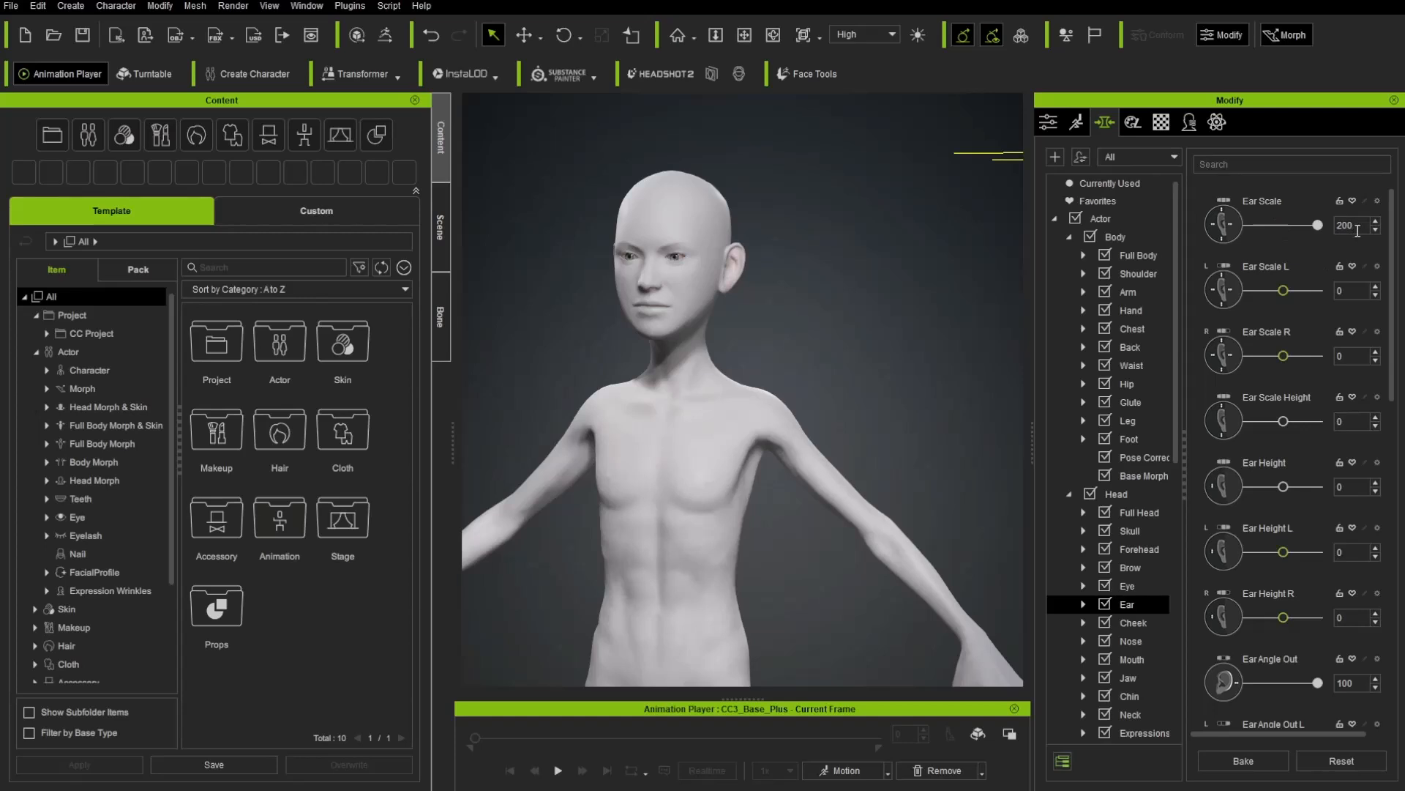
Bake the ear sliders into the character and bring up the Ear Elf slider for 100
click(1243, 760)
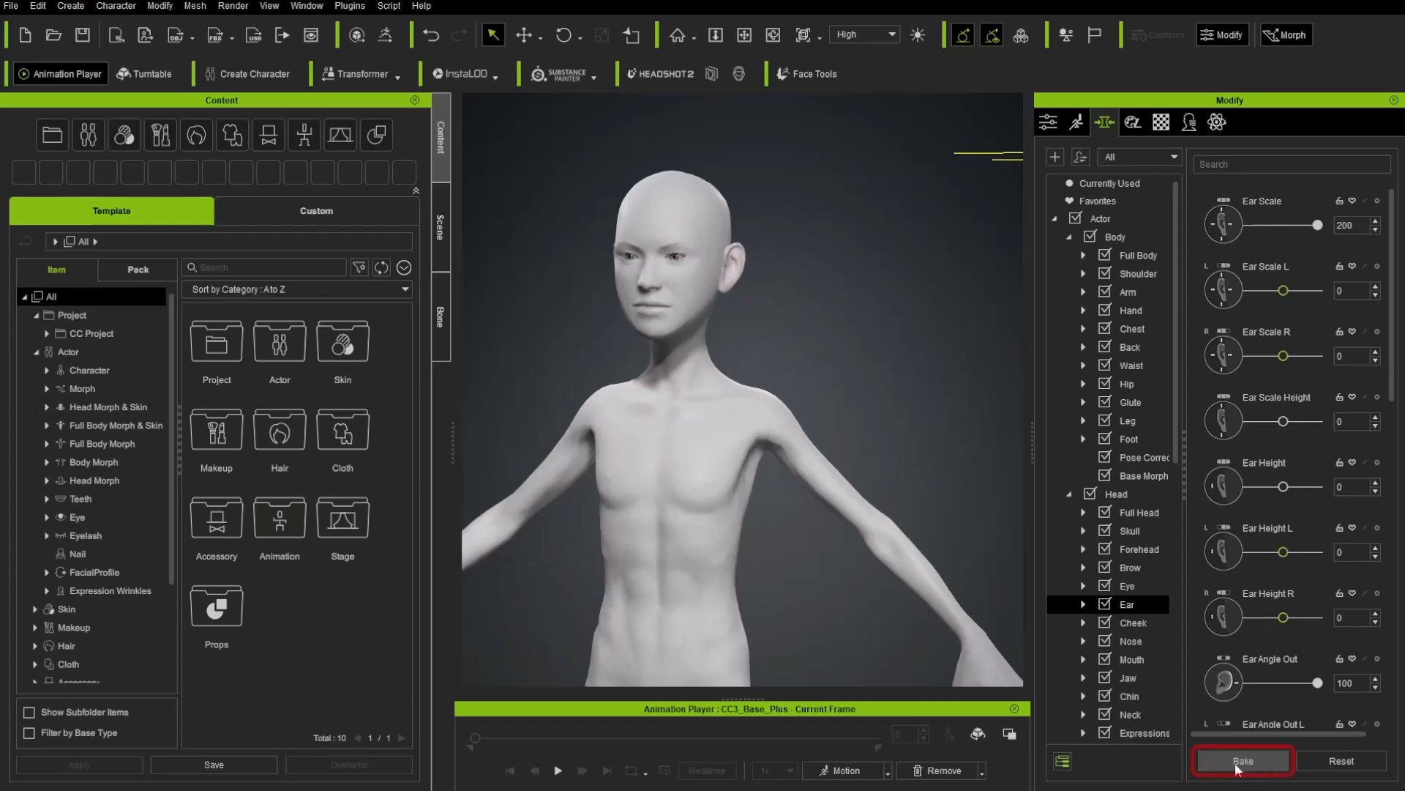
mouse_move(1243, 759)
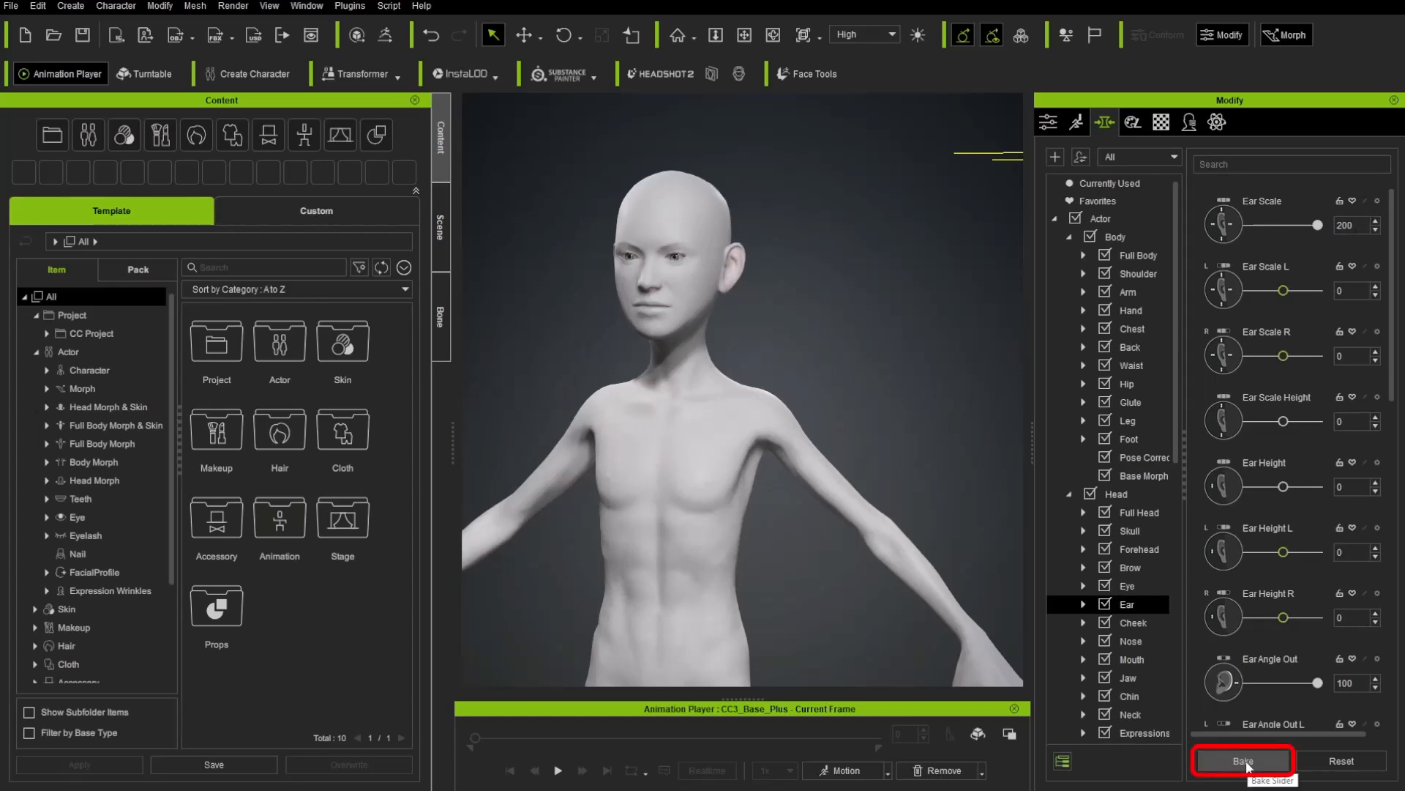
mouse_move(1263, 261)
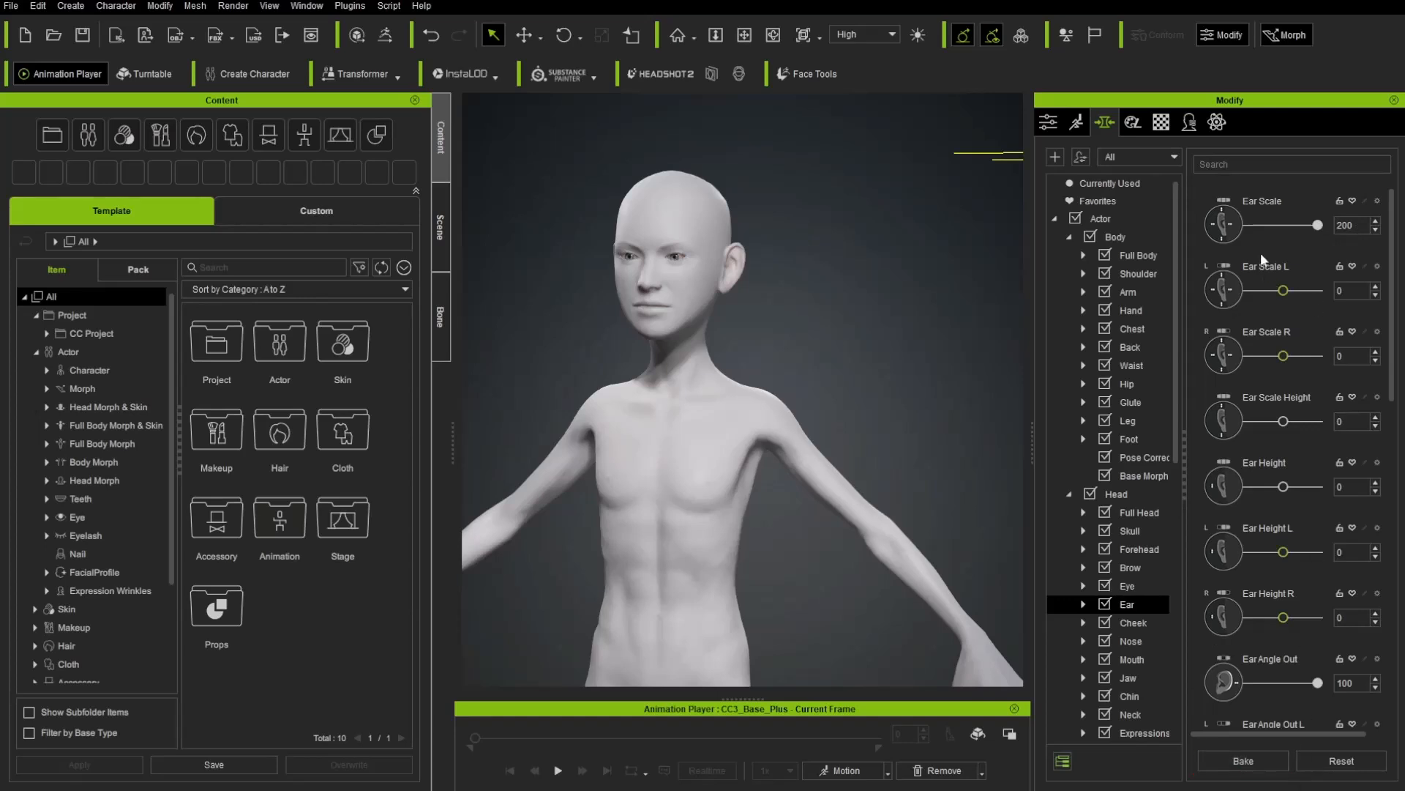
mouse_move(1240, 255)
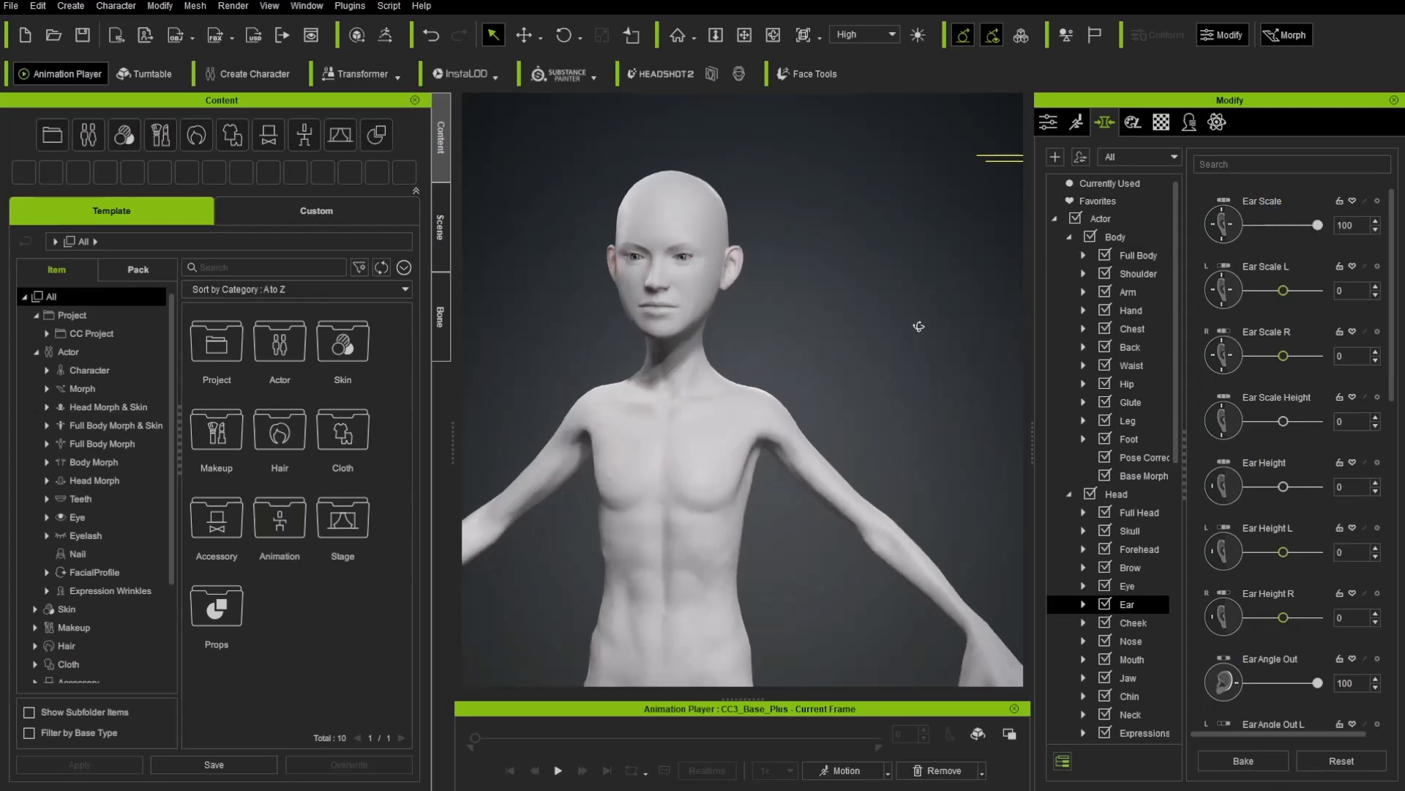
scroll(down, 3)
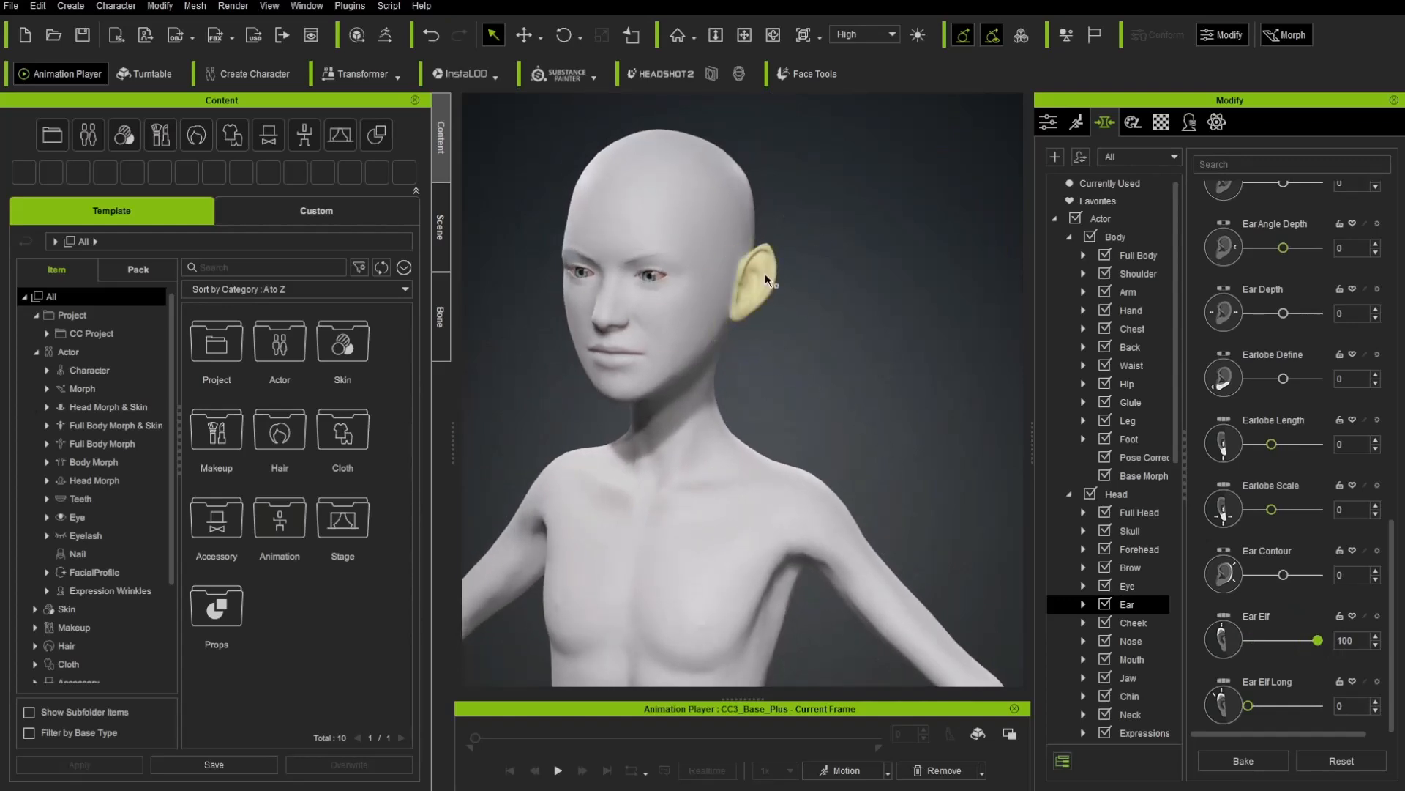
mouse_move(908, 297)
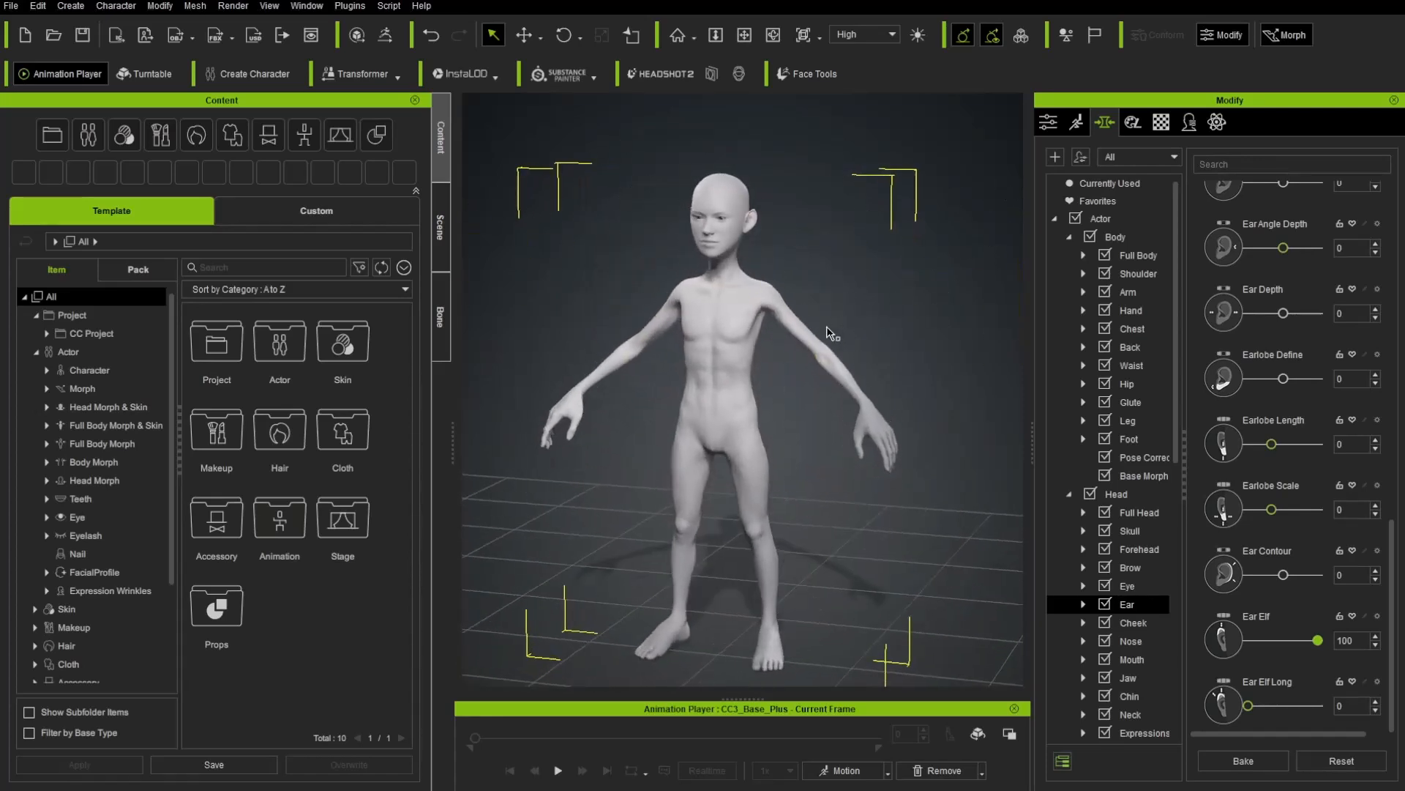
Switch through Arm, Cheek, Mouth and Full Head sliders for Cheek Bone 68, Mouth 49, Face Thin 98
click(1127, 292)
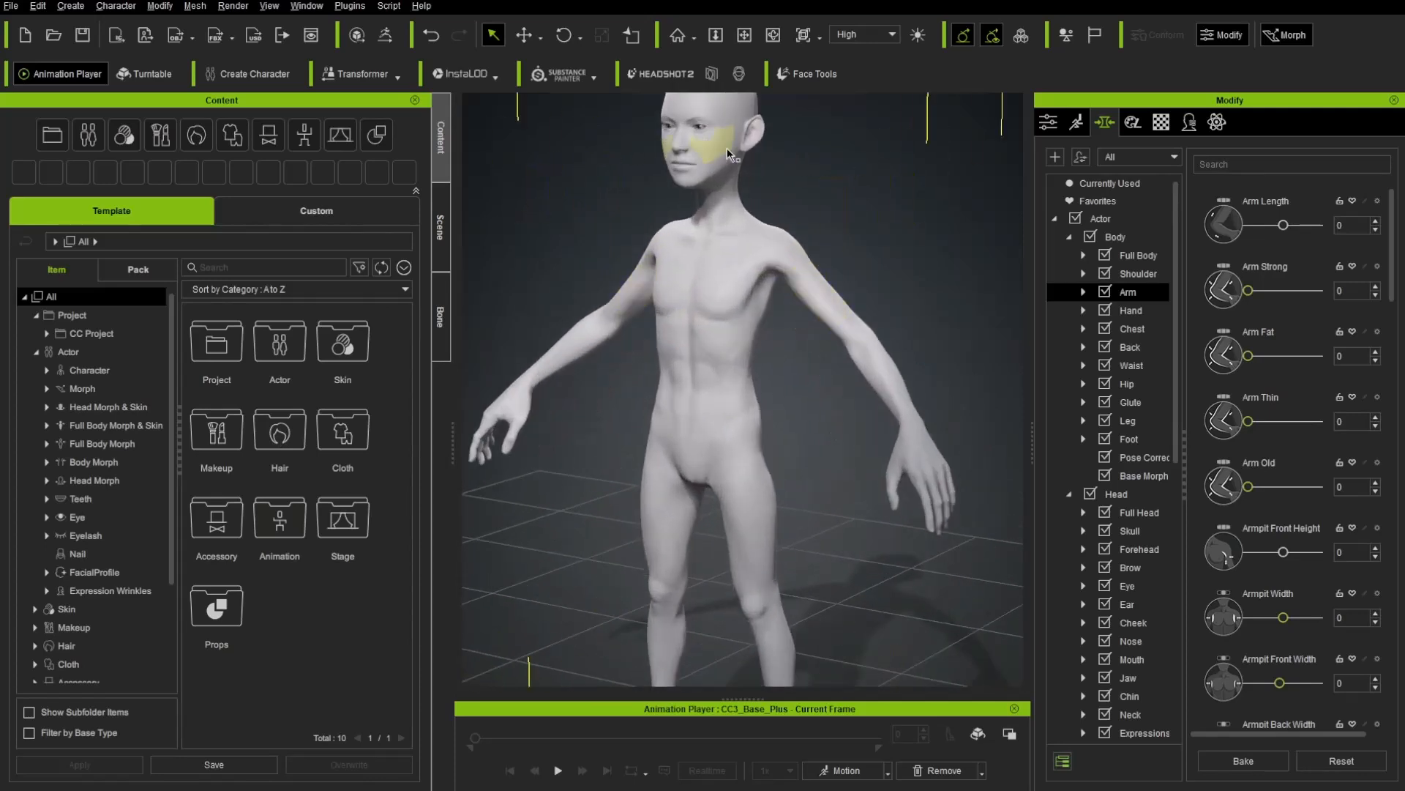
click(1132, 622)
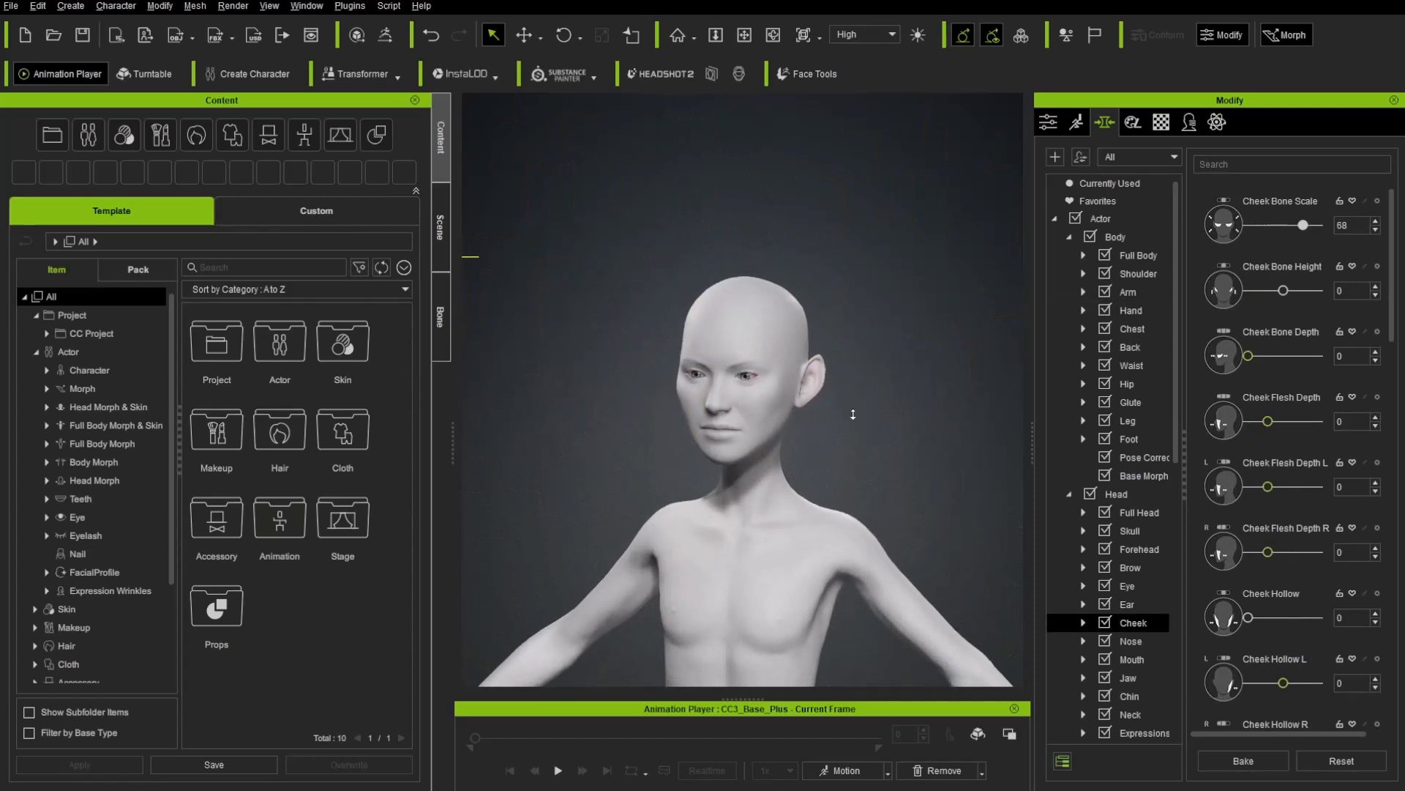
click(1132, 659)
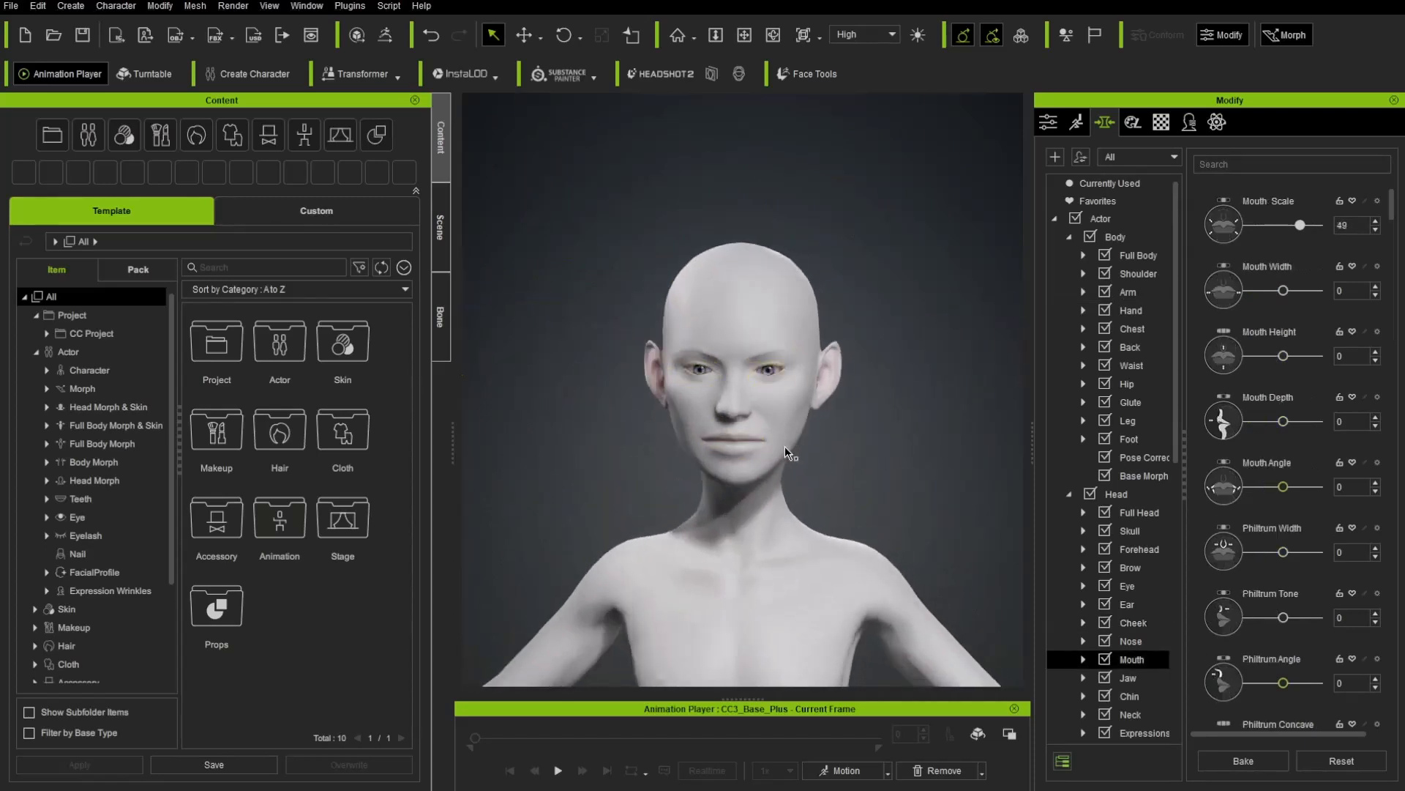
click(1132, 622)
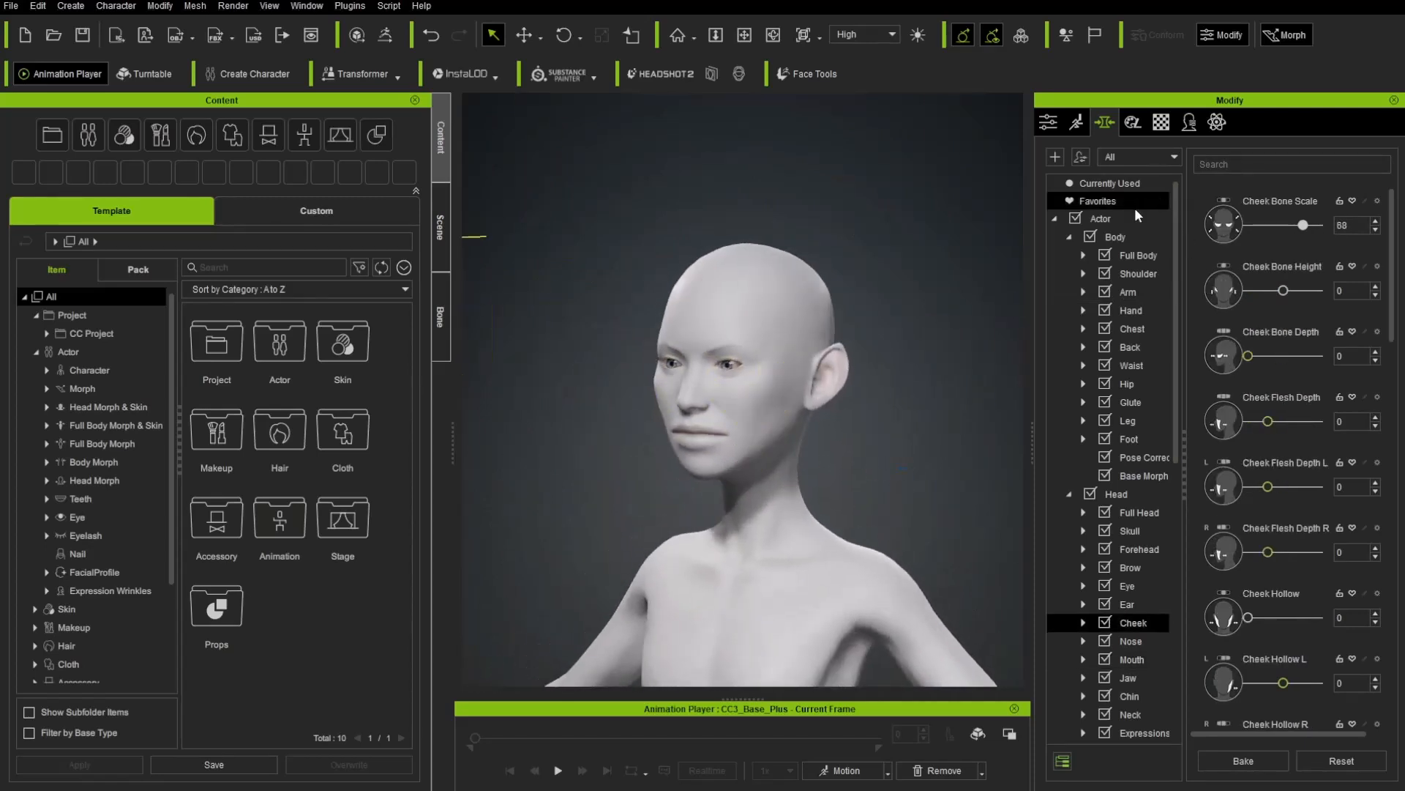
click(1141, 513)
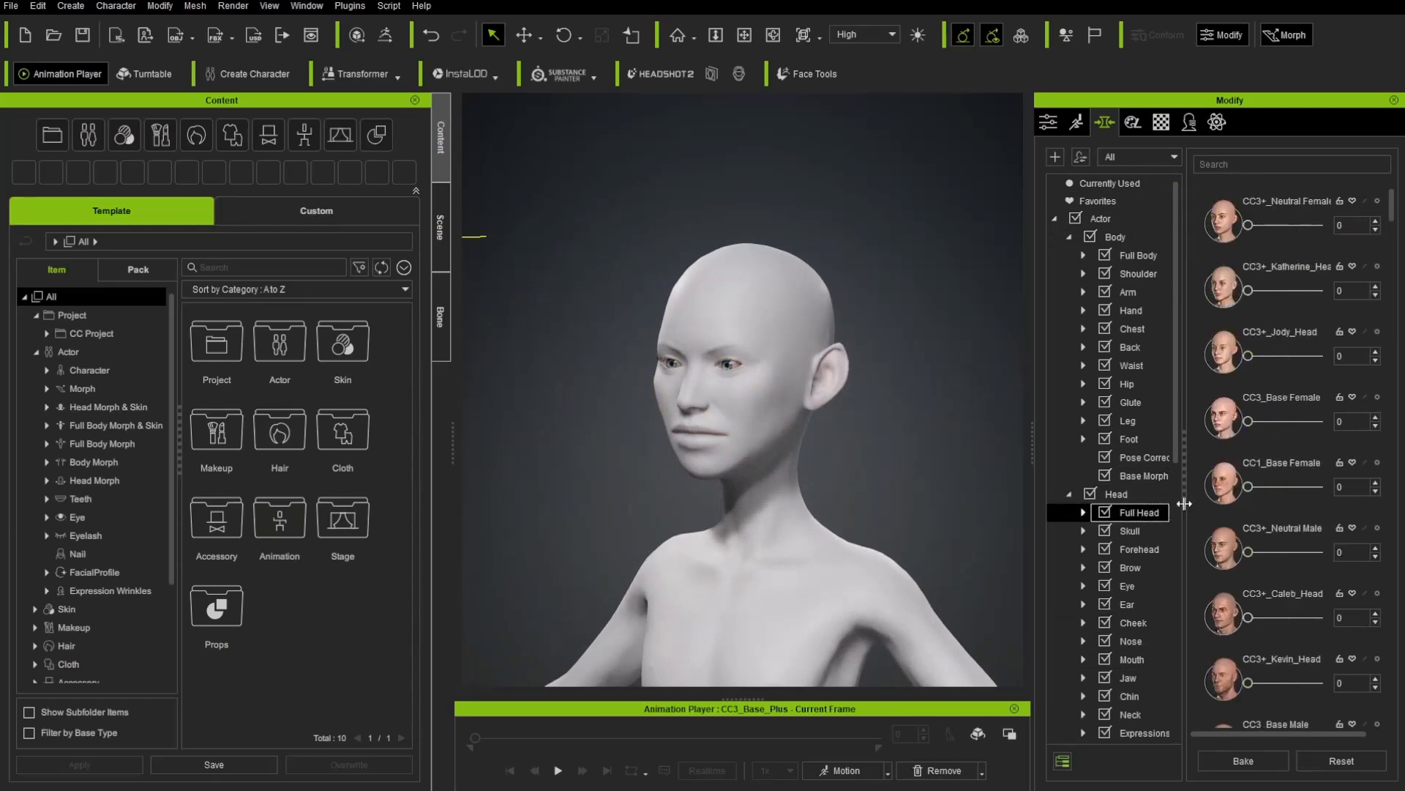
scroll(down, 3)
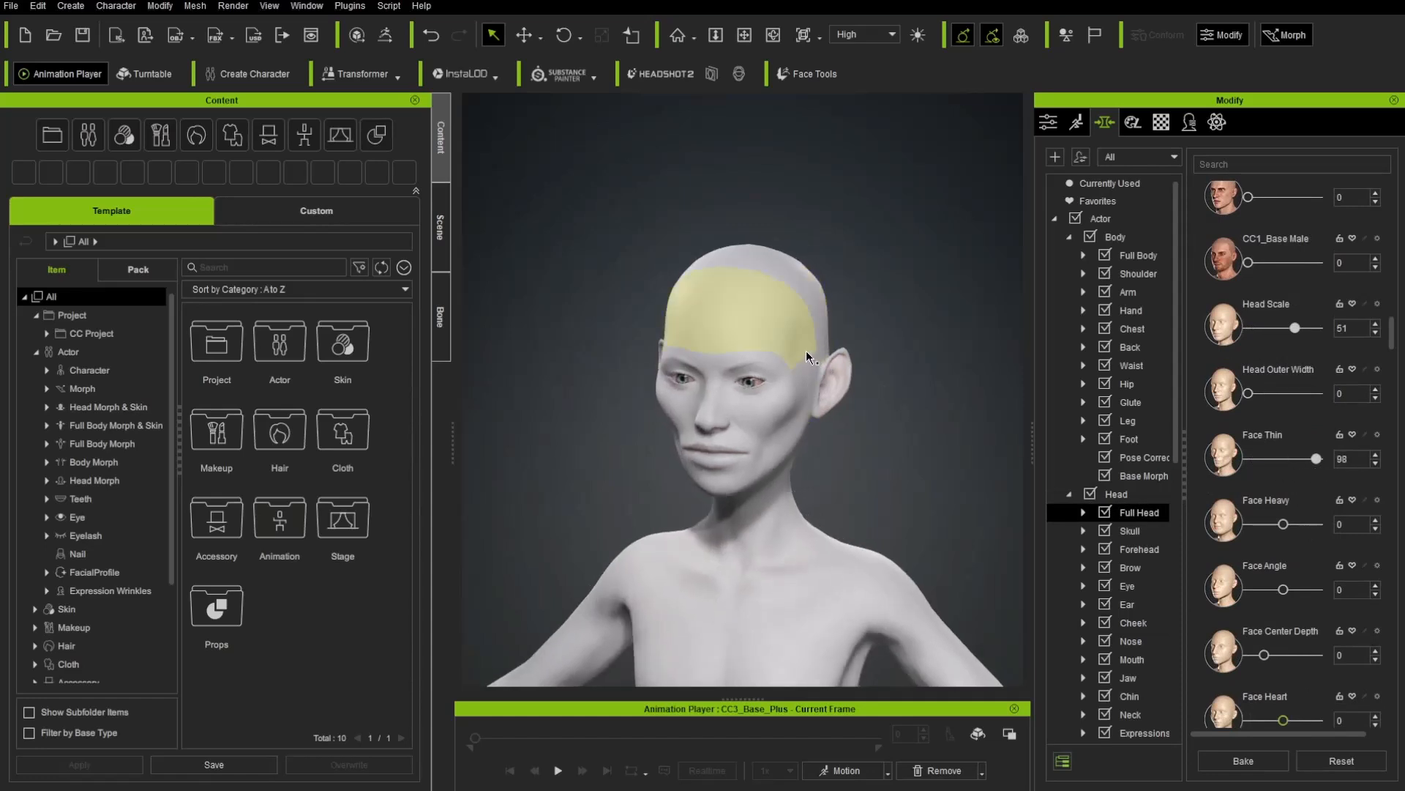
Select Forehead for Temple Width 36, then Chest for Chest Width 15 and Height 1
click(1139, 549)
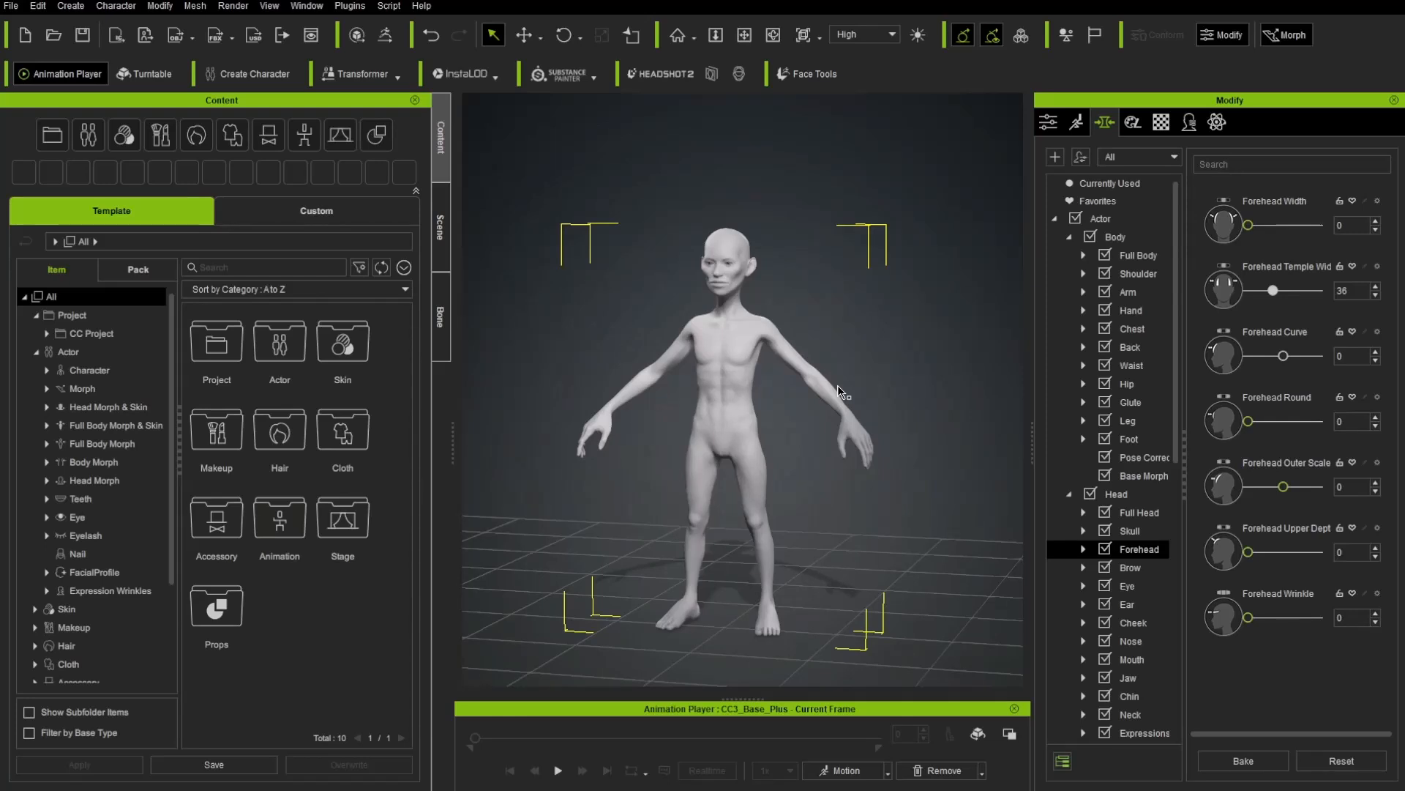
mouse_move(945, 385)
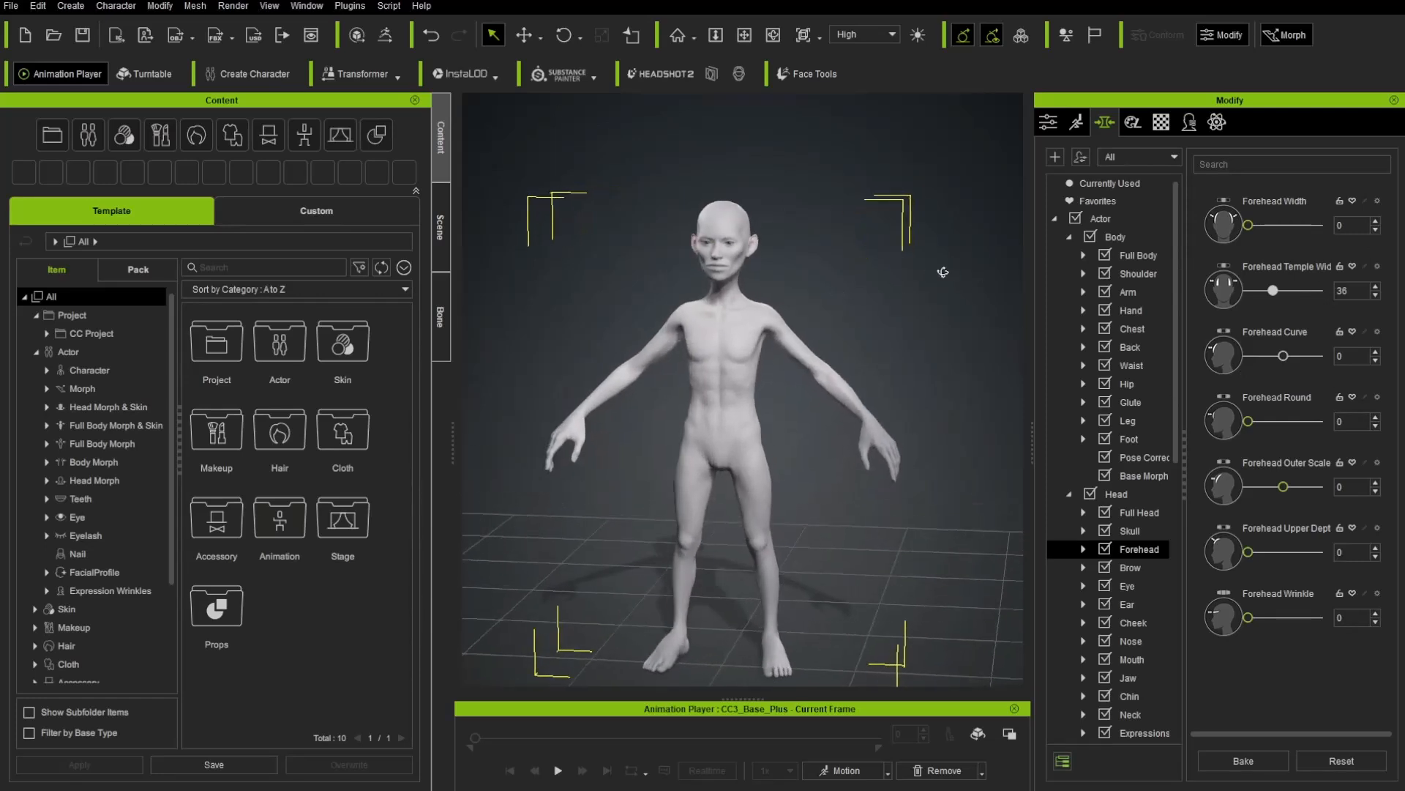
mouse_move(1208, 435)
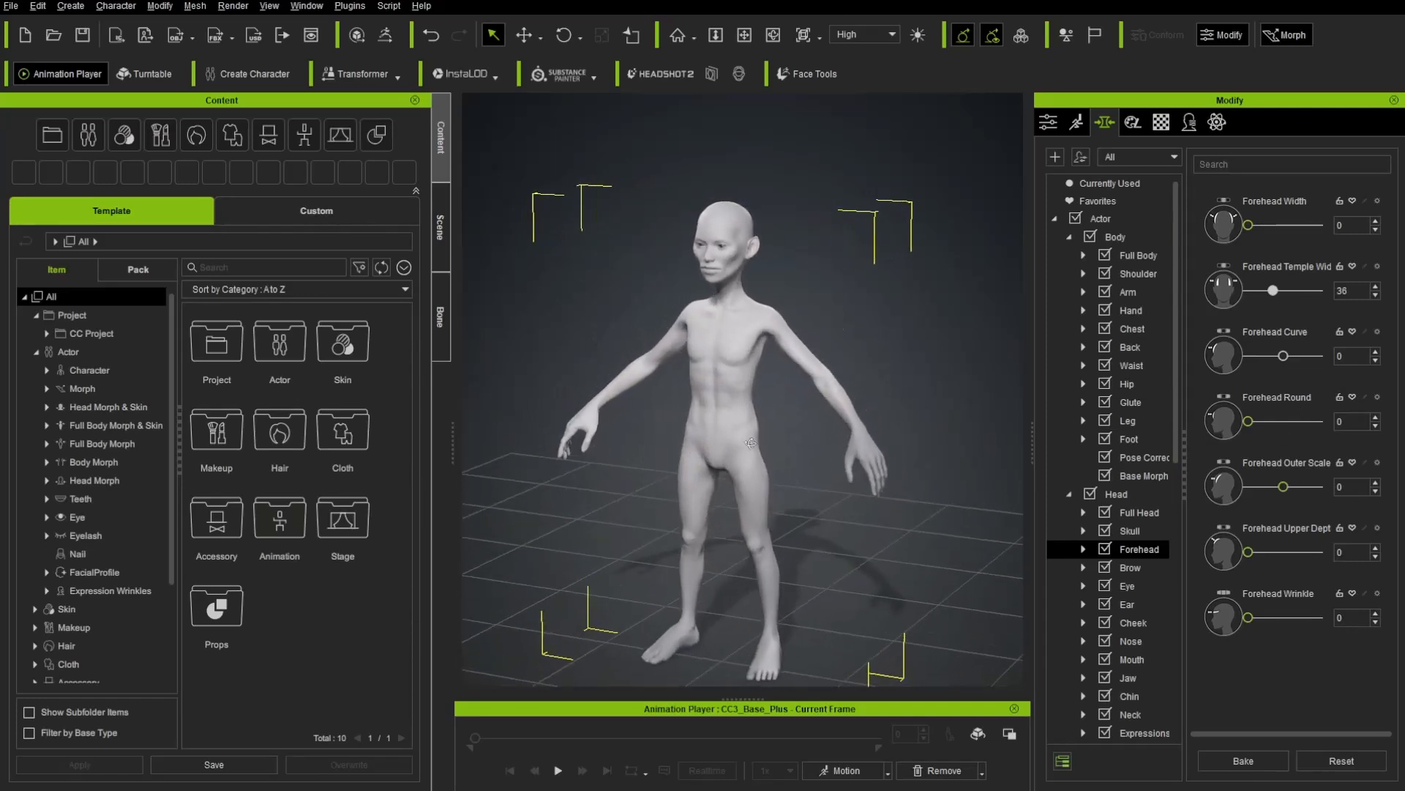
click(1131, 328)
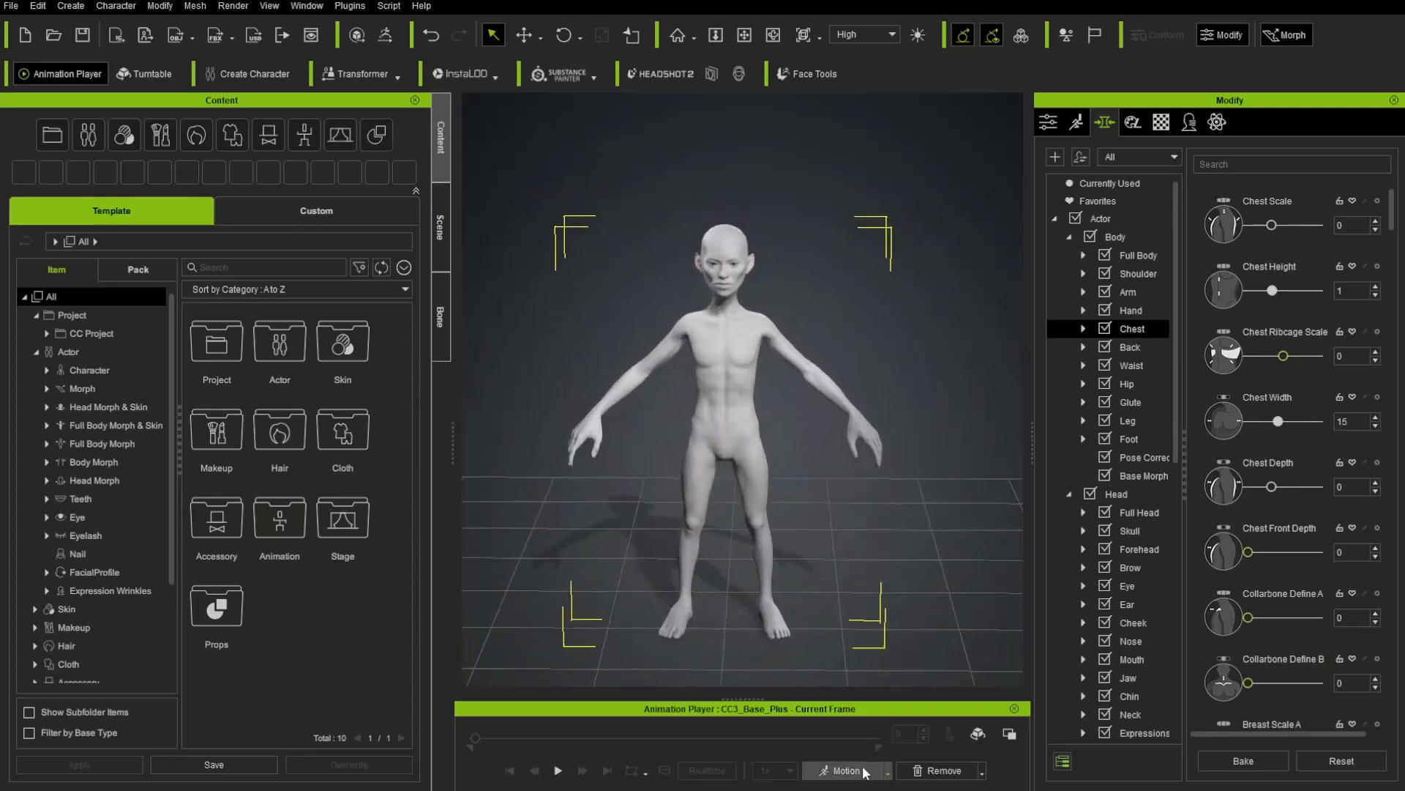
click(843, 770)
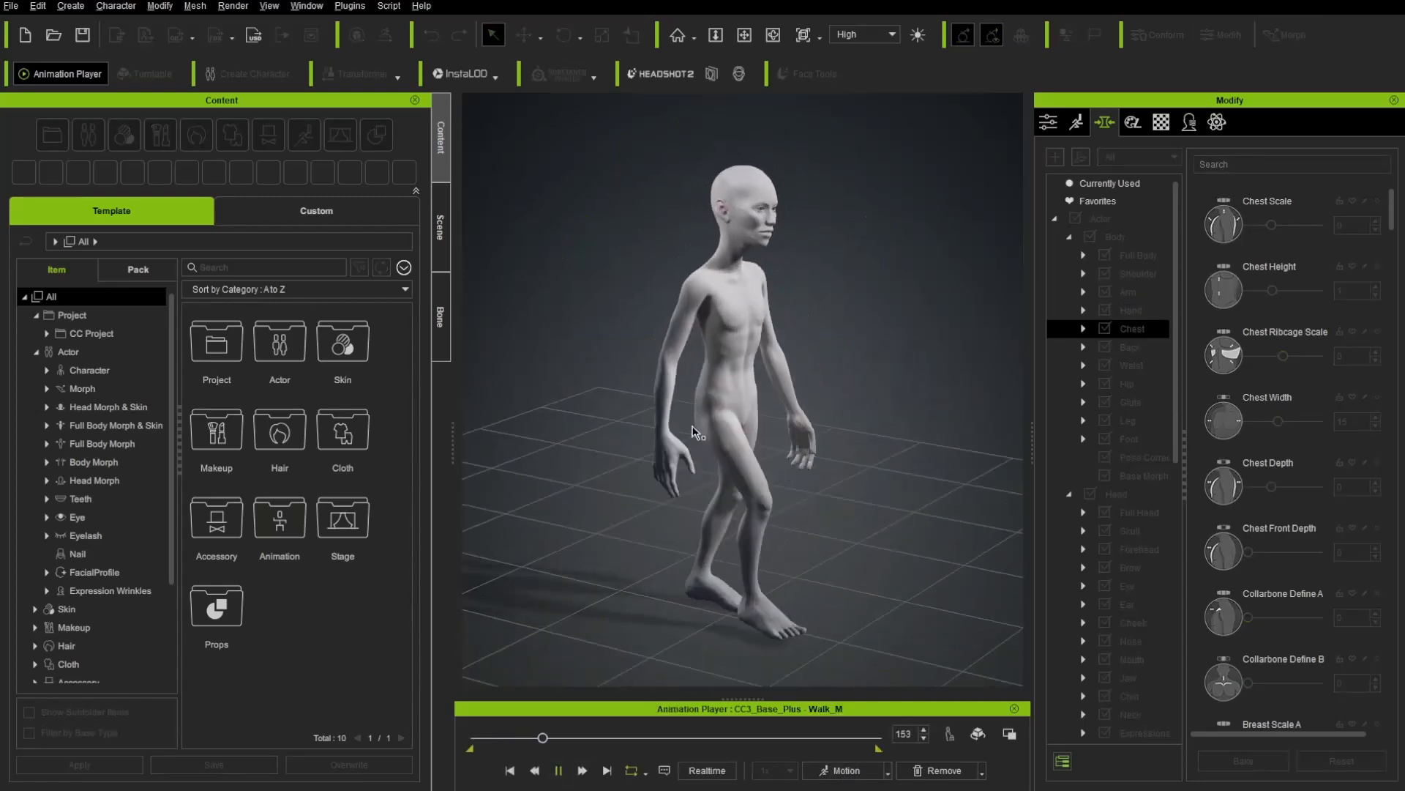
click(845, 770)
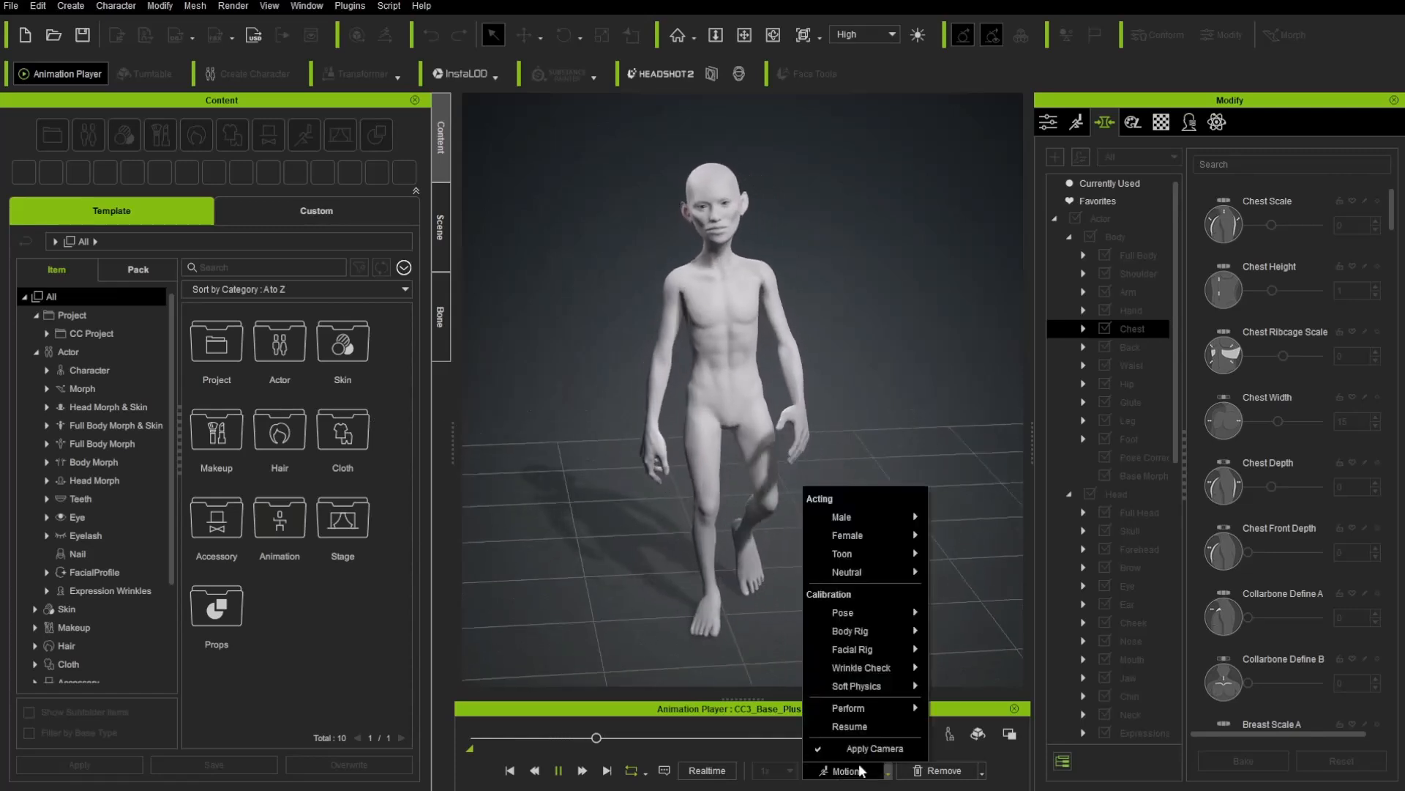
mouse_move(848, 707)
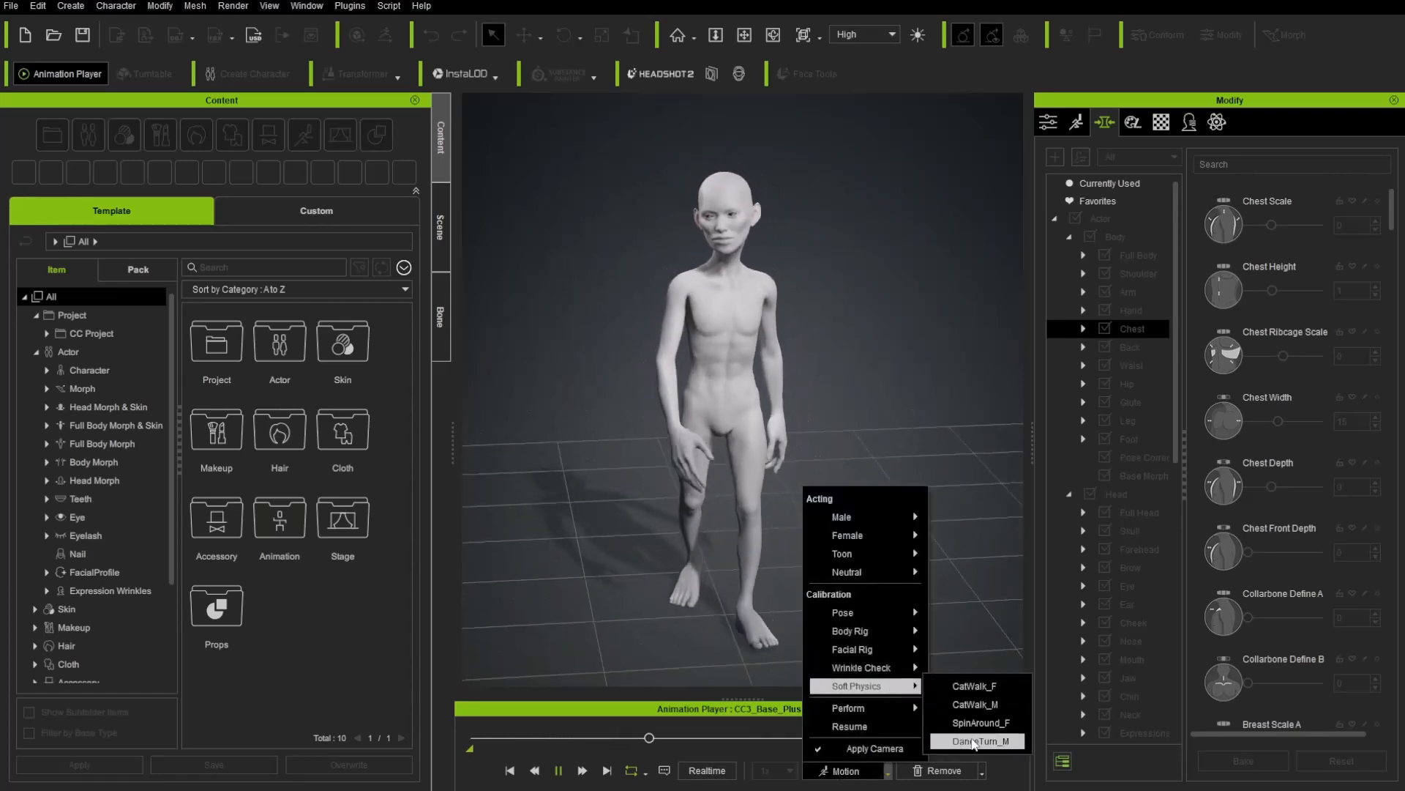
click(976, 741)
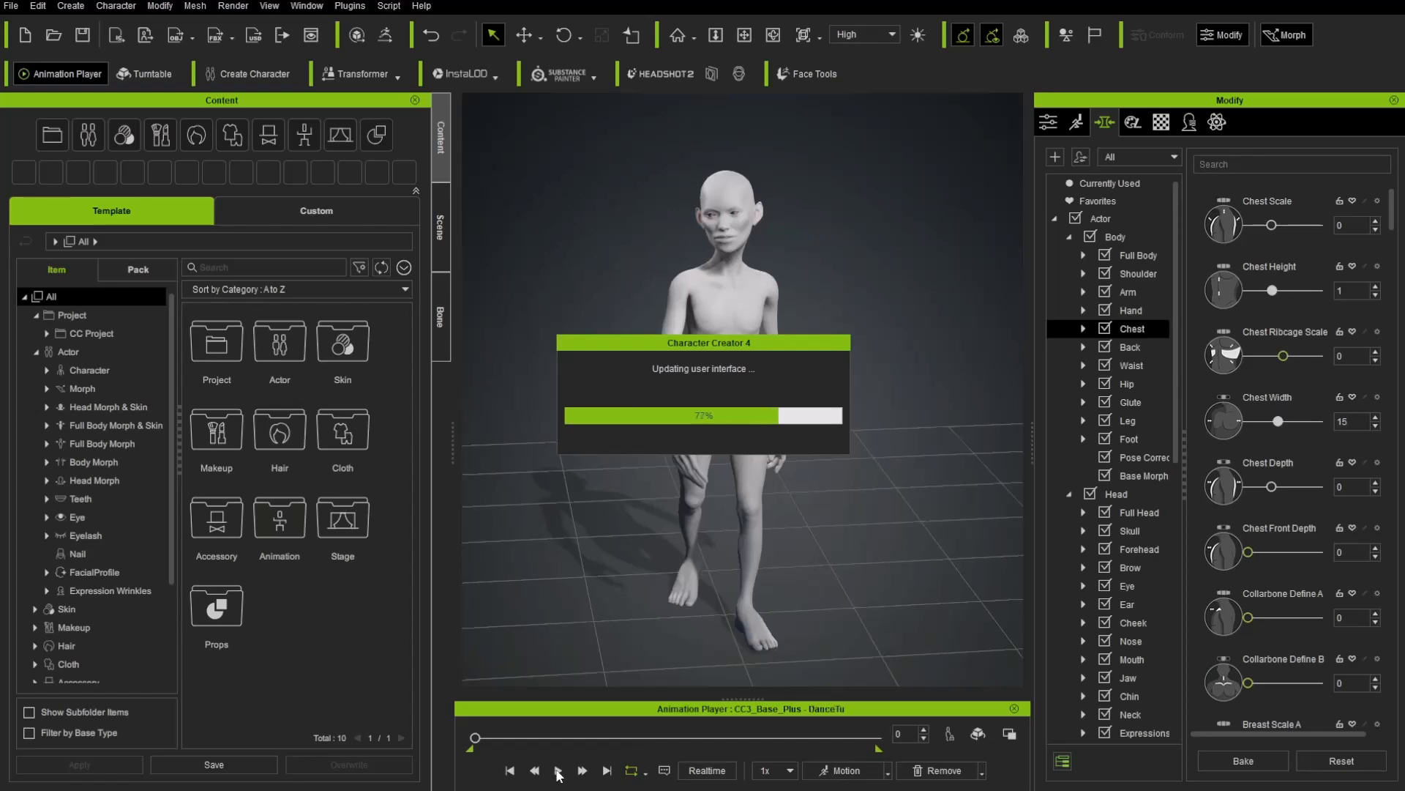
click(558, 770)
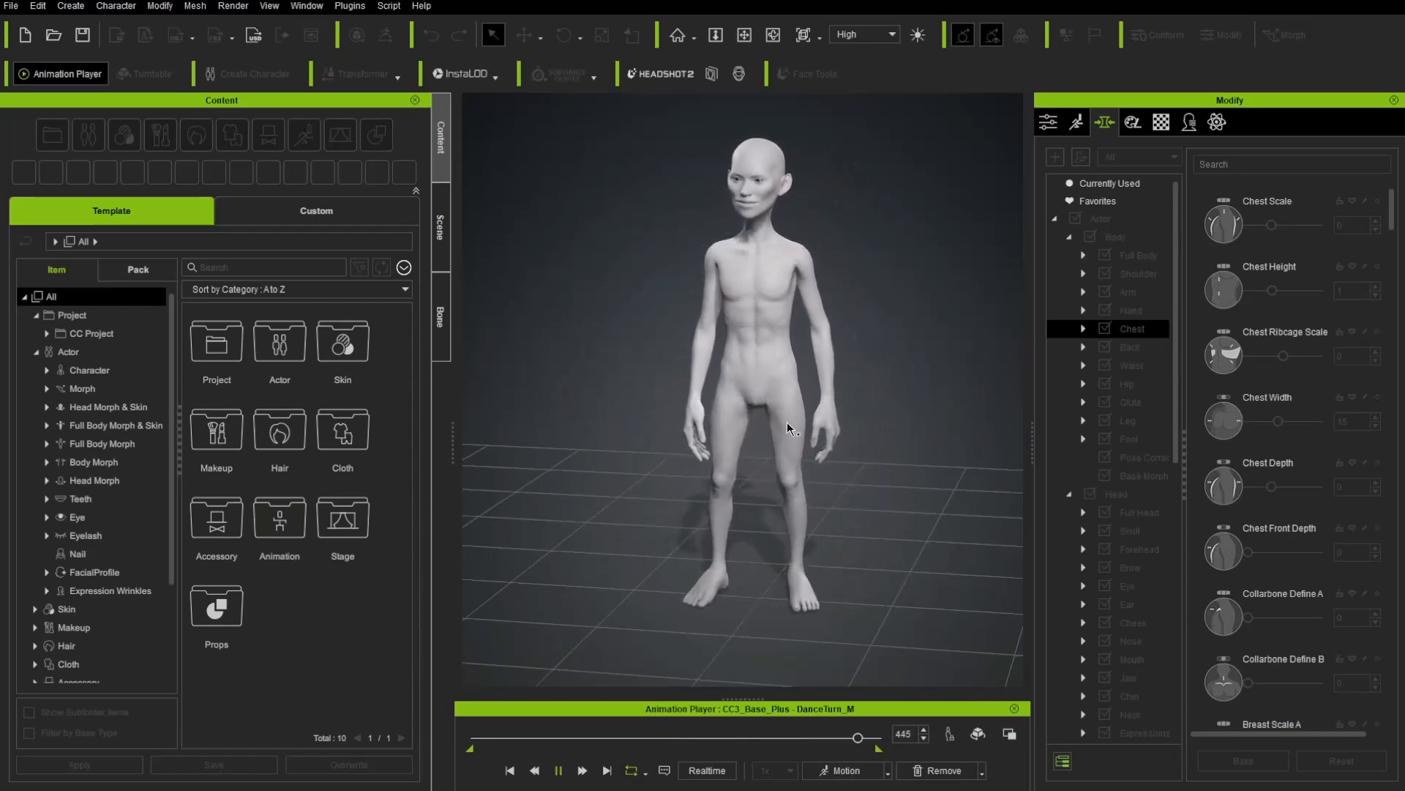
click(558, 770)
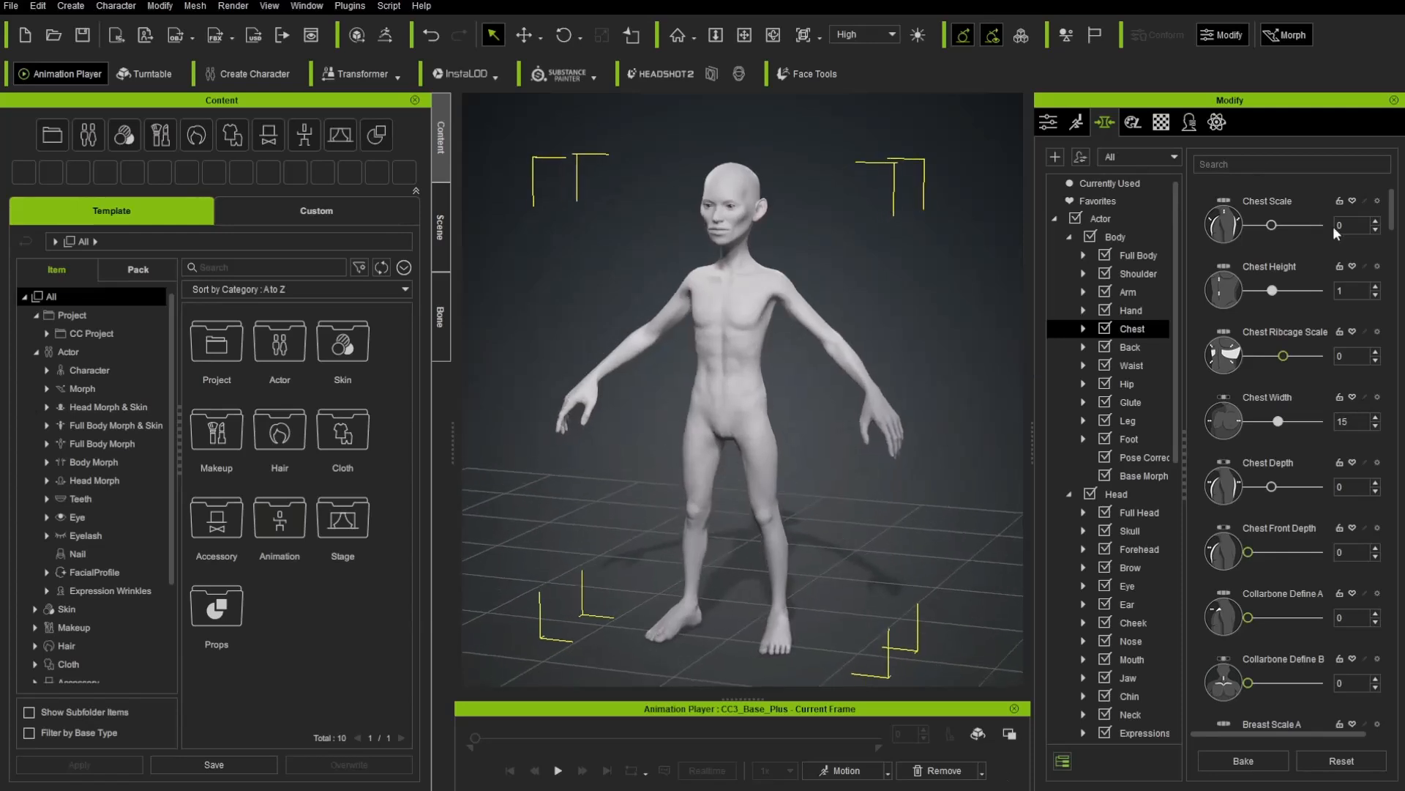
Review the Currently Used list of all morphs applied to the character
click(1111, 183)
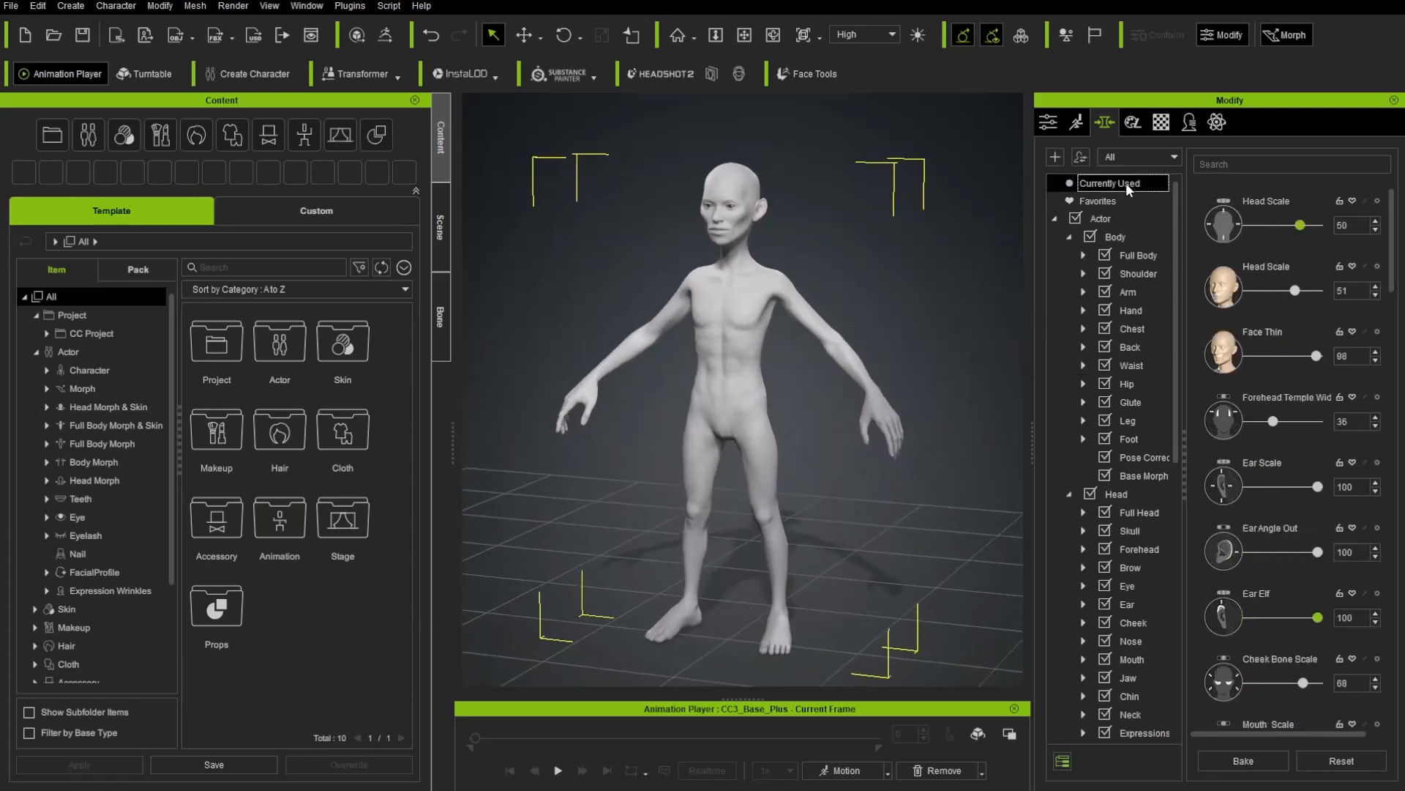
scroll(down, 3)
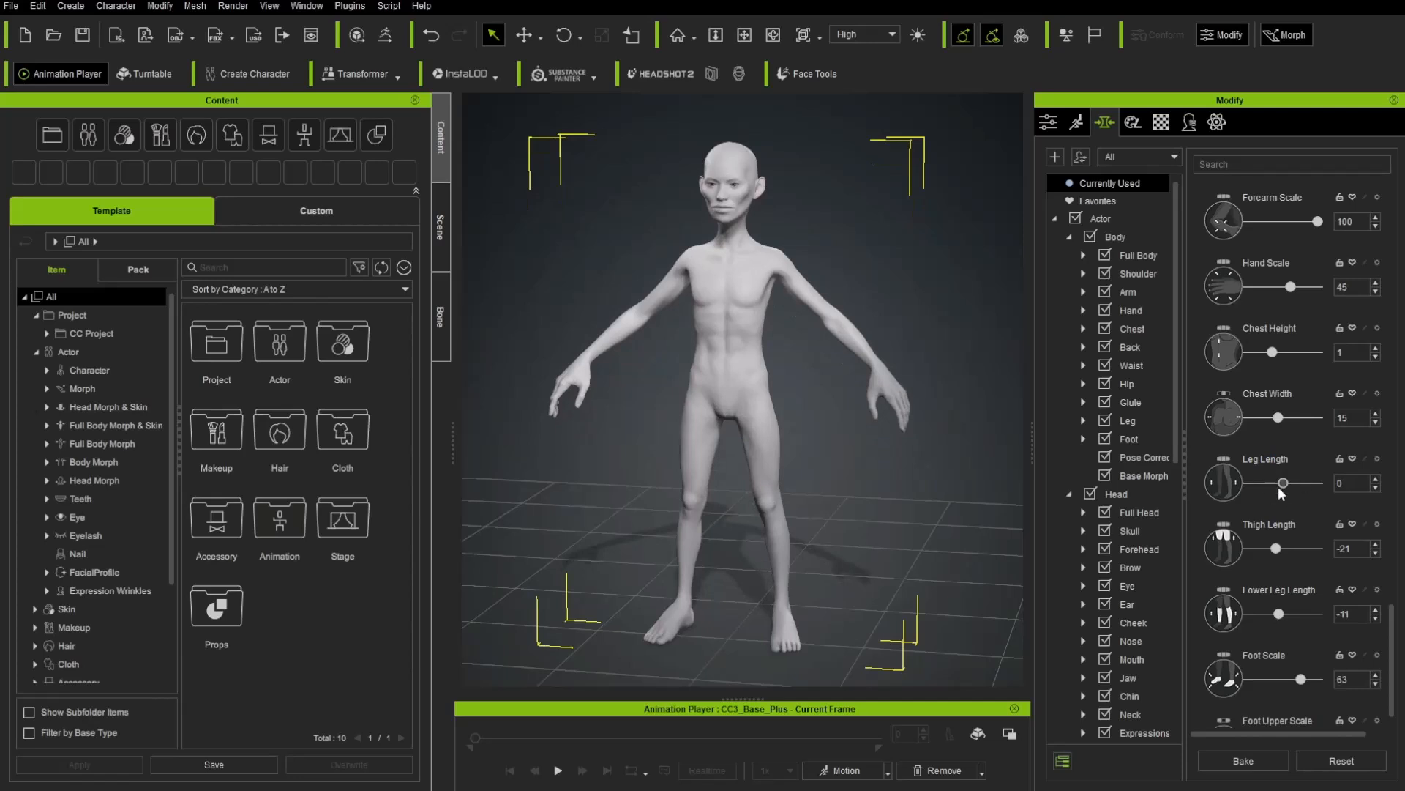
click(1132, 328)
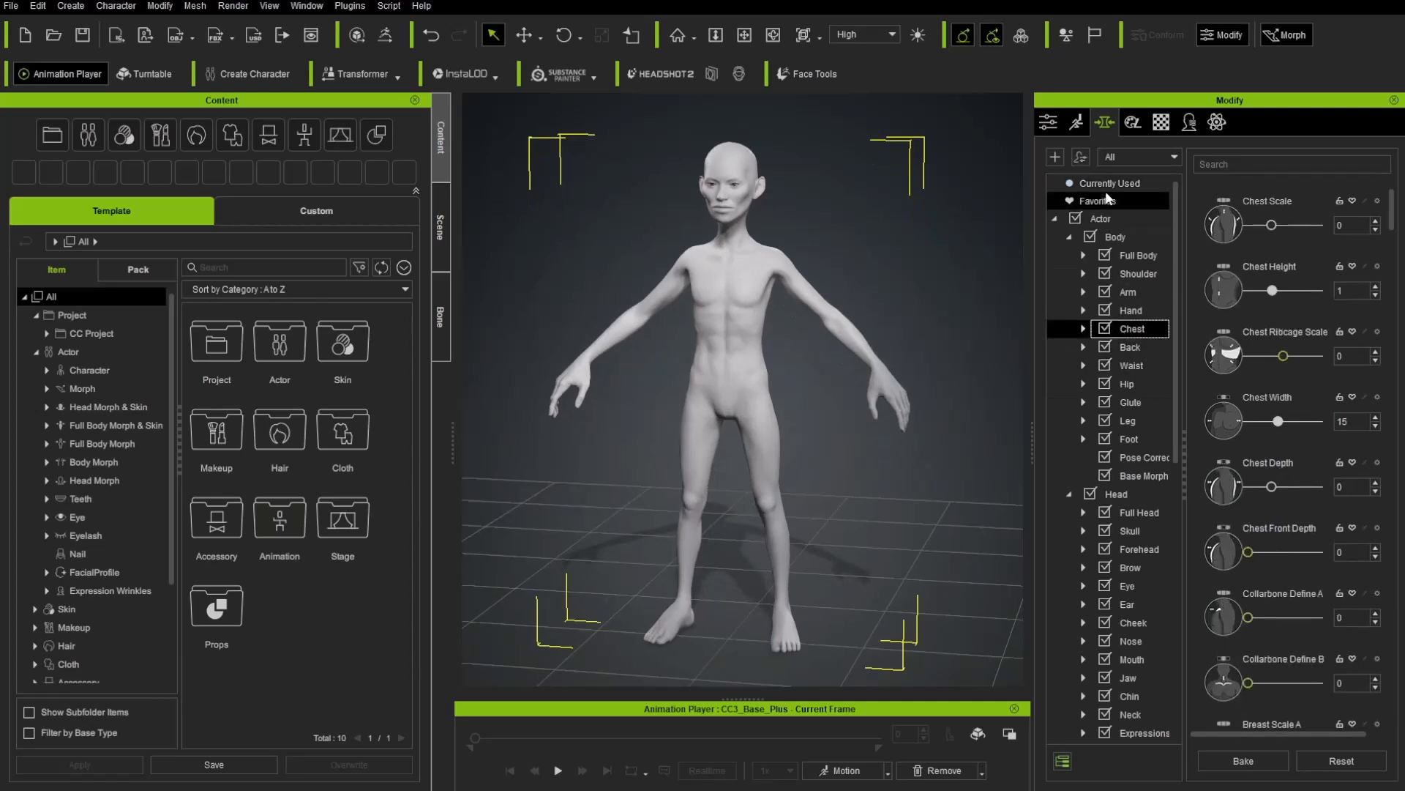
scroll(down, 3)
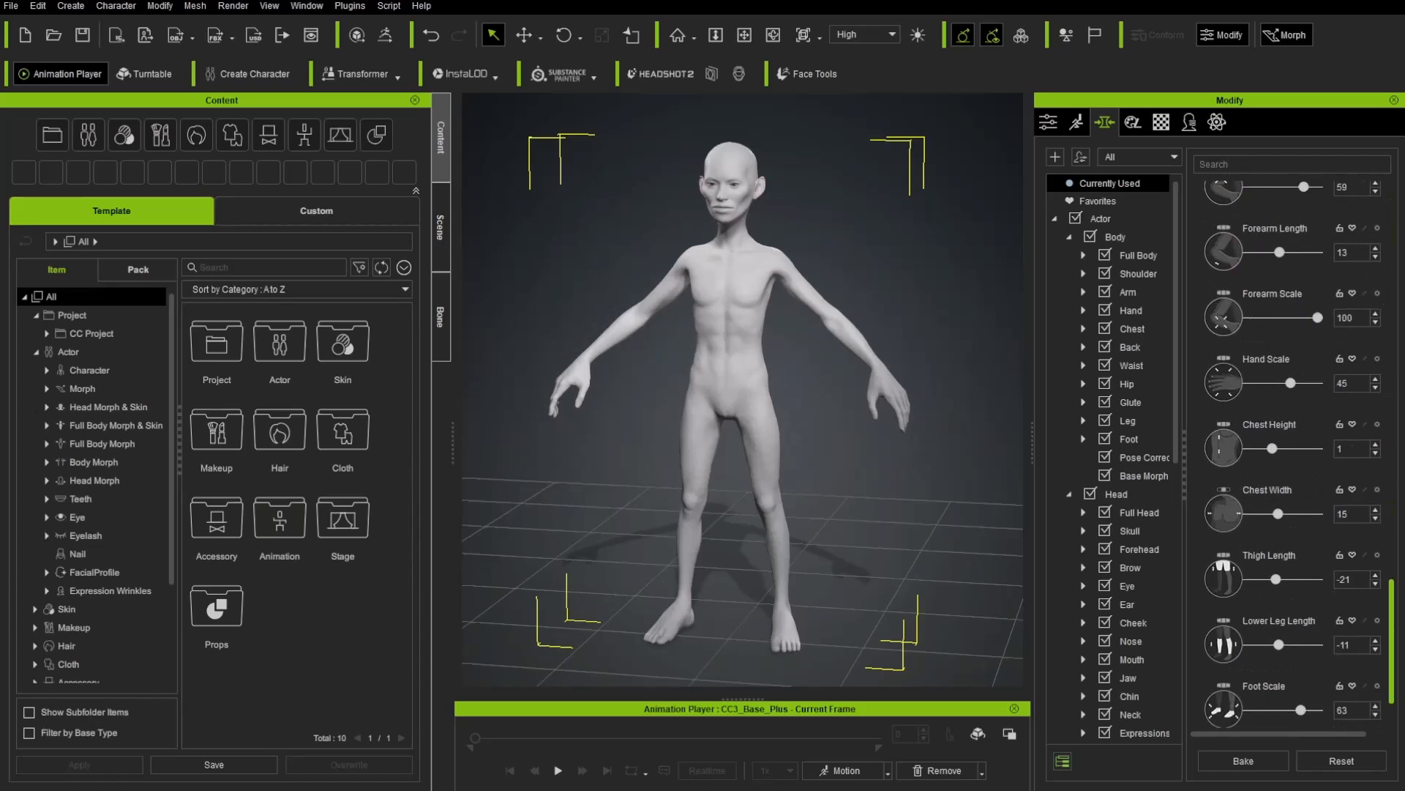
scroll(down, 3)
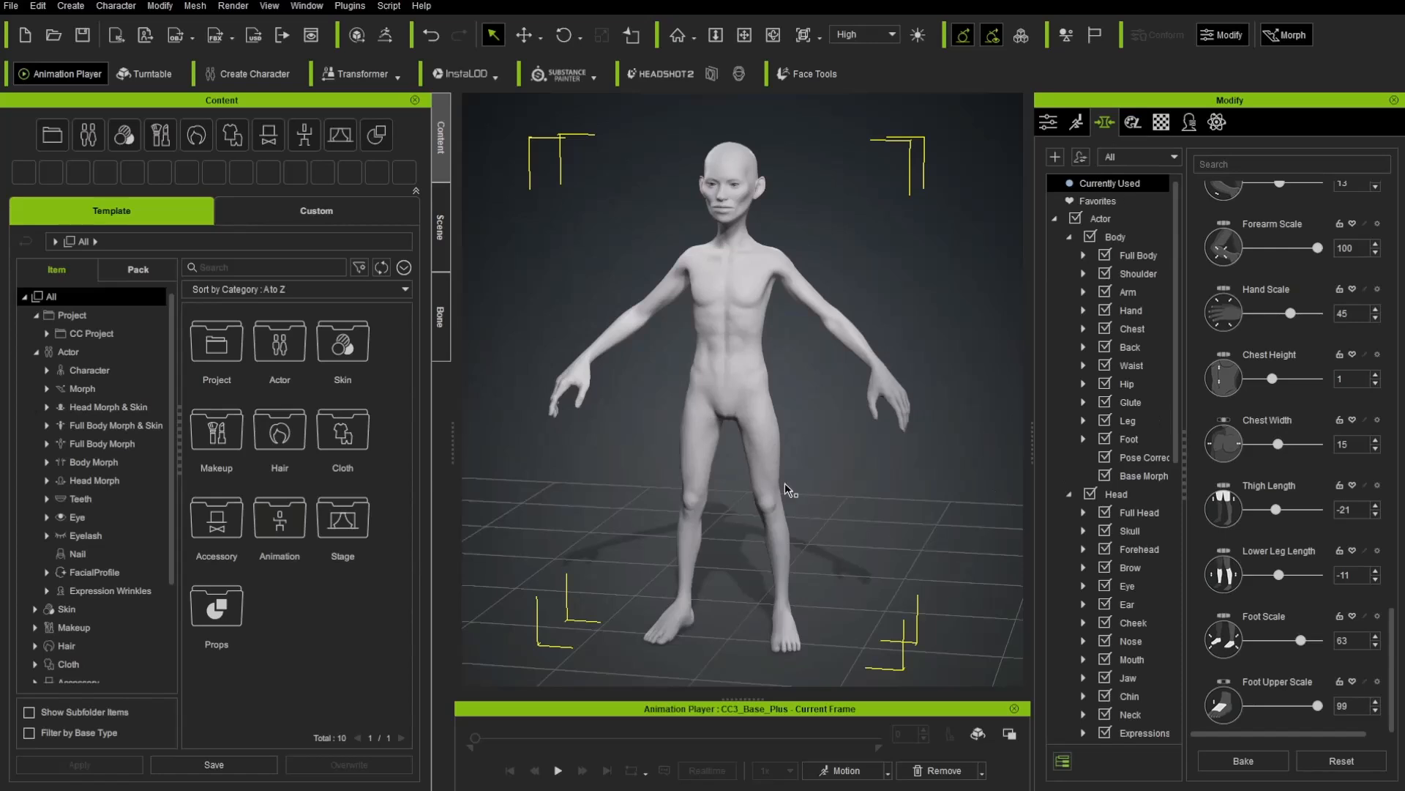
Send the character to ZBrush via GoZ and confirm clearing the old GoZ caches
click(1128, 420)
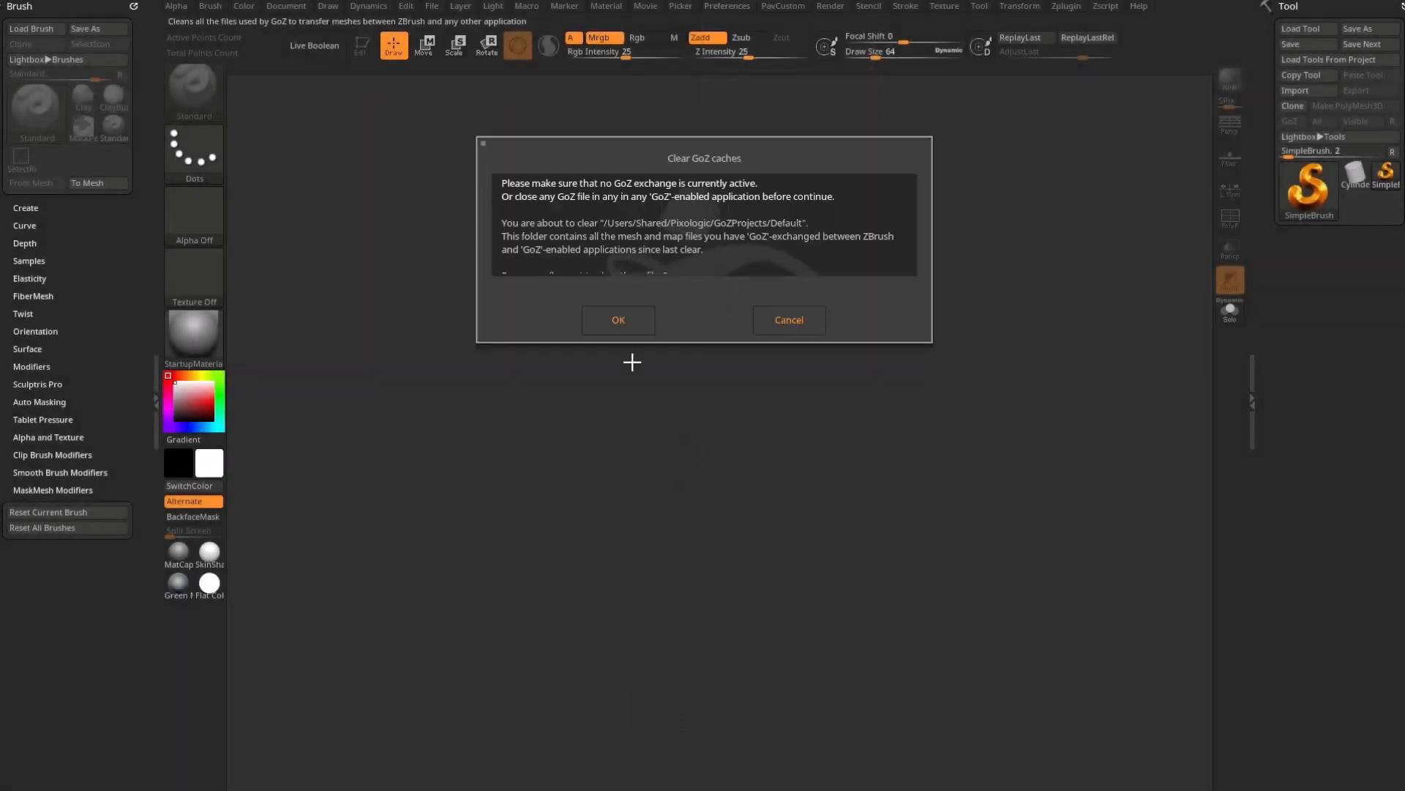
click(617, 320)
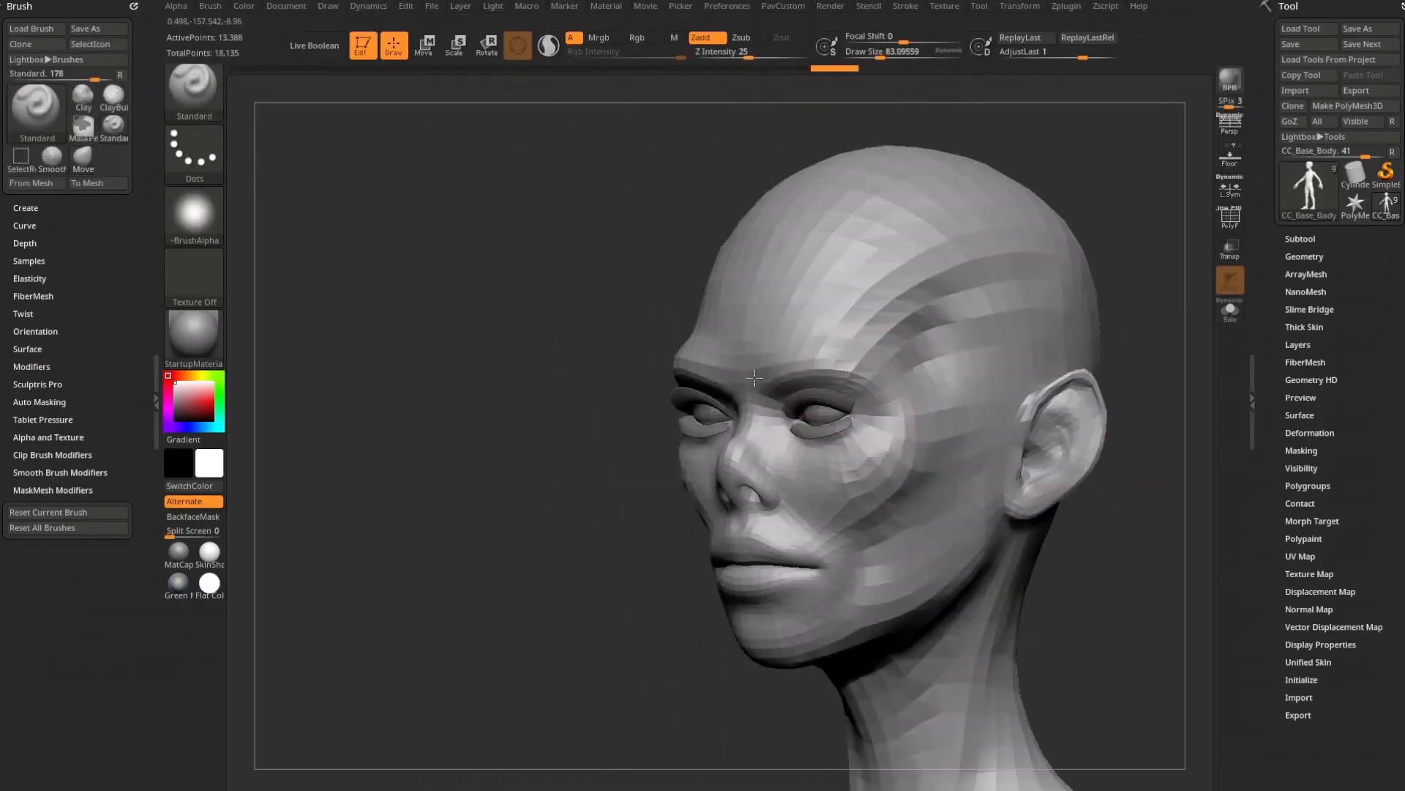